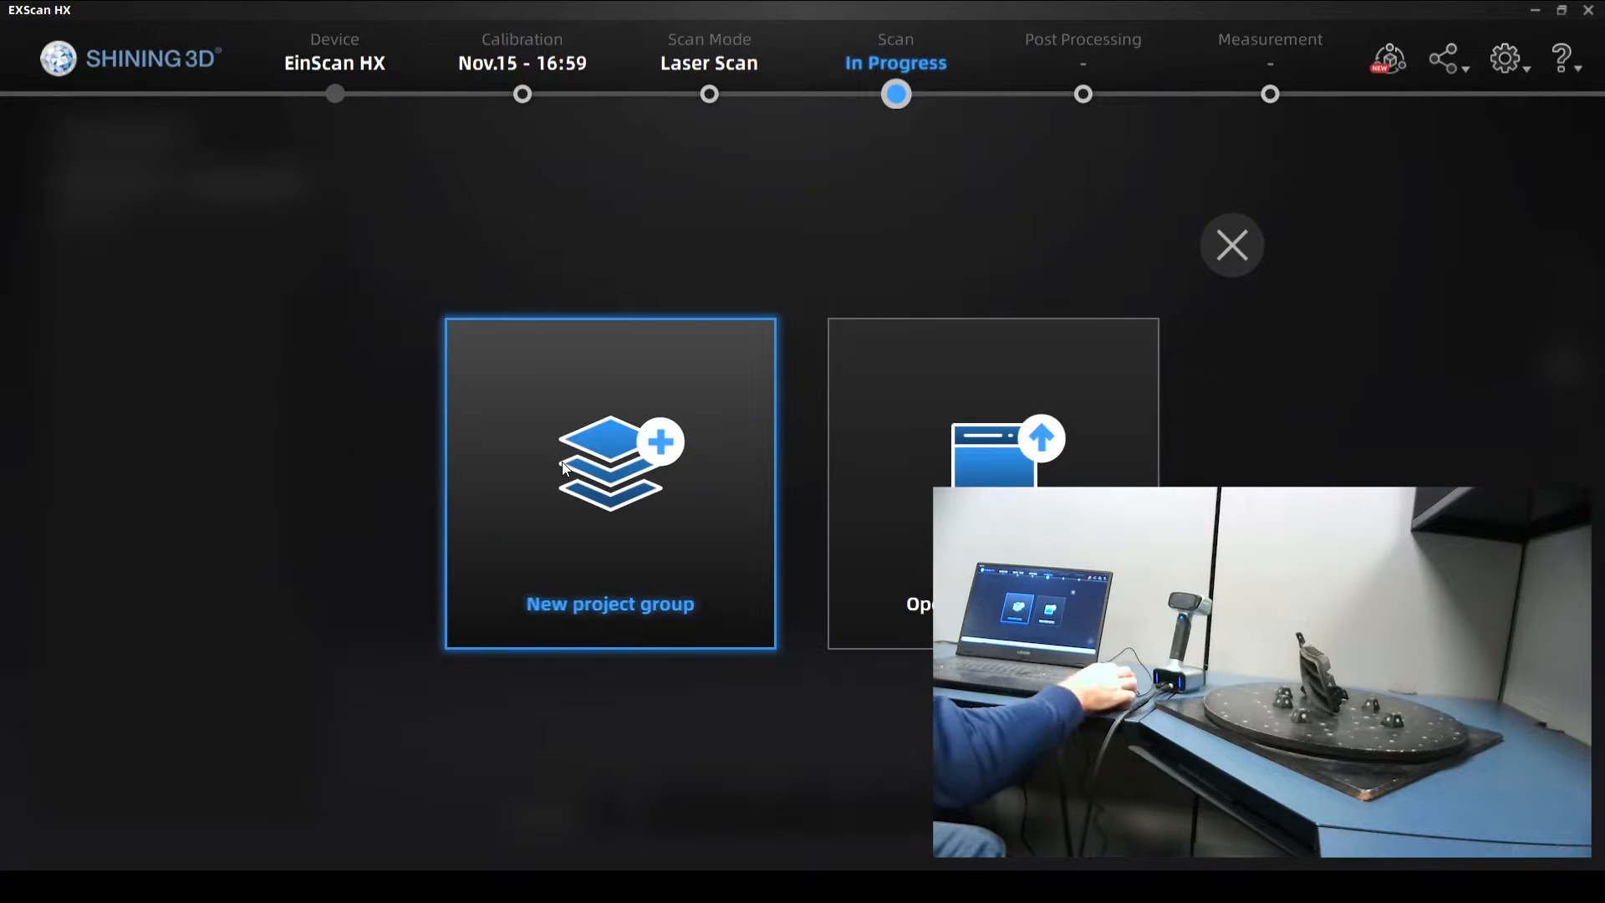
Create the project group 'fog light cover' at Medium Detail resolution and apply
{"action": "left_click", "coordinate": [608, 481]}
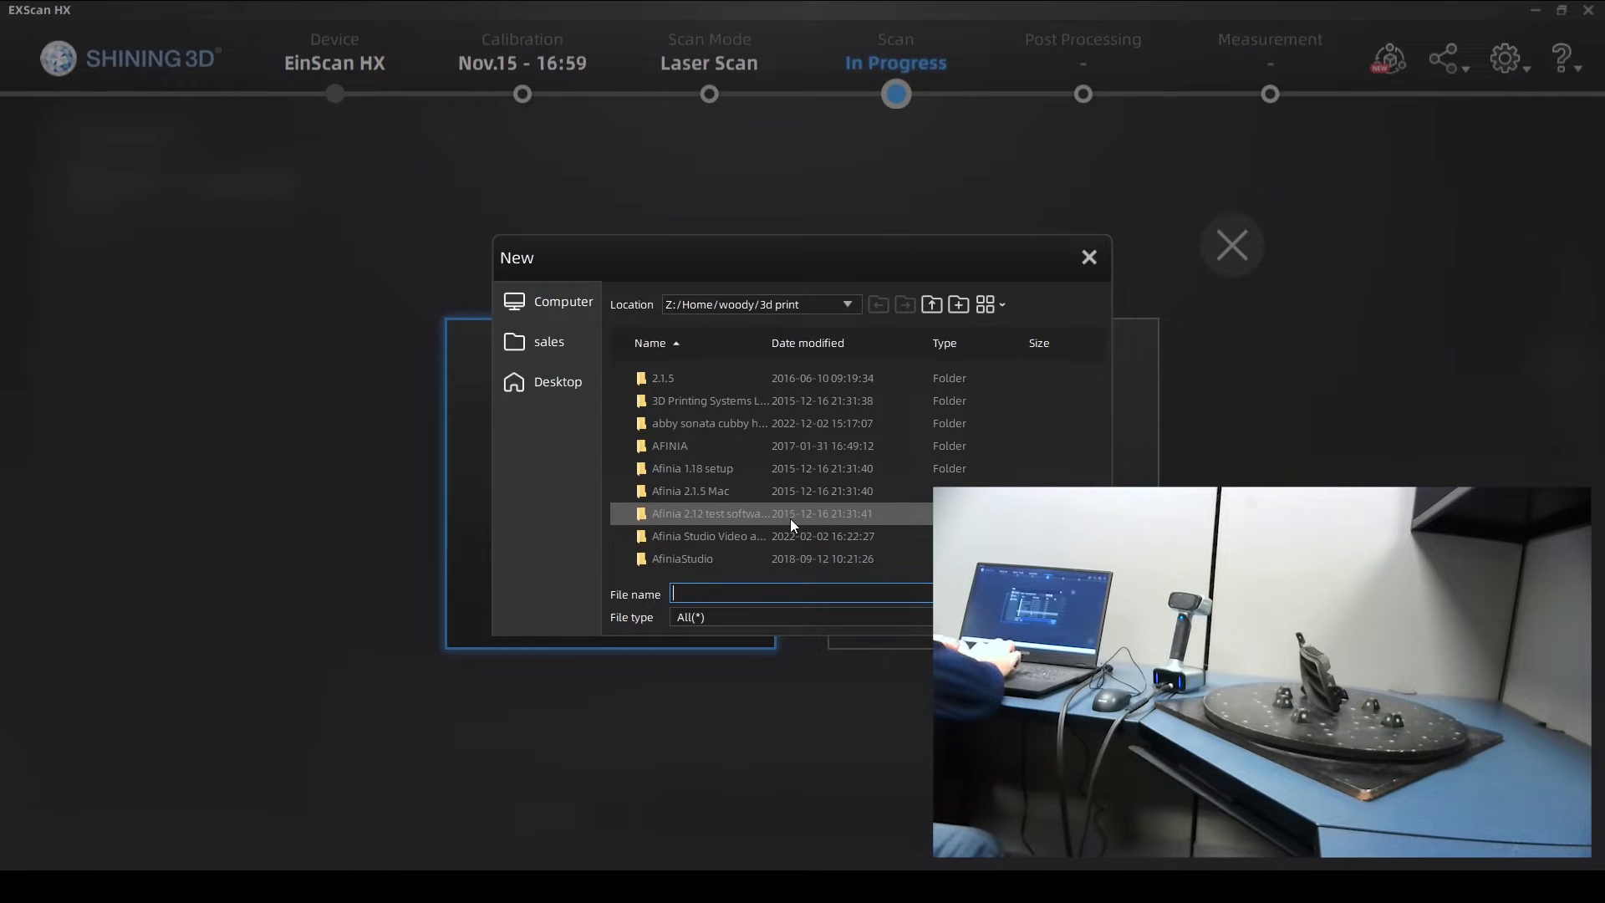
{"action": "type", "text": "foo"}
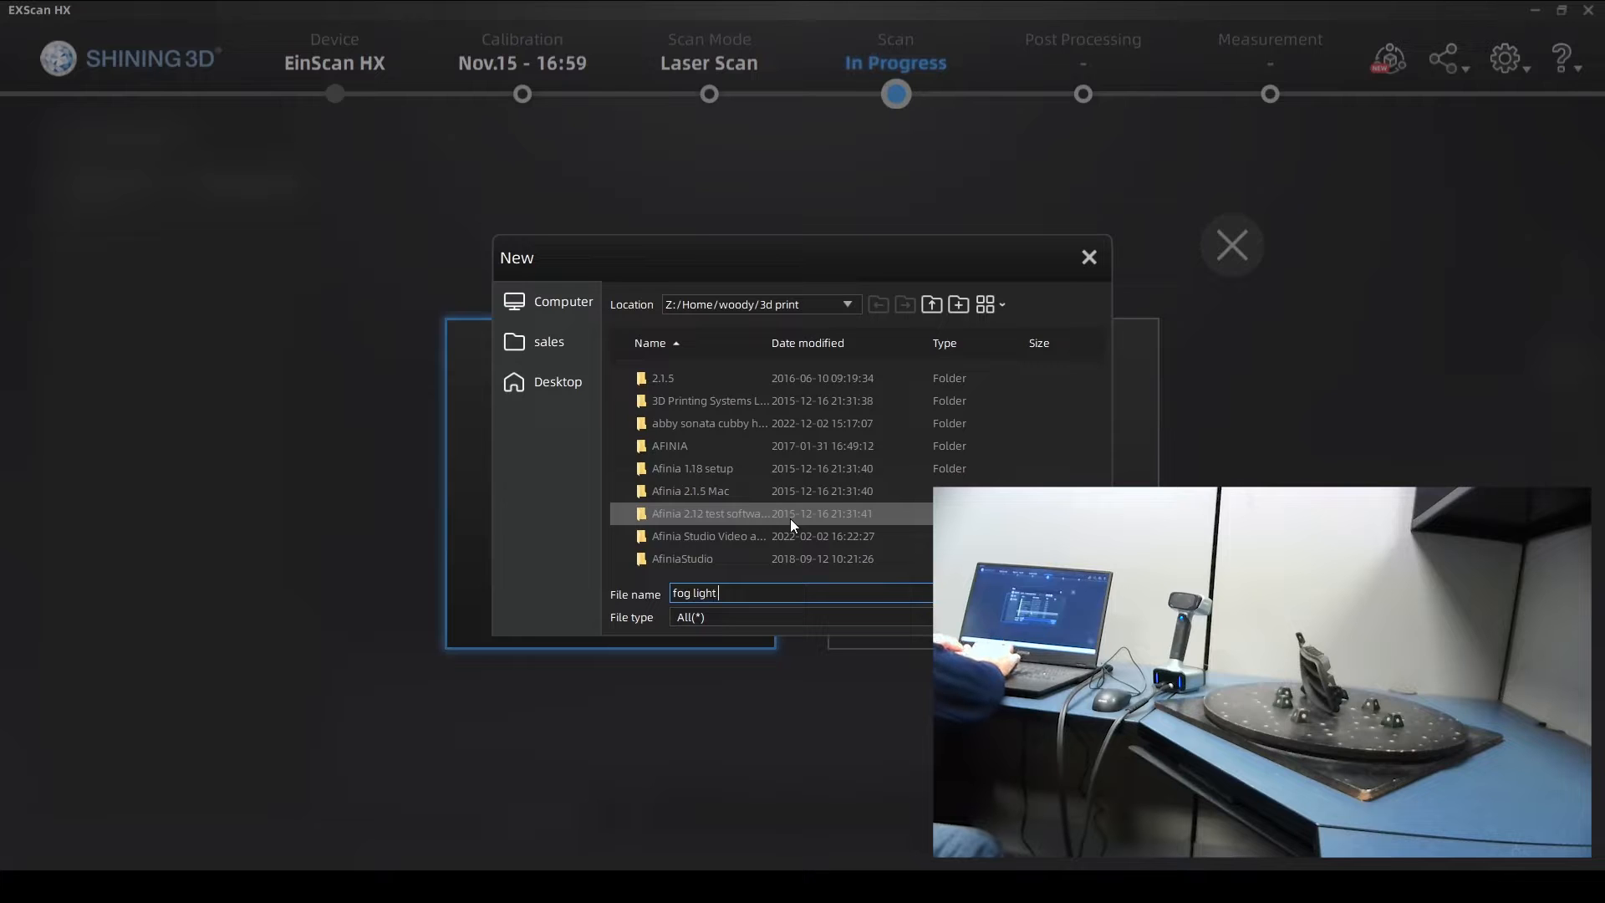
{"action": "type", "text": "cover"}
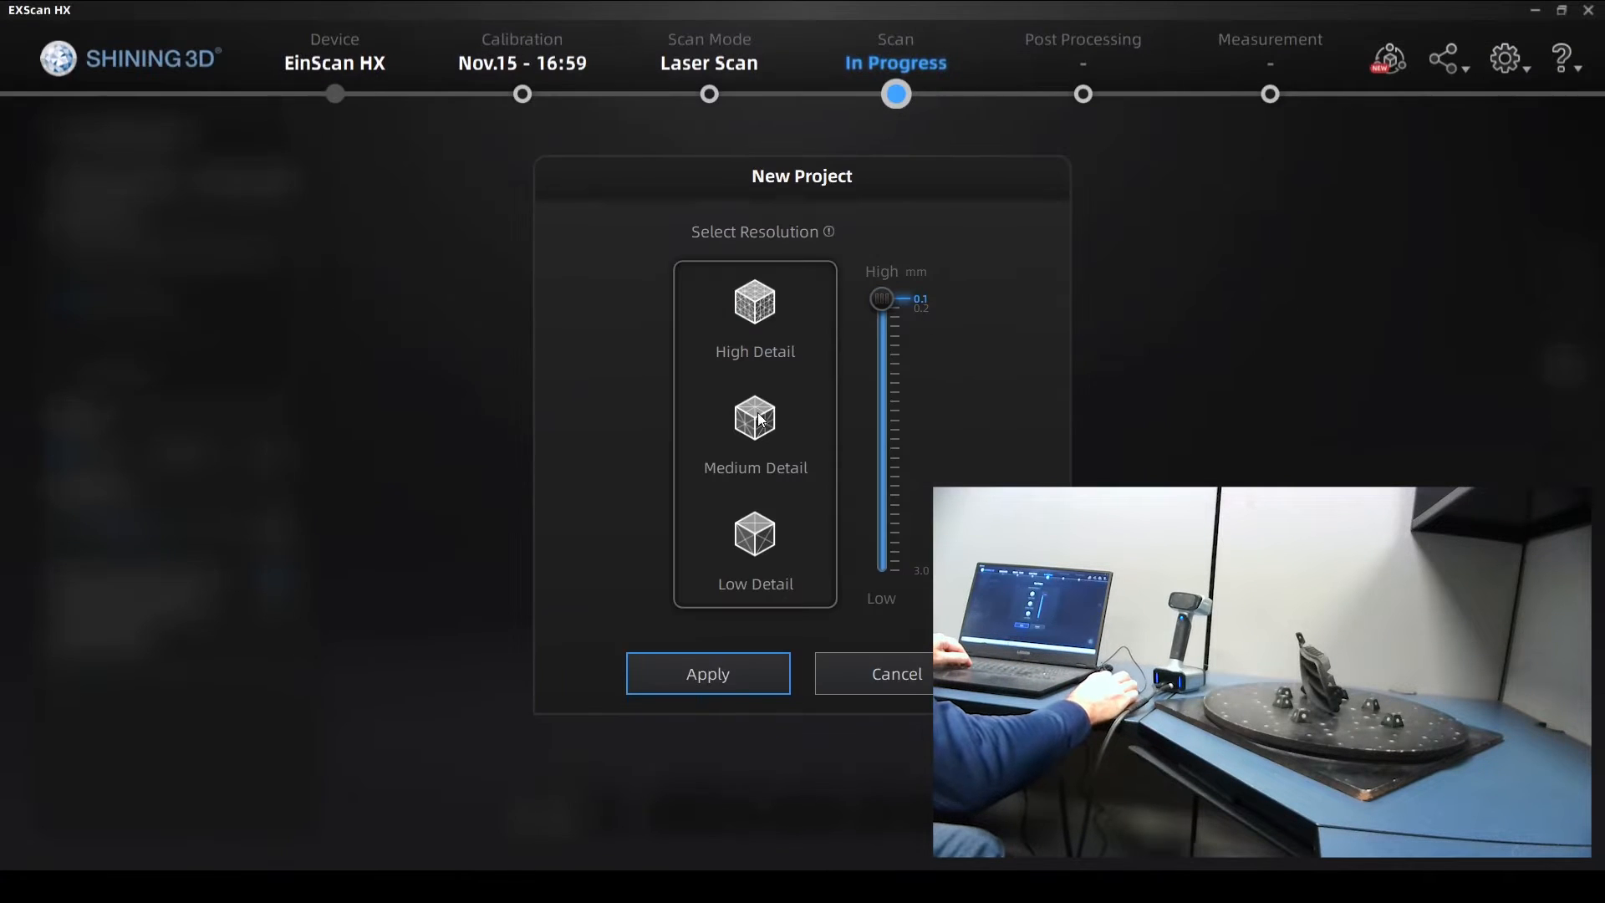
{"action": "left_click", "coordinate": [754, 432]}
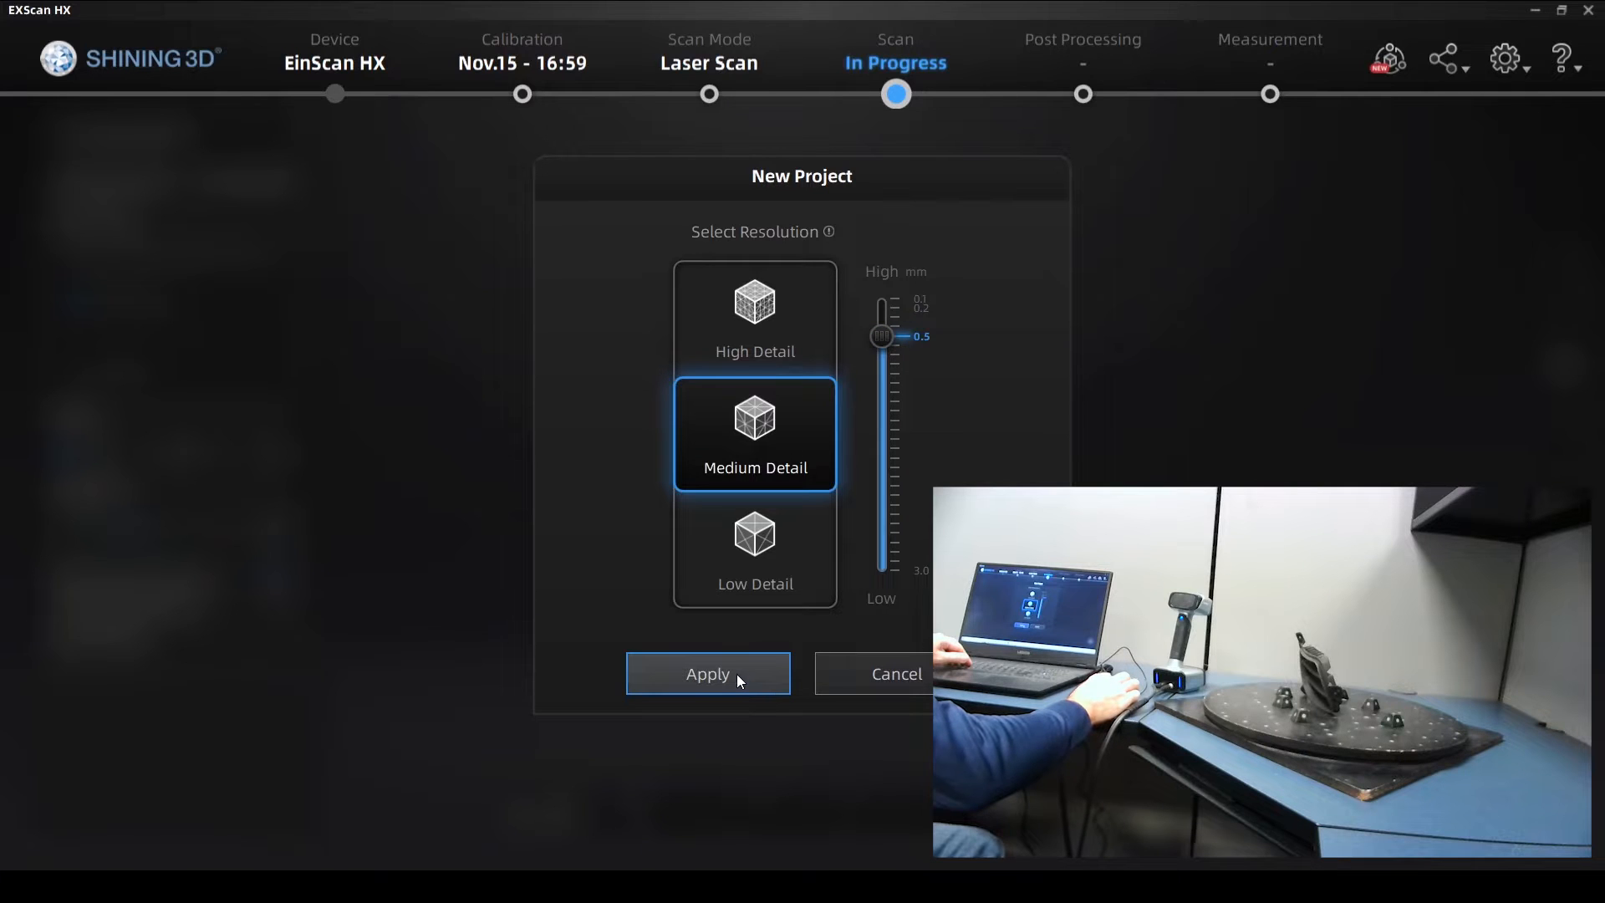
{"action": "left_click", "coordinate": [707, 673]}
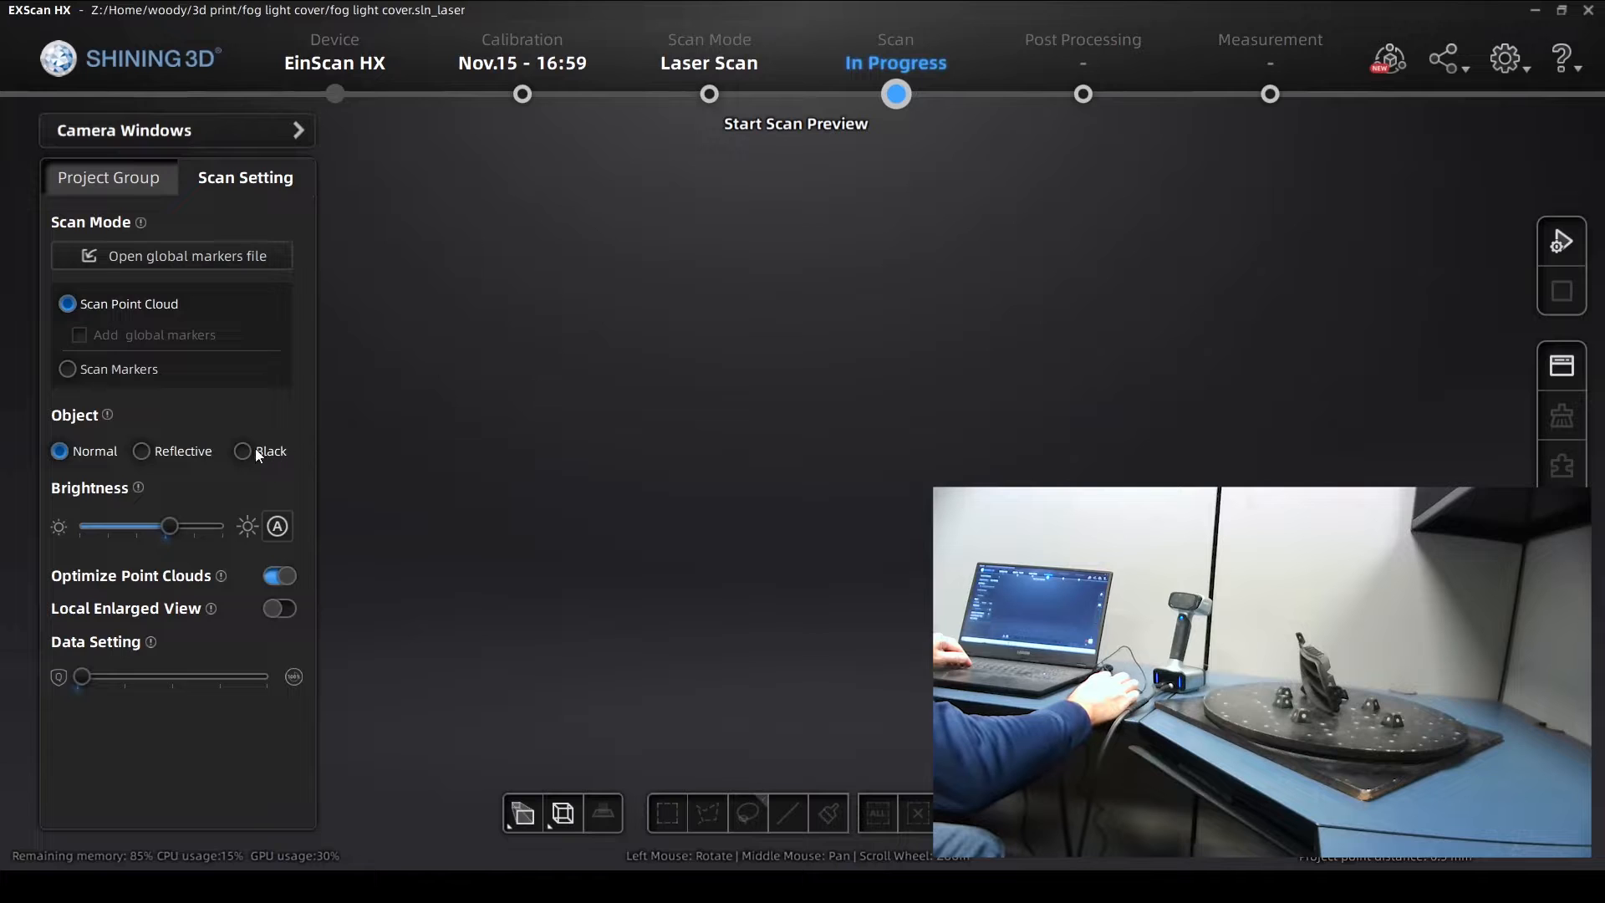
Choose Black as the scan object type in Scan Setting
{"action": "left_click", "coordinate": [244, 449]}
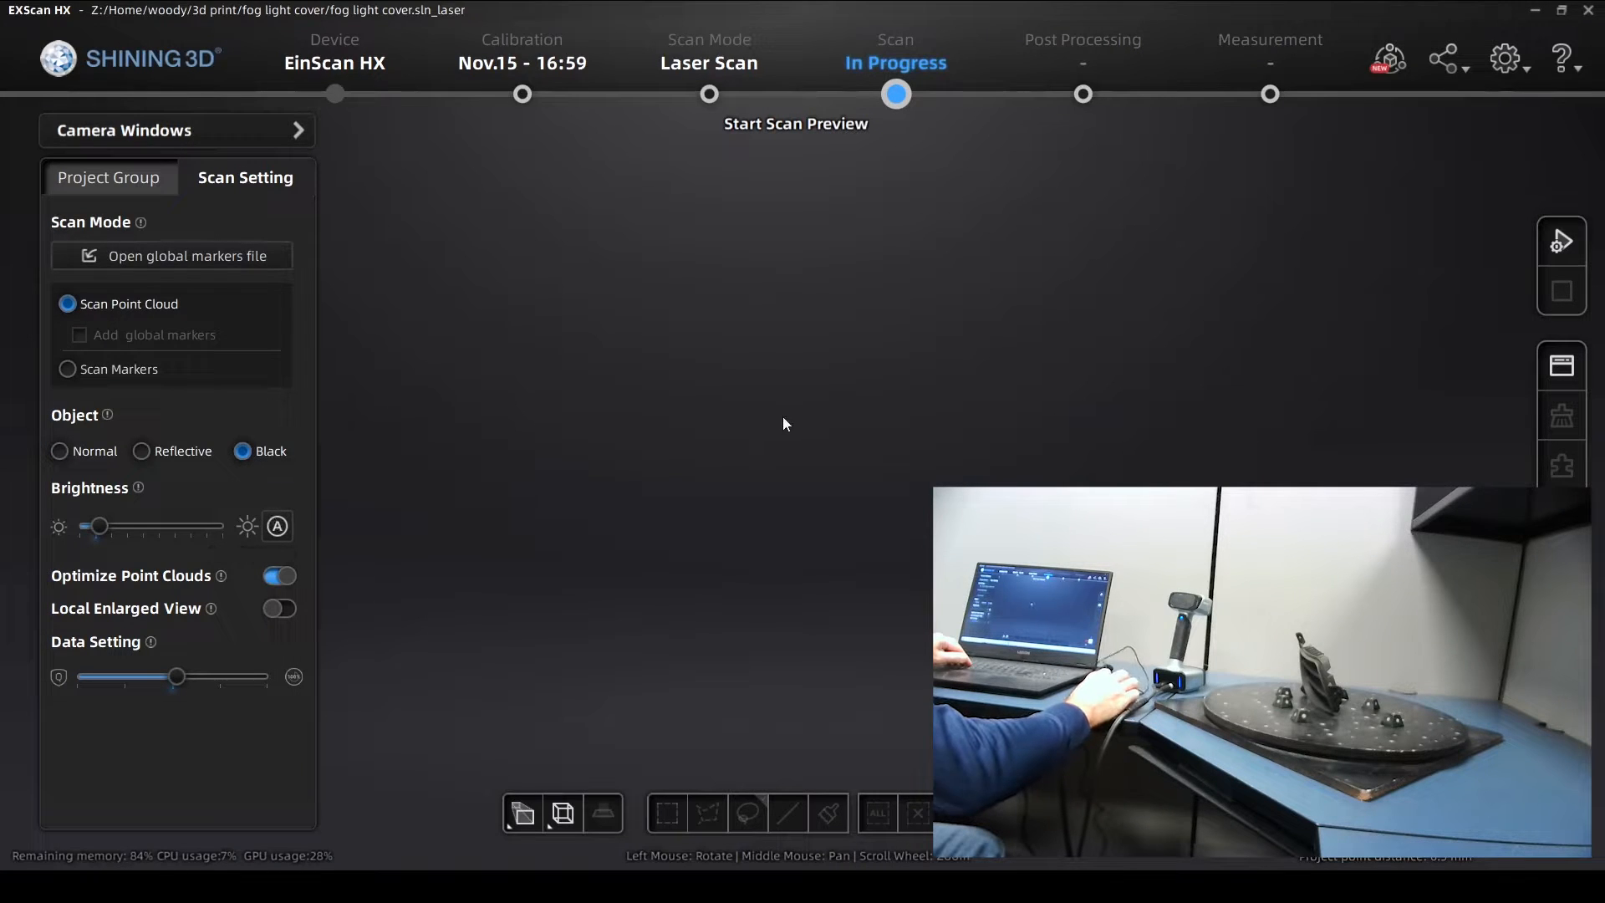
{"action": "mouse_move", "coordinate": [925, 376]}
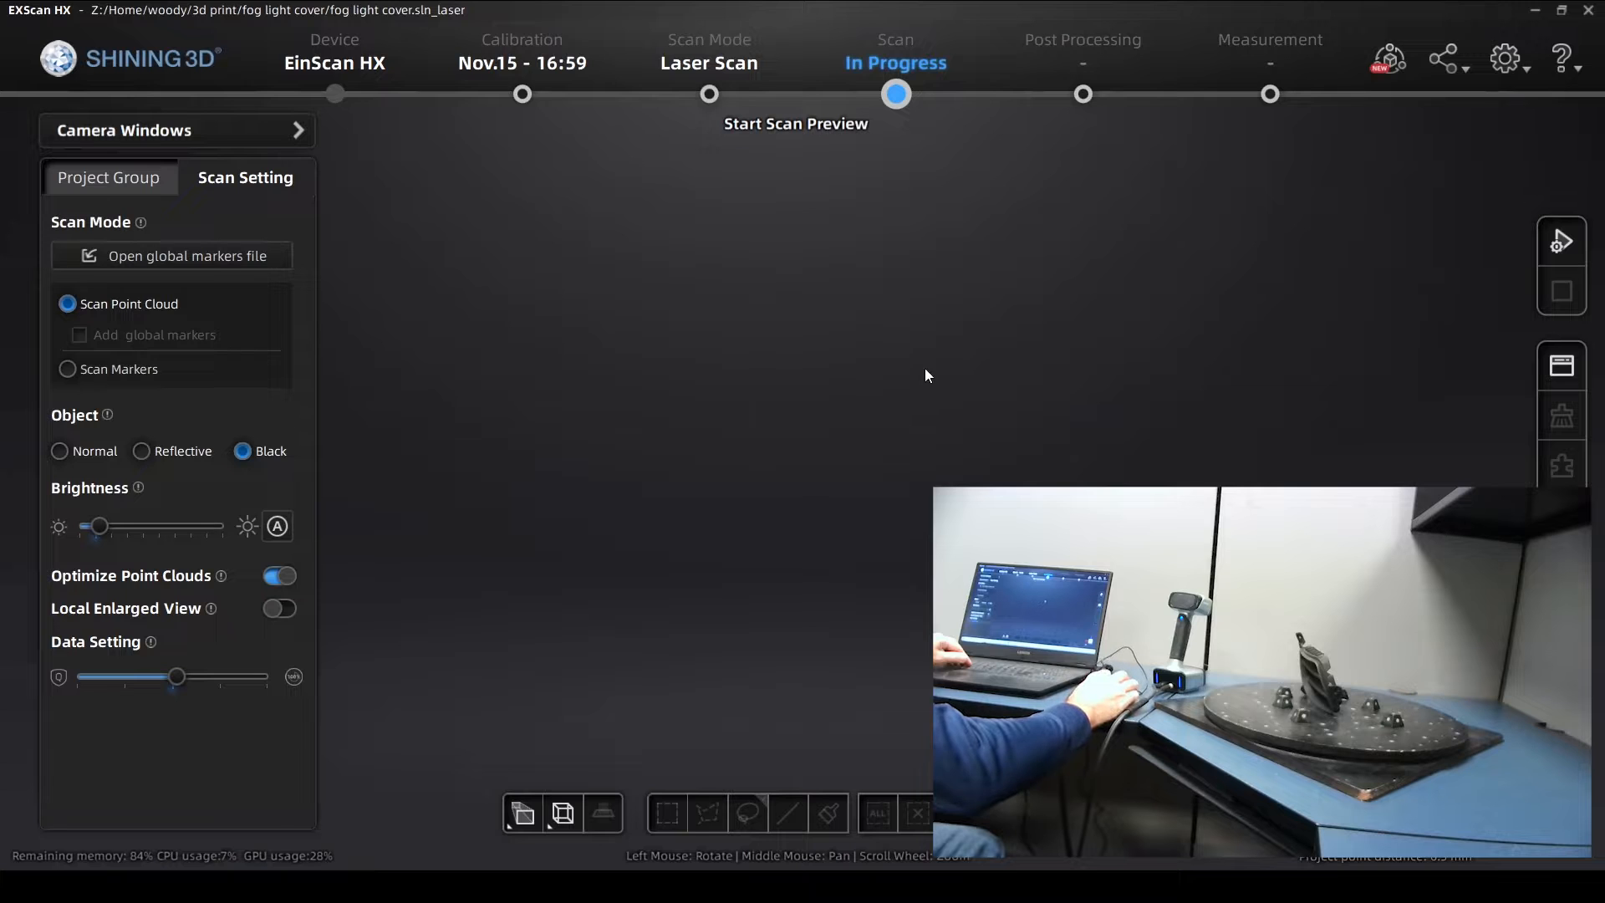
{"action": "mouse_move", "coordinate": [939, 351]}
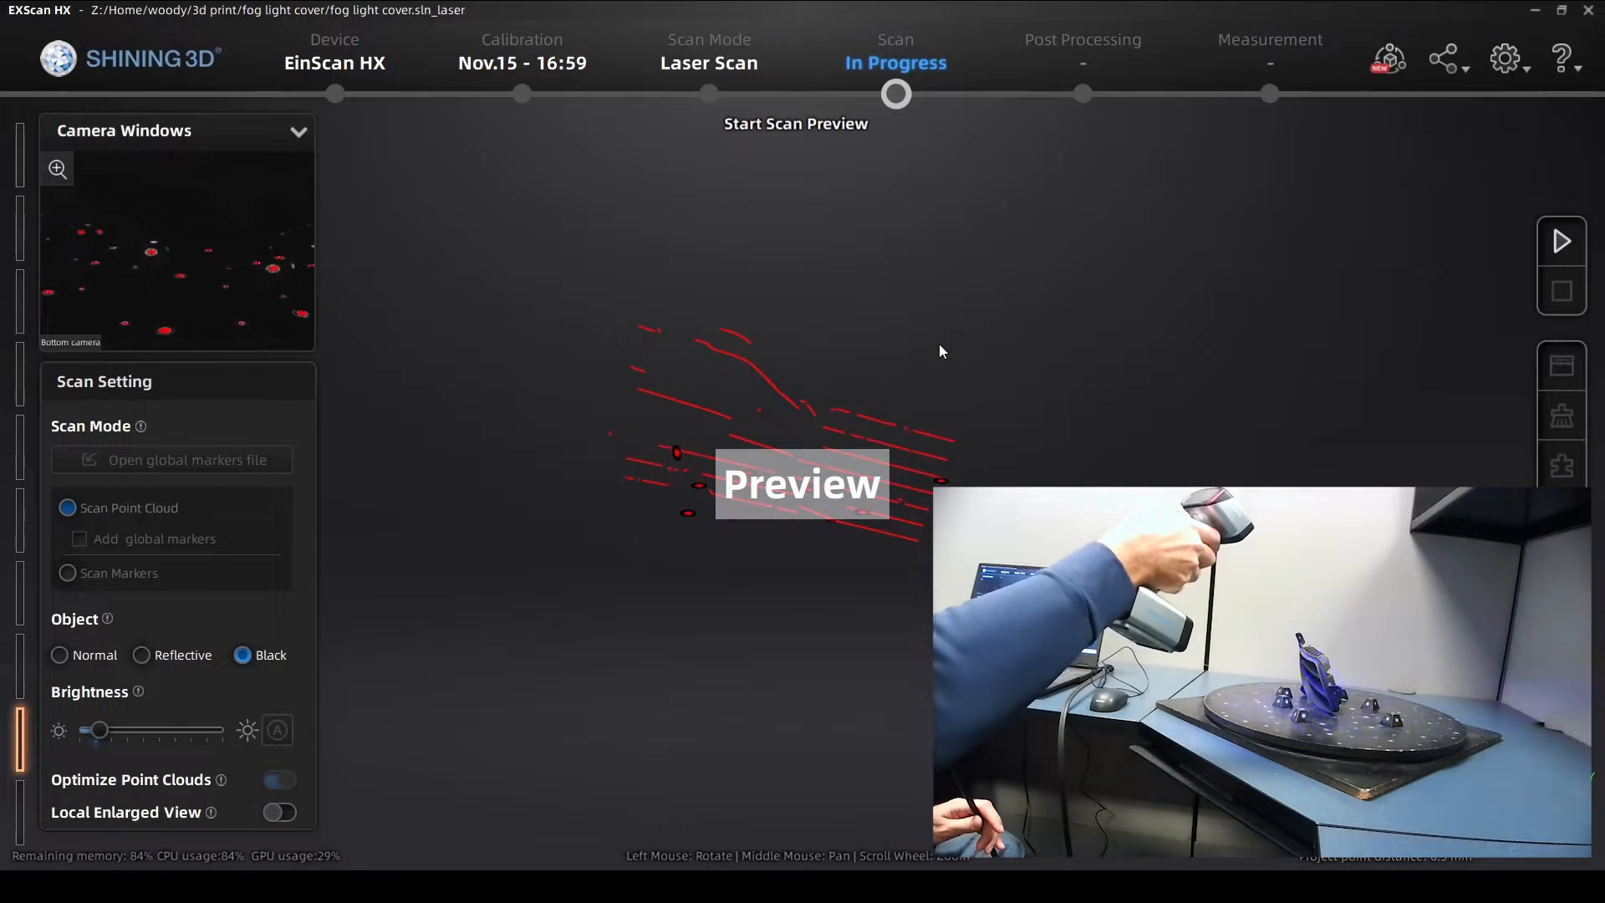
Start capturing the first point cloud of the cover on the turntable
{"action": "left_click", "coordinate": [1560, 241]}
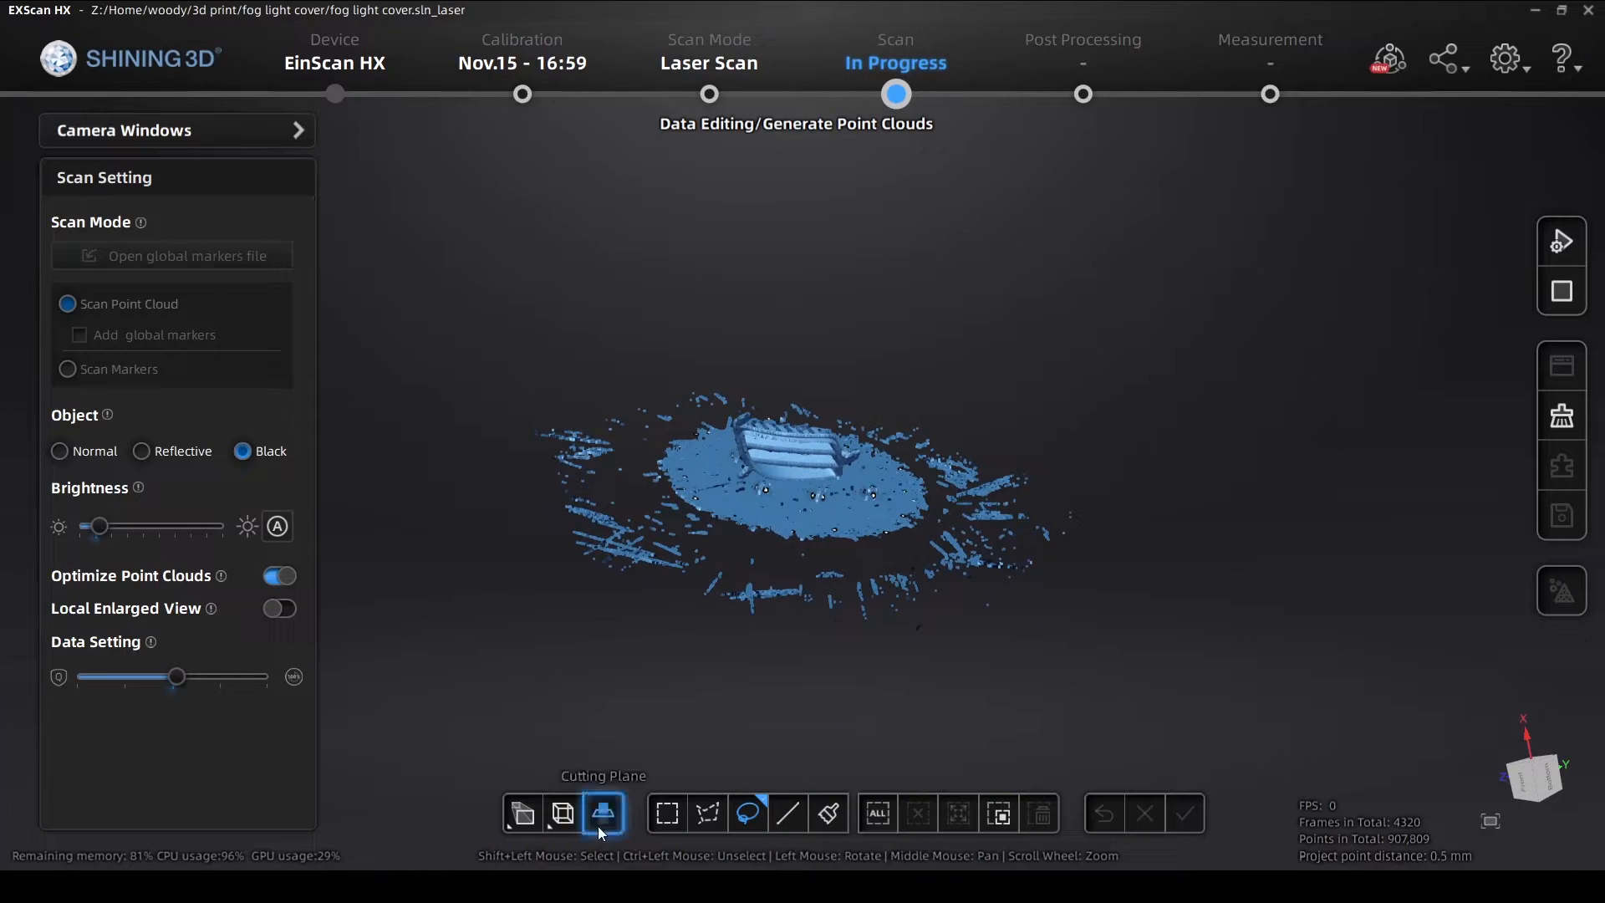
Fit a cutting plane to the turntable markers and delete the data below it
{"action": "left_click", "coordinate": [603, 814]}
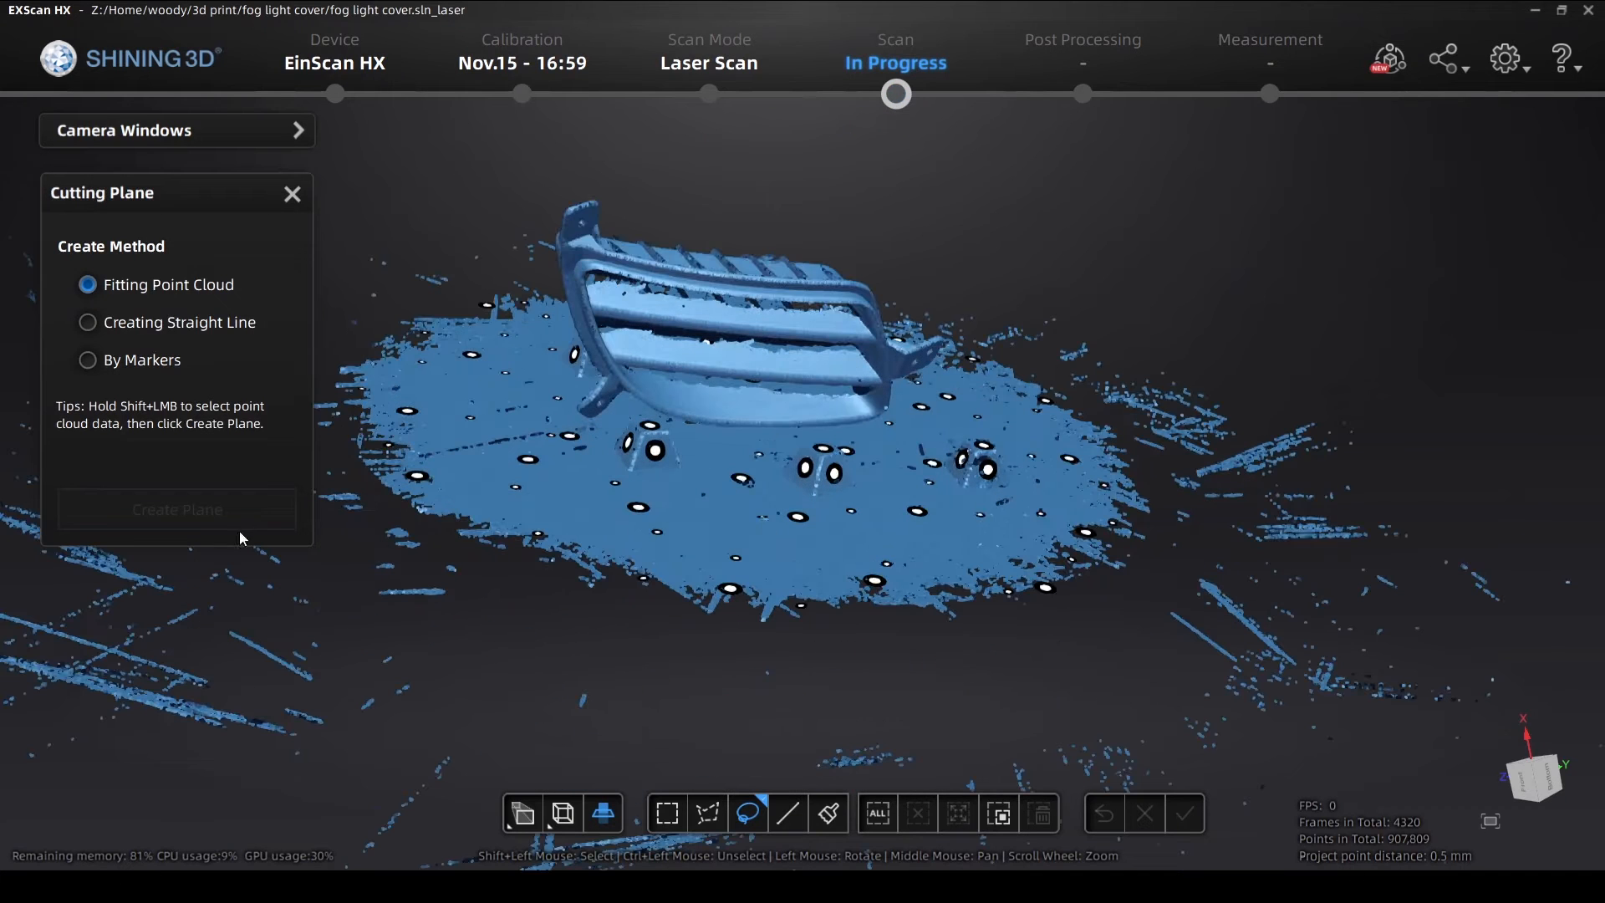
{"action": "left_click", "coordinate": [87, 360]}
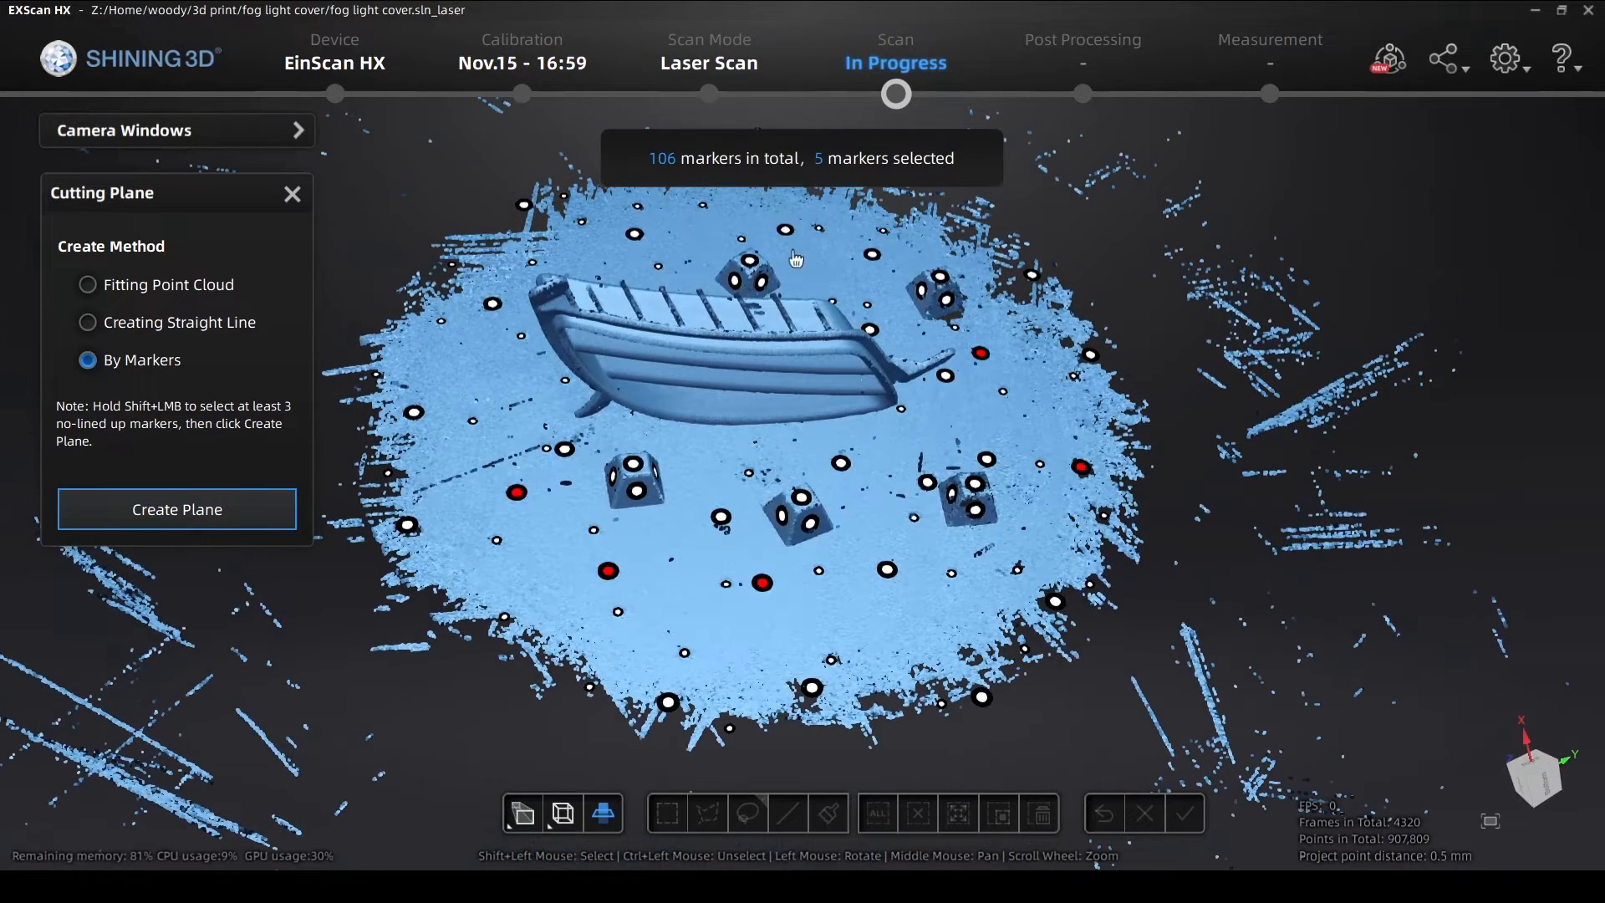
{"action": "left_click", "coordinate": [786, 229]}
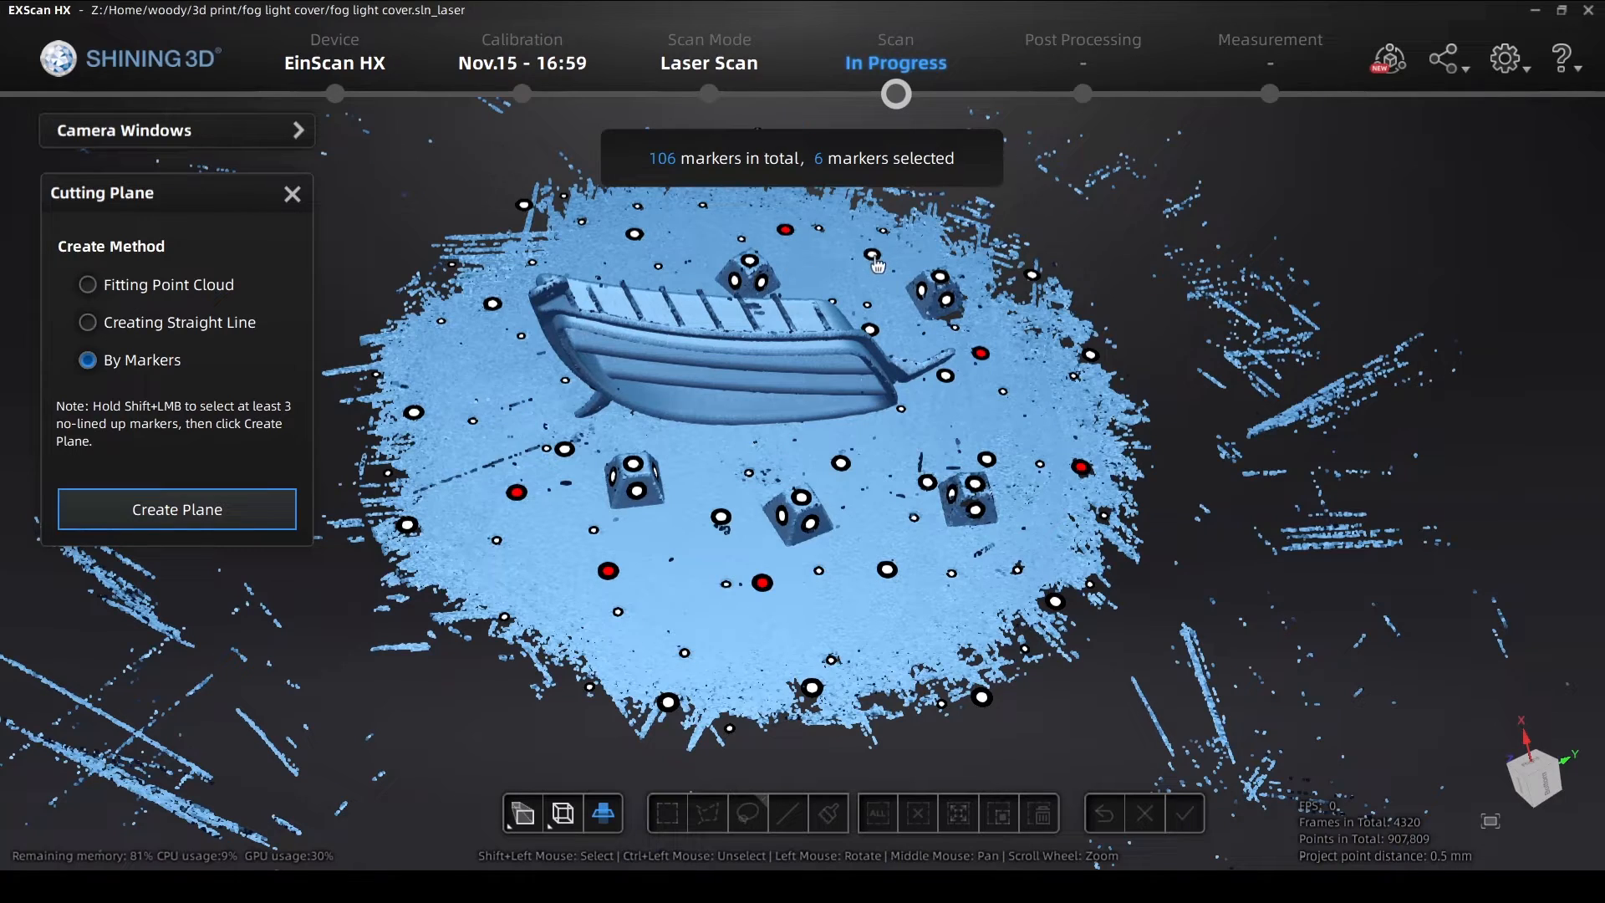
{"action": "left_click", "coordinate": [175, 508]}
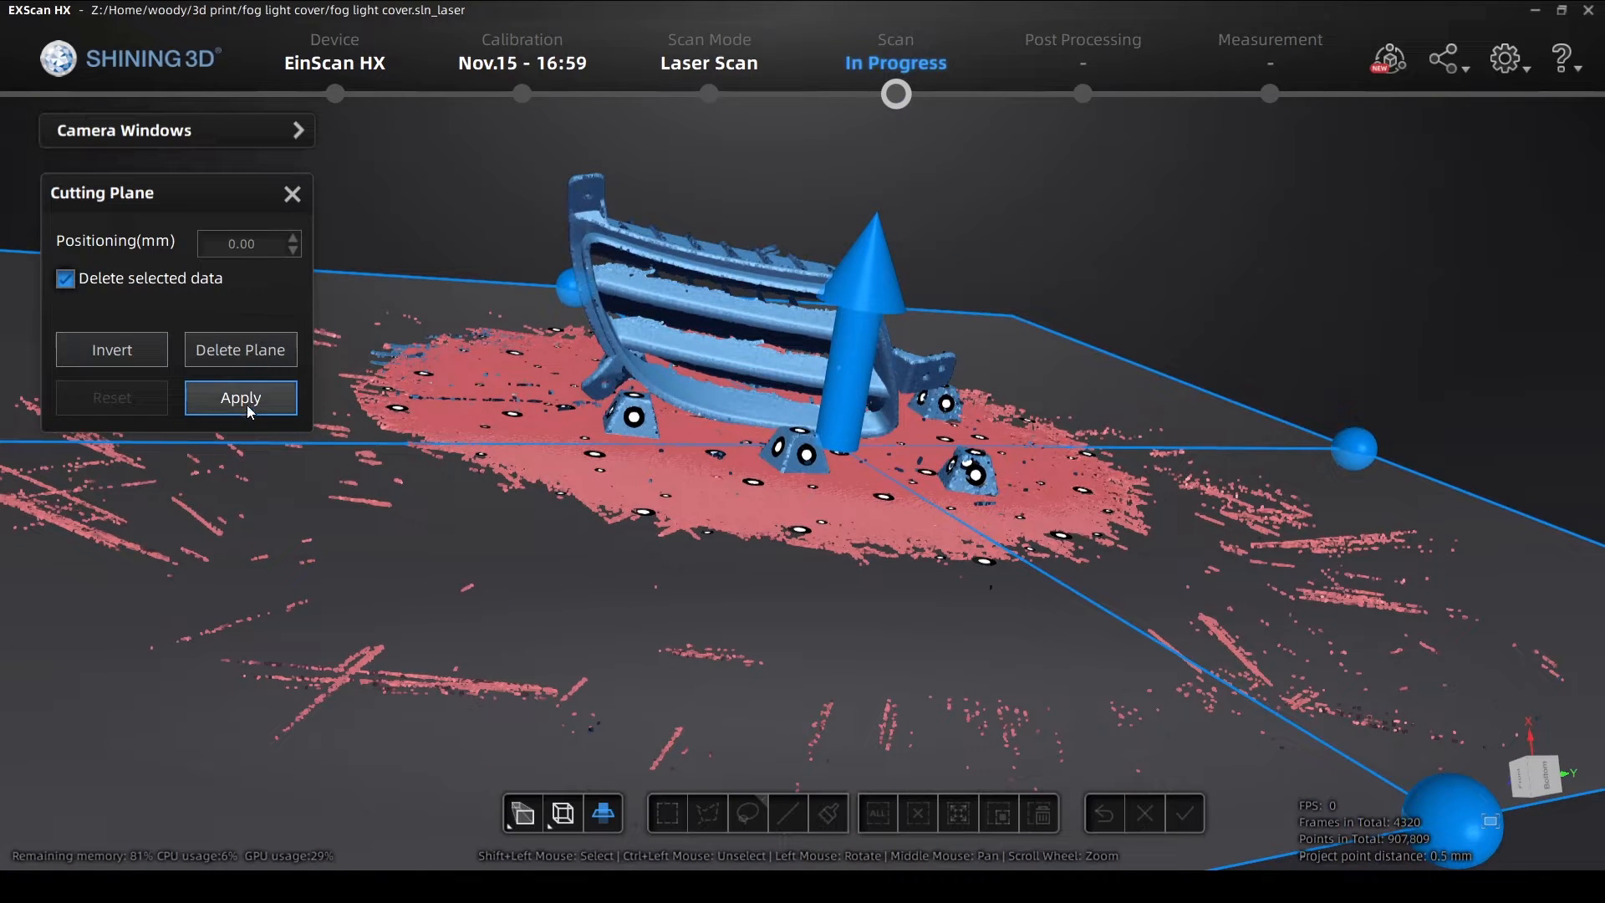
{"action": "left_click", "coordinate": [239, 398]}
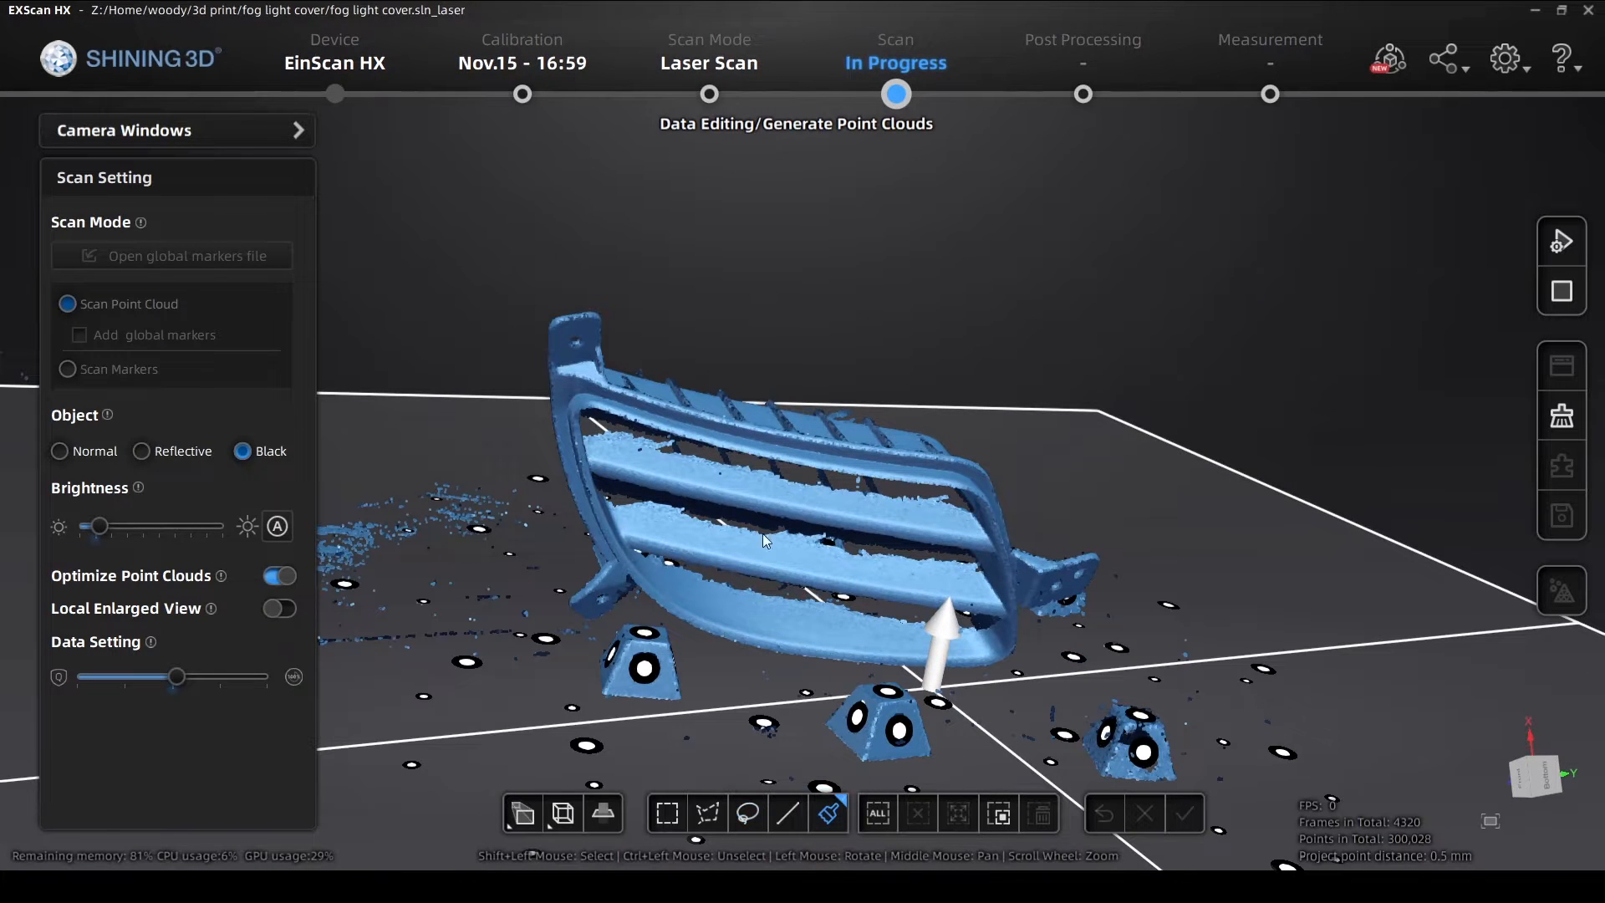
Keep only the connected cover region and generate its point cloud
{"action": "scroll", "scroll_direction": "up", "scroll_amount": 3}
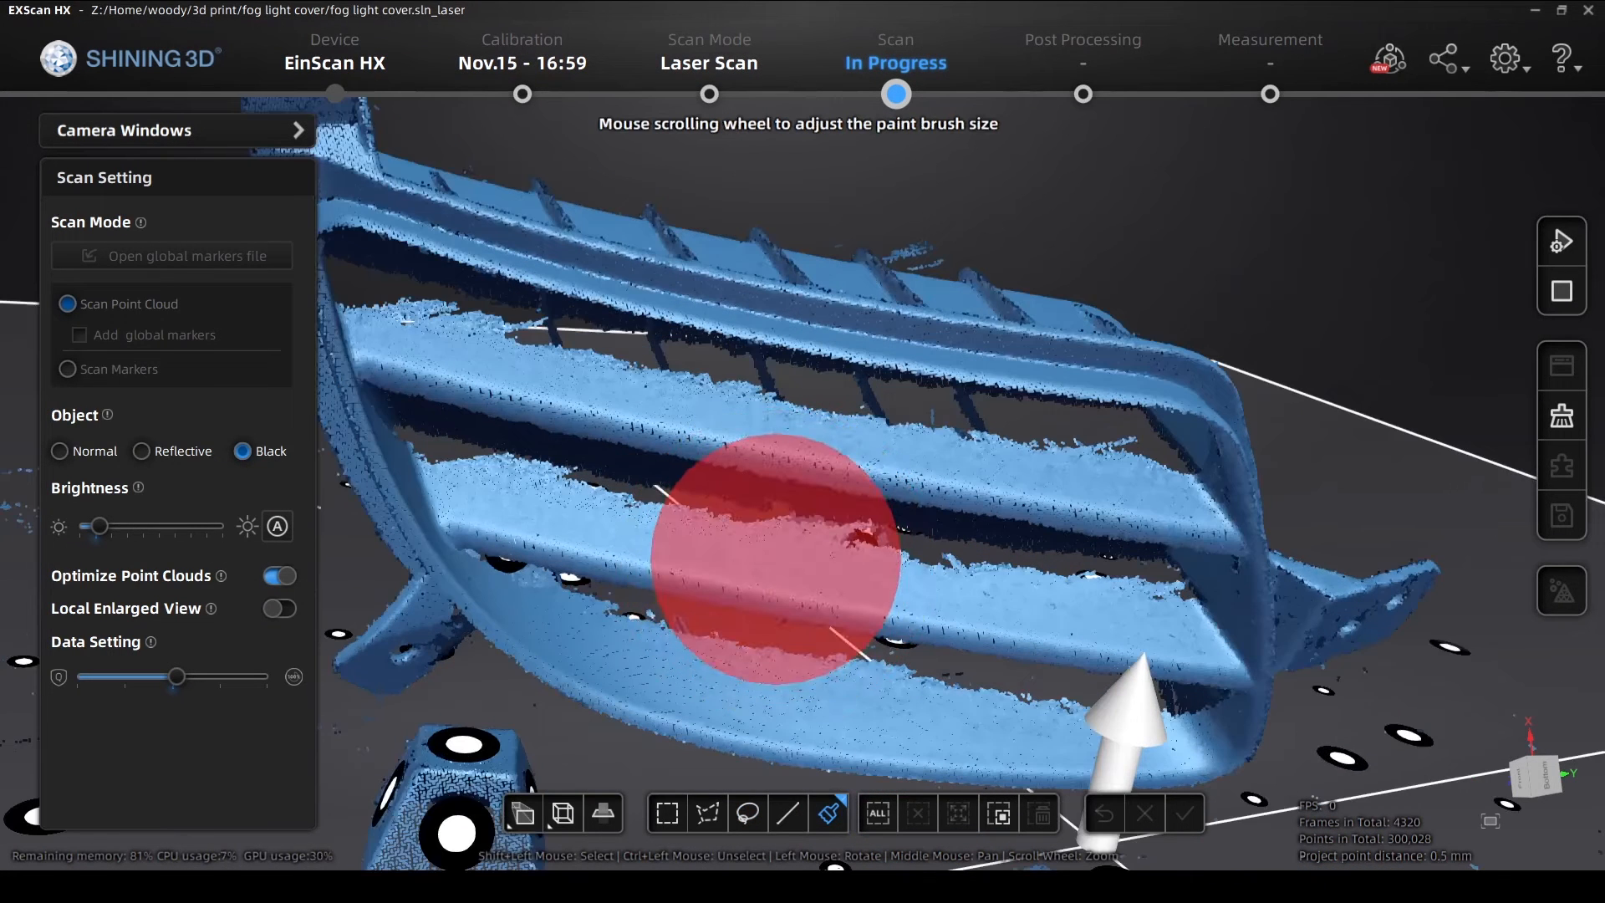
{"action": "scroll", "scroll_direction": "down", "scroll_amount": 3}
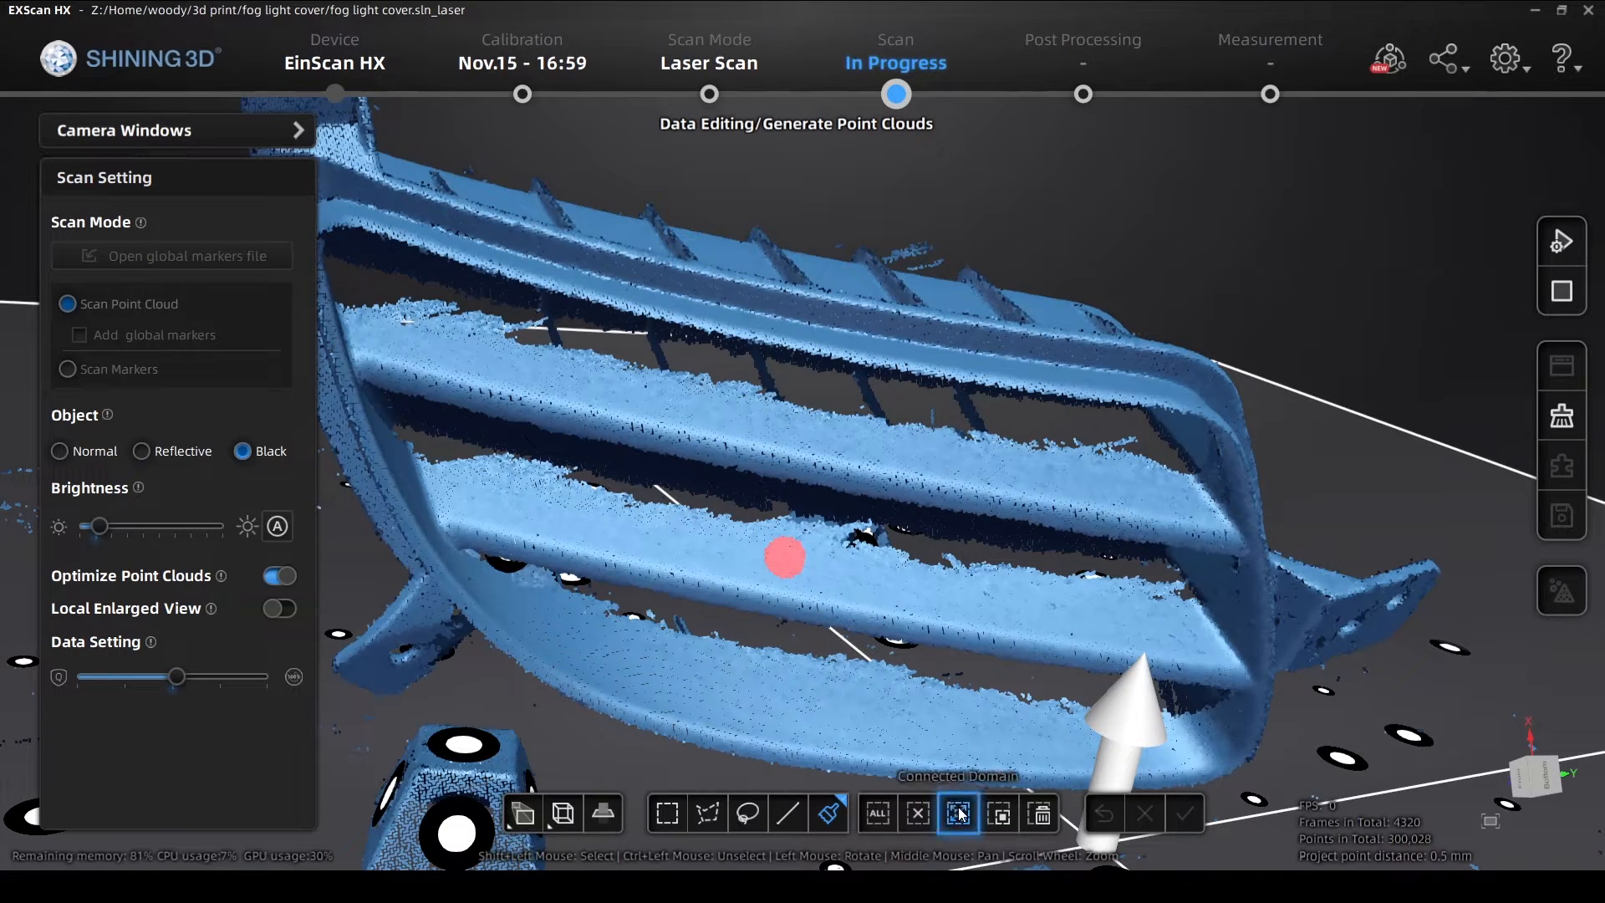
{"action": "left_click", "coordinate": [956, 814]}
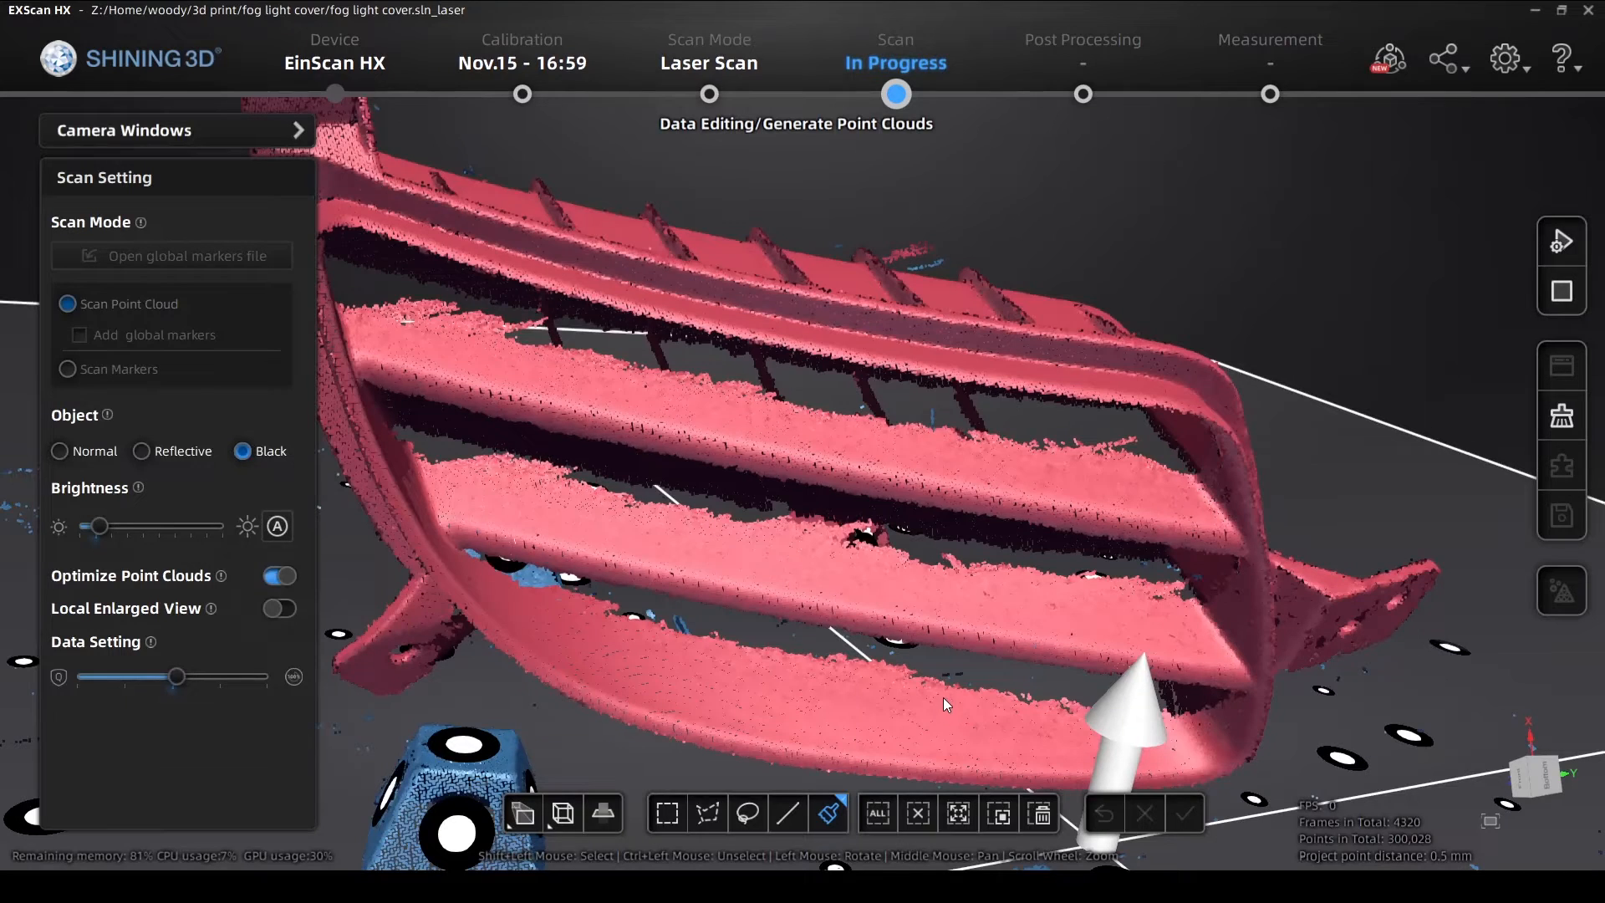
{"action": "mouse_move", "coordinate": [996, 814]}
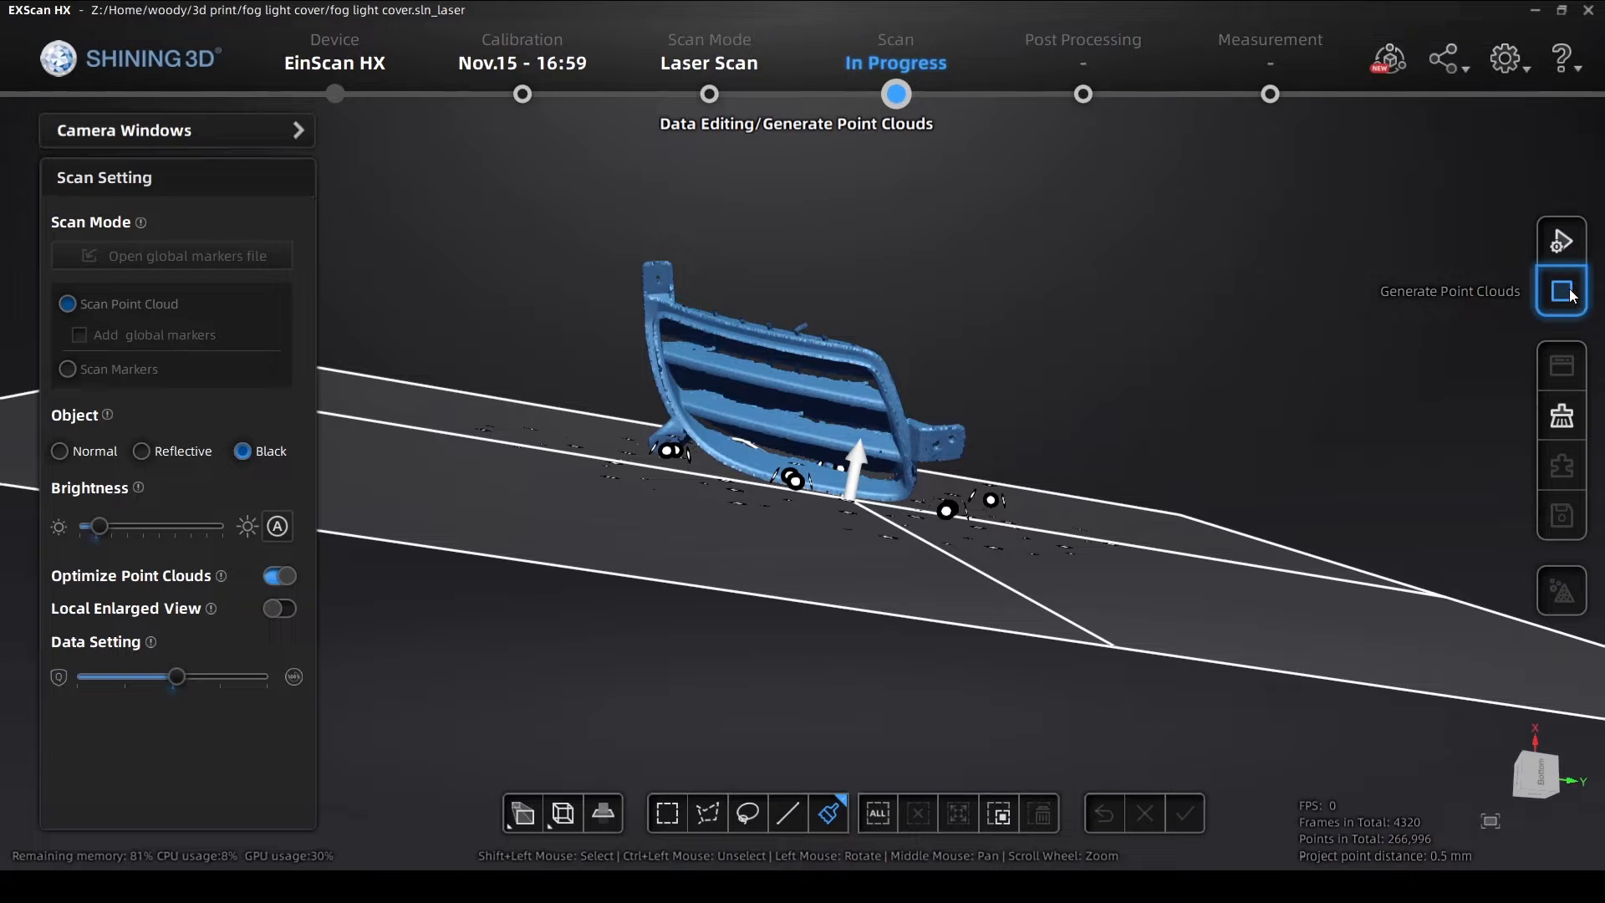
{"action": "left_click", "coordinate": [1559, 290]}
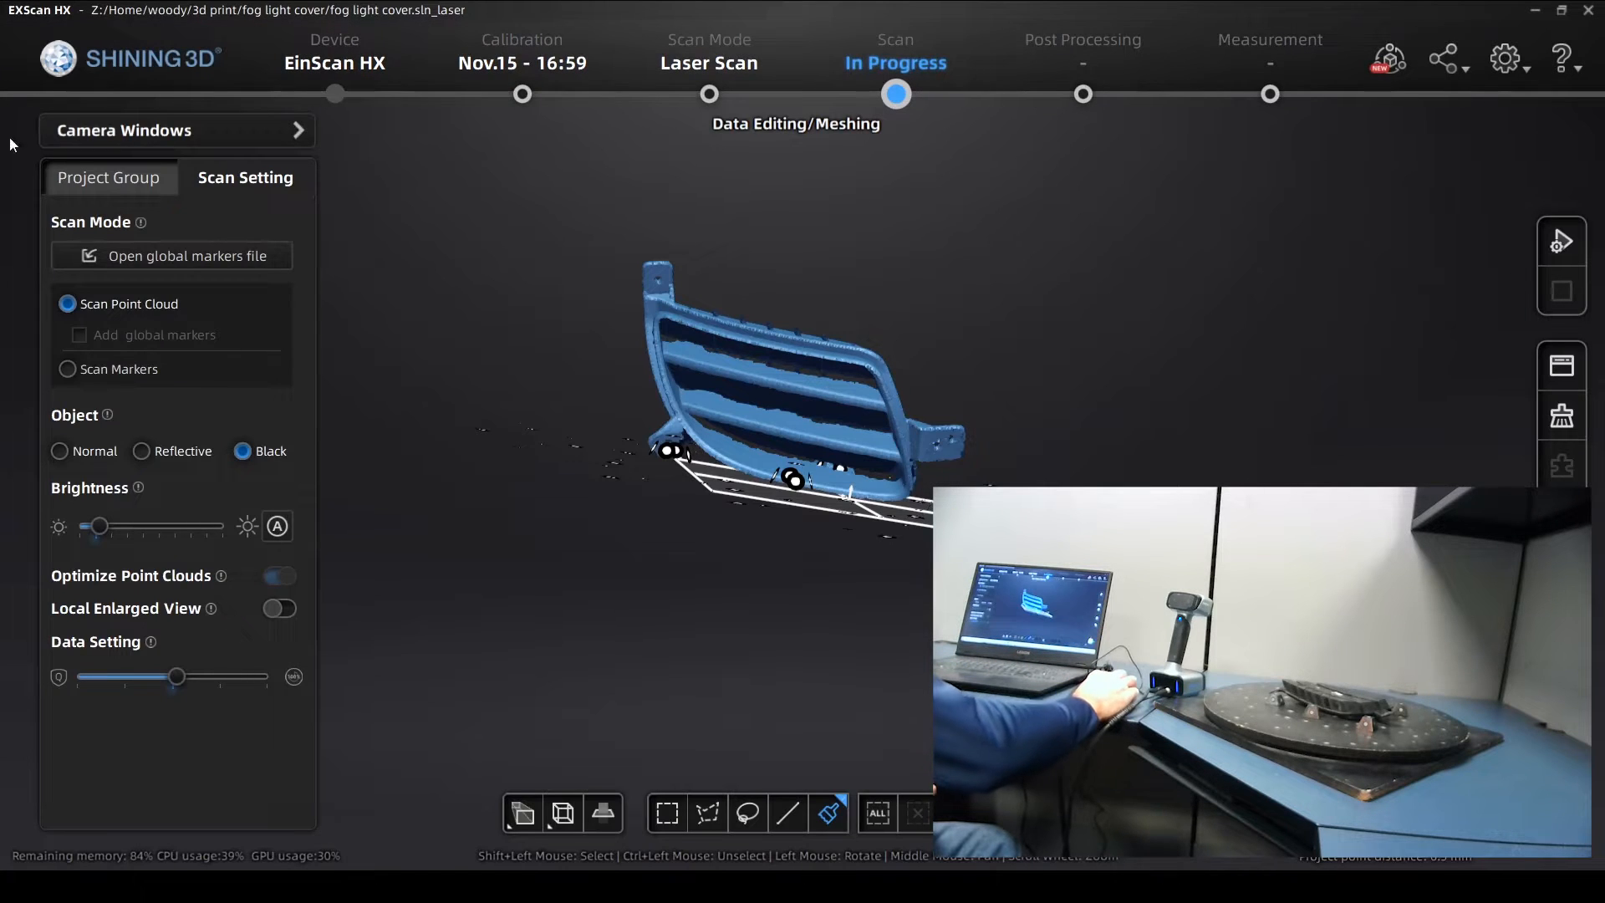
Add a second project in the group and capture a scan of the flipped cover
{"action": "left_click", "coordinate": [109, 177]}
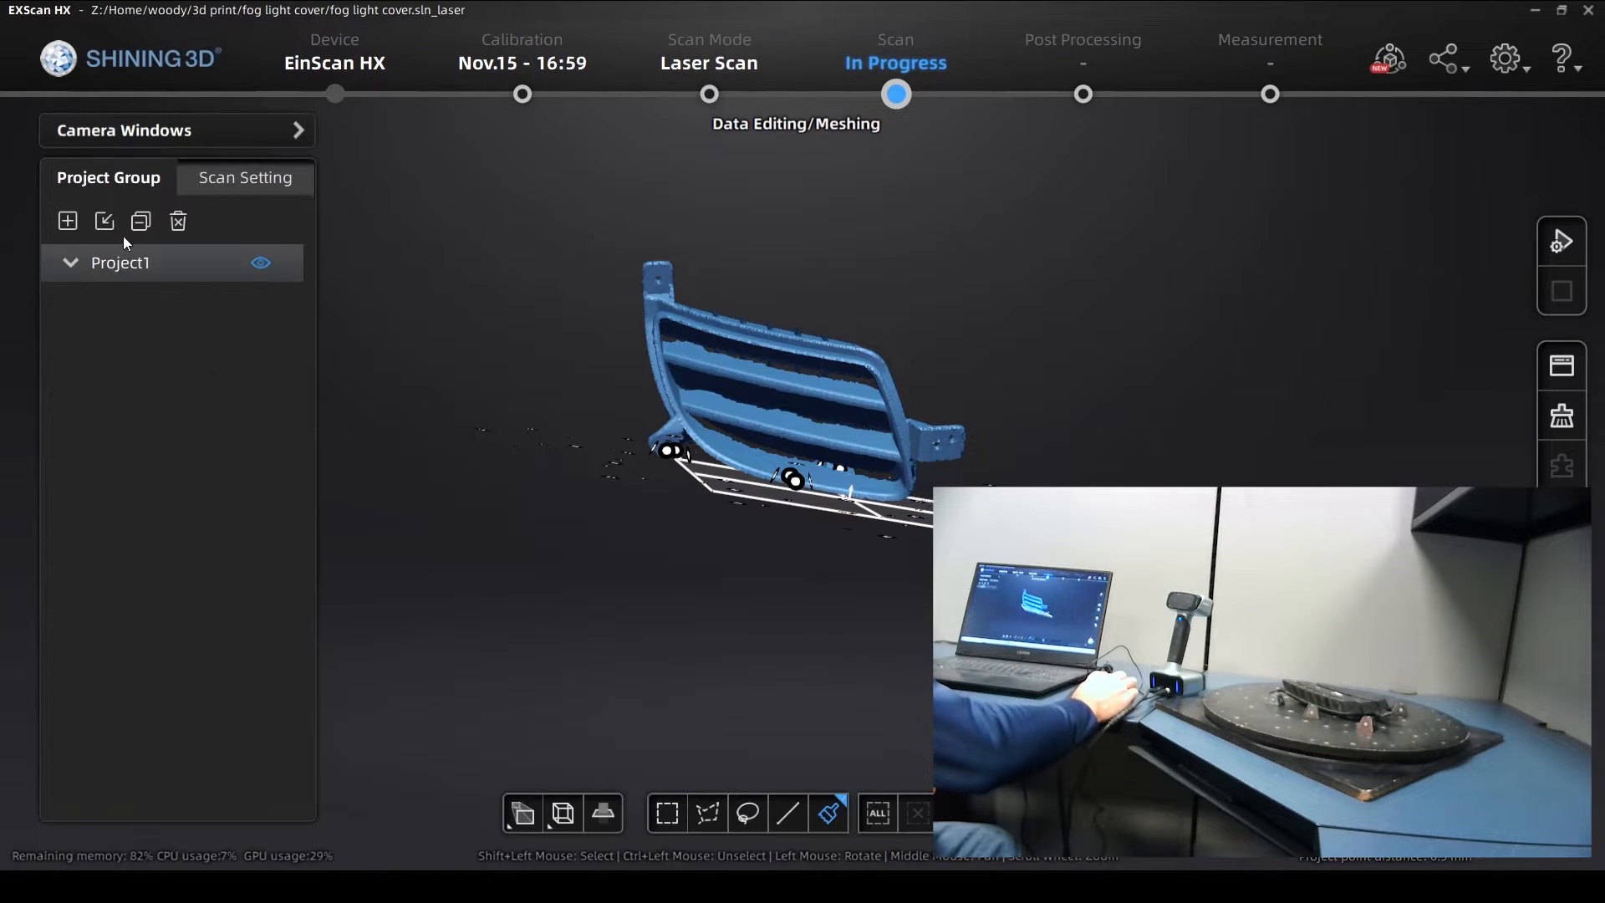
{"action": "left_click", "coordinate": [67, 220]}
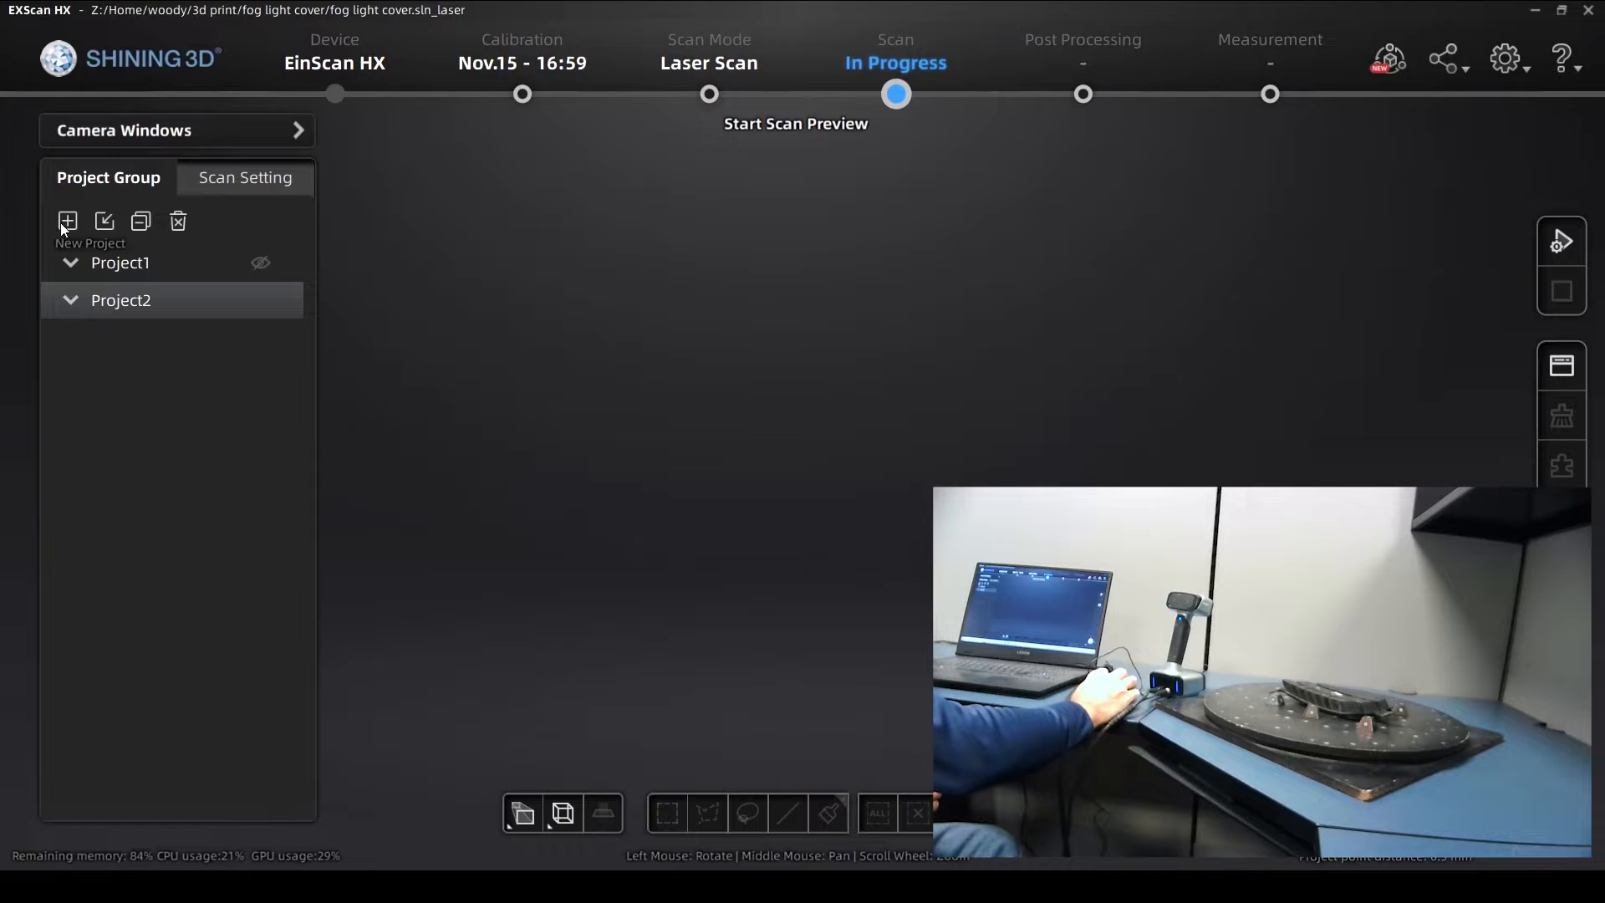
{"action": "left_click", "coordinate": [244, 178]}
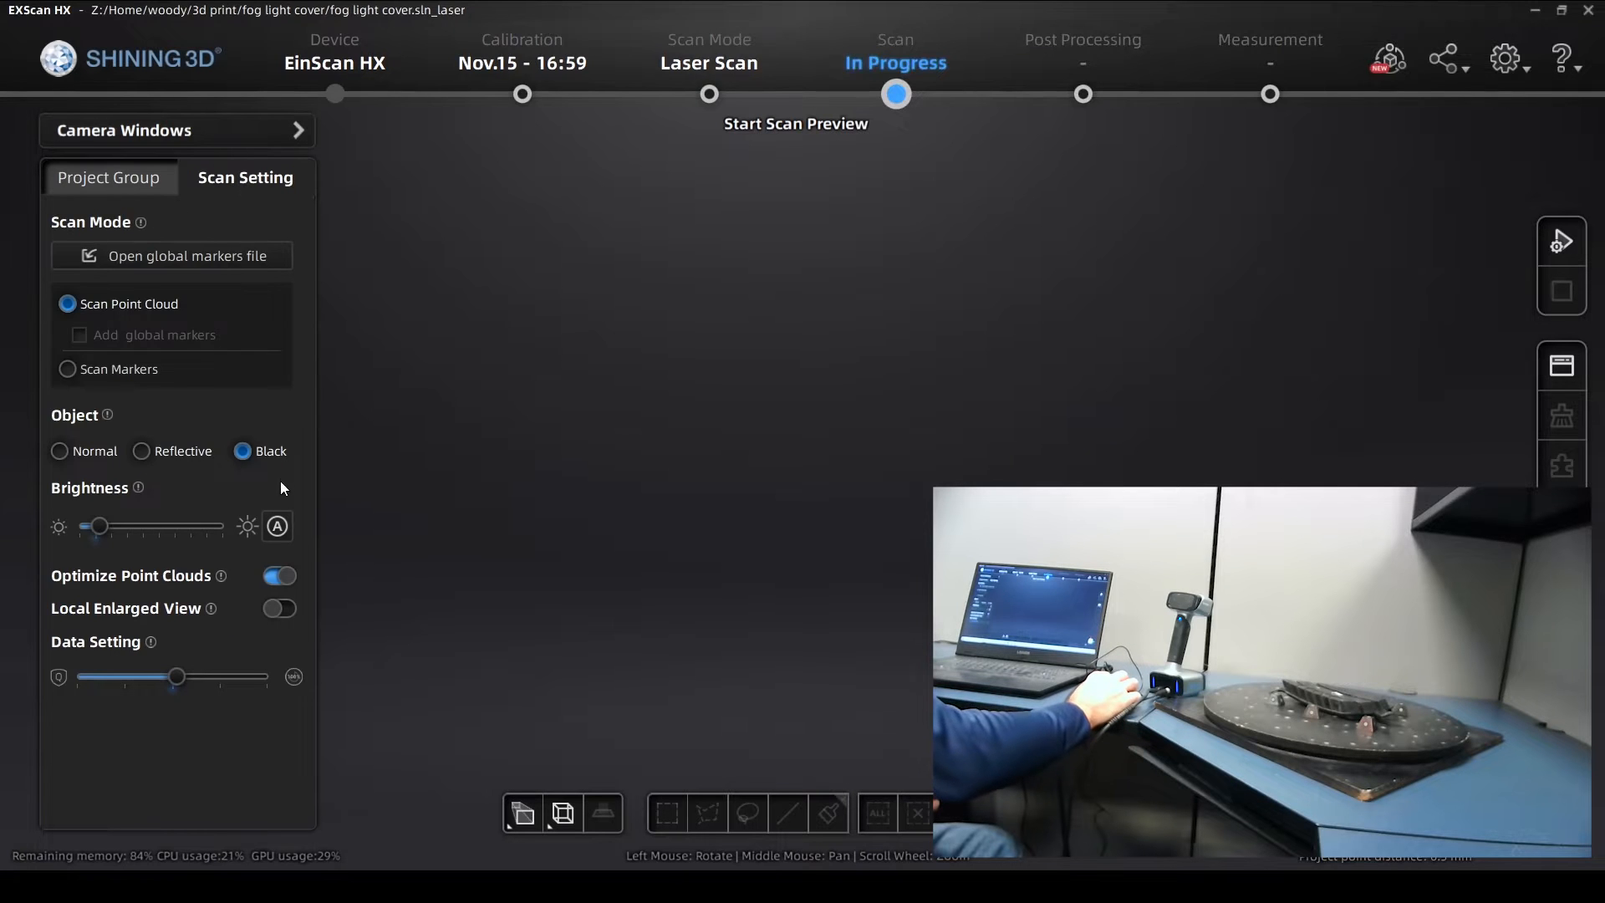
{"action": "mouse_move", "coordinate": [757, 490]}
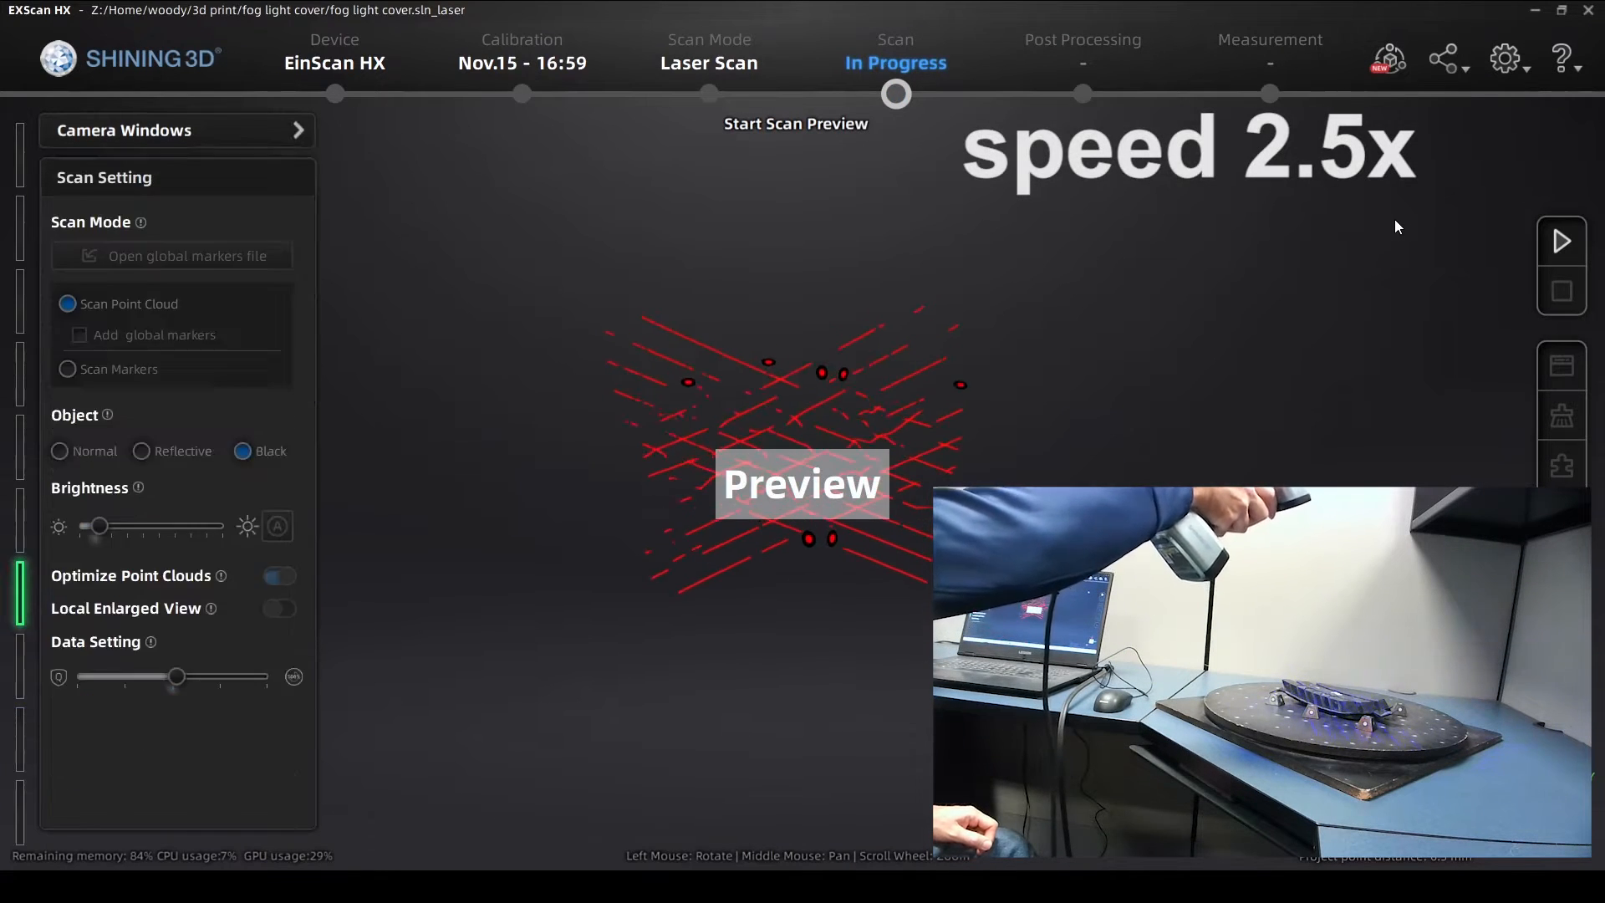
{"action": "left_click", "coordinate": [1559, 241]}
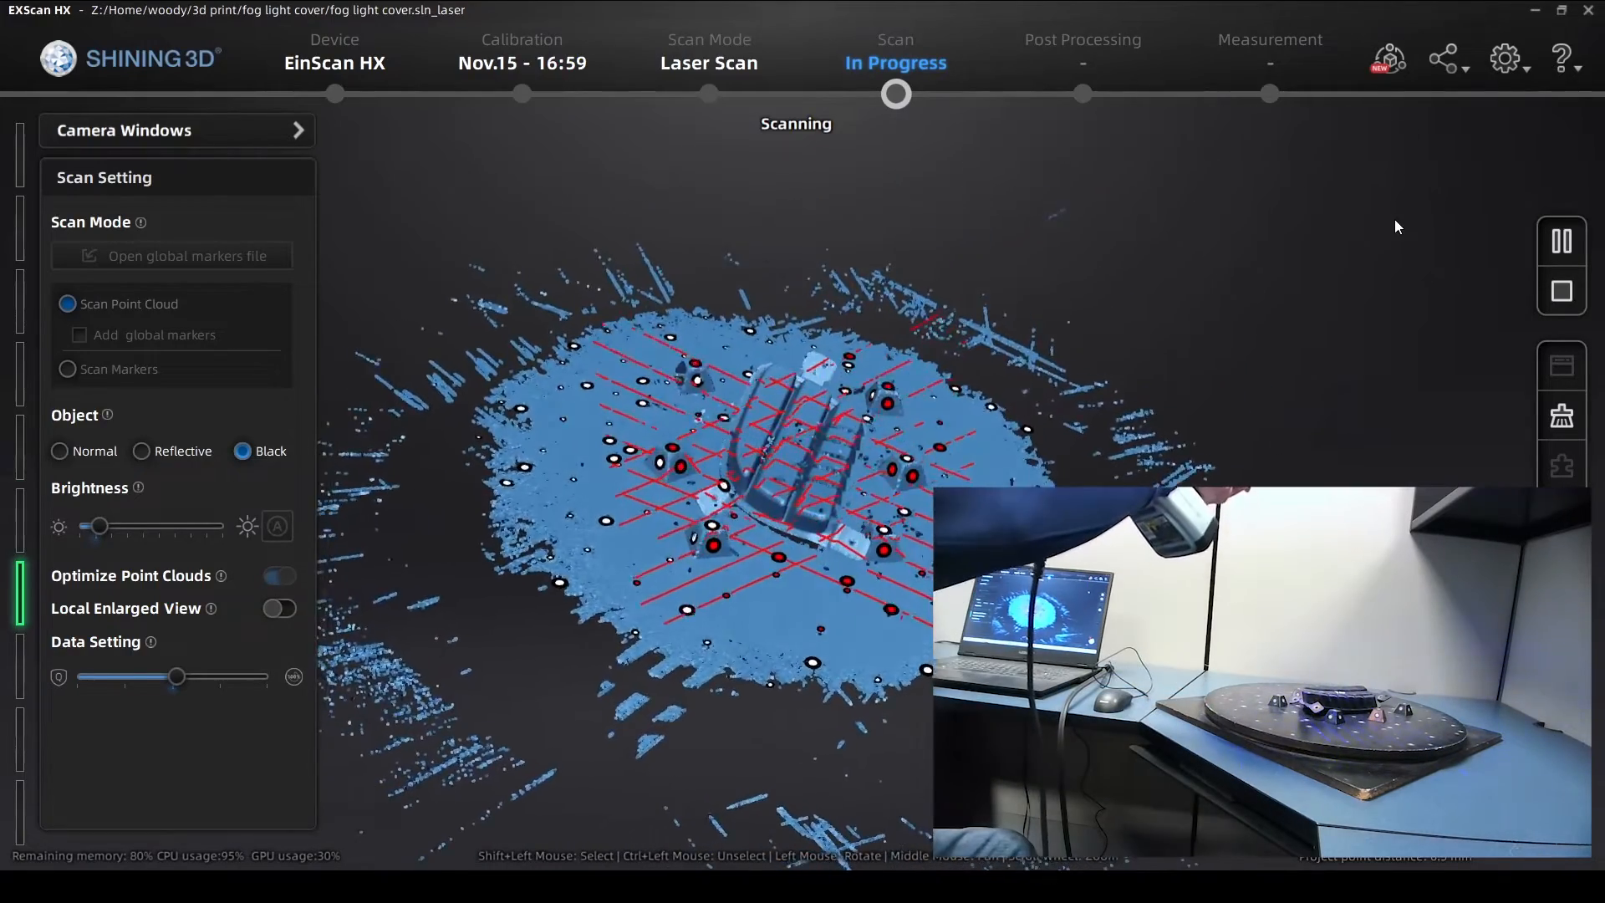
{"action": "scroll", "scroll_direction": "up", "scroll_amount": 3}
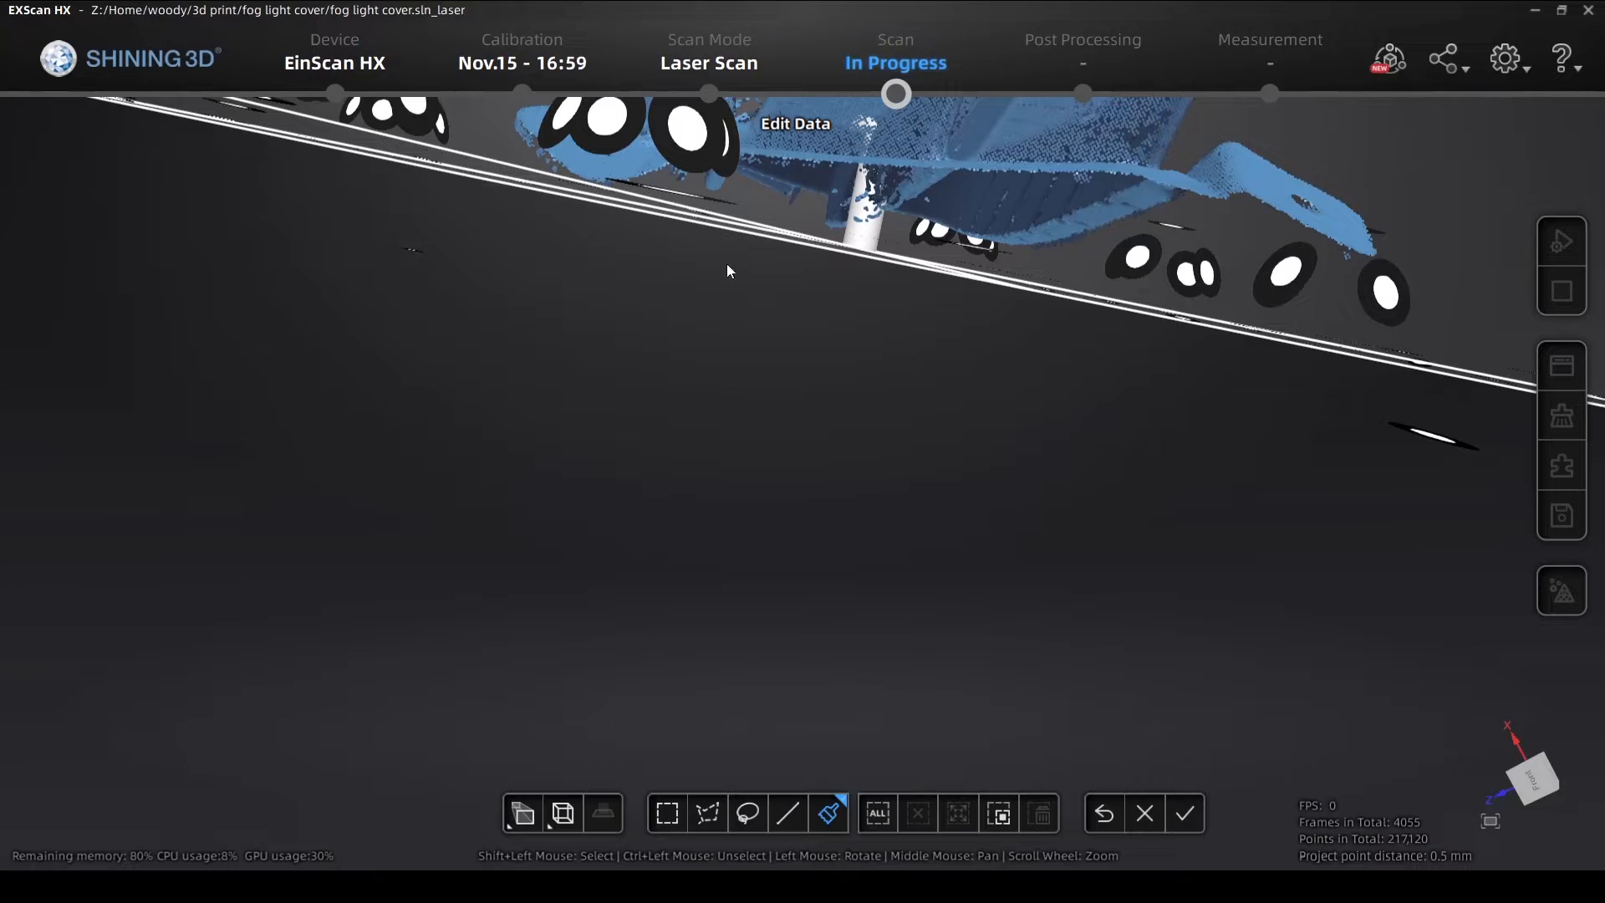
{"action": "mouse_move", "coordinate": [805, 263]}
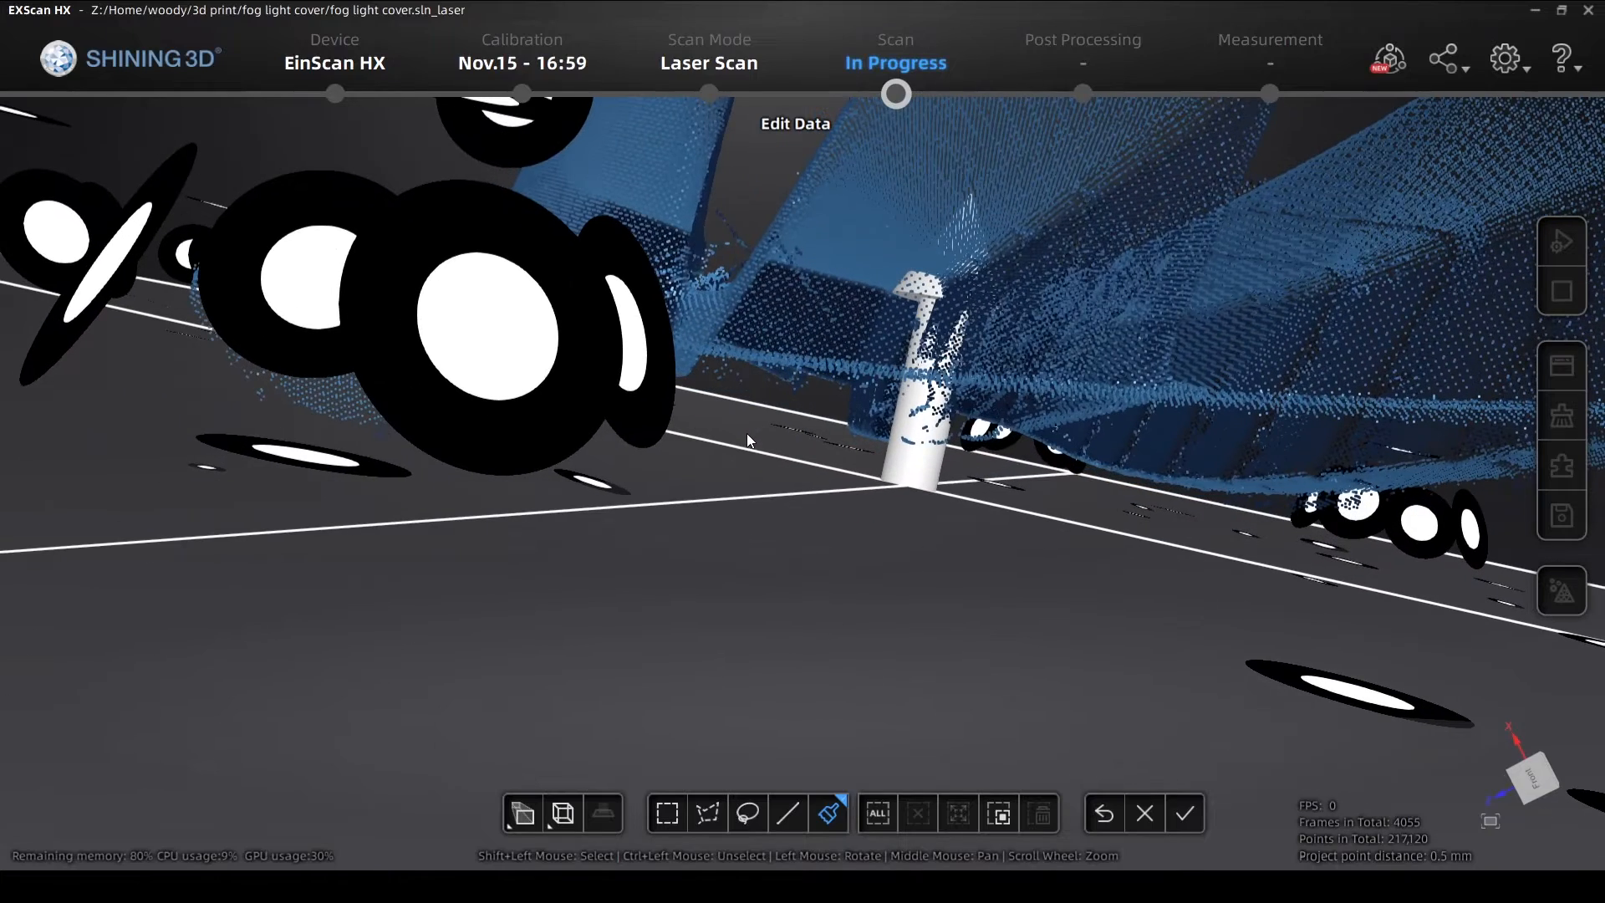
Brush away stray points at the cover's edge and apply the edit
{"action": "left_click", "coordinate": [827, 814]}
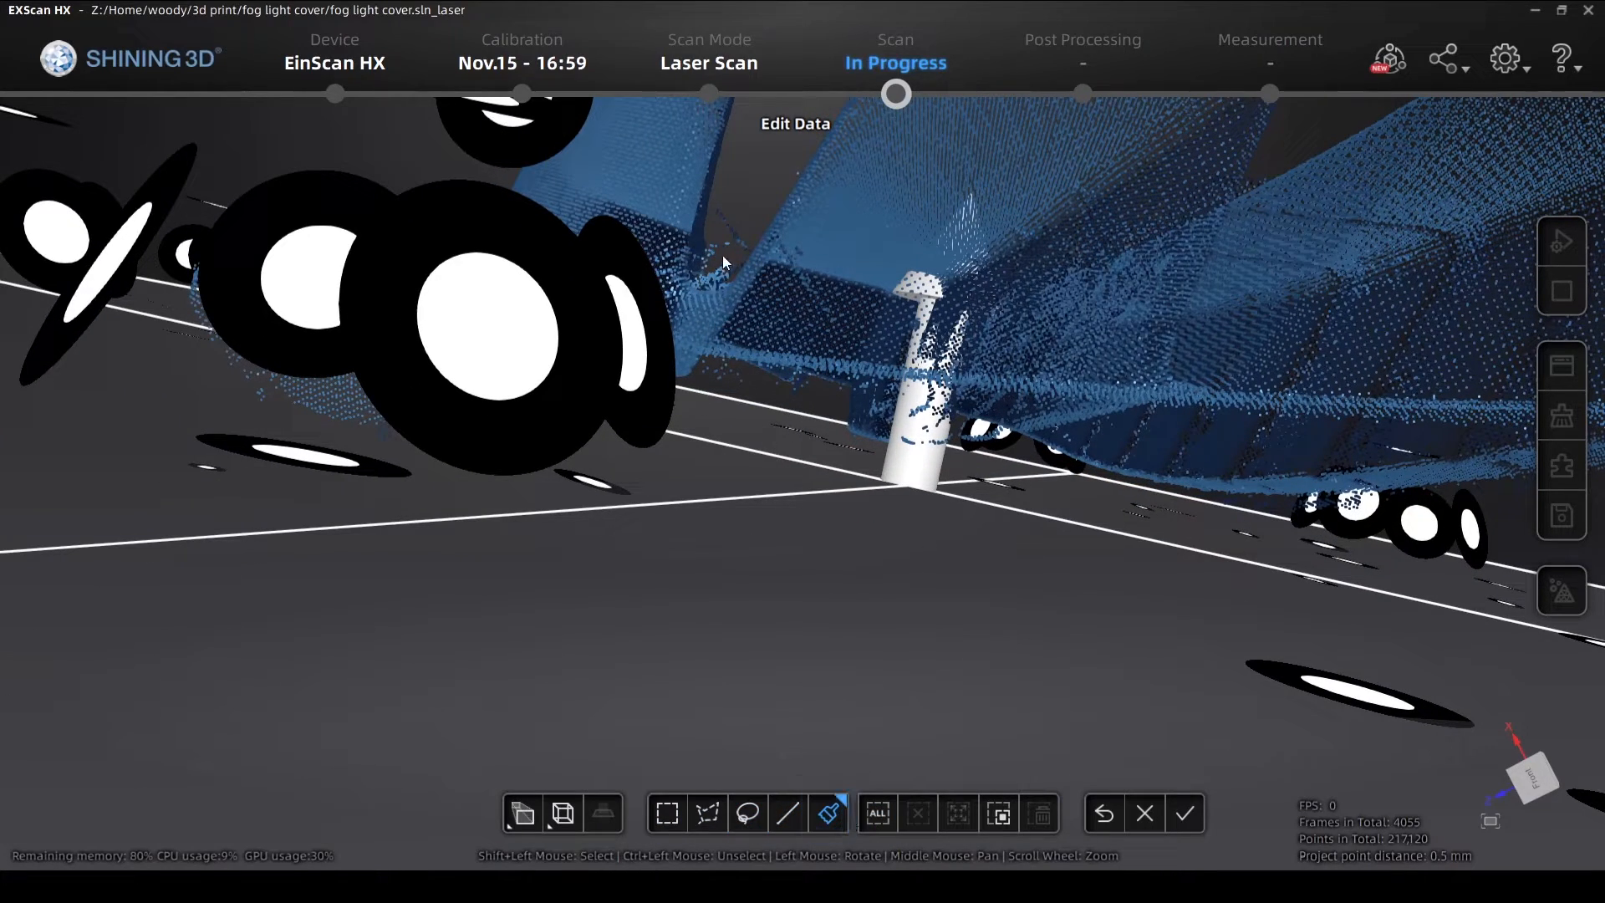
{"action": "left_click", "coordinate": [829, 814]}
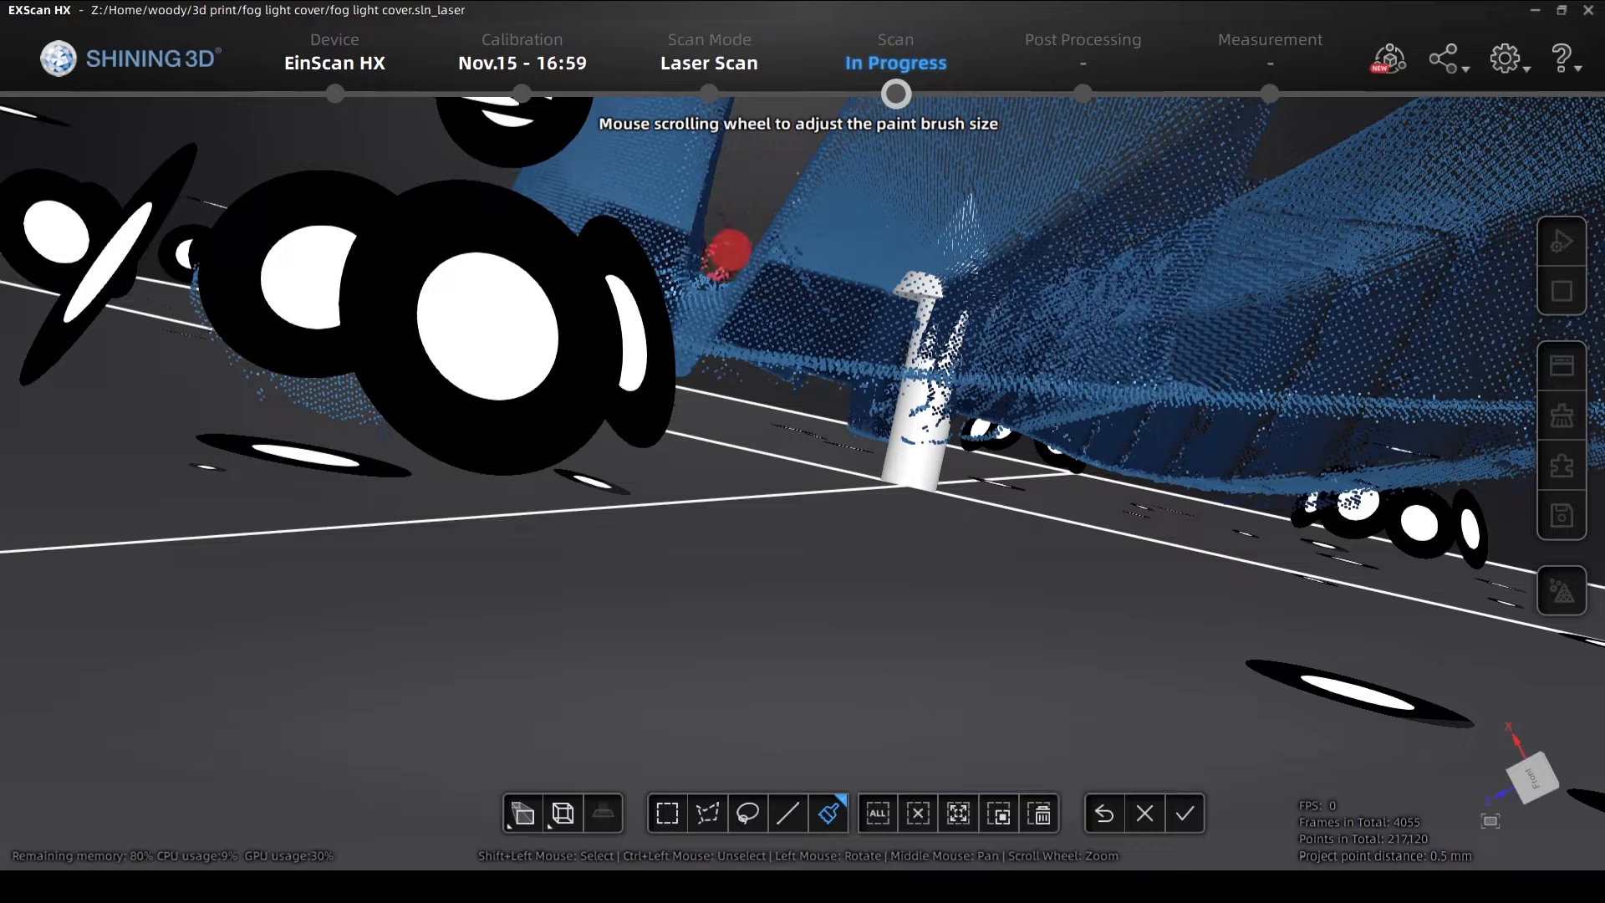
{"action": "mouse_move", "coordinate": [783, 164]}
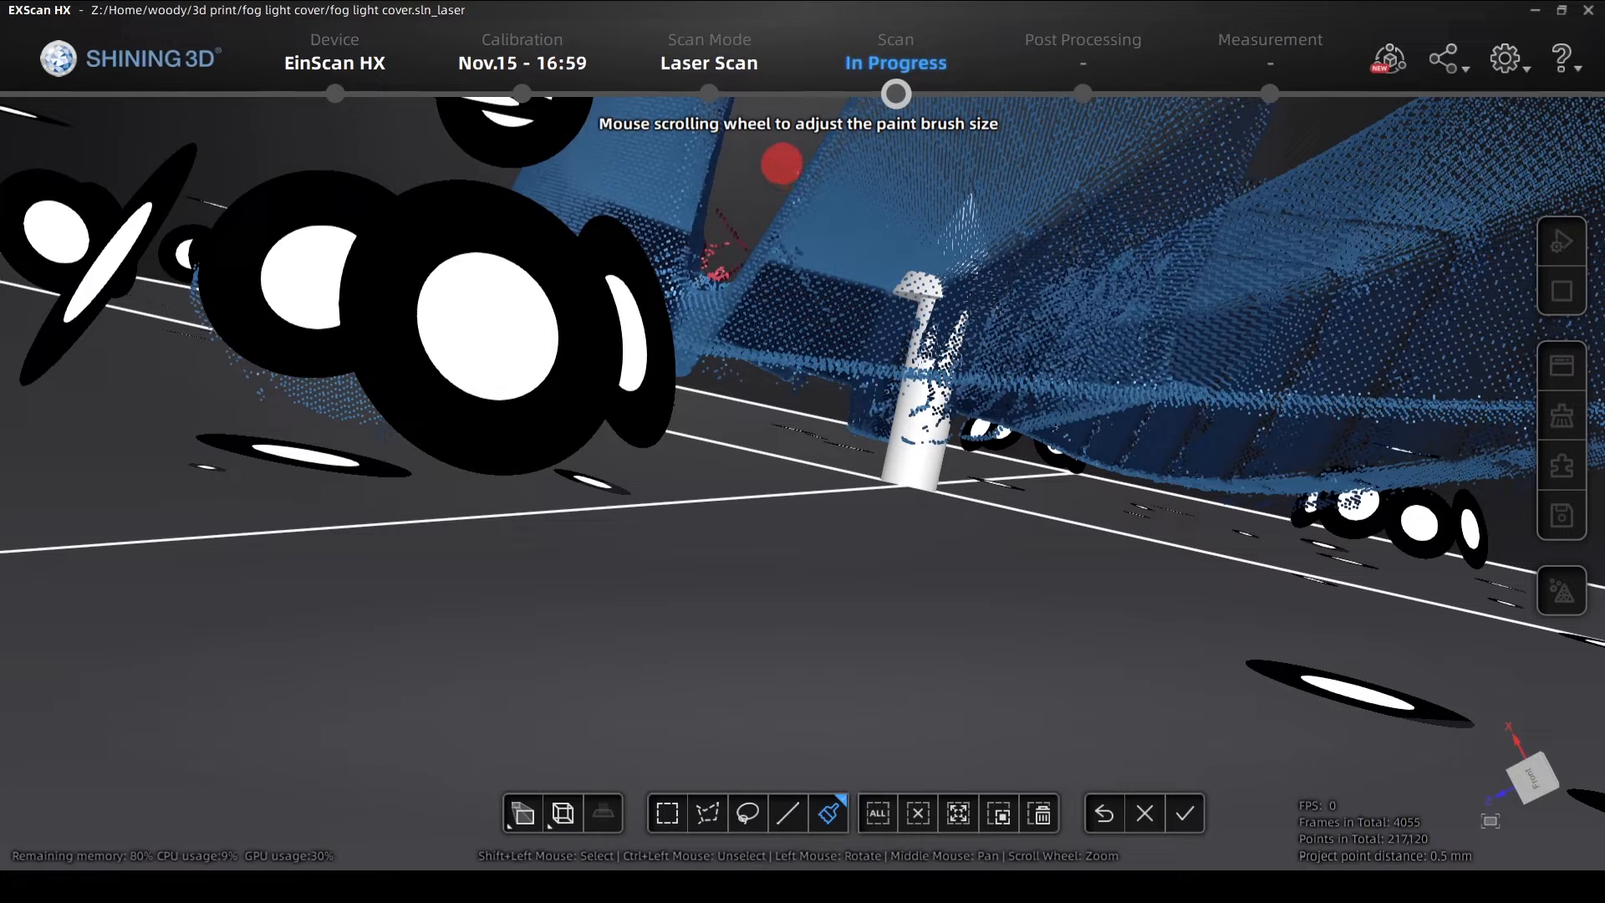
{"action": "mouse_move", "coordinate": [722, 227]}
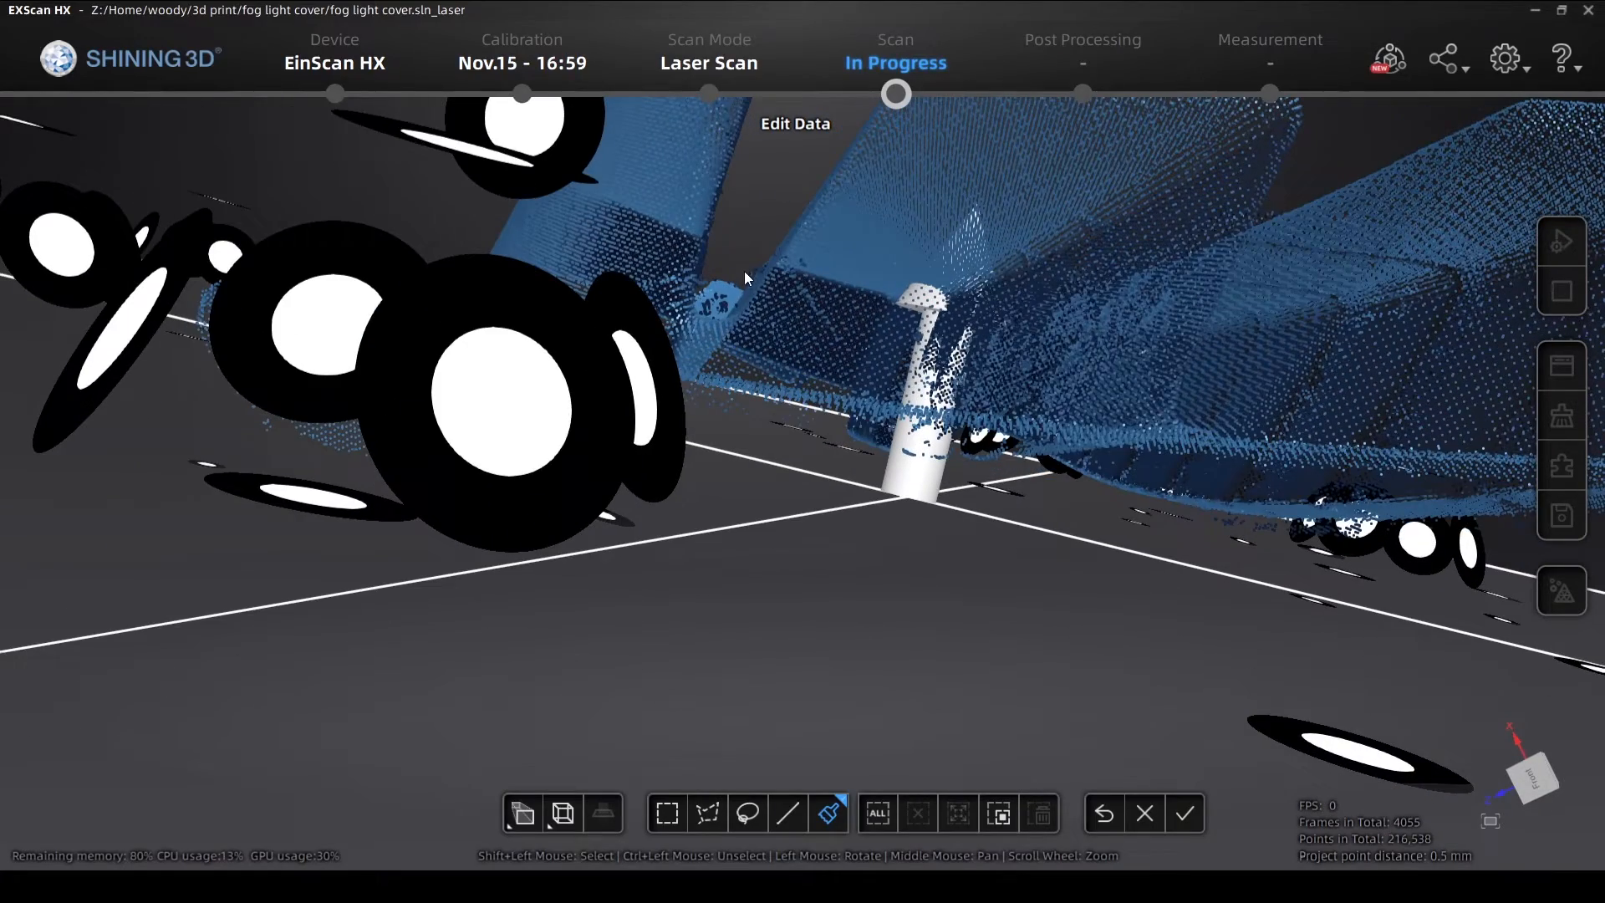
{"action": "left_click", "coordinate": [827, 812]}
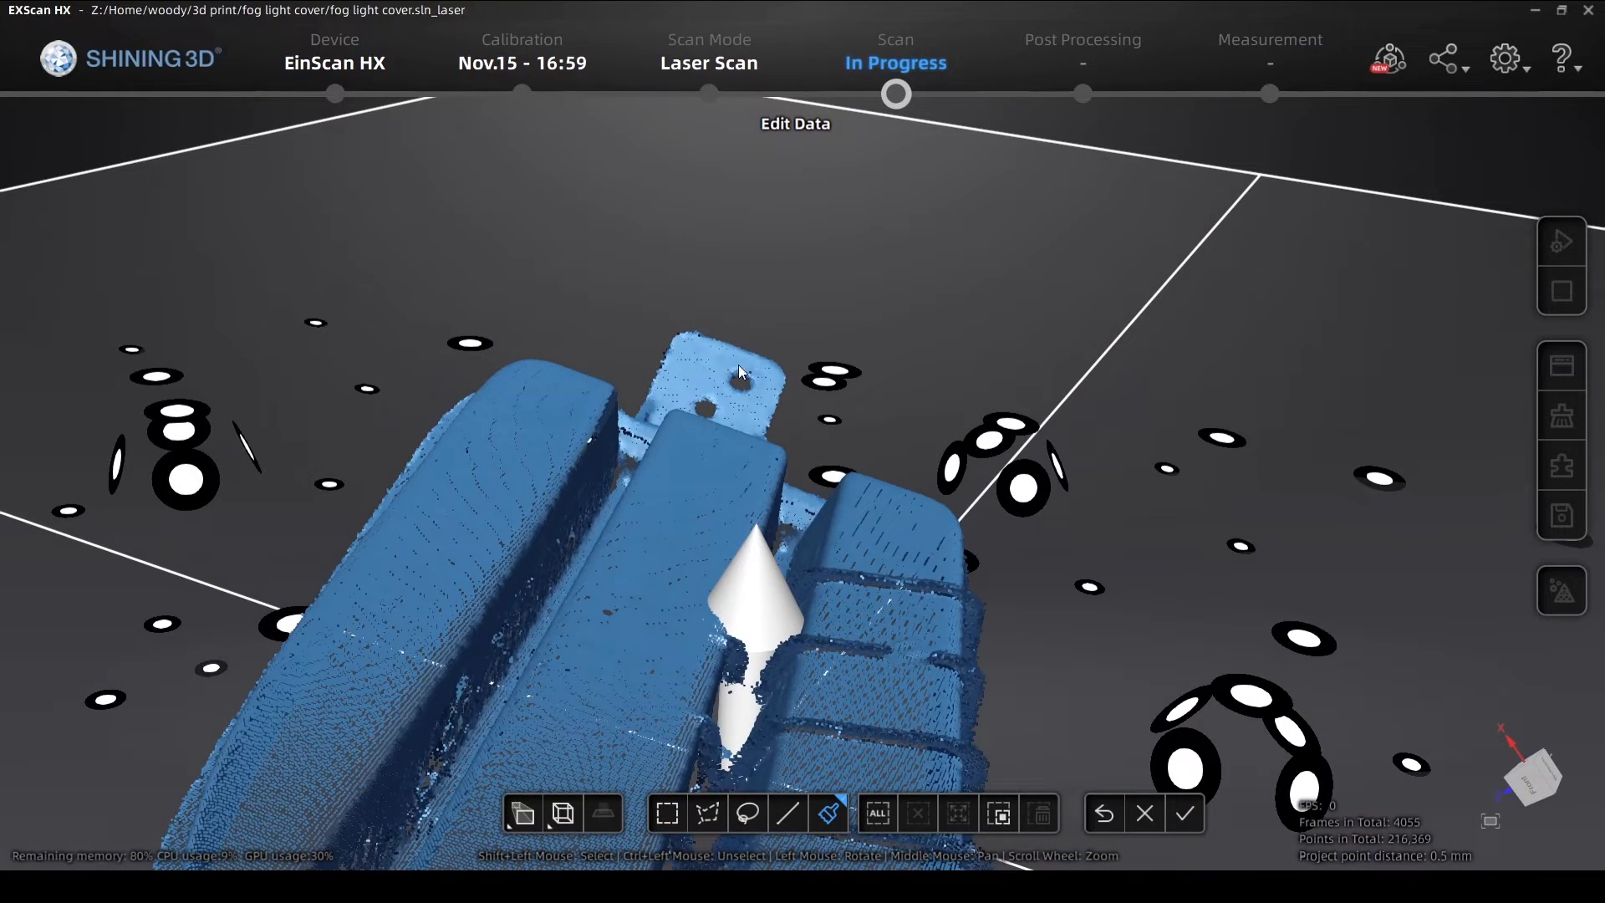
{"action": "left_click", "coordinate": [1183, 814]}
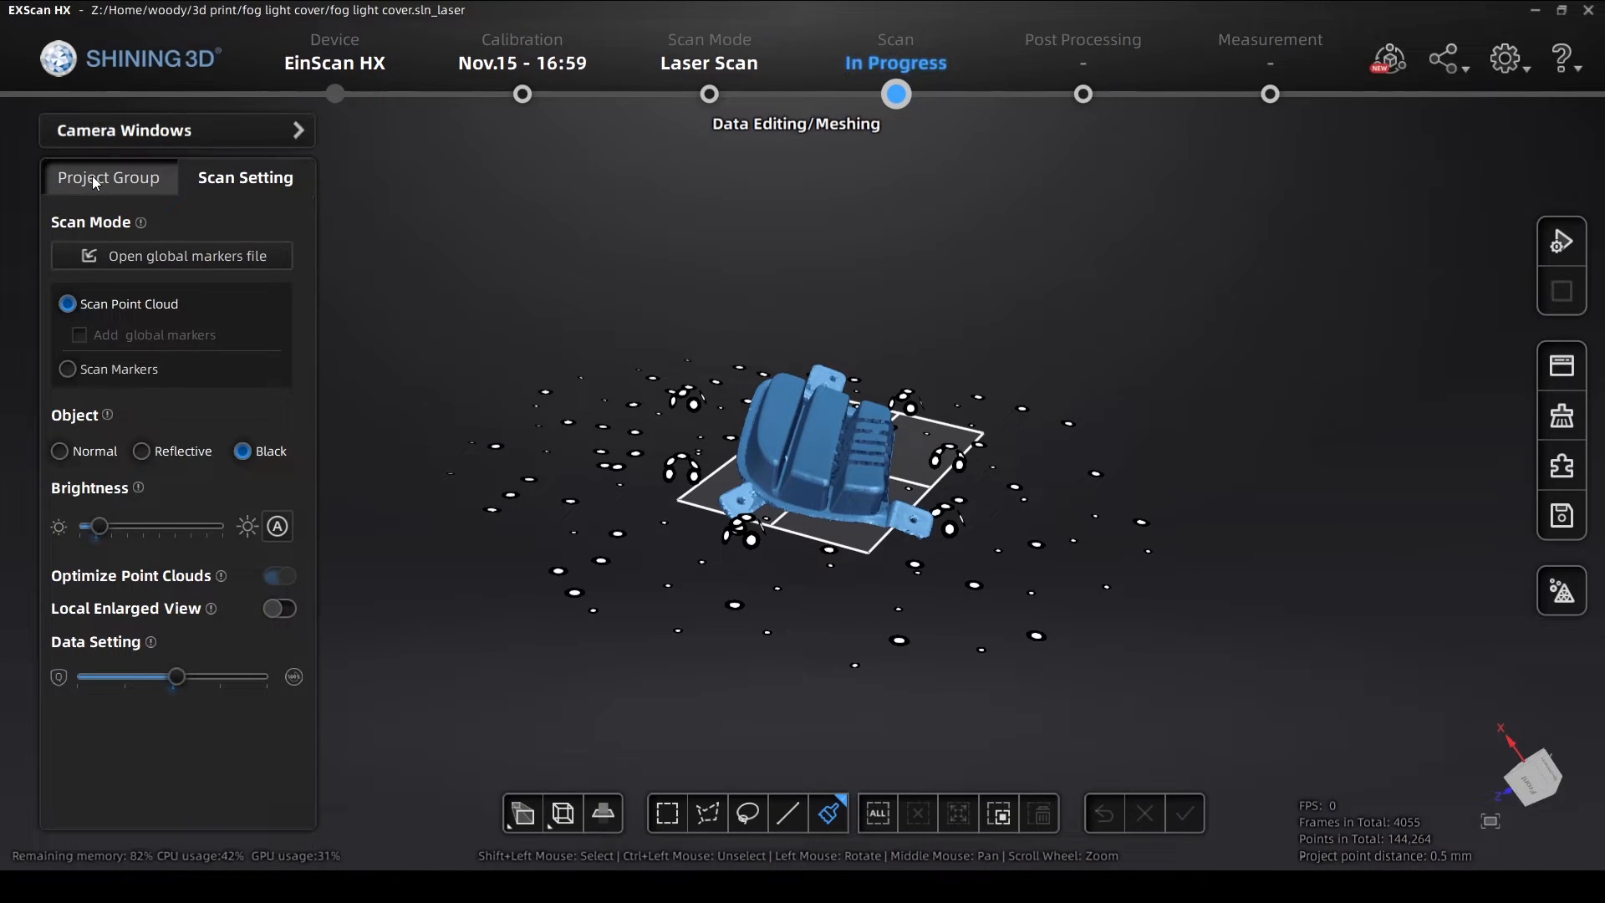
Briefly overlay Project1 on the current scan, hide it, then add a third project
{"action": "left_click", "coordinate": [108, 177]}
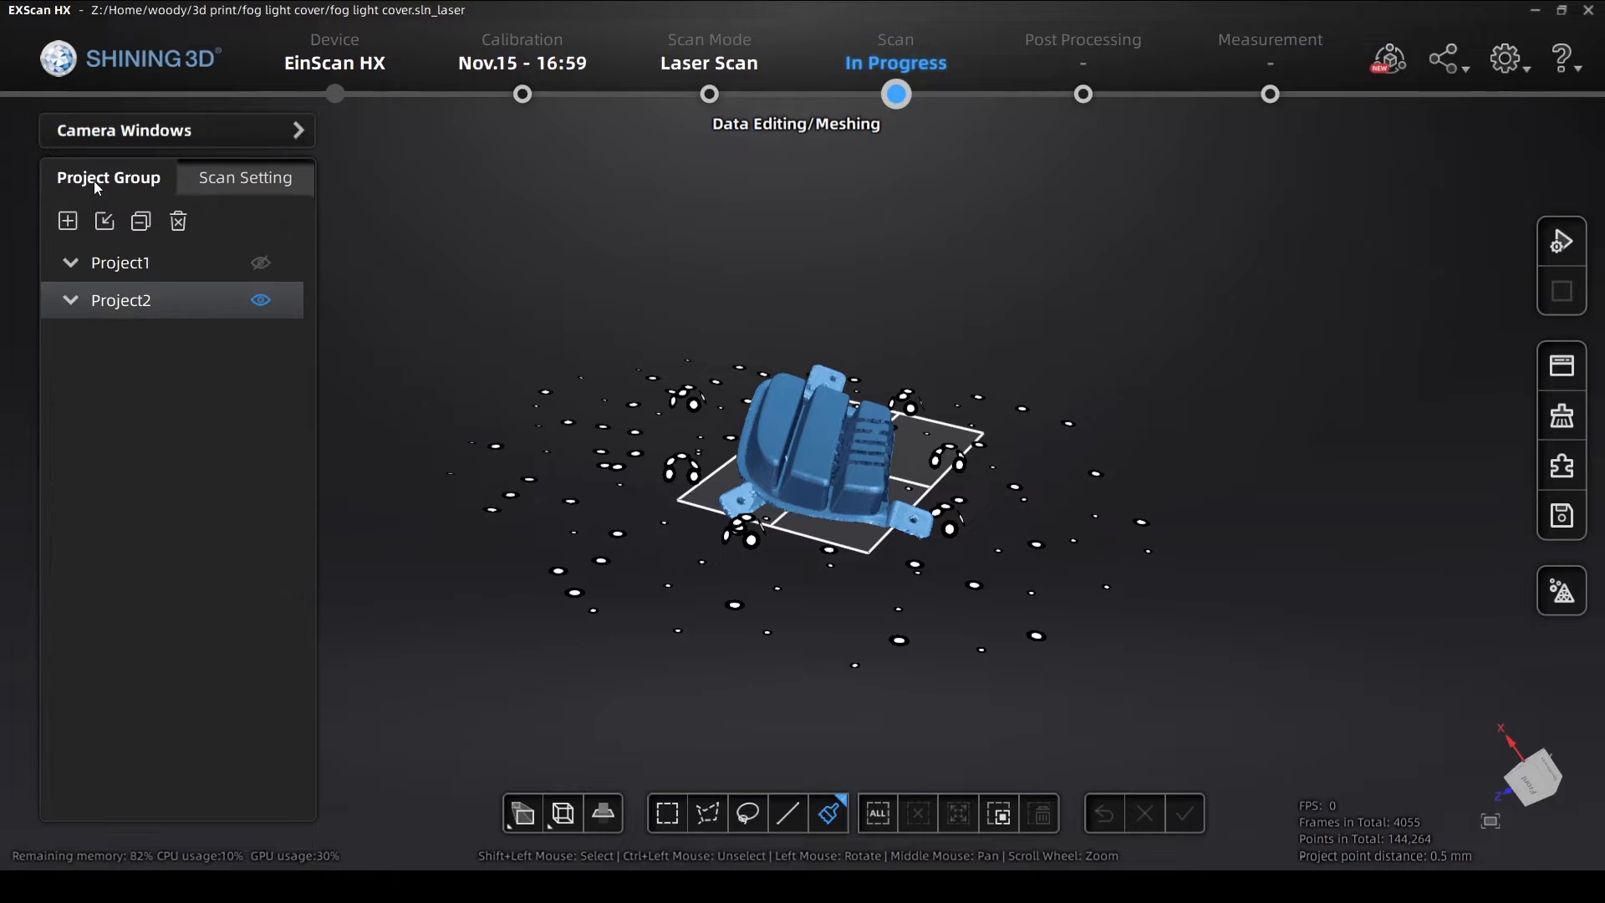
{"action": "left_click", "coordinate": [261, 262]}
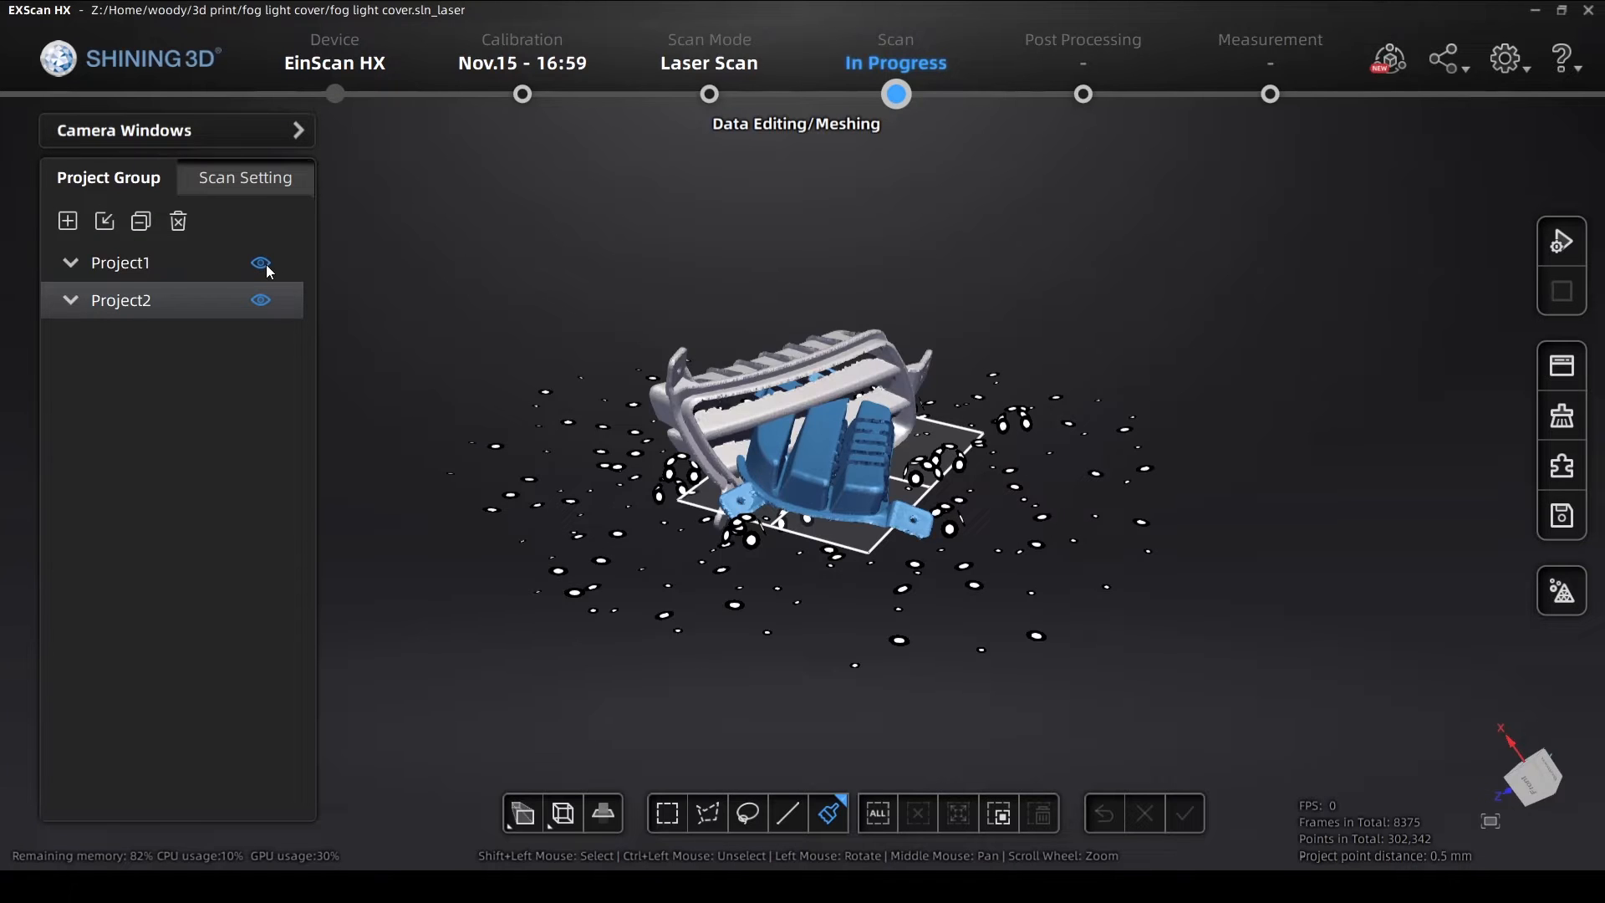
{"action": "left_click", "coordinate": [261, 263]}
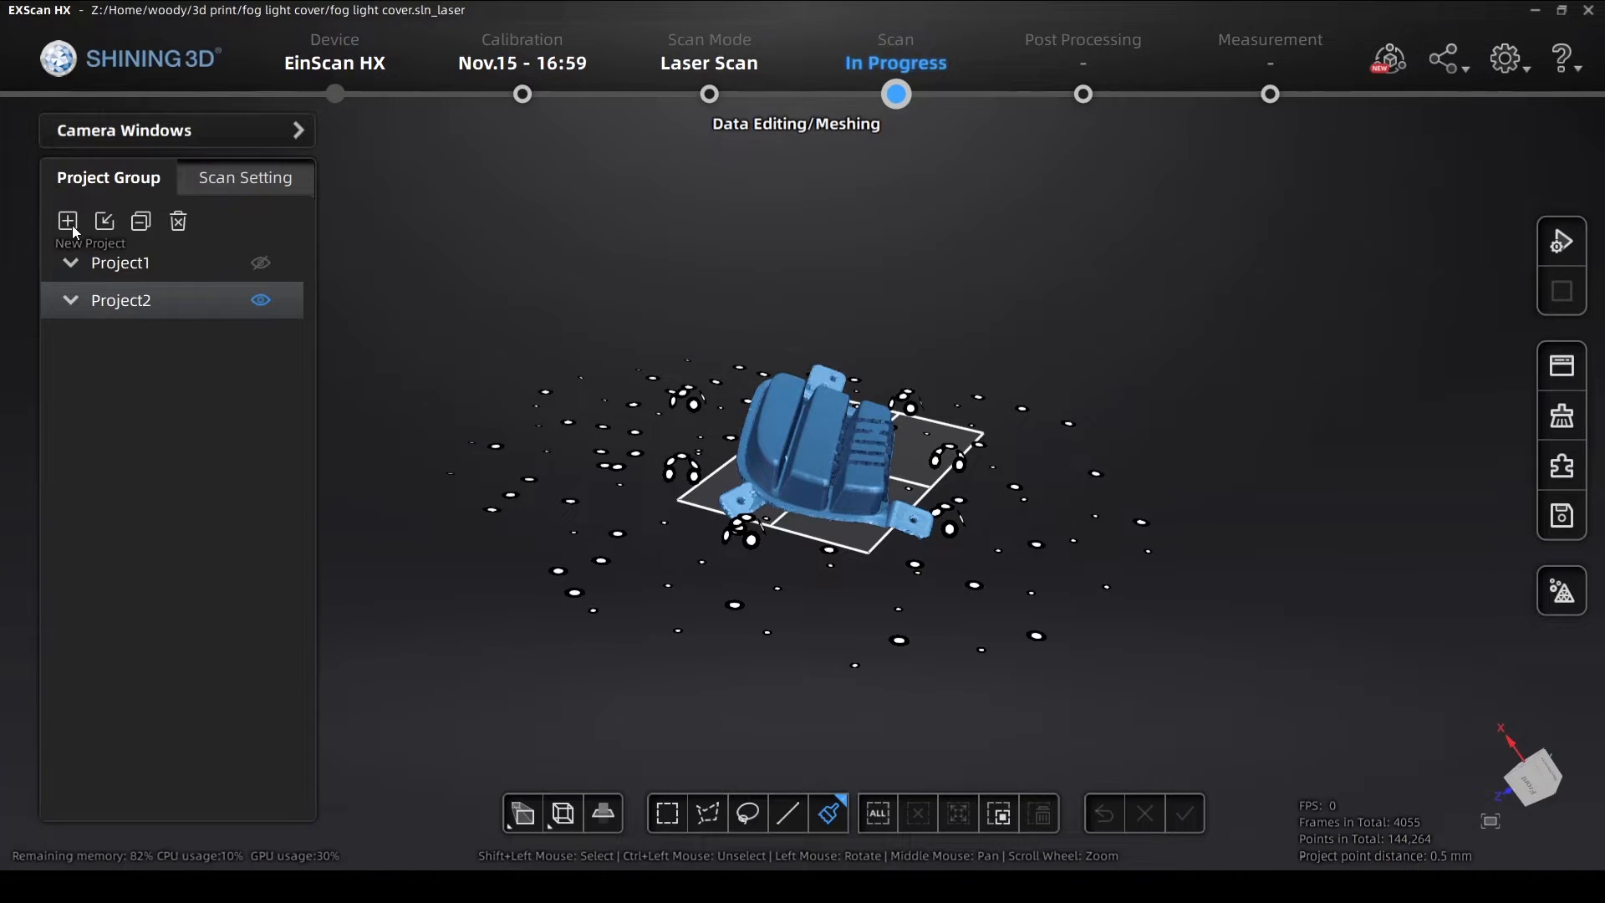
{"action": "left_click", "coordinate": [67, 221]}
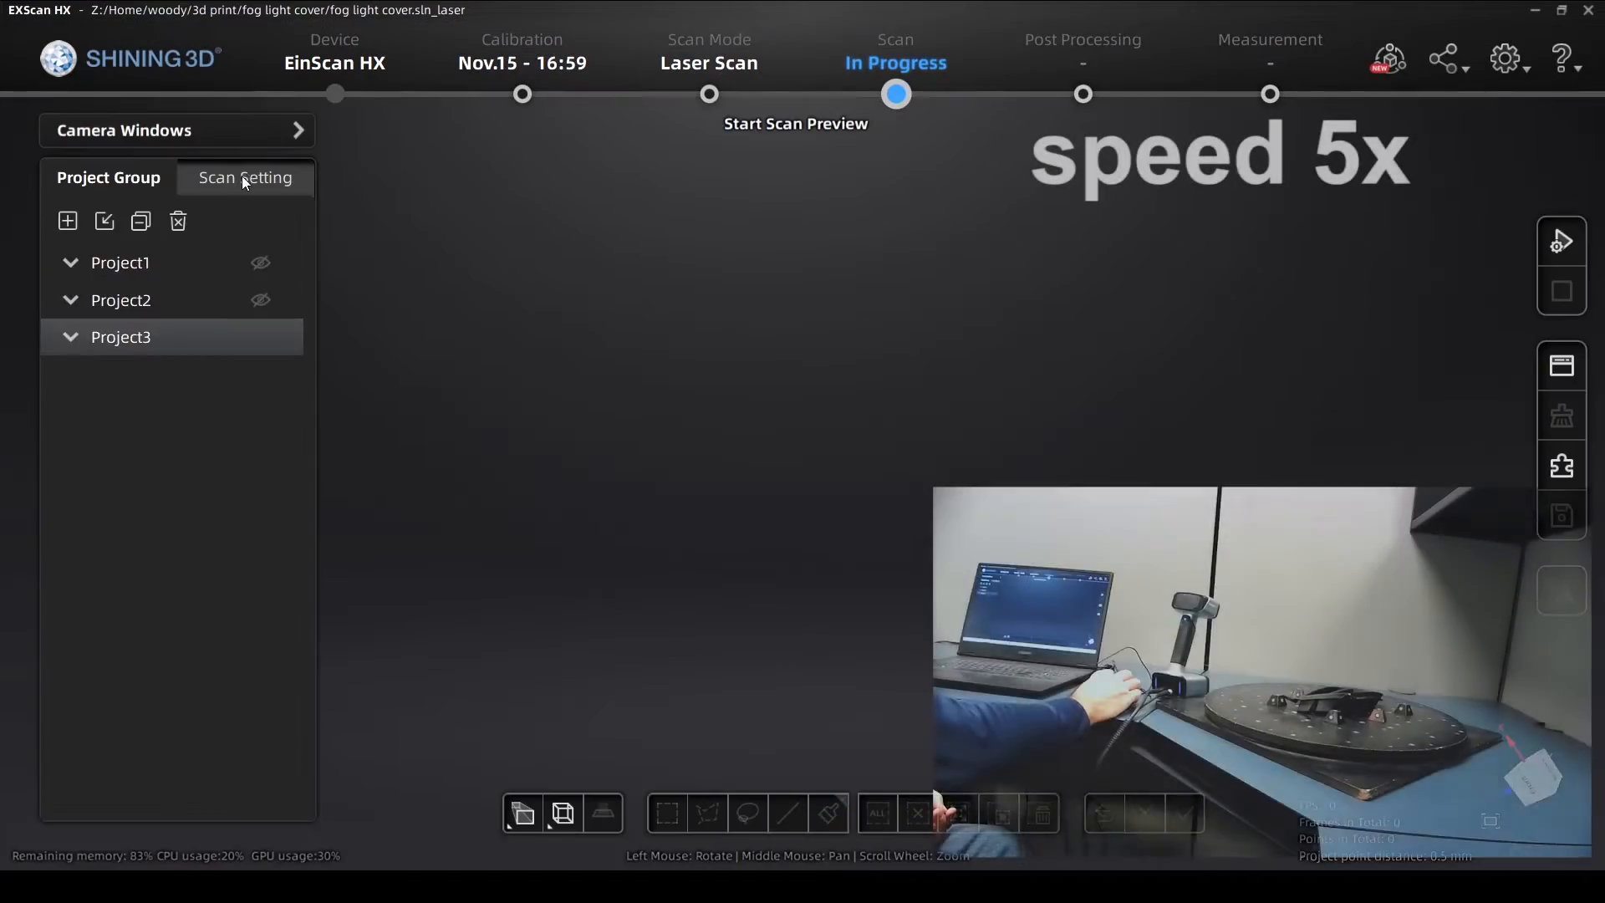
Return to Scan Setting to capture the cover in a new orientation
{"action": "left_click", "coordinate": [244, 177]}
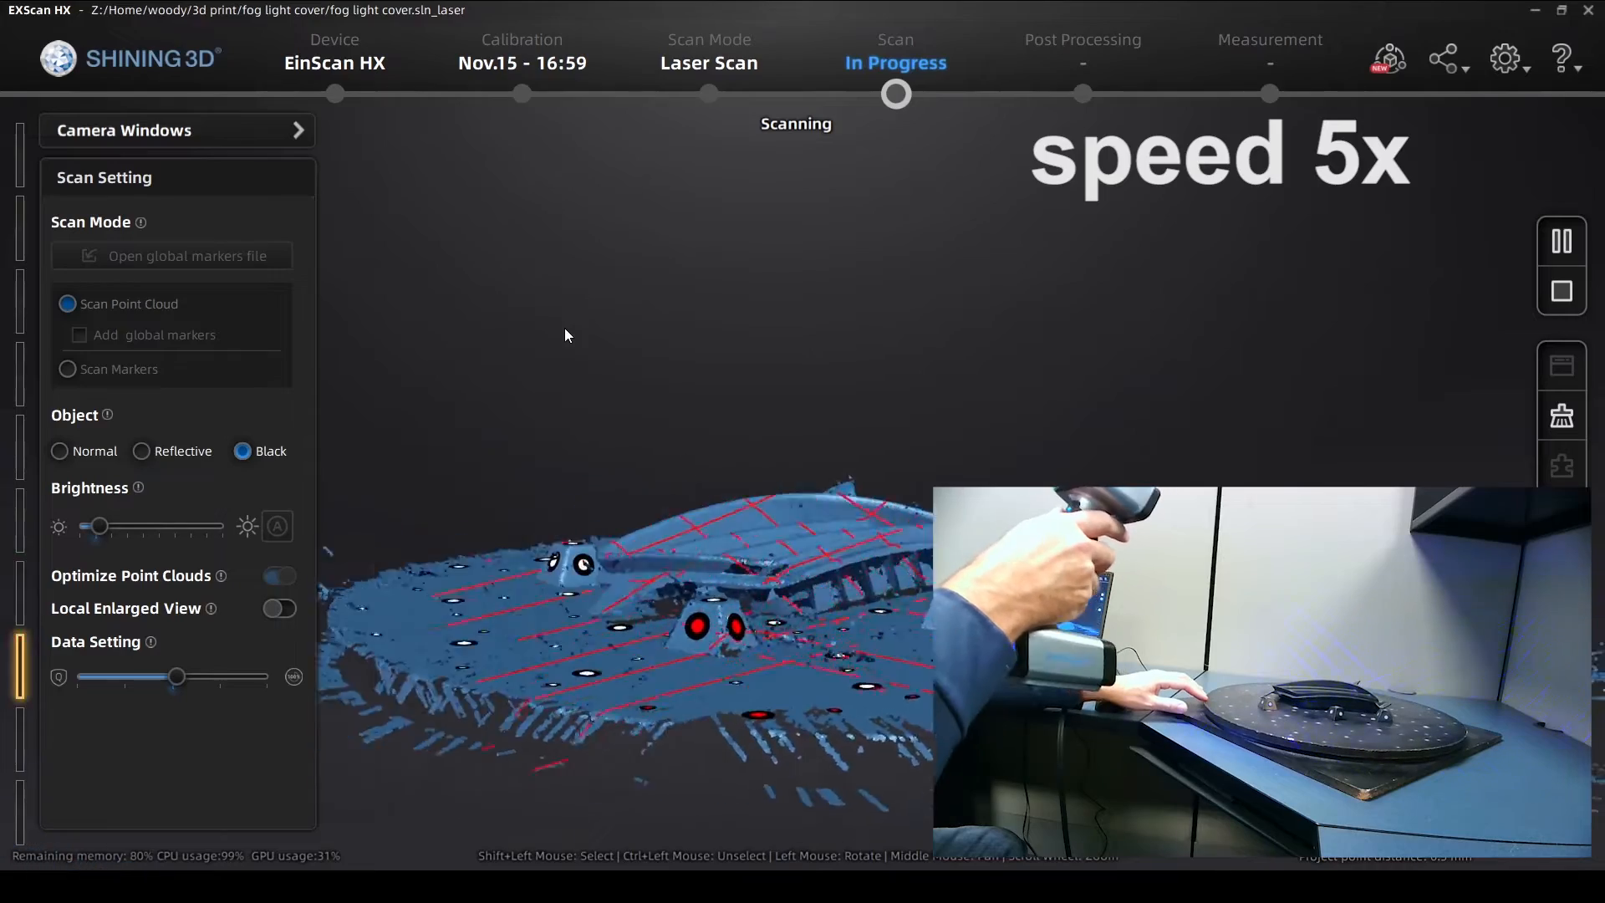
{"action": "mouse_move", "coordinate": [380, 133]}
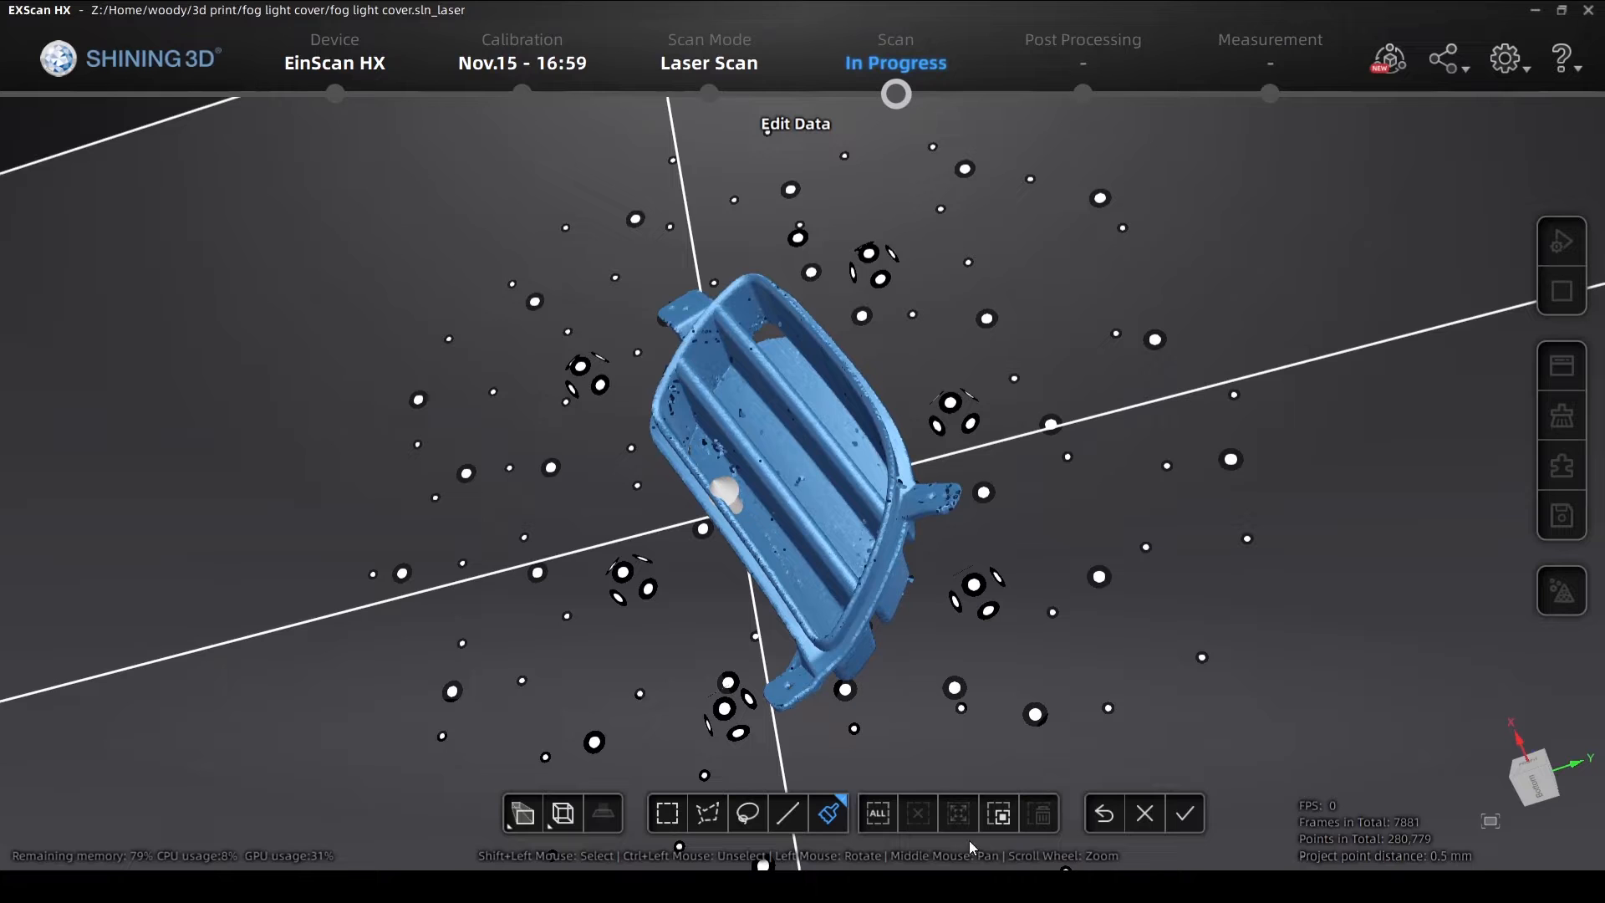
Apply the trimmed third scan from the Edit Data toolbar
{"action": "left_click", "coordinate": [1183, 814]}
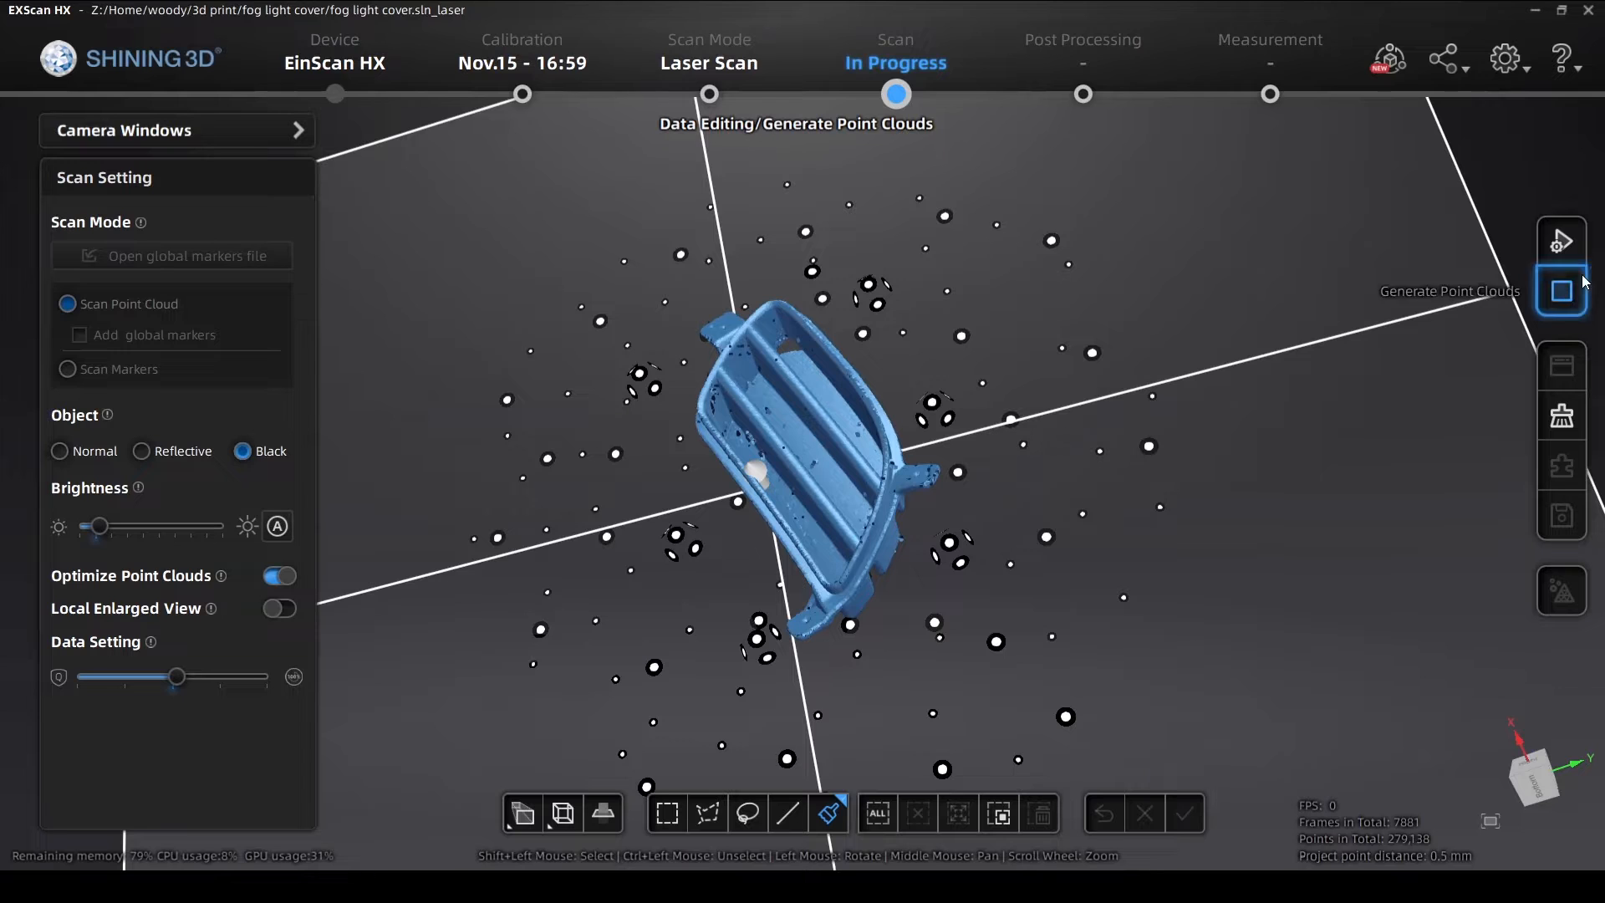
Generate the third scan's point cloud and enter the Alignment workspace listing all three projects
{"action": "left_click", "coordinate": [1560, 289]}
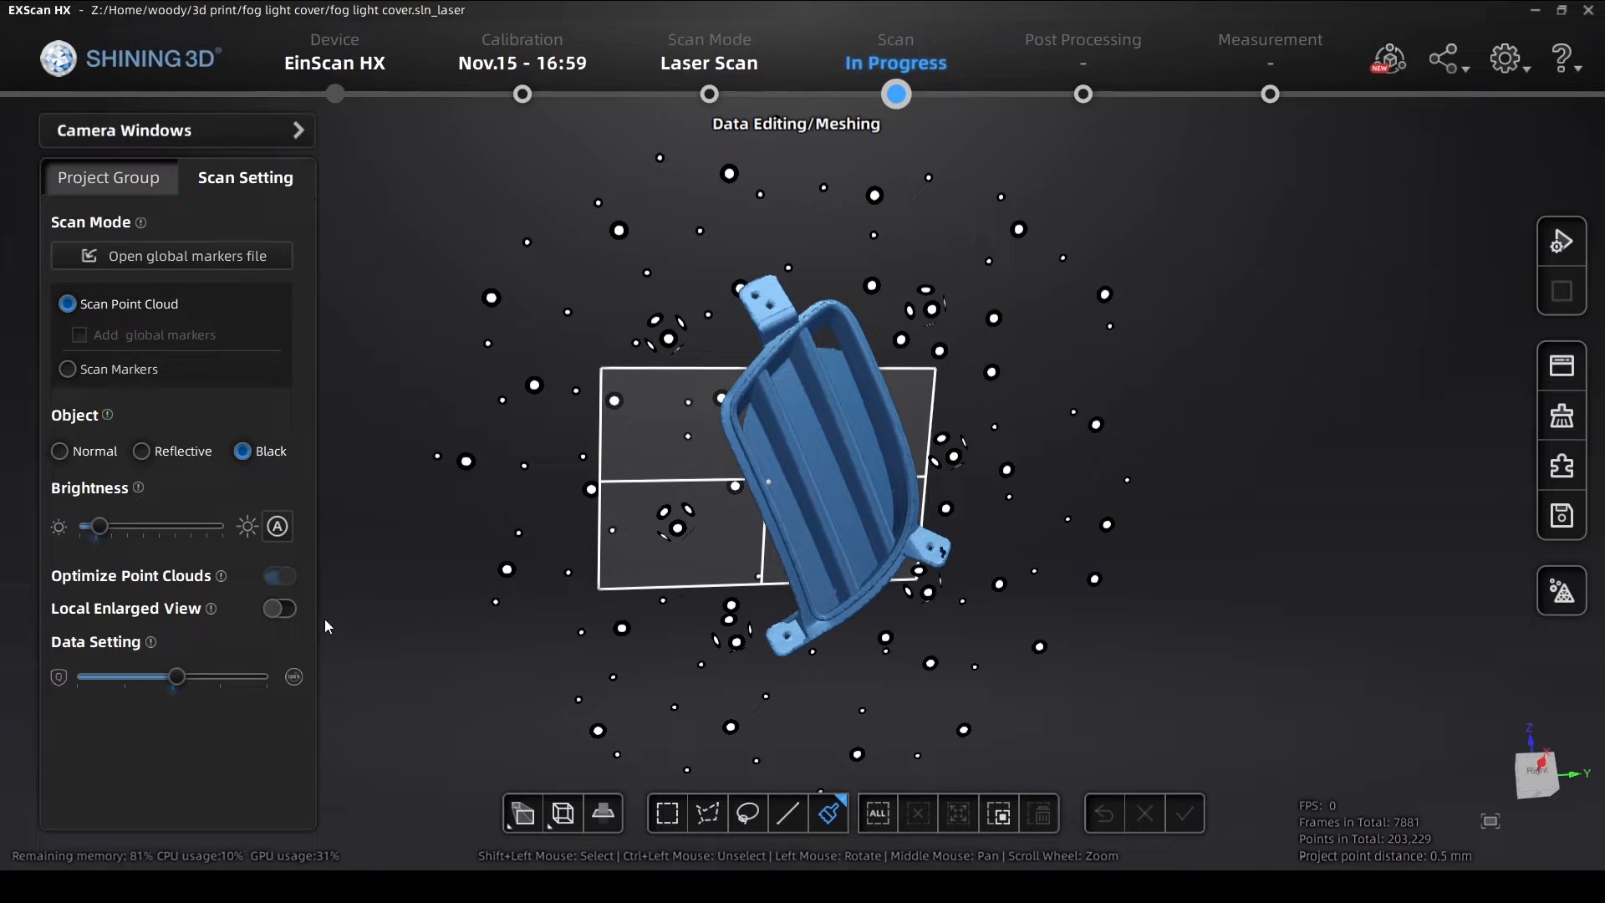
{"action": "mouse_move", "coordinate": [1559, 415]}
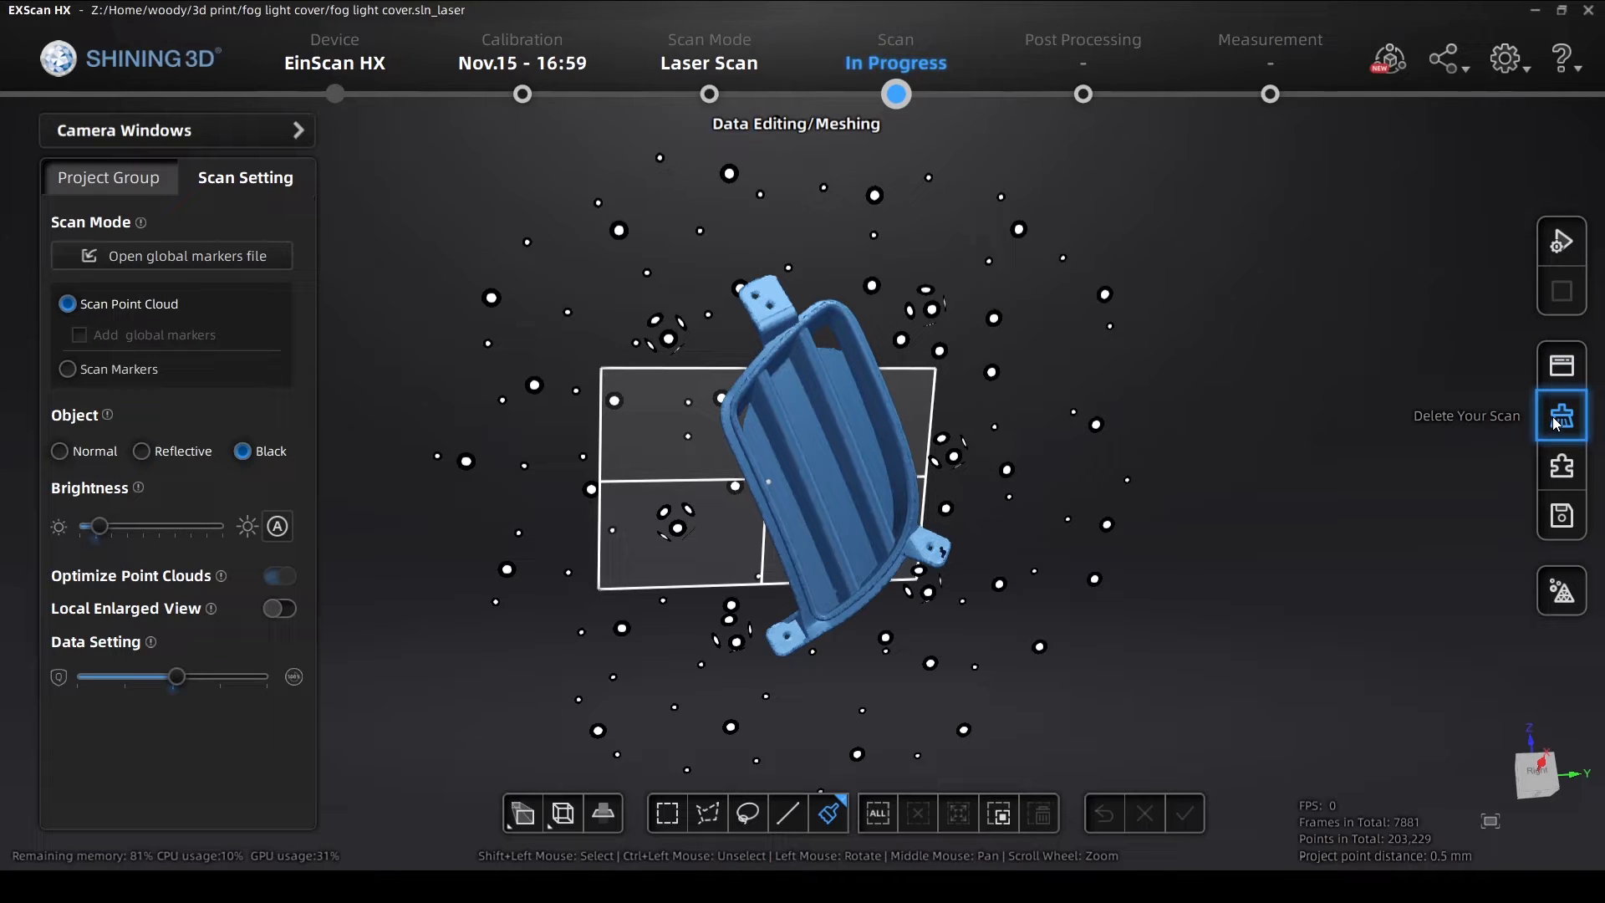
{"action": "mouse_move", "coordinate": [87, 159]}
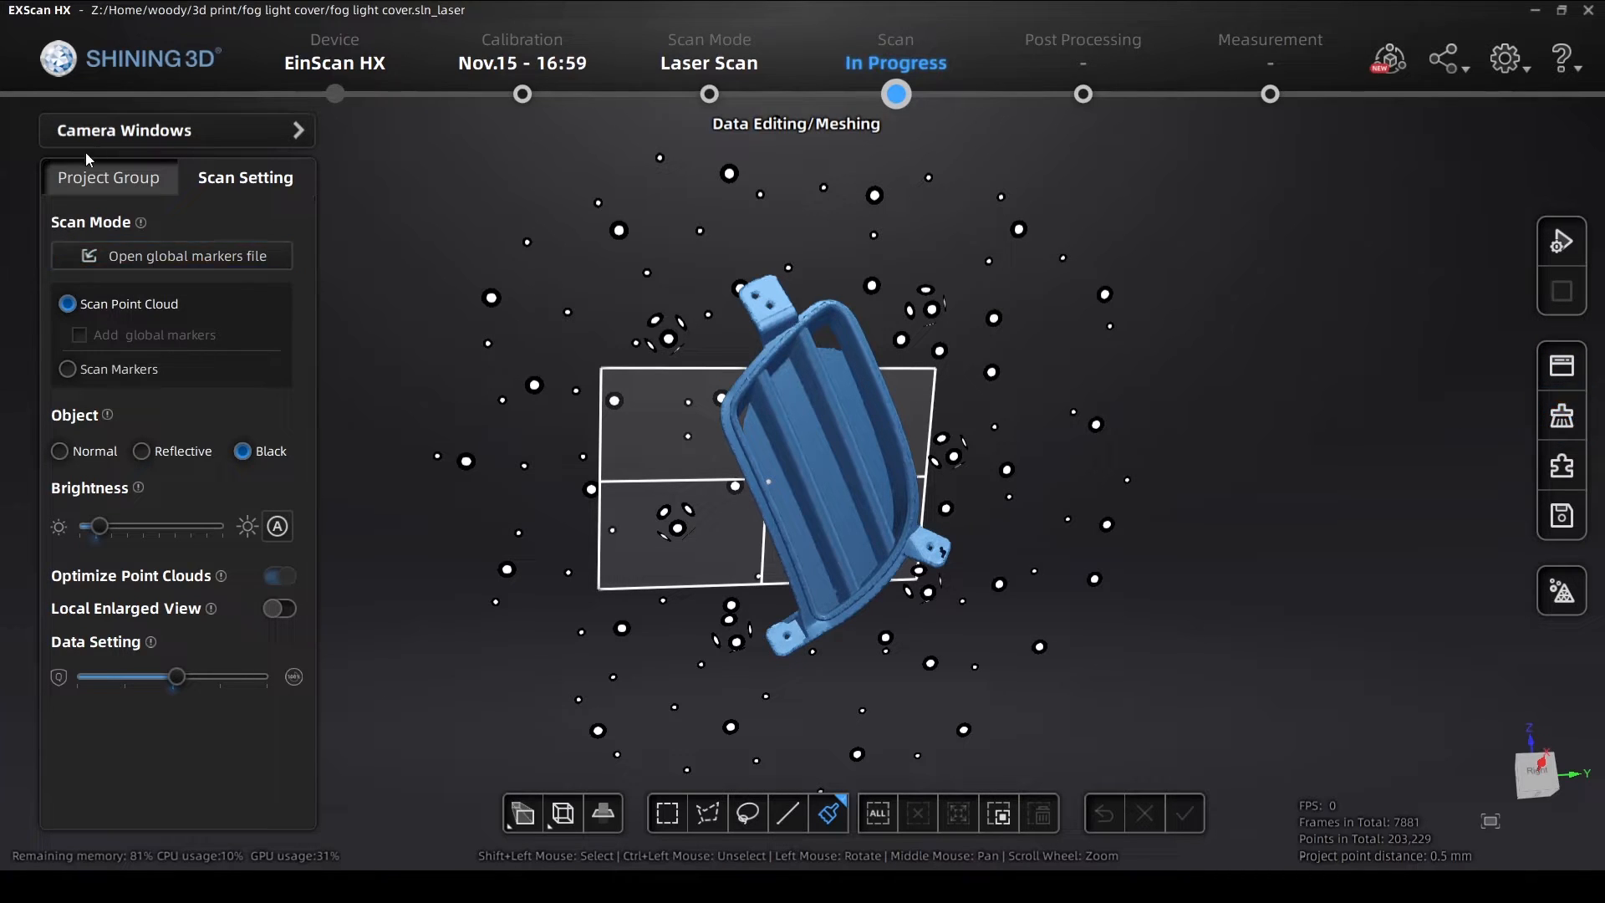
{"action": "left_click", "coordinate": [109, 178]}
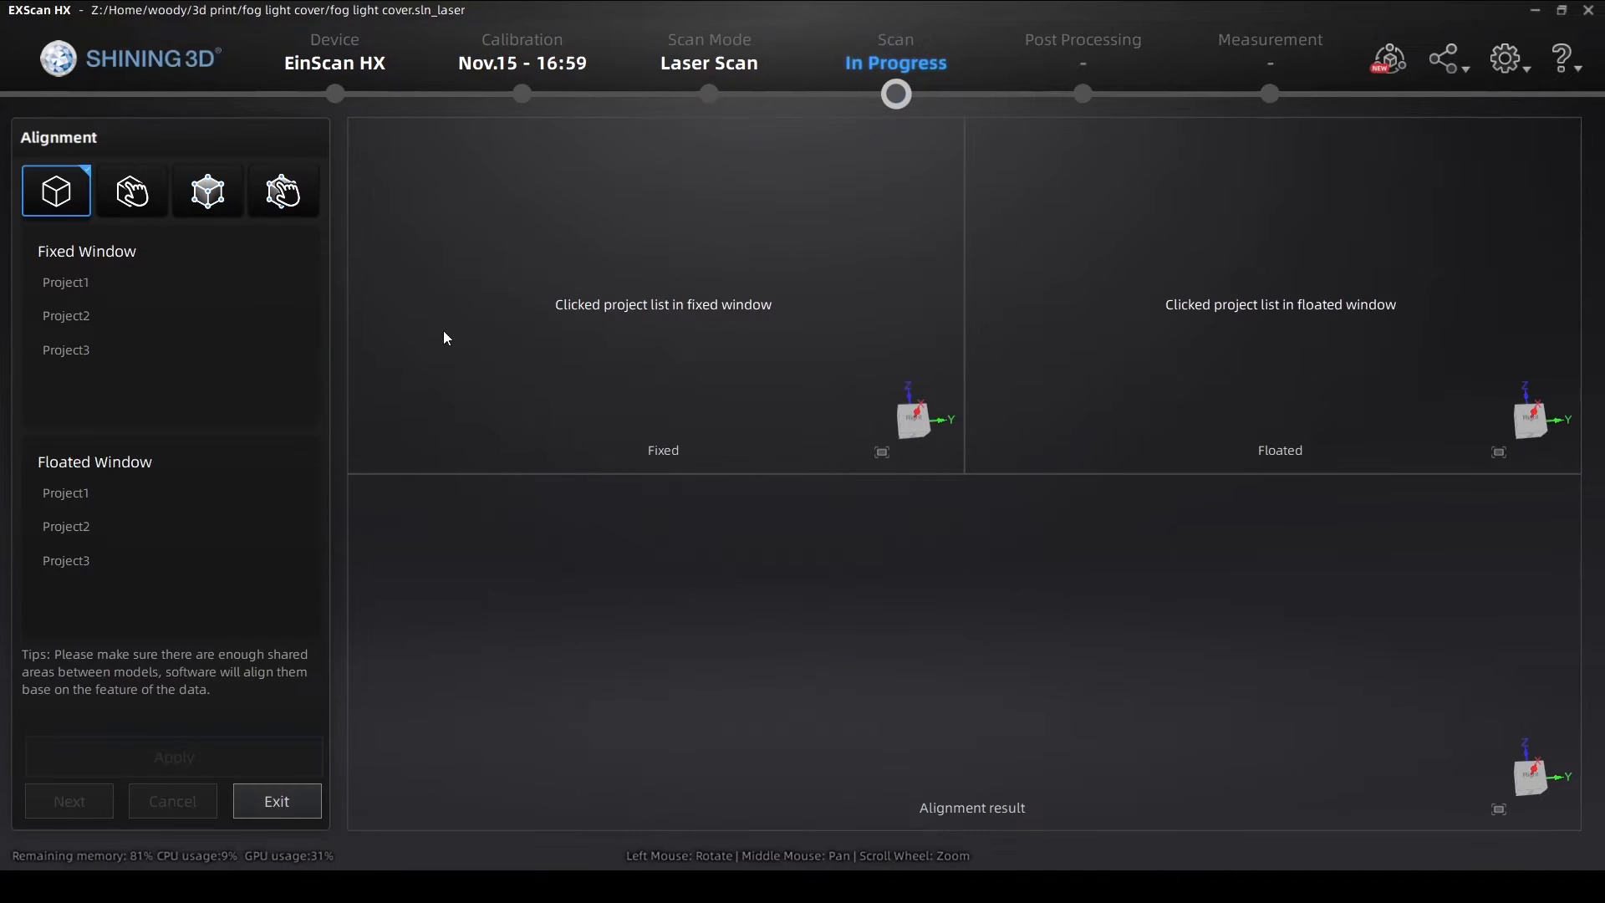
Align Project2 (floated) onto Project1 (fixed) and accept, merging them into Group1
{"action": "left_click", "coordinate": [65, 526]}
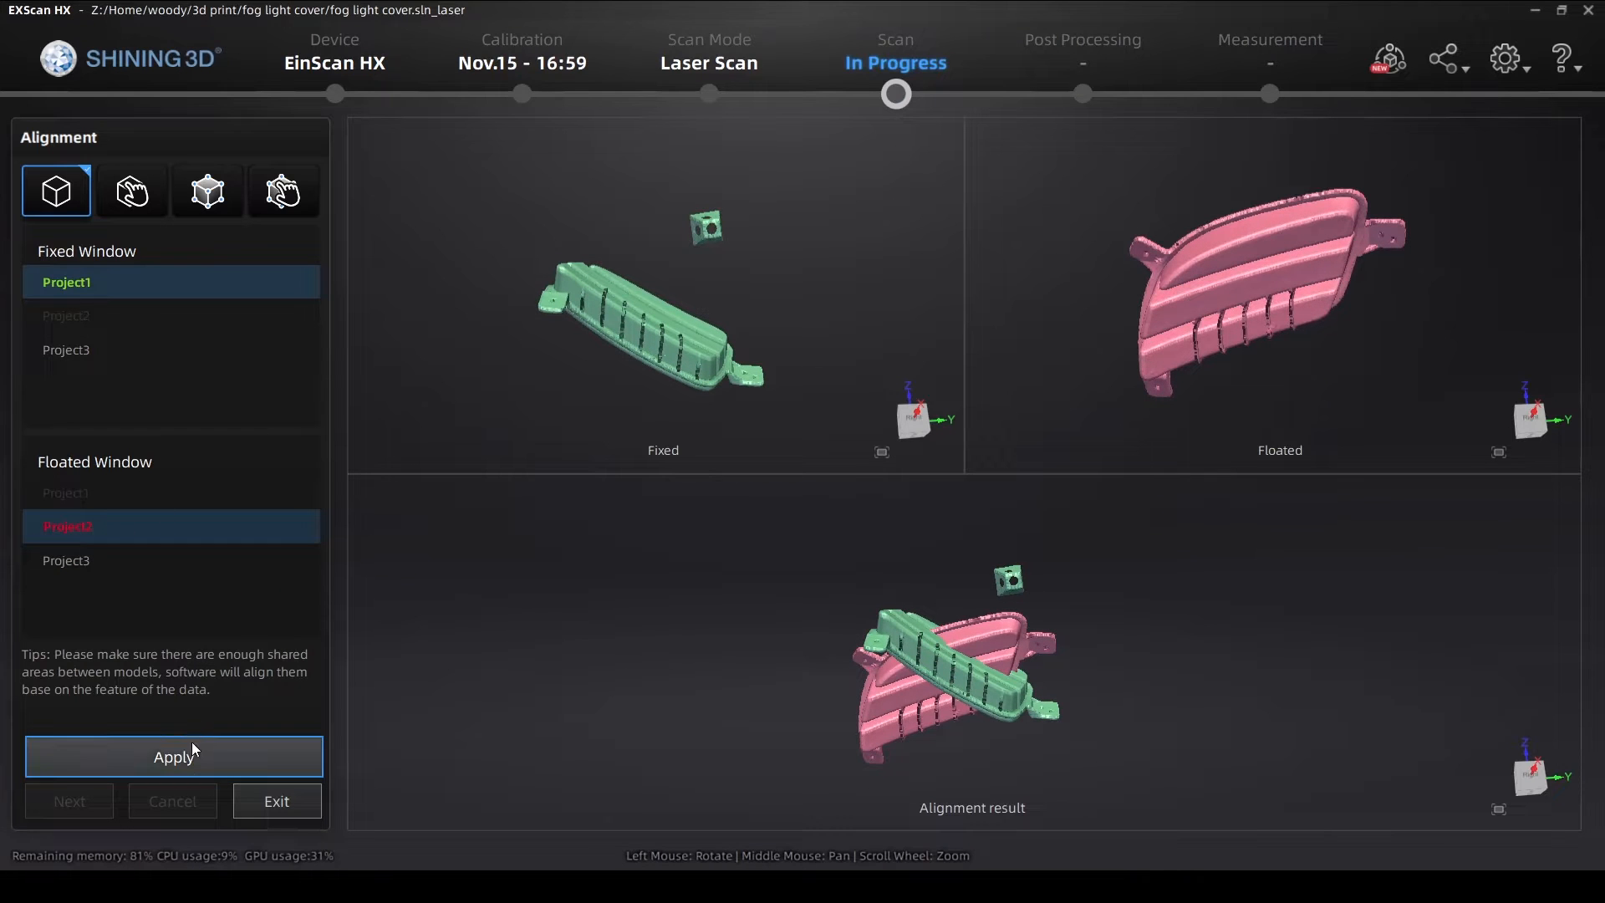
{"action": "left_click", "coordinate": [172, 755]}
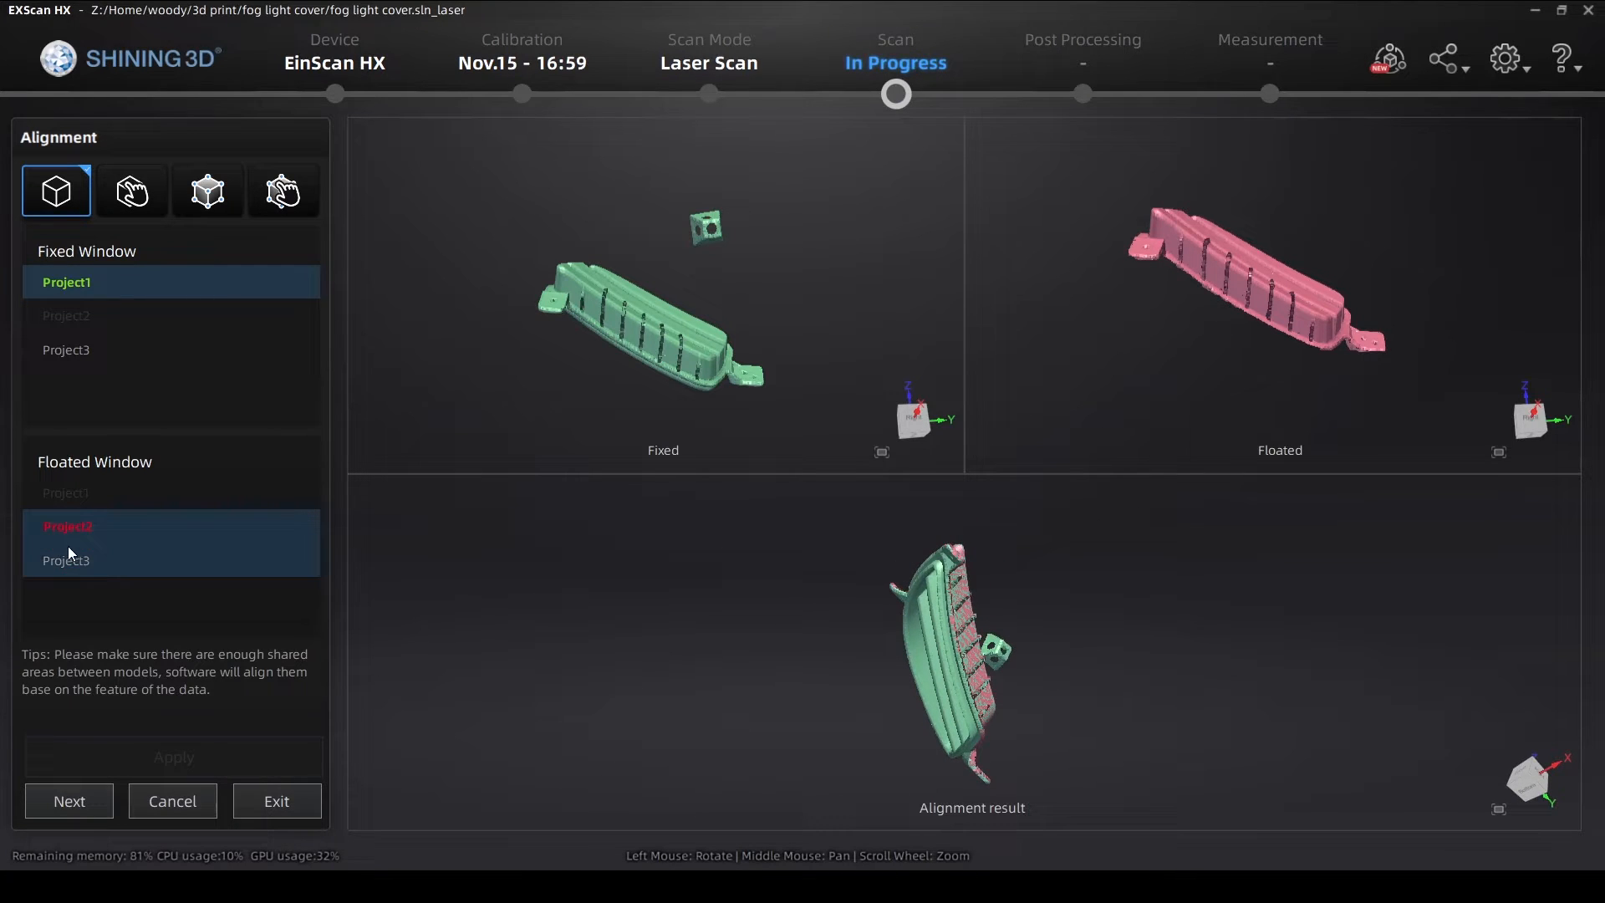
{"action": "left_click", "coordinate": [67, 527]}
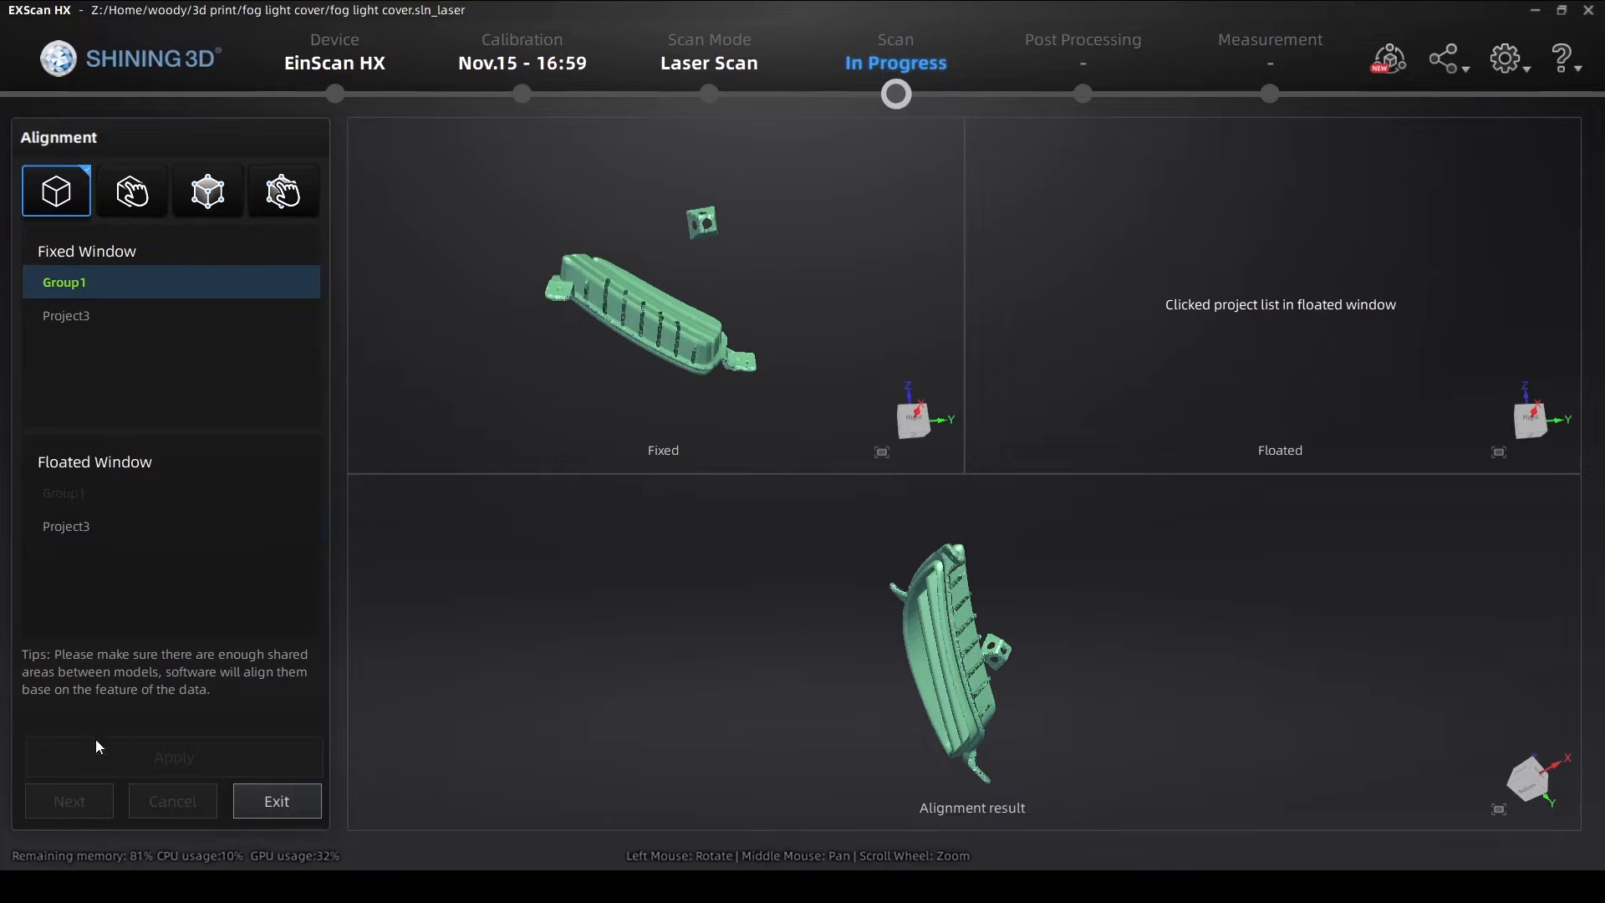
Align Project3 onto Group1, apply it, and exit alignment with all three scans combined
{"action": "left_click", "coordinate": [65, 525]}
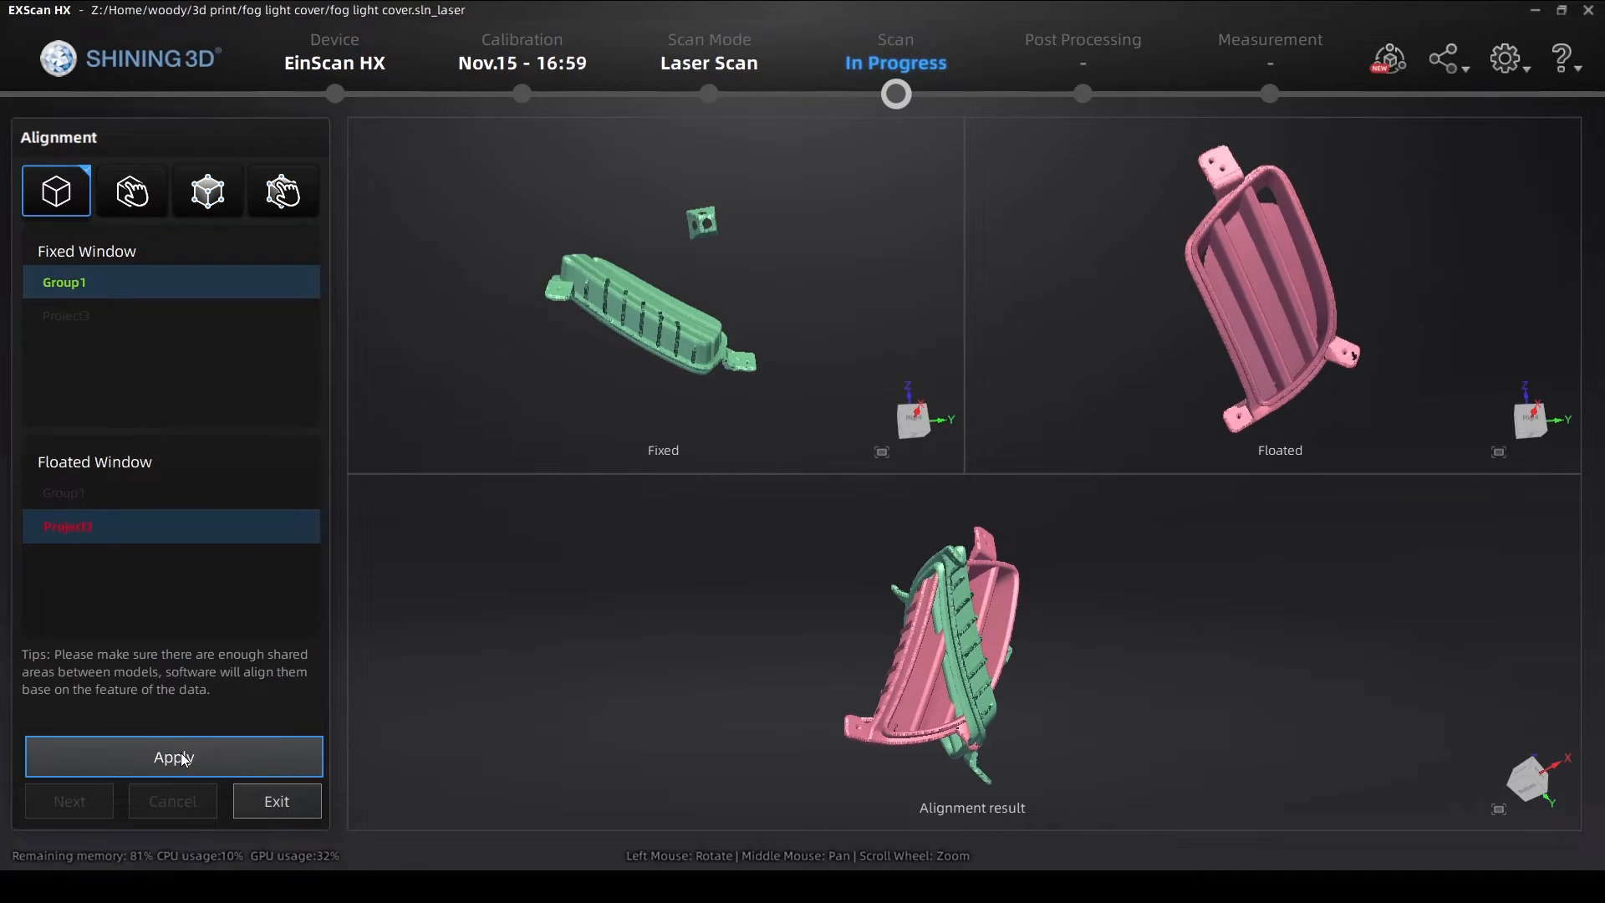
{"action": "left_click", "coordinate": [172, 756]}
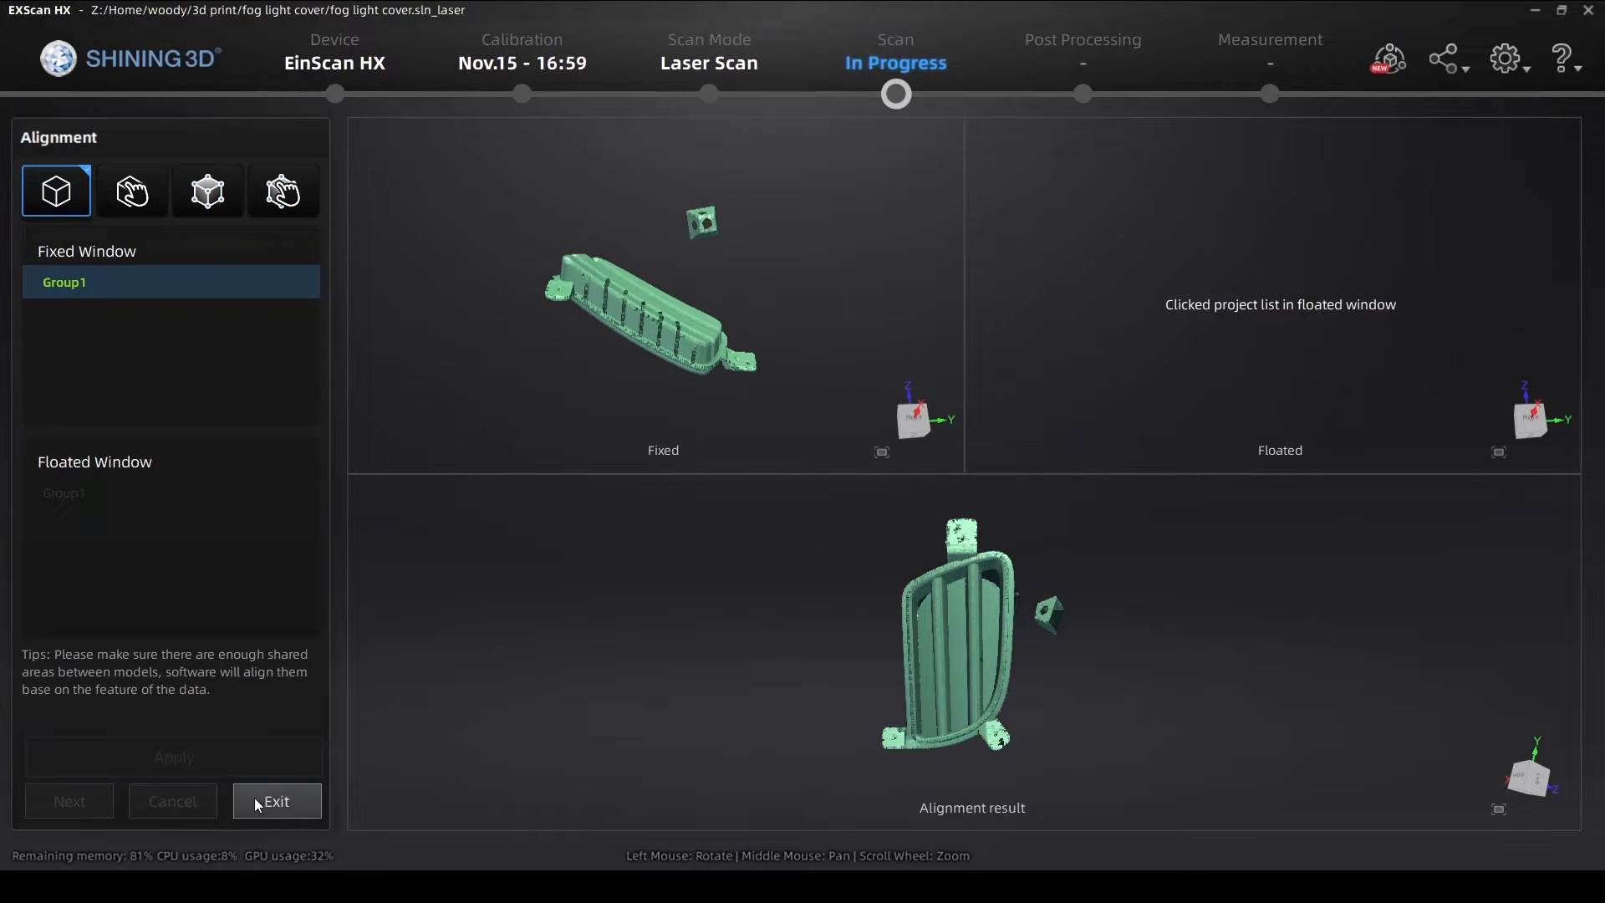
{"action": "left_click", "coordinate": [276, 800]}
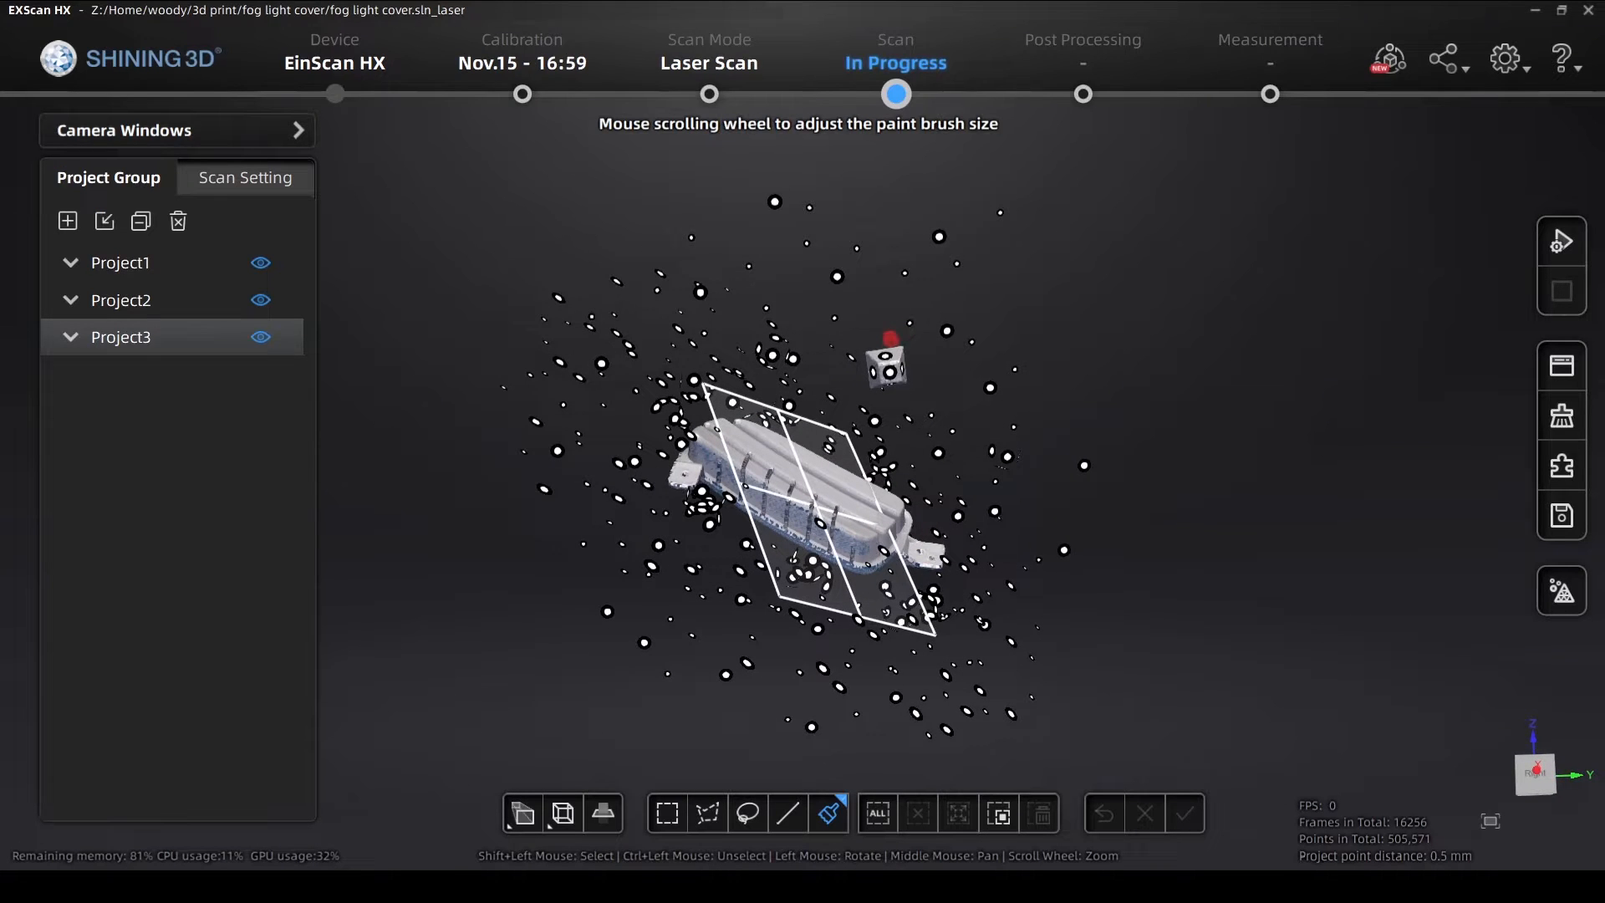
Inspect one scan alone, then show all aligned scans and expand Project1's data parts
{"action": "left_click", "coordinate": [749, 814]}
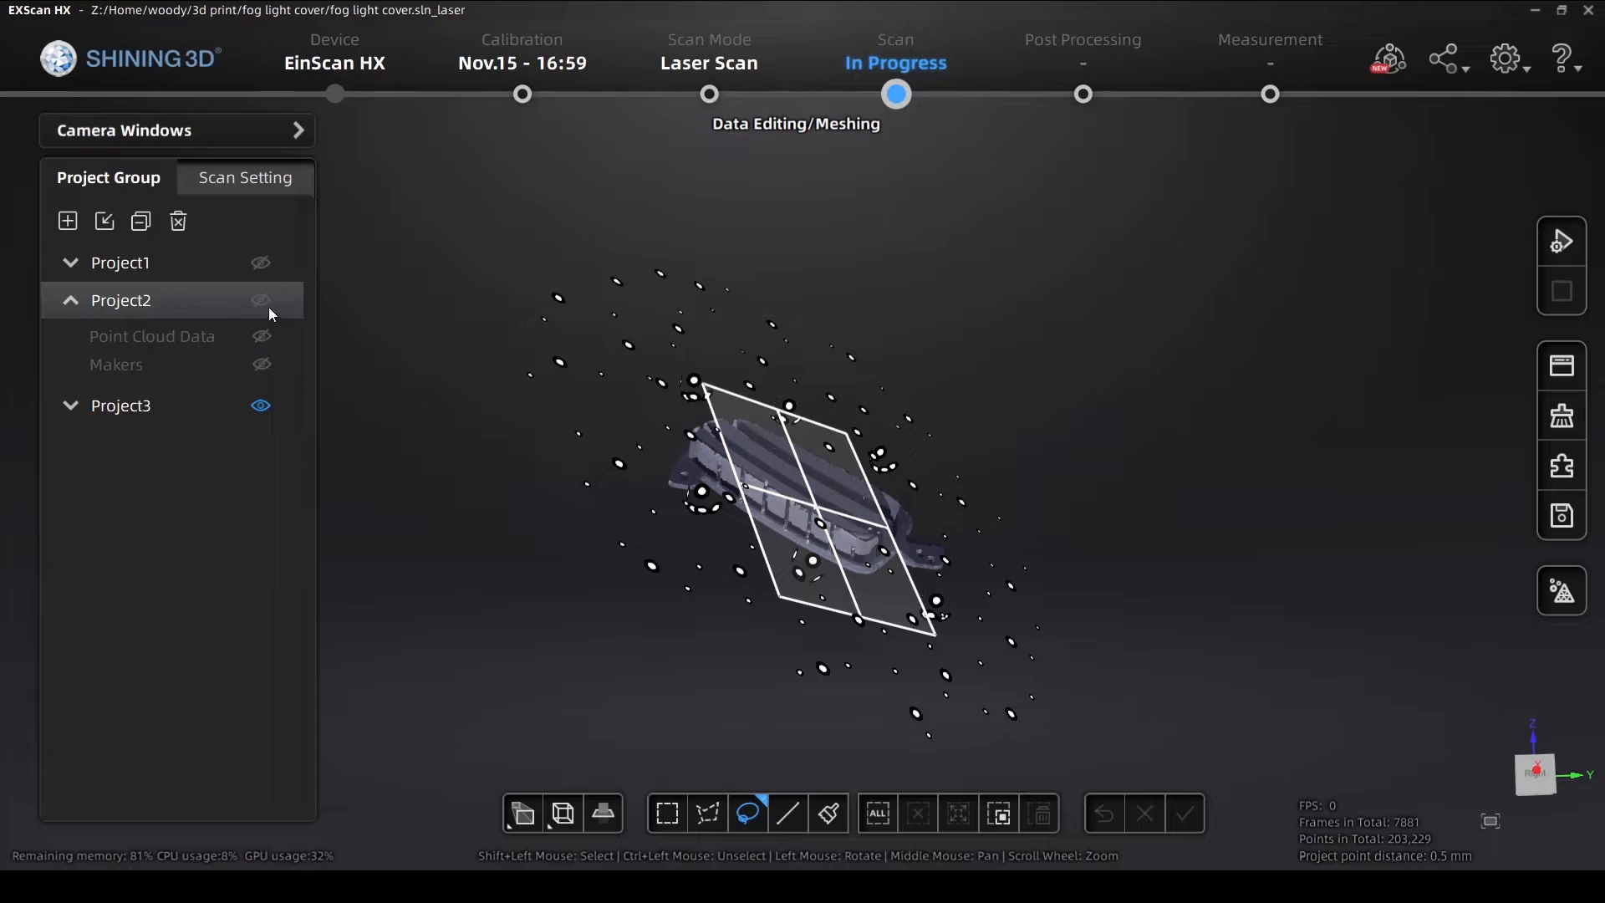
{"action": "left_click", "coordinate": [261, 262]}
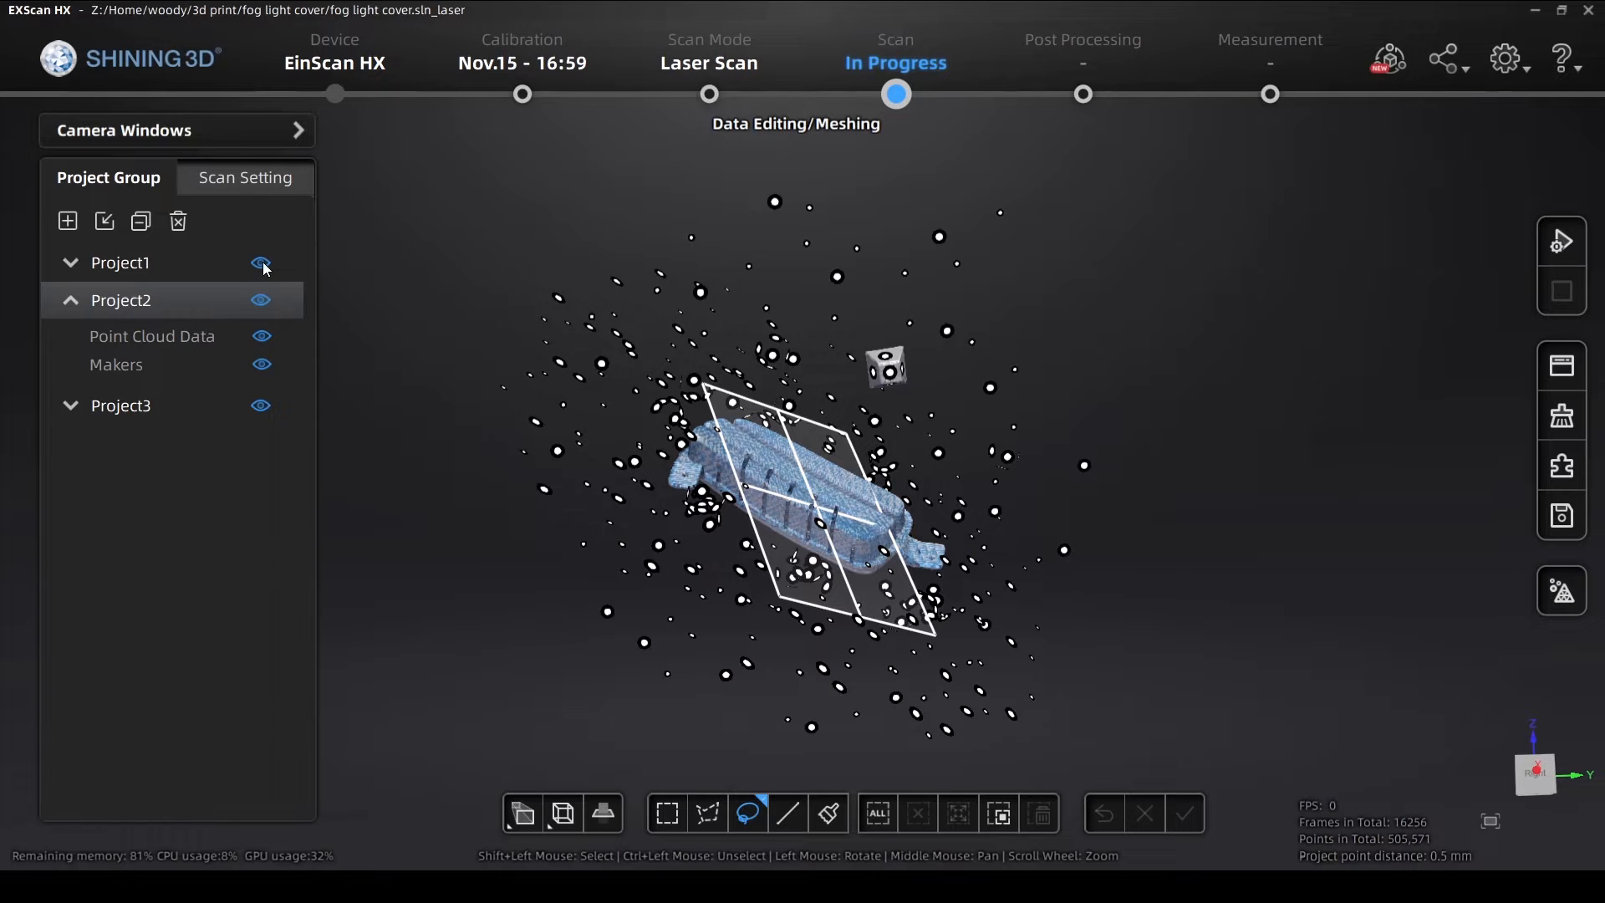
{"action": "left_click", "coordinate": [70, 263]}
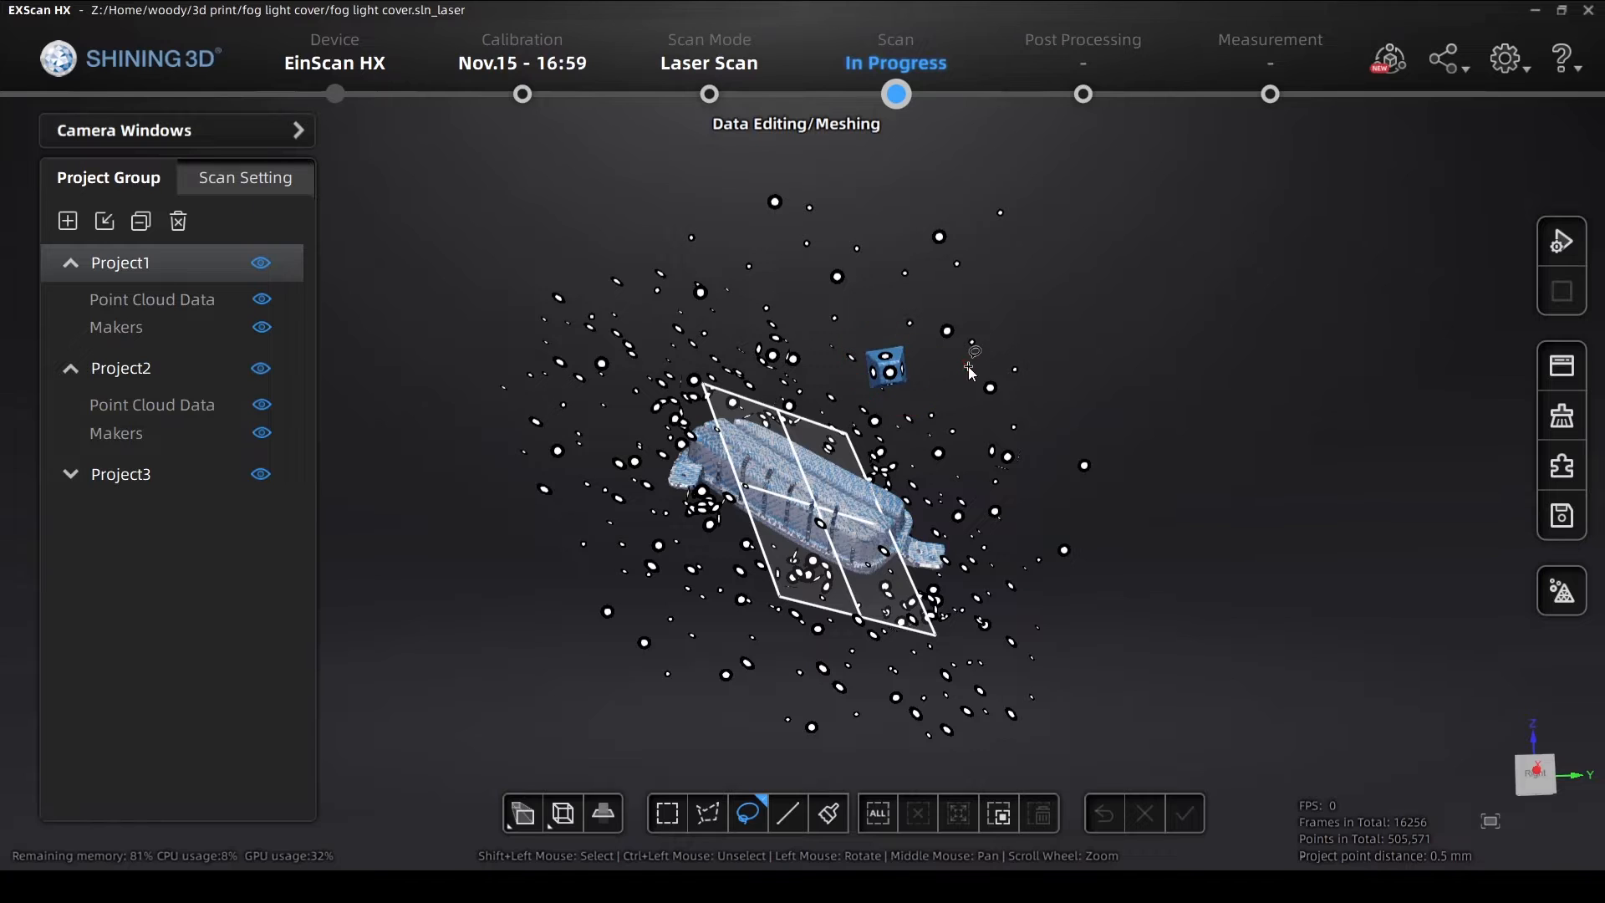
Edit Project1's data, accept the update warning, and create a fourth empty project
{"action": "left_click", "coordinate": [1183, 813]}
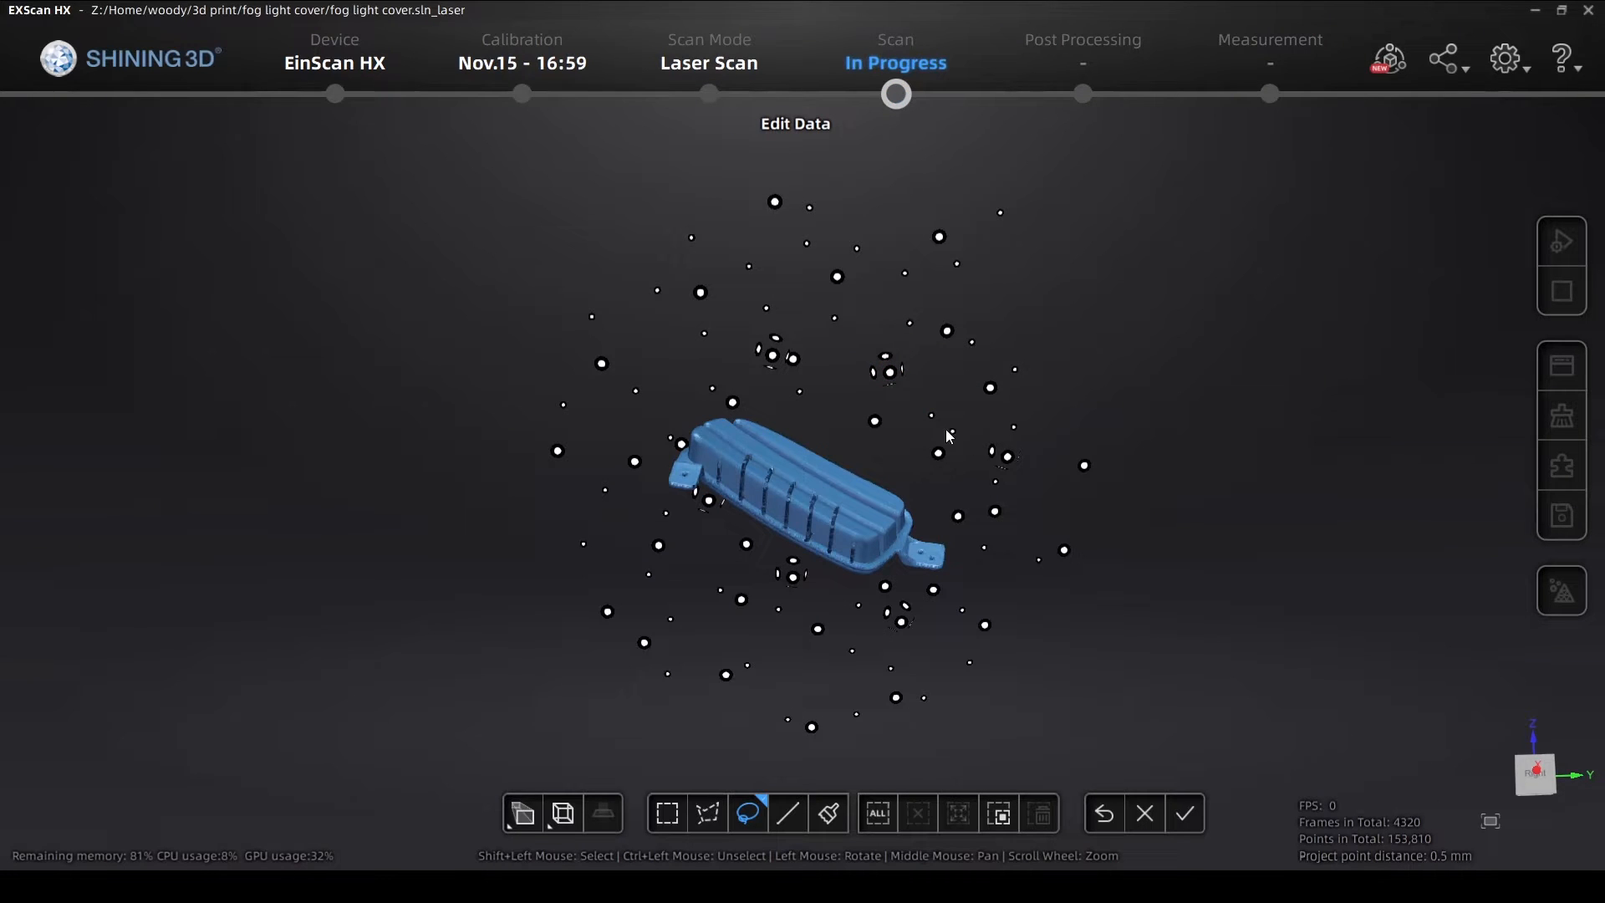
{"action": "left_click", "coordinate": [1183, 812]}
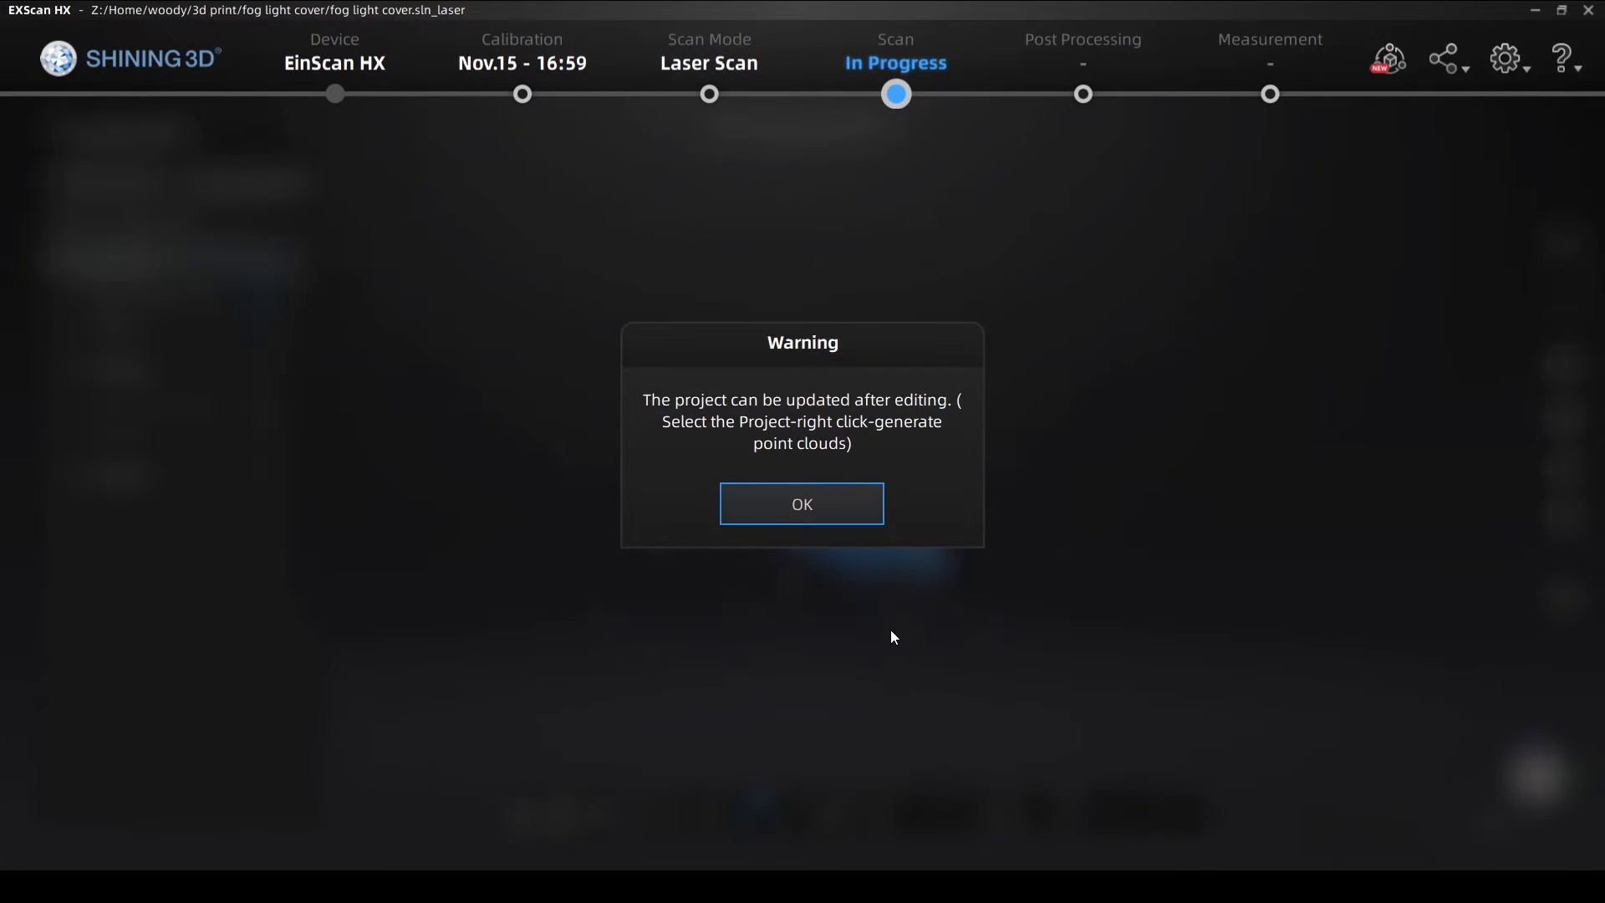
{"action": "left_click", "coordinate": [800, 503]}
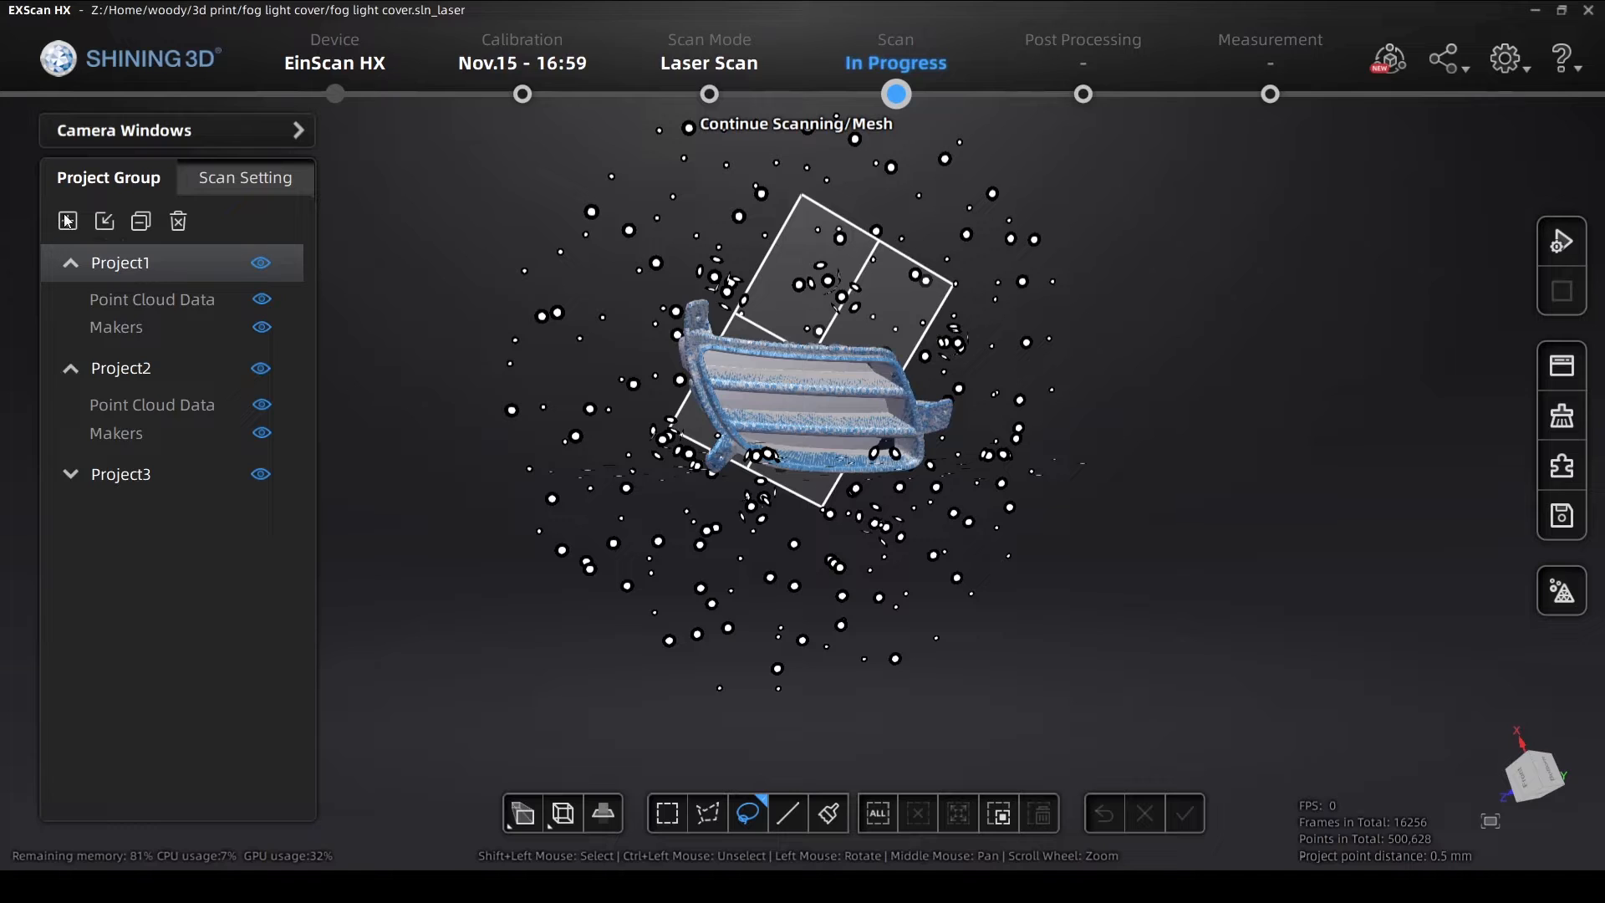
{"action": "left_click", "coordinate": [103, 220]}
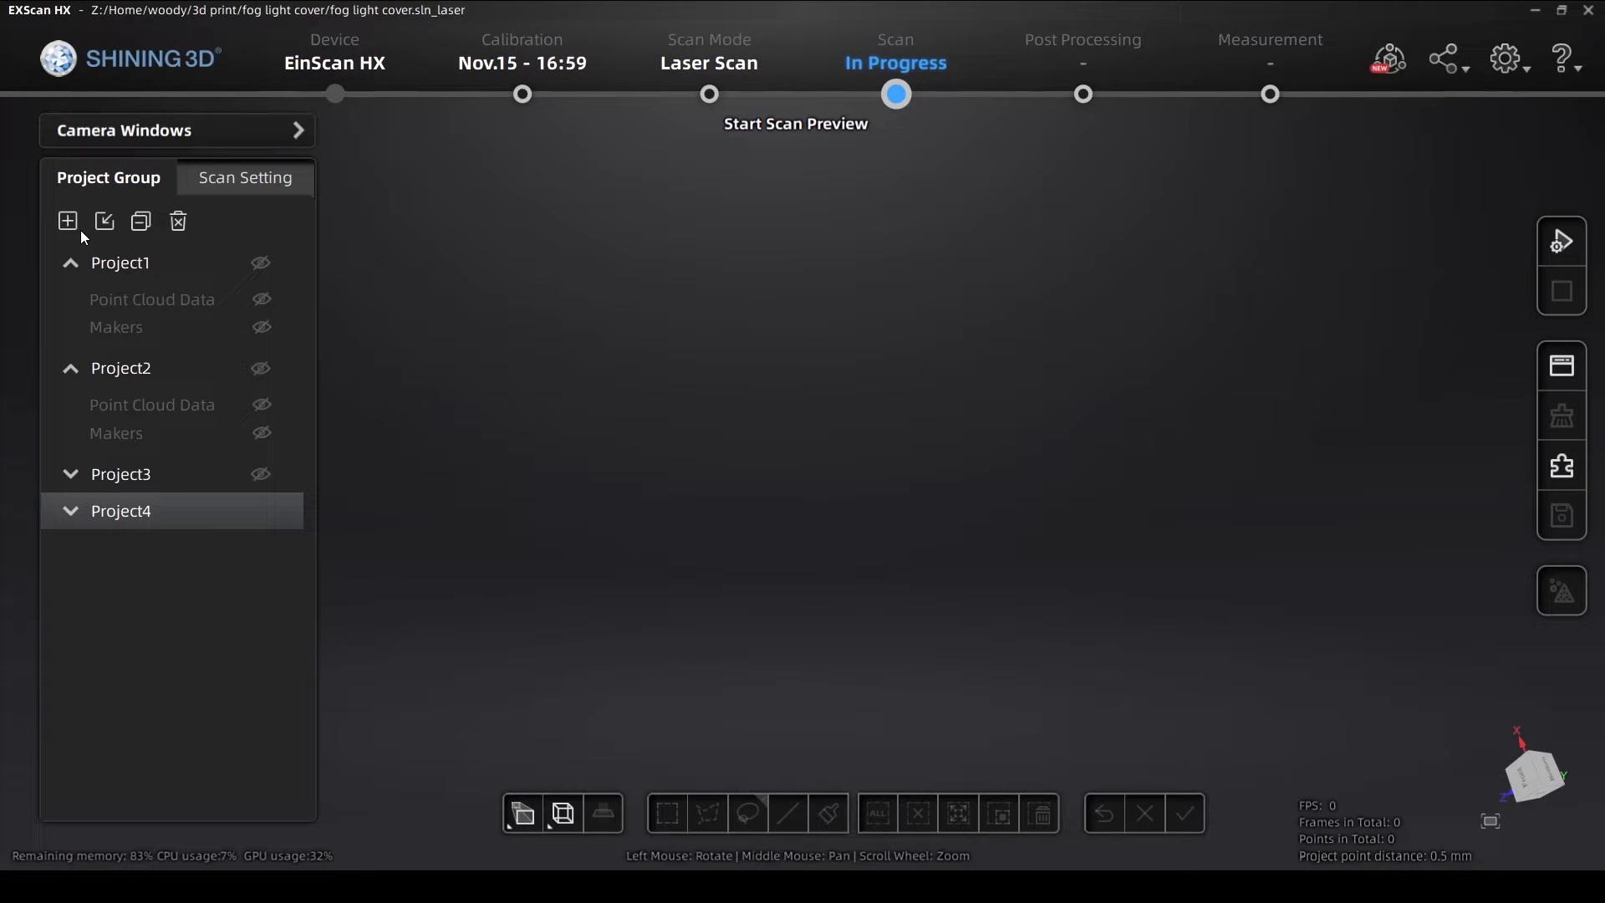
Scan the cover in a new position and delete the base surface with a marker-based cutting plane
{"action": "left_click", "coordinate": [796, 122]}
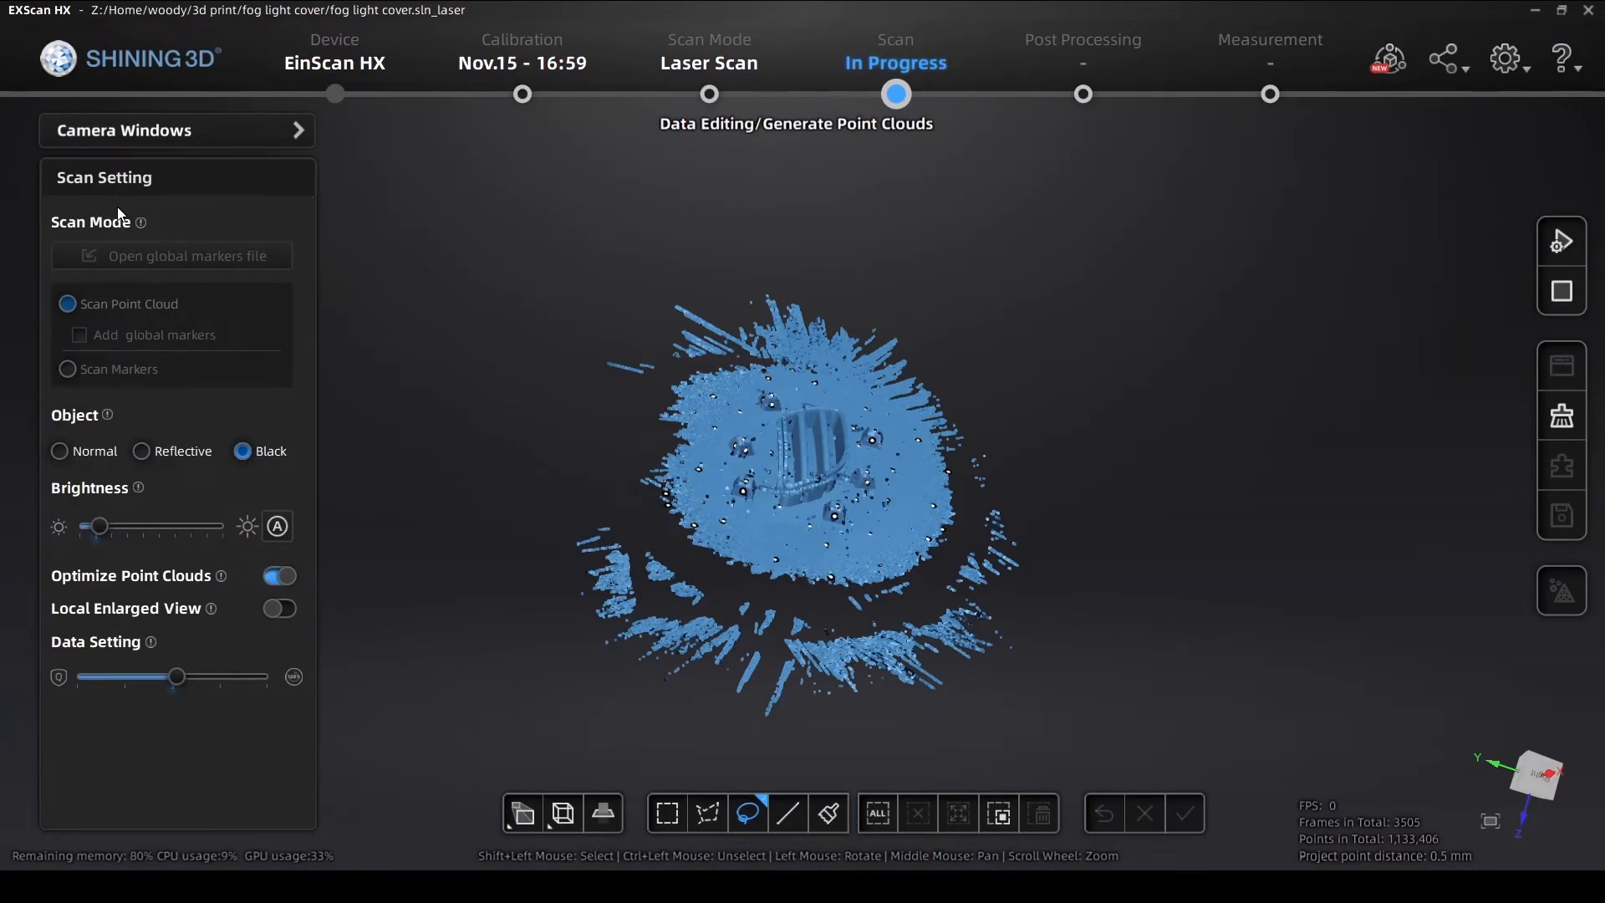
{"action": "left_click", "coordinate": [603, 812]}
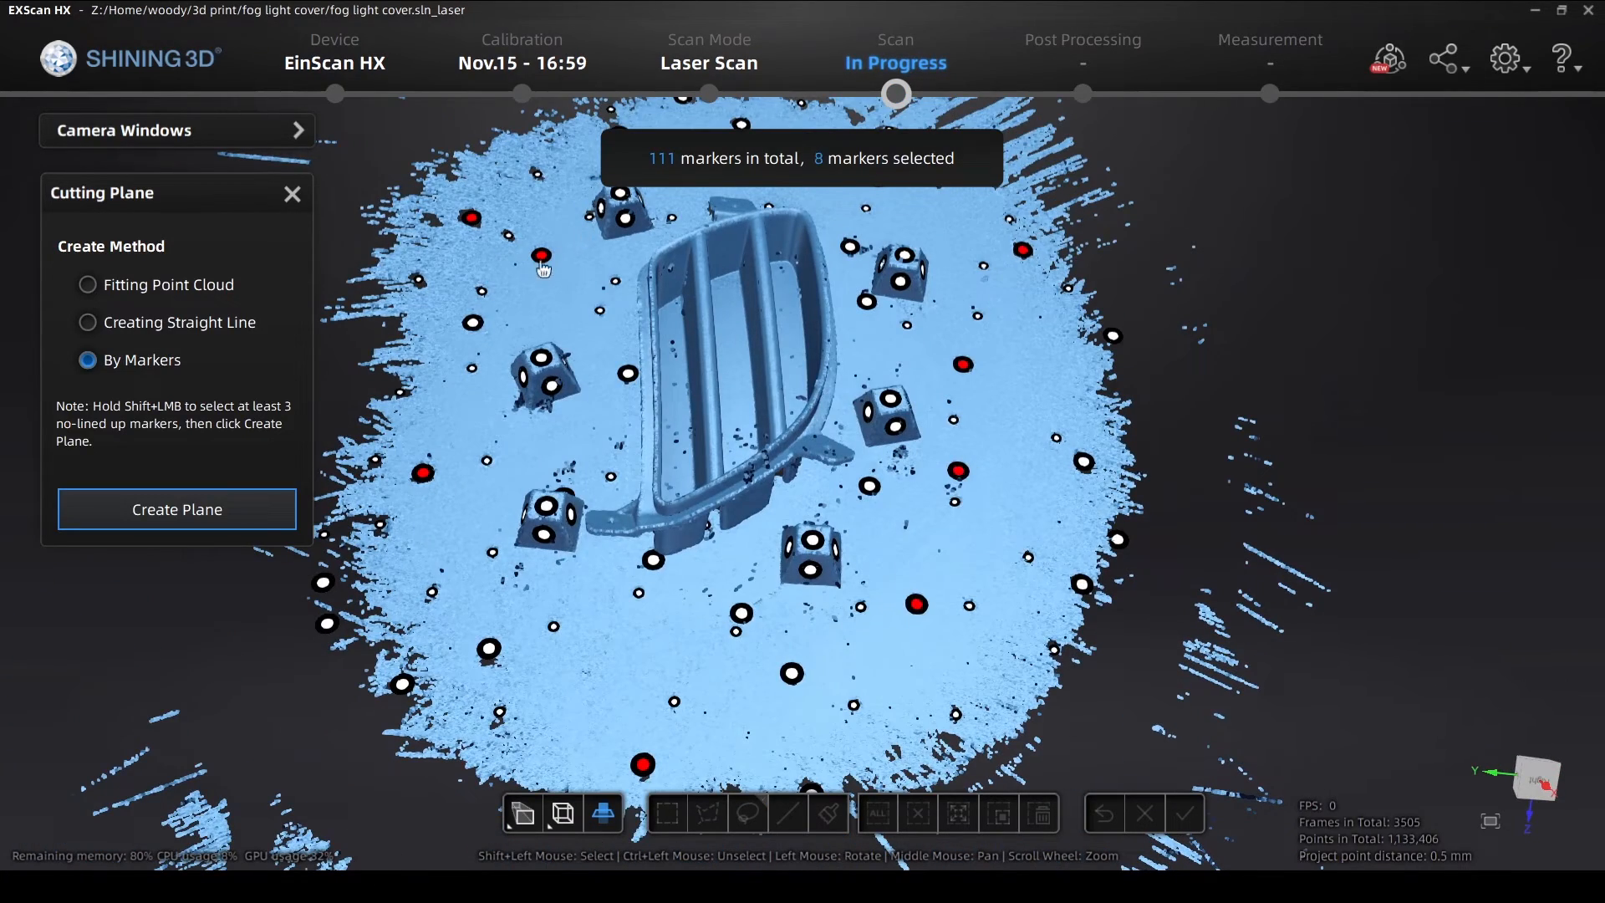
{"action": "left_click", "coordinate": [176, 508]}
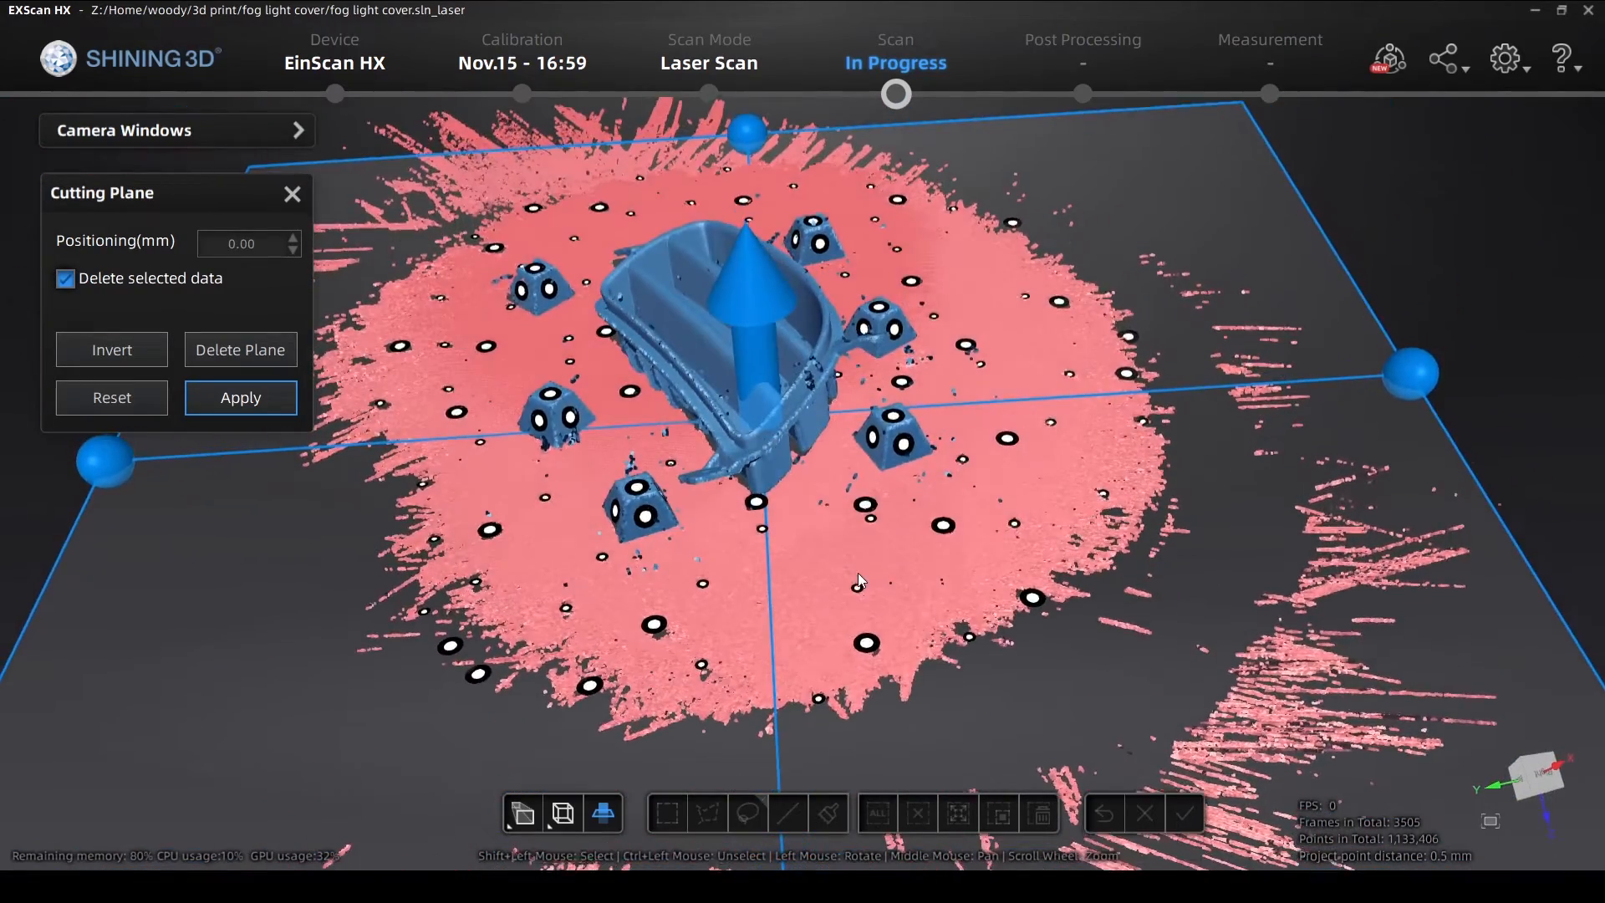
{"action": "left_click", "coordinate": [239, 398]}
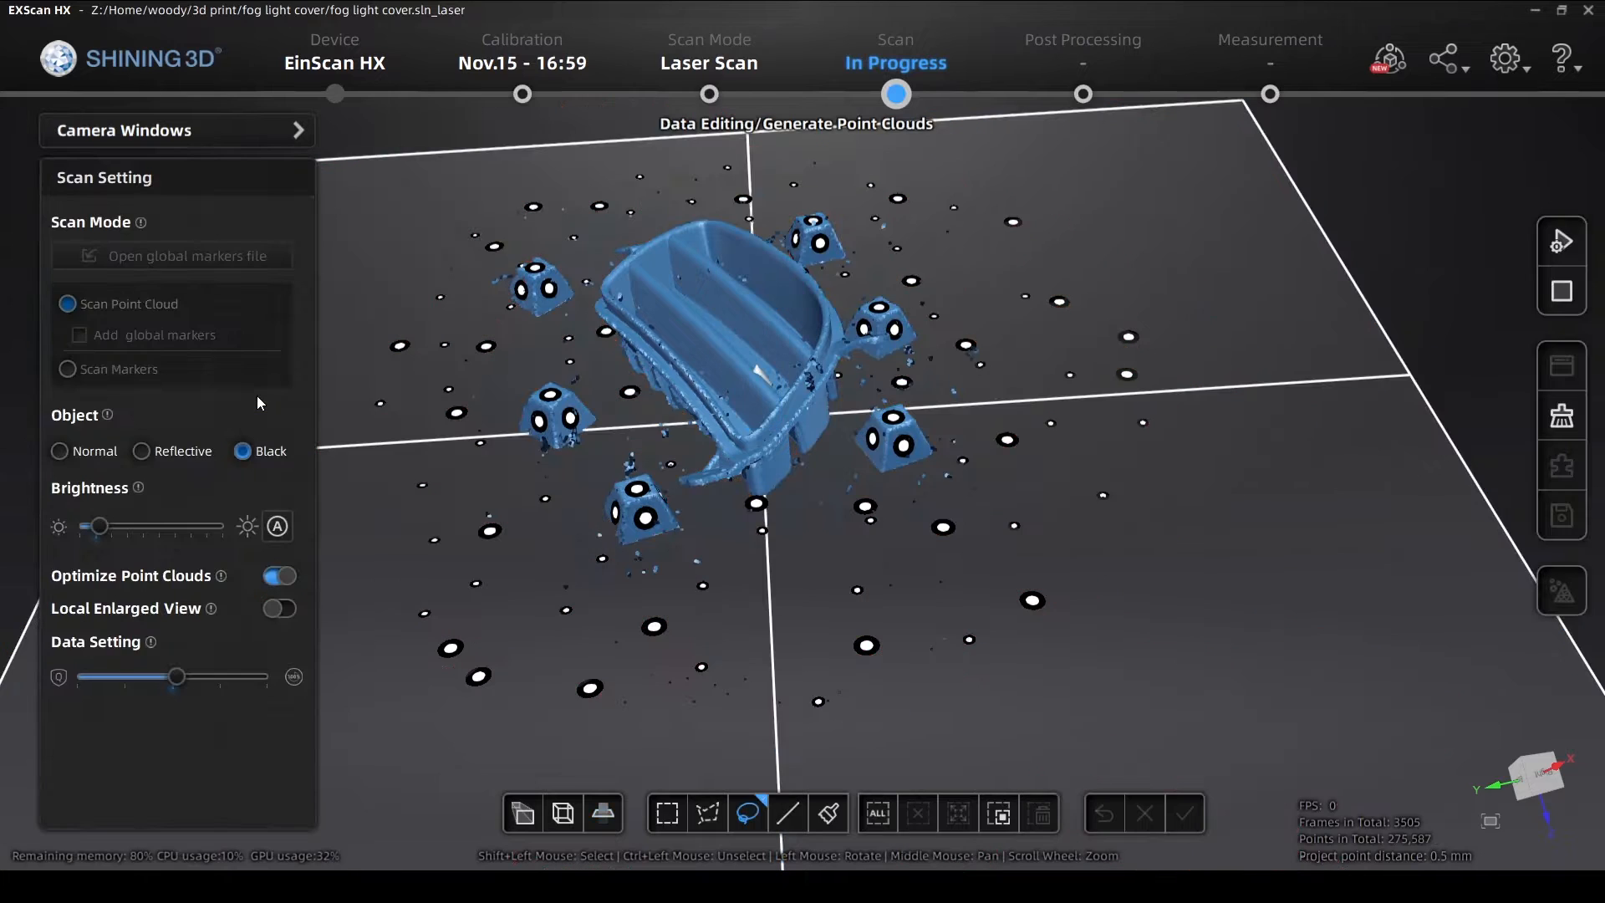
Brush-select the whole cover scan and invert the selection to the surrounding stray data
{"action": "left_click", "coordinate": [1181, 814]}
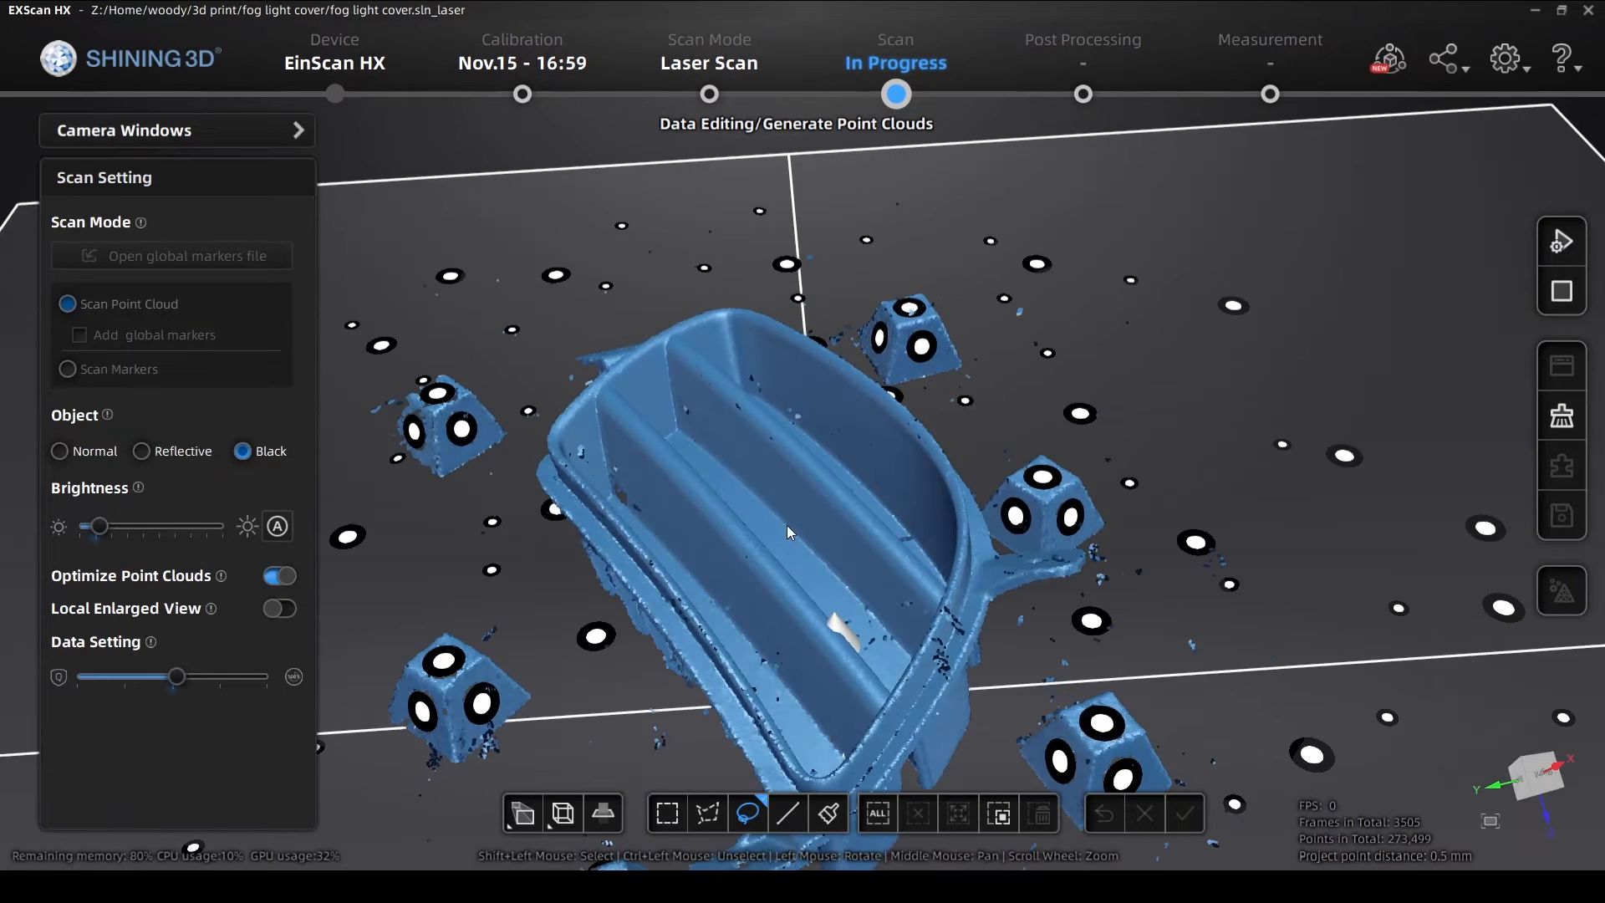
{"action": "mouse_move", "coordinate": [828, 812]}
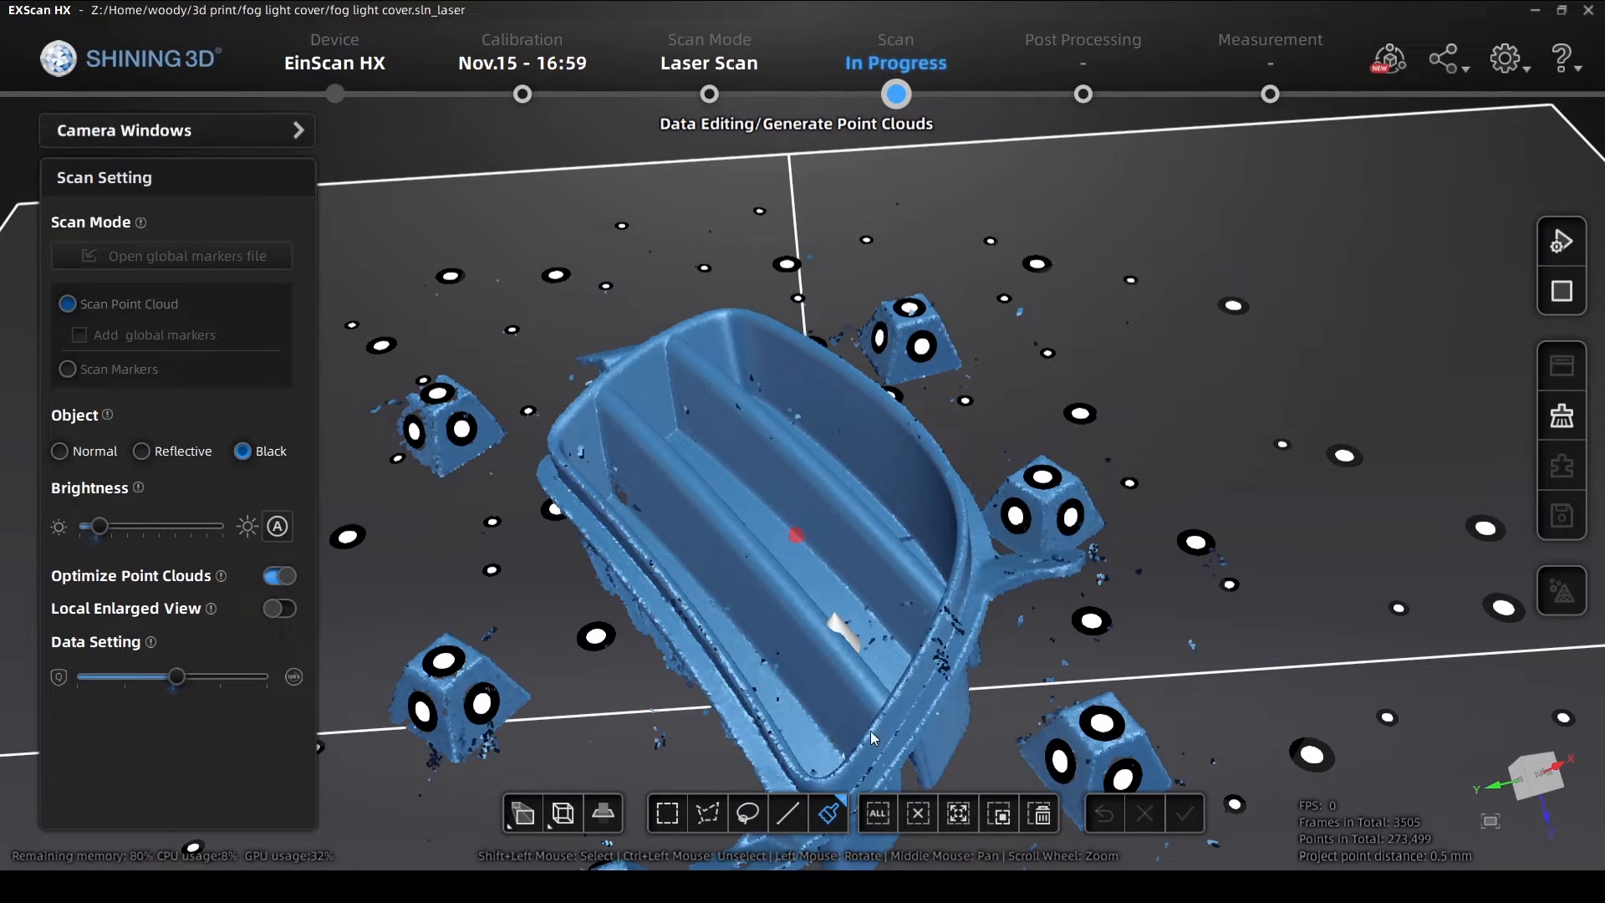
{"action": "left_click", "coordinate": [1183, 814]}
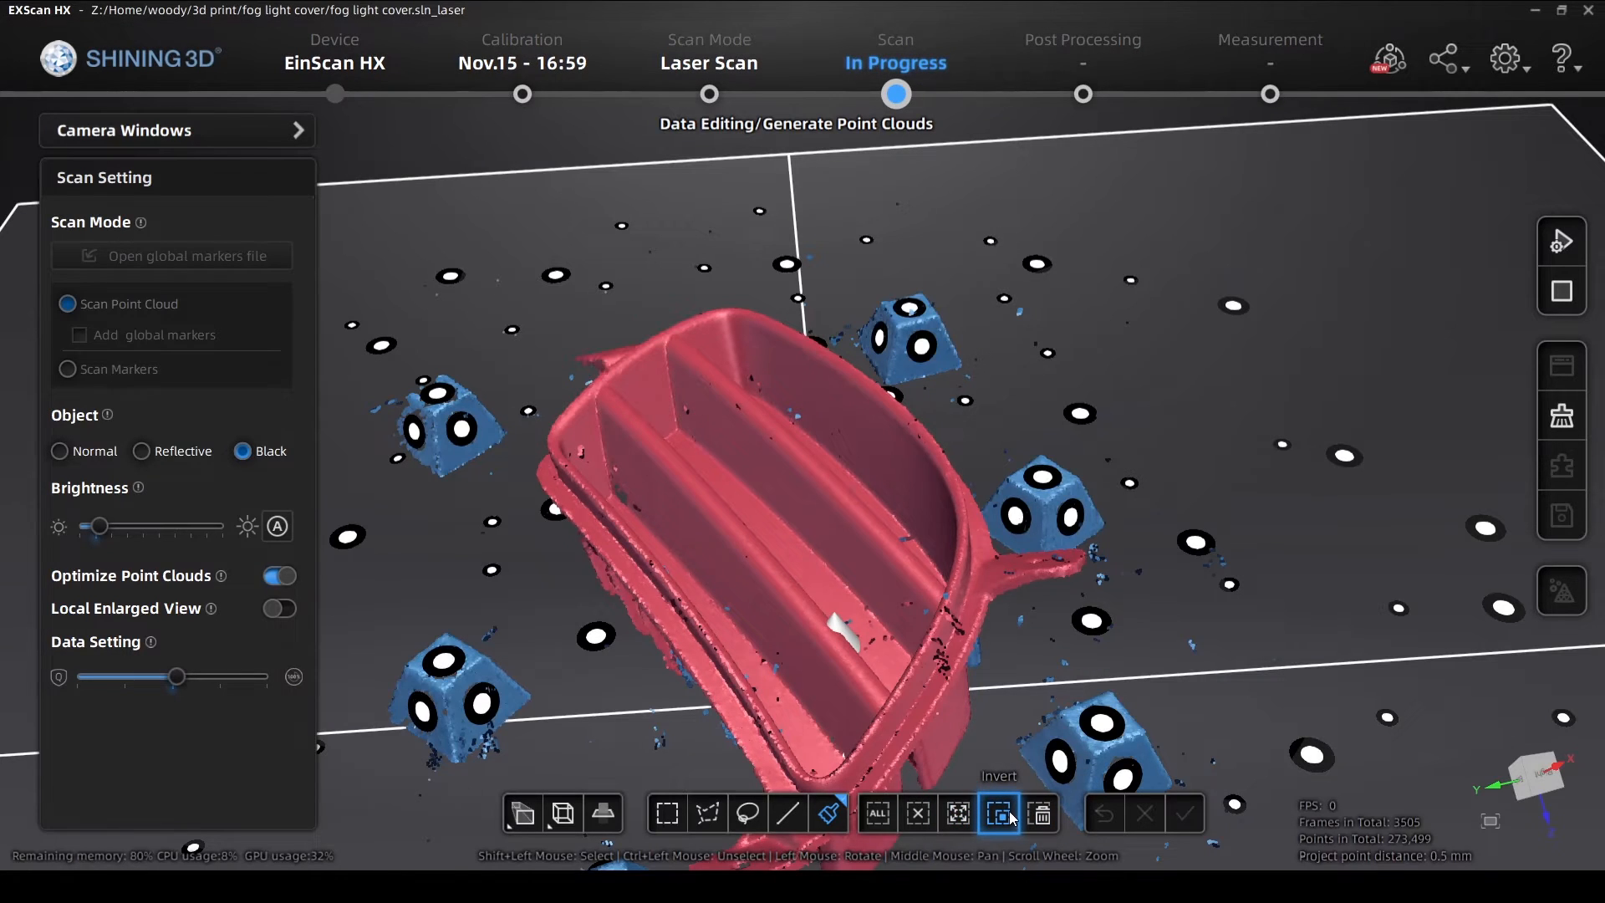
{"action": "left_click", "coordinate": [998, 814]}
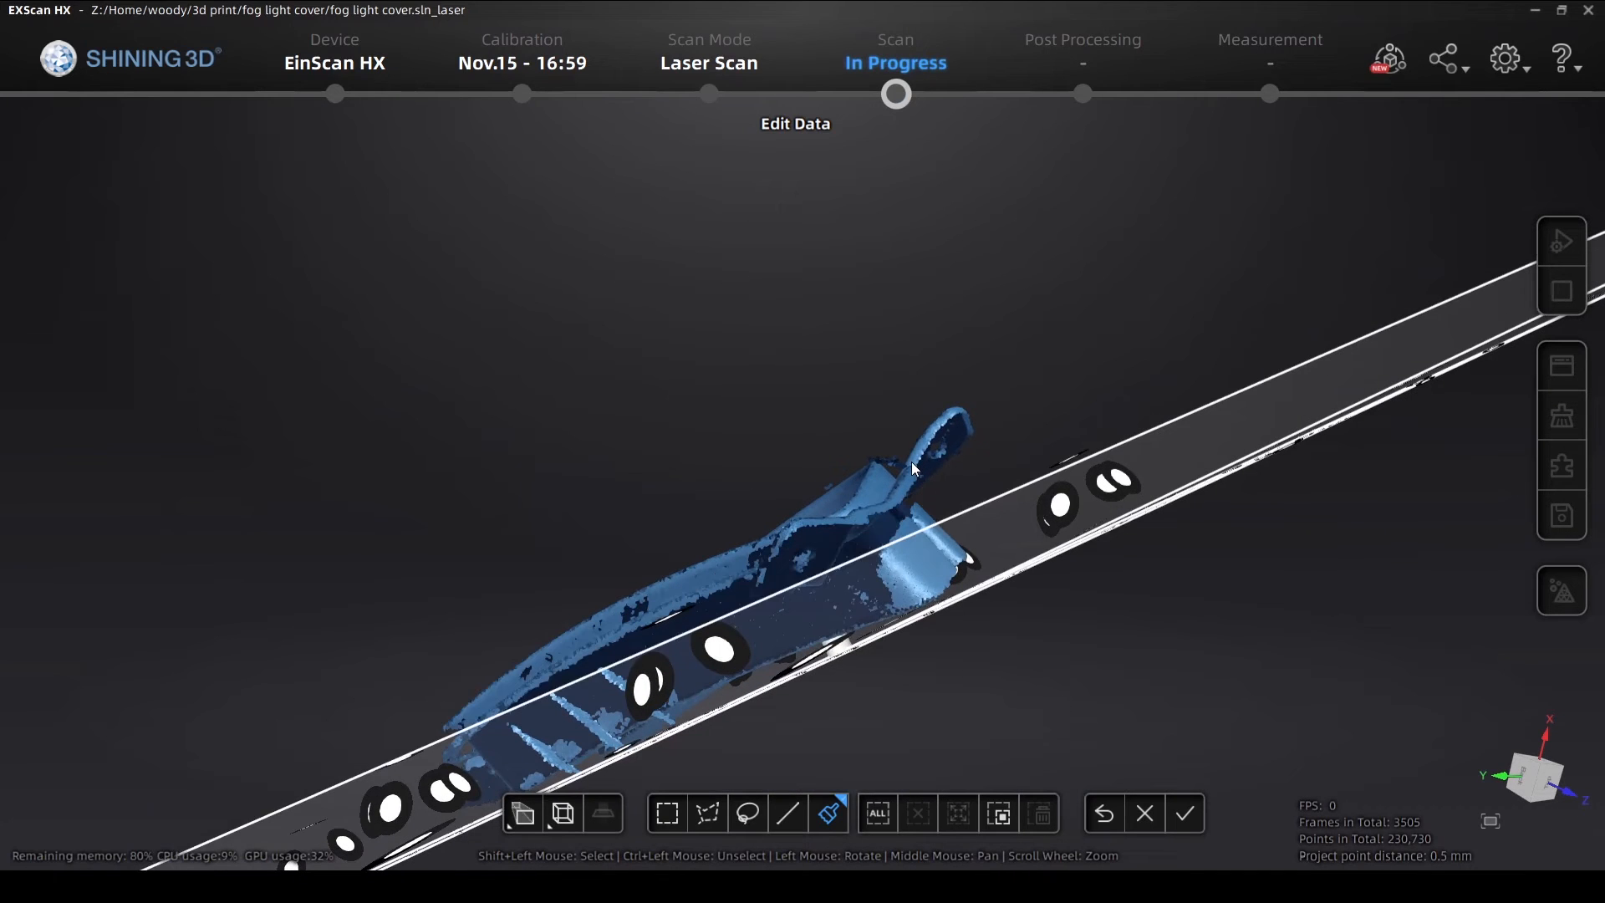
Brush and delete the remaining stray points from the fourth scan, then apply the edit
{"action": "left_click", "coordinate": [827, 812]}
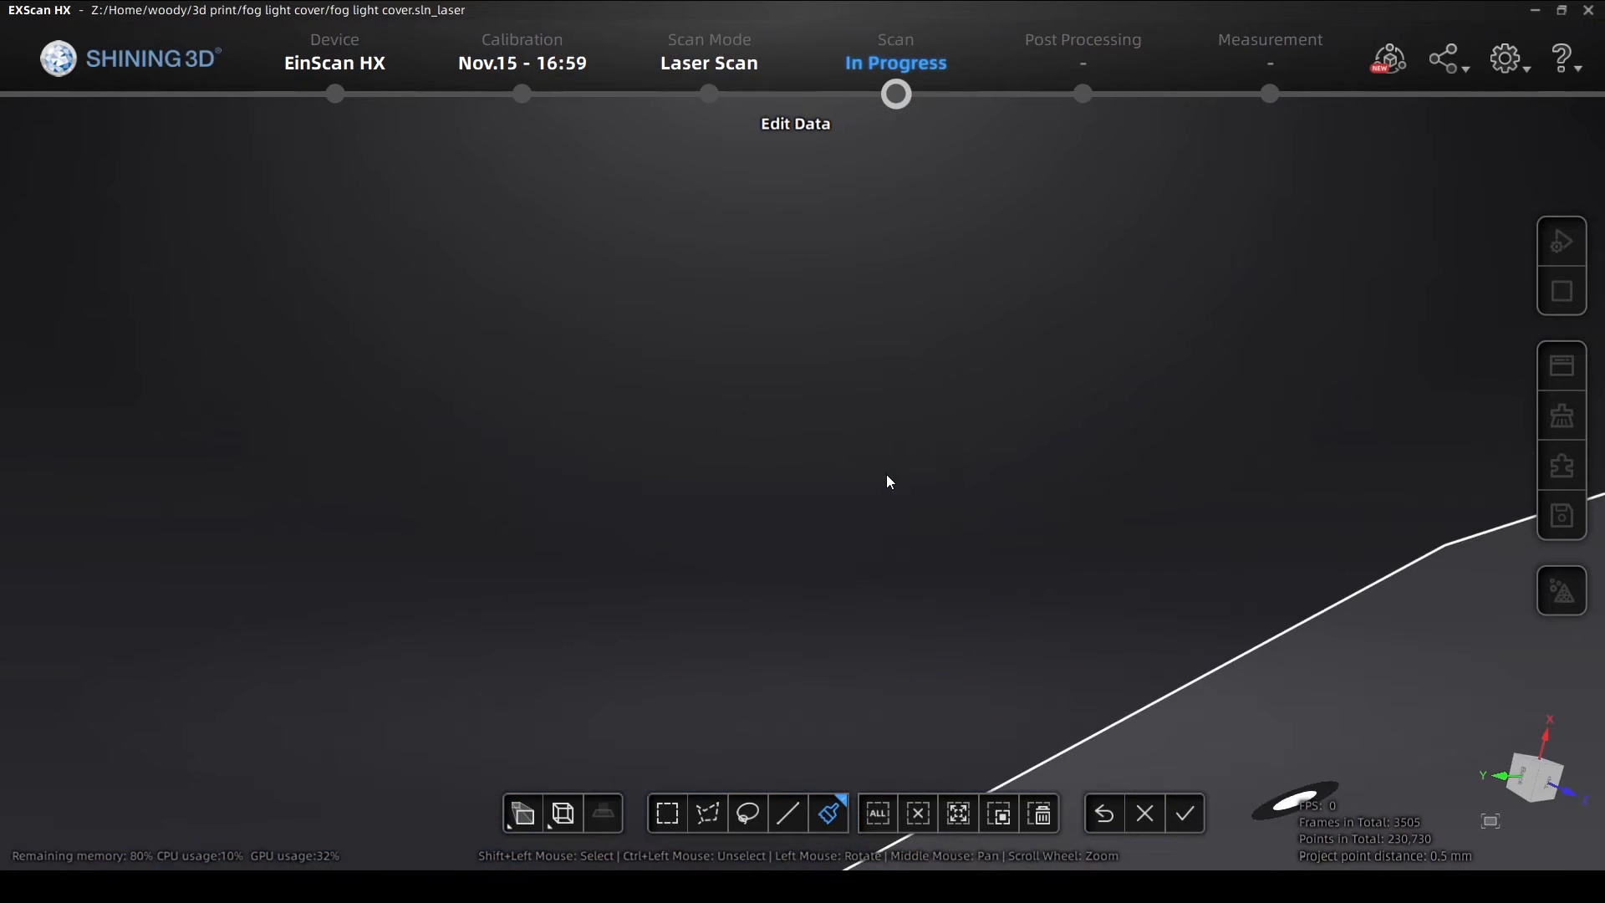
{"action": "left_click", "coordinate": [829, 813]}
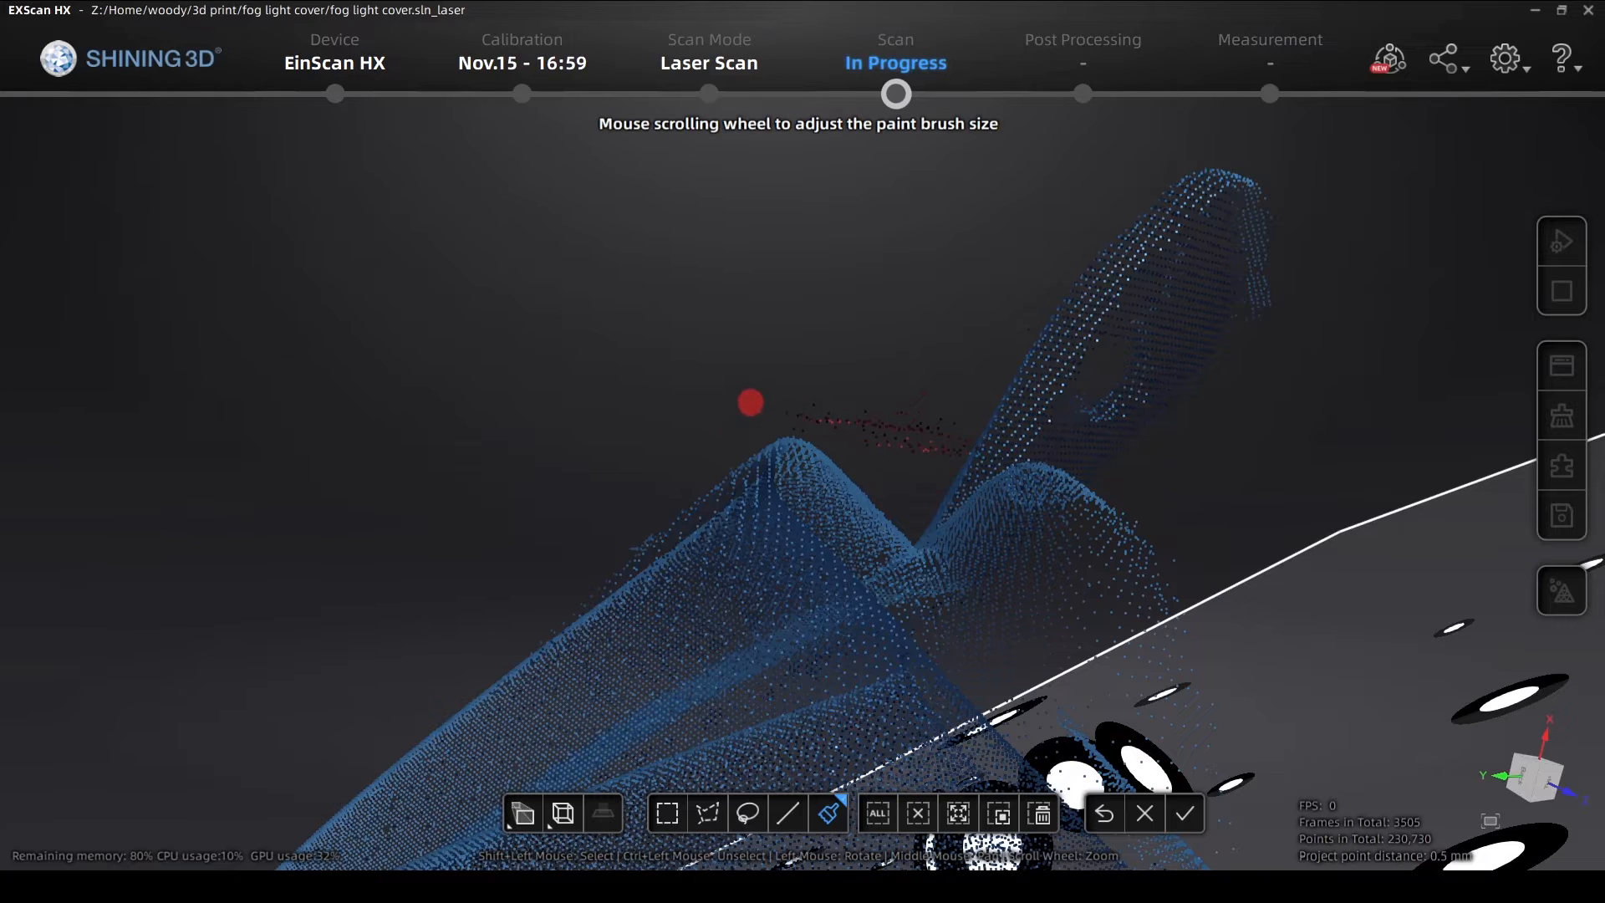
{"action": "mouse_move", "coordinate": [926, 432]}
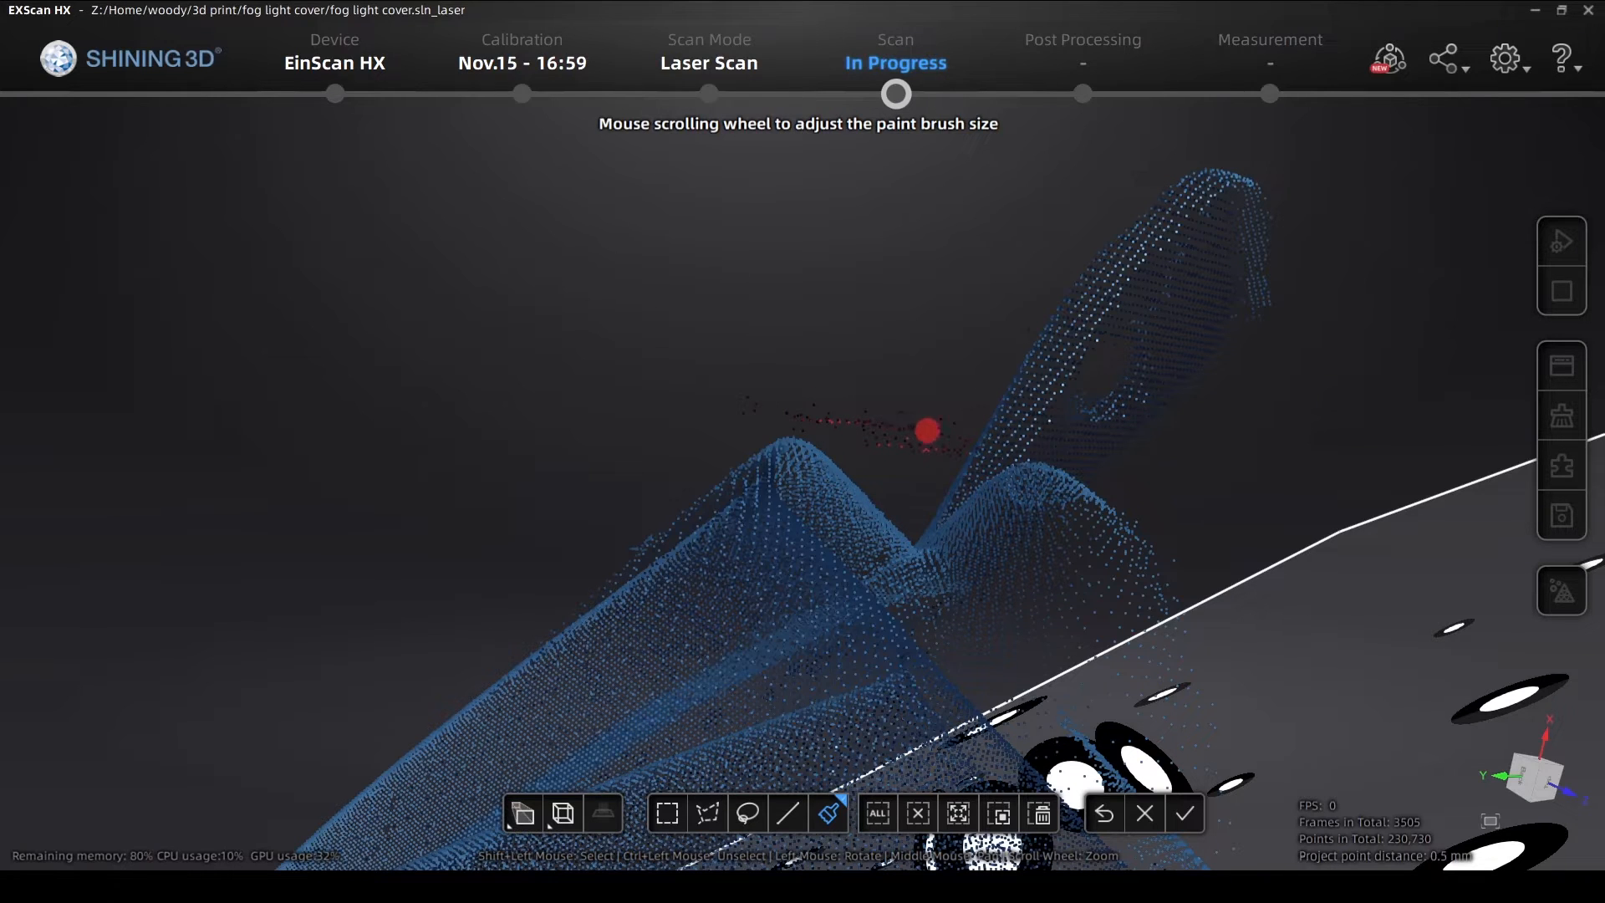
{"action": "mouse_move", "coordinate": [761, 494]}
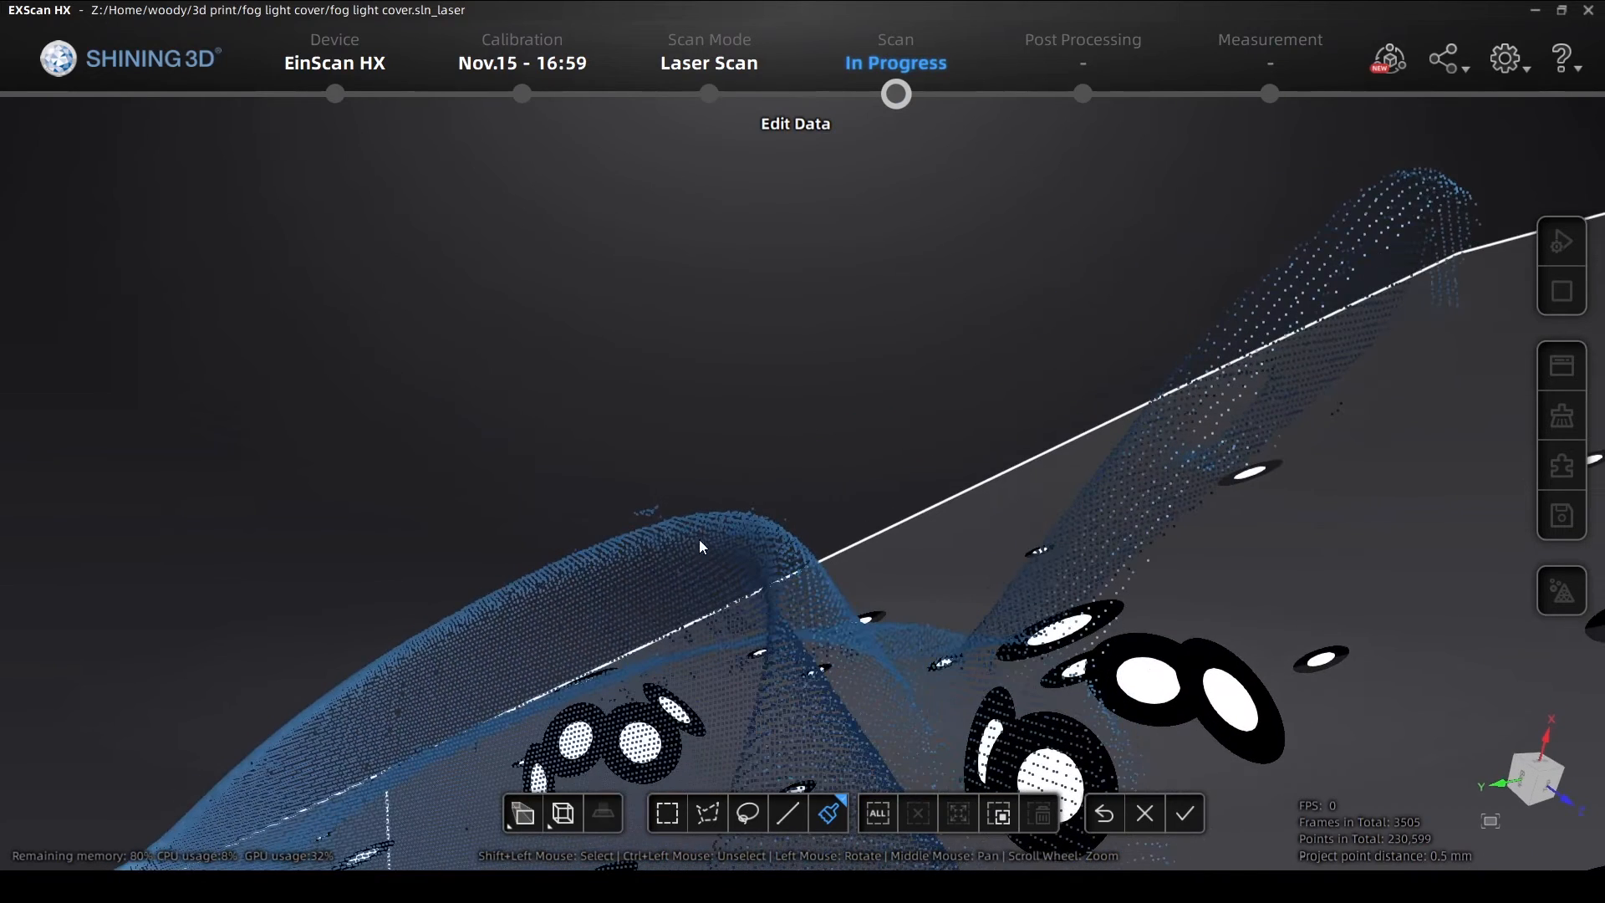
{"action": "left_click", "coordinate": [829, 814]}
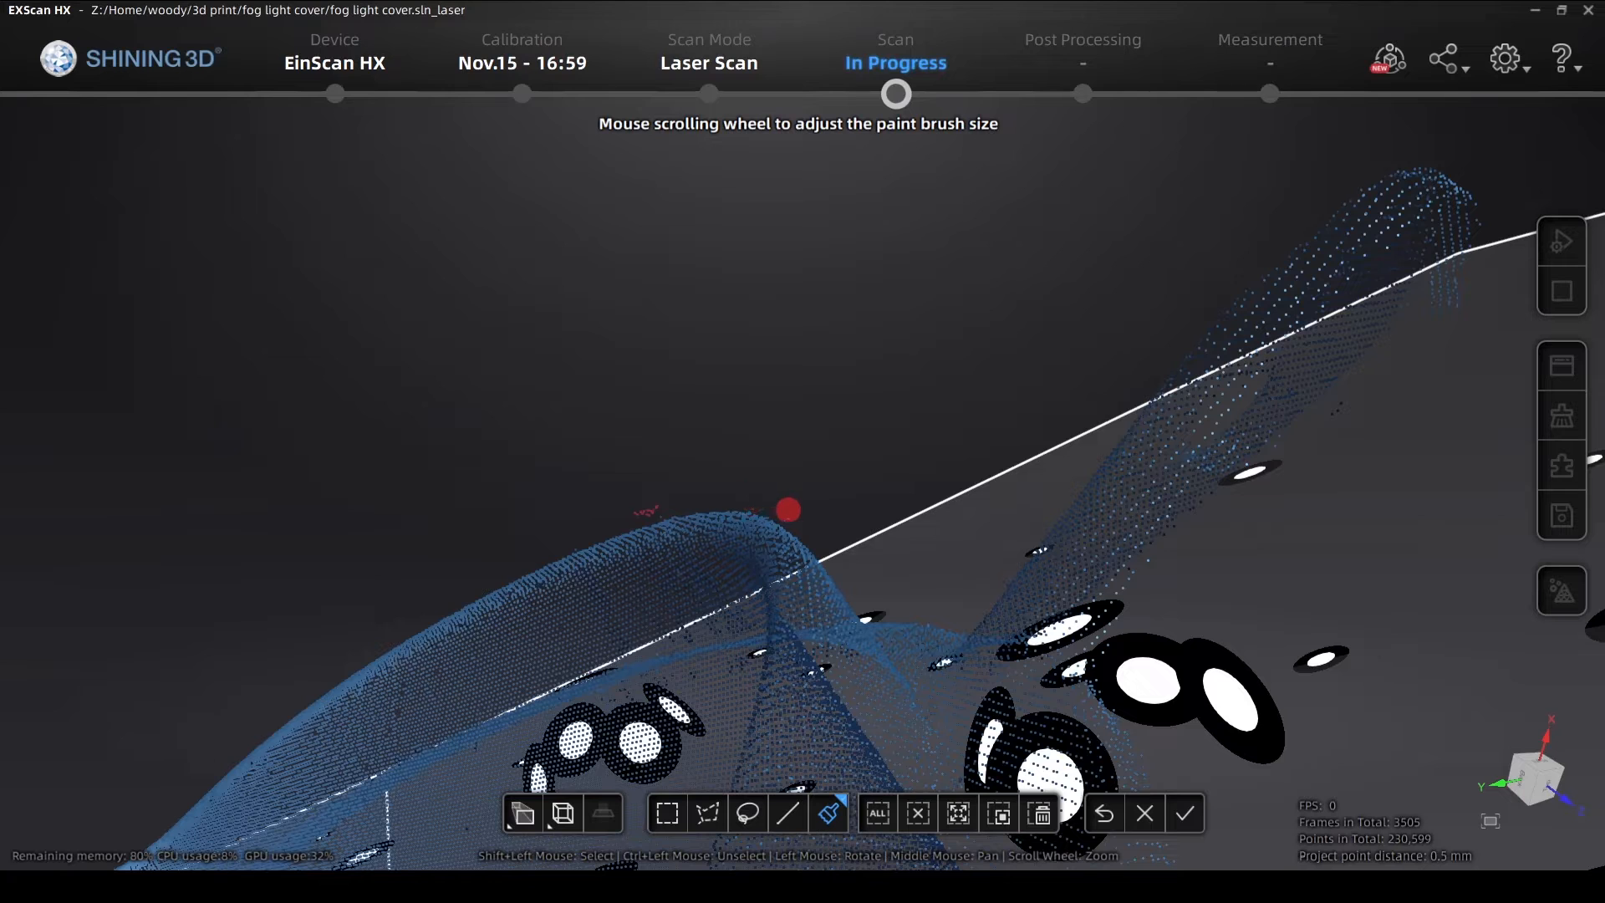
{"action": "mouse_move", "coordinate": [899, 537]}
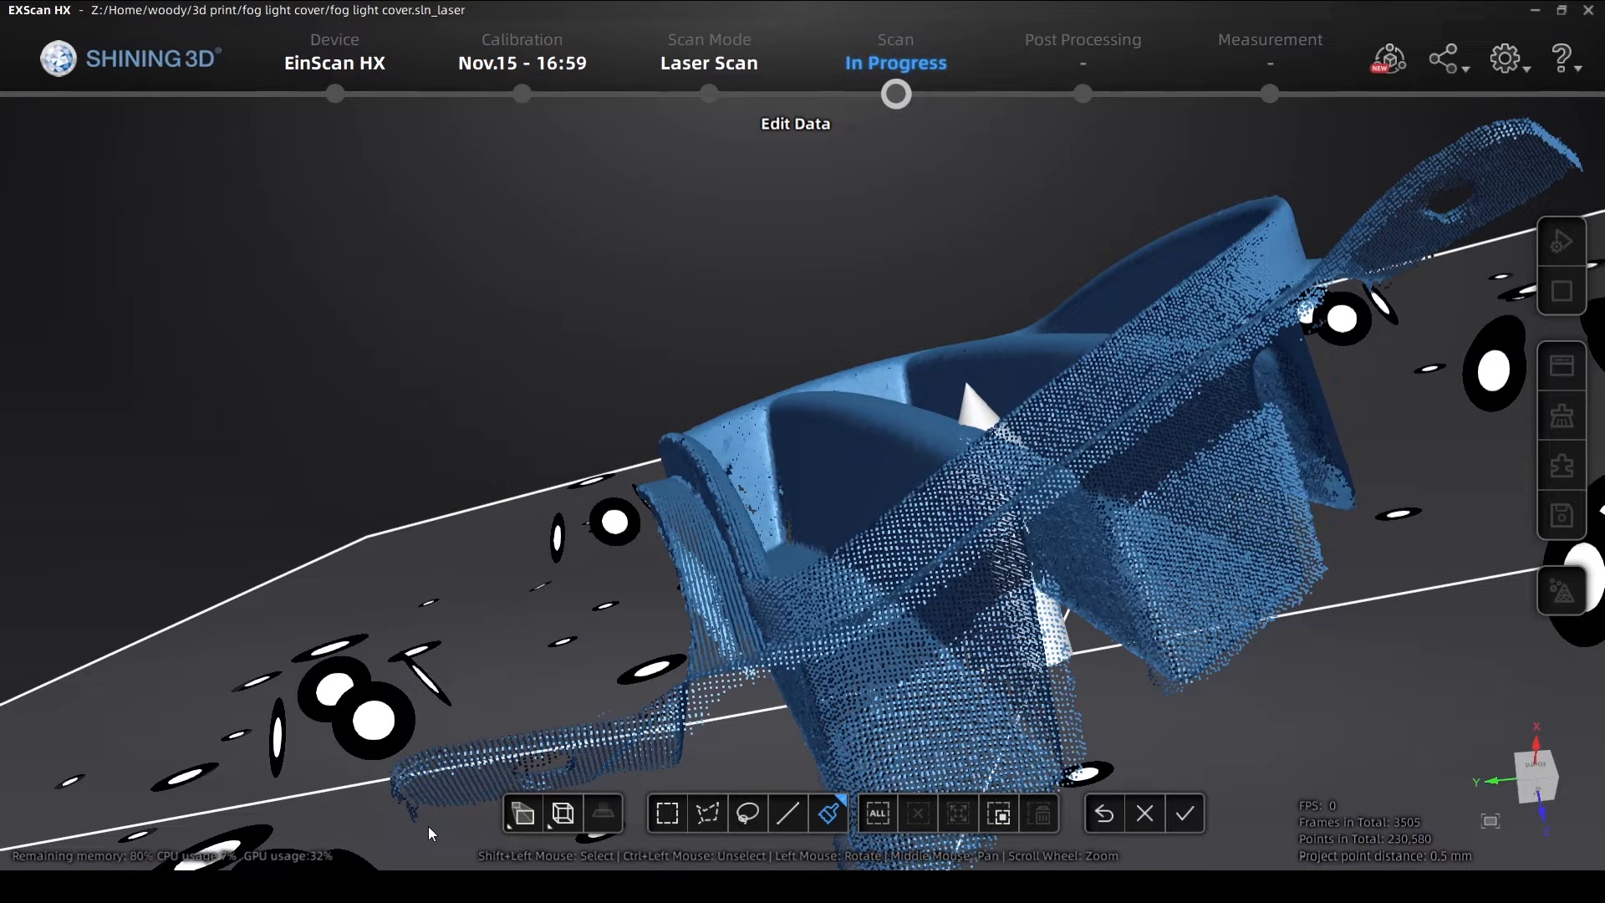
{"action": "left_click", "coordinate": [827, 814]}
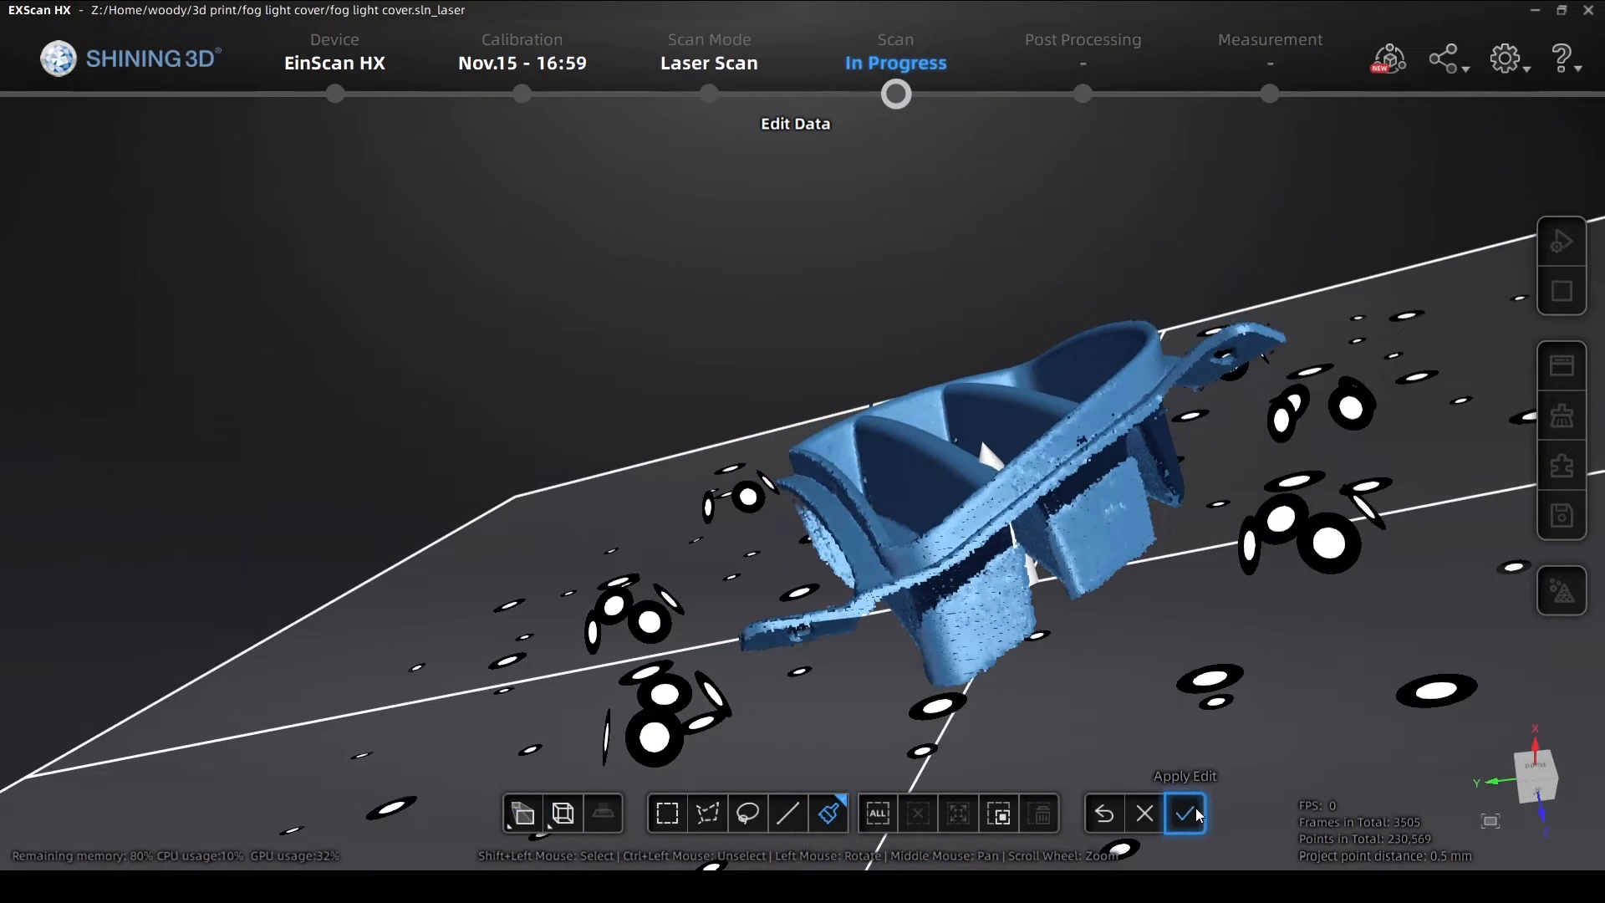
{"action": "left_click", "coordinate": [1184, 814]}
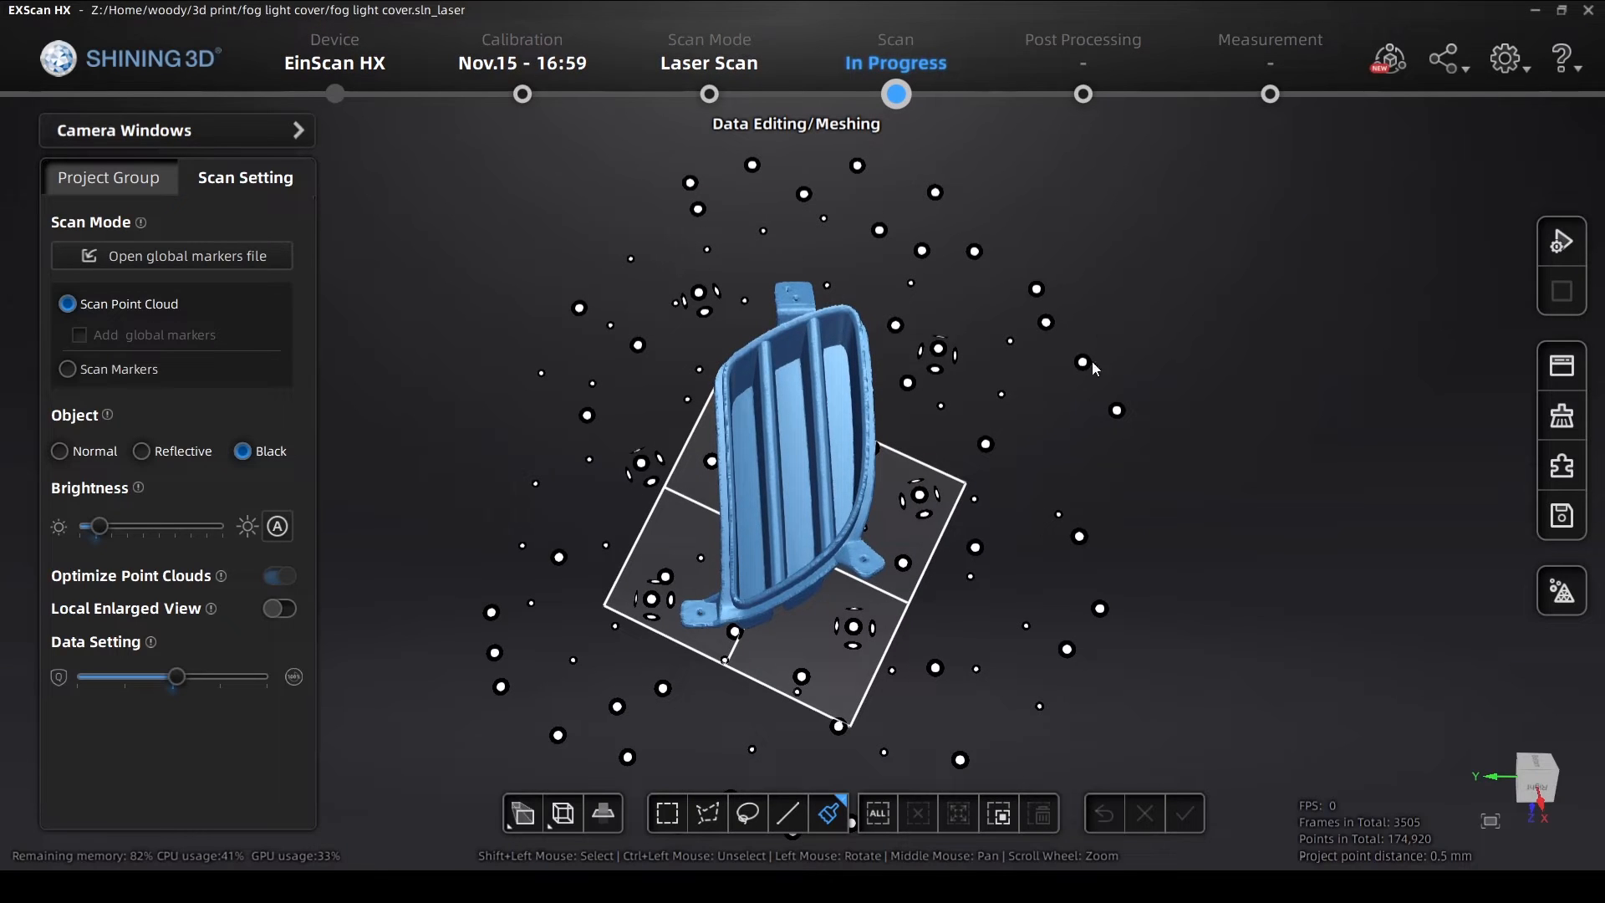
From the Project Group list, align Project4 onto fixed Project1 and accept the result
{"action": "left_click", "coordinate": [109, 177]}
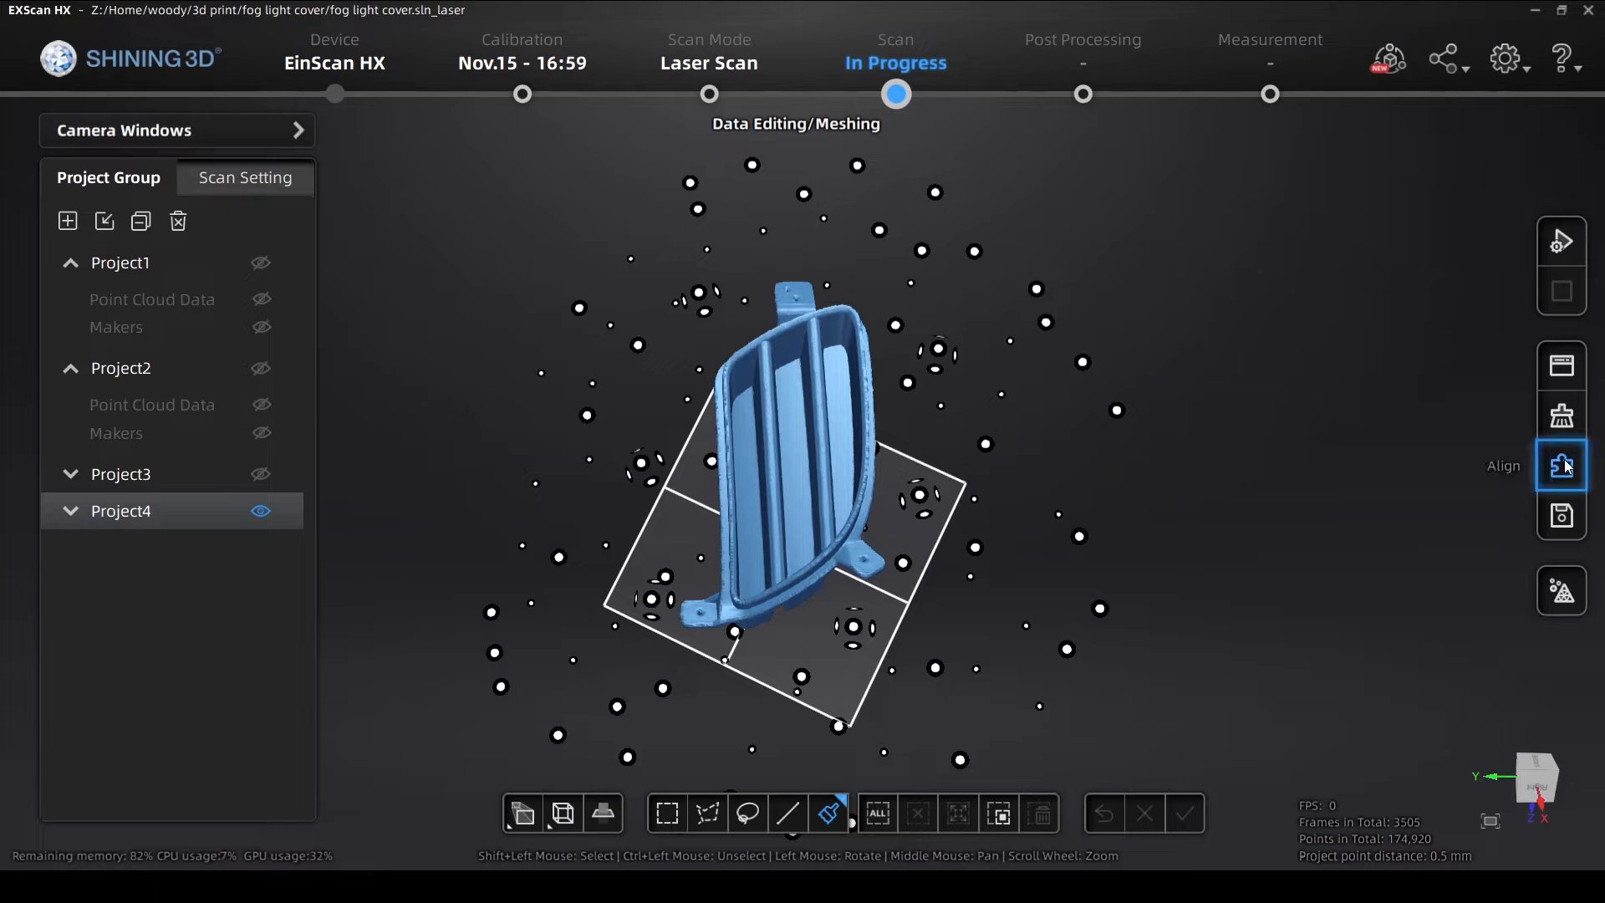
{"action": "left_click", "coordinate": [1559, 464]}
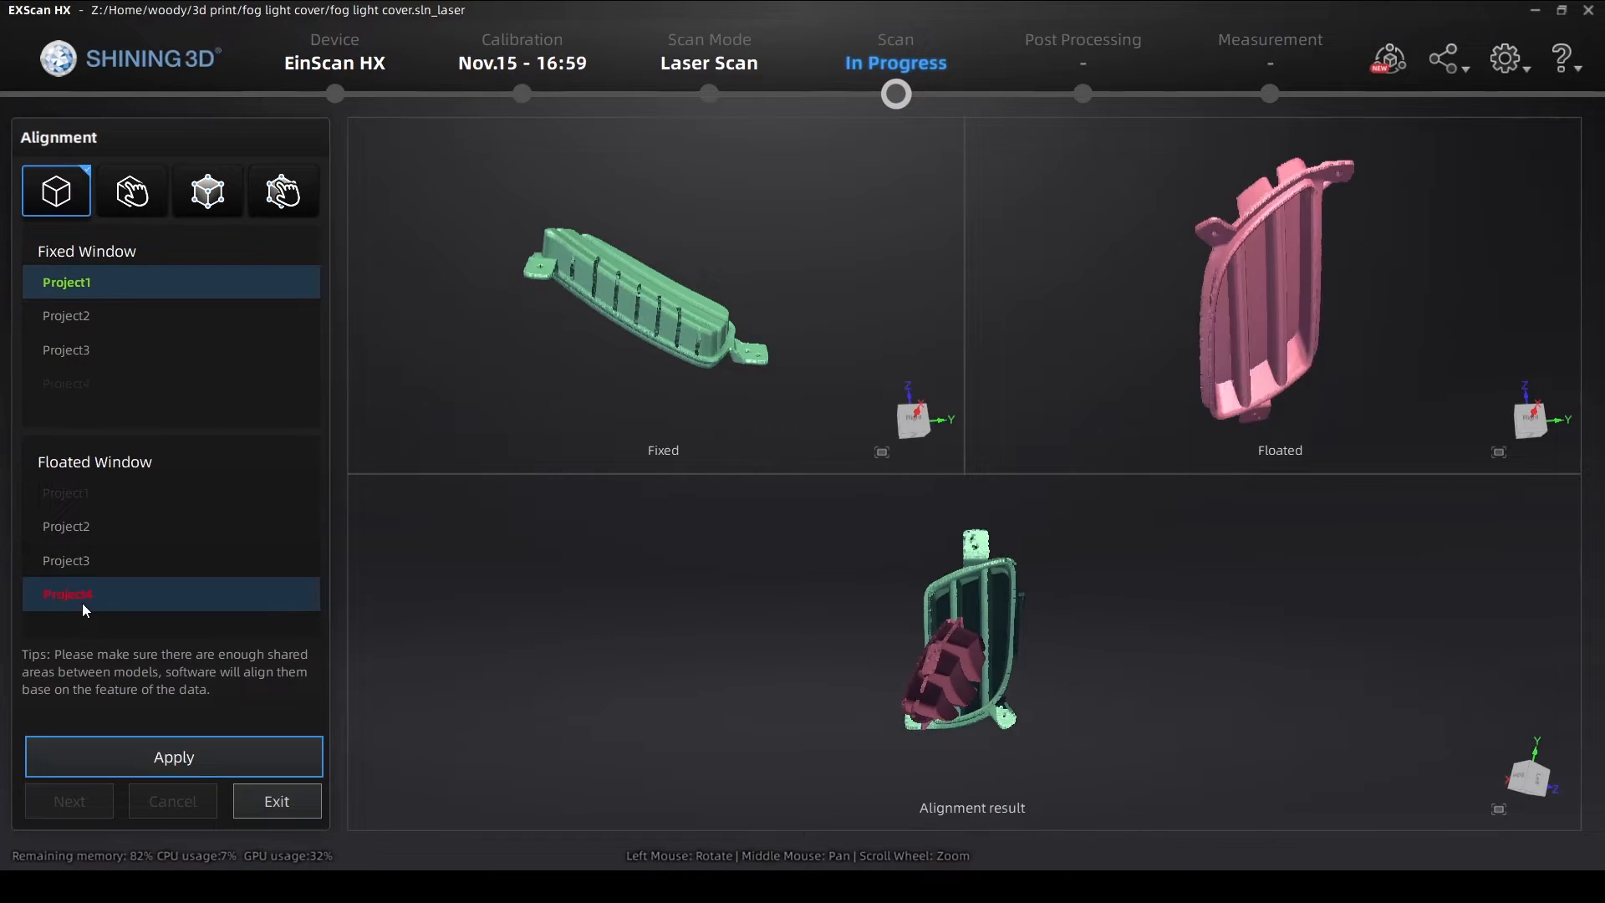
{"action": "mouse_move", "coordinate": [512, 667]}
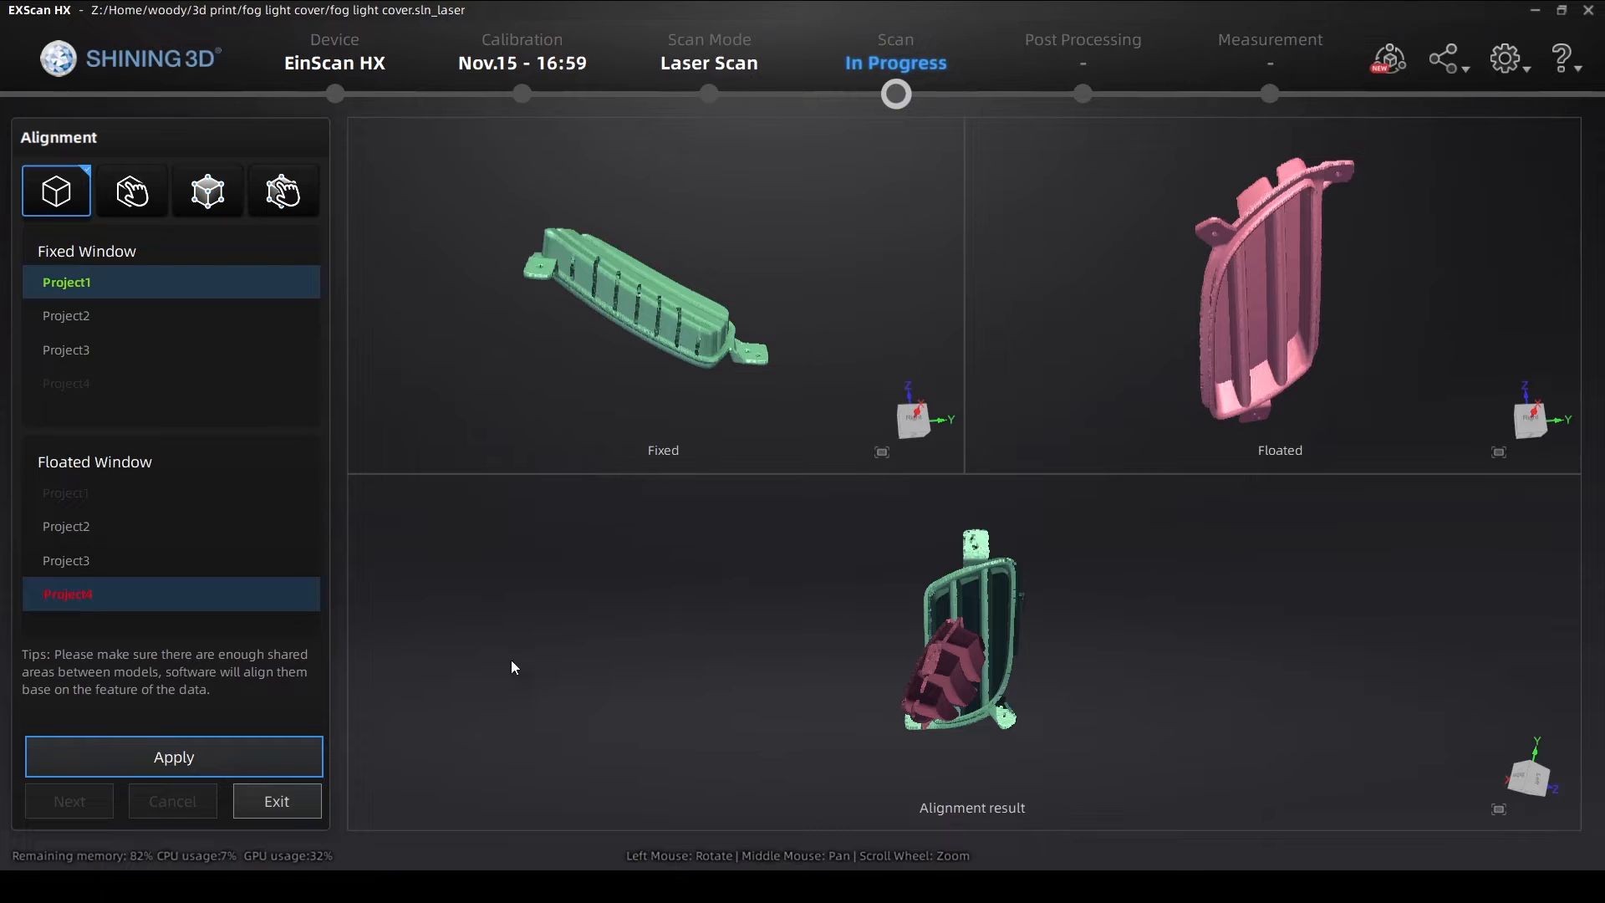
{"action": "left_click", "coordinate": [172, 755]}
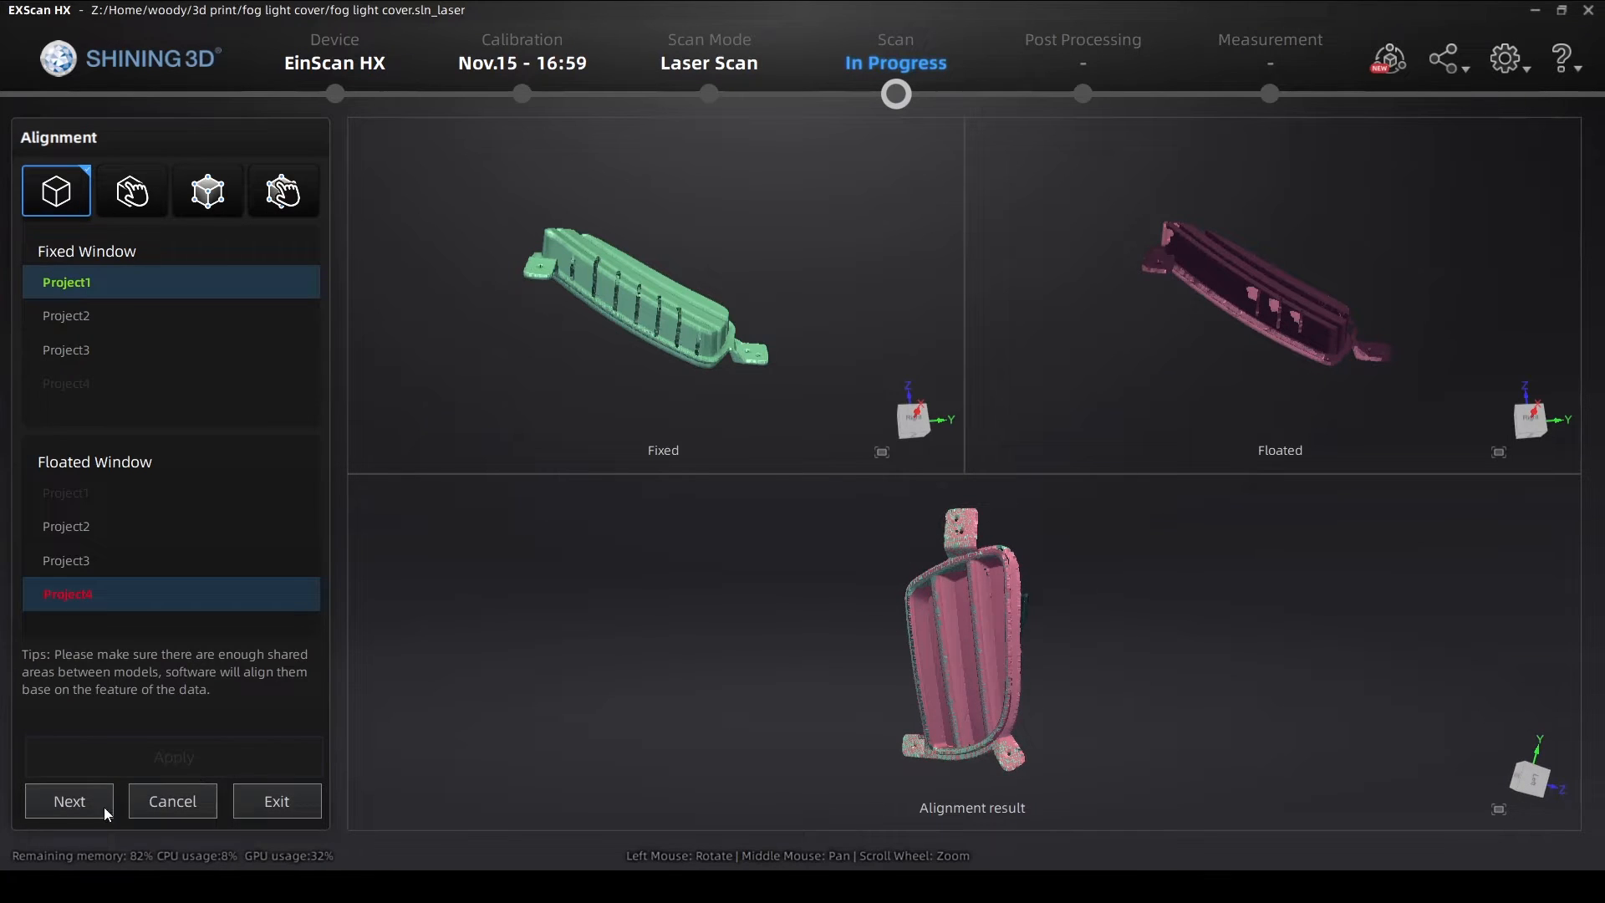
{"action": "left_click", "coordinate": [68, 800]}
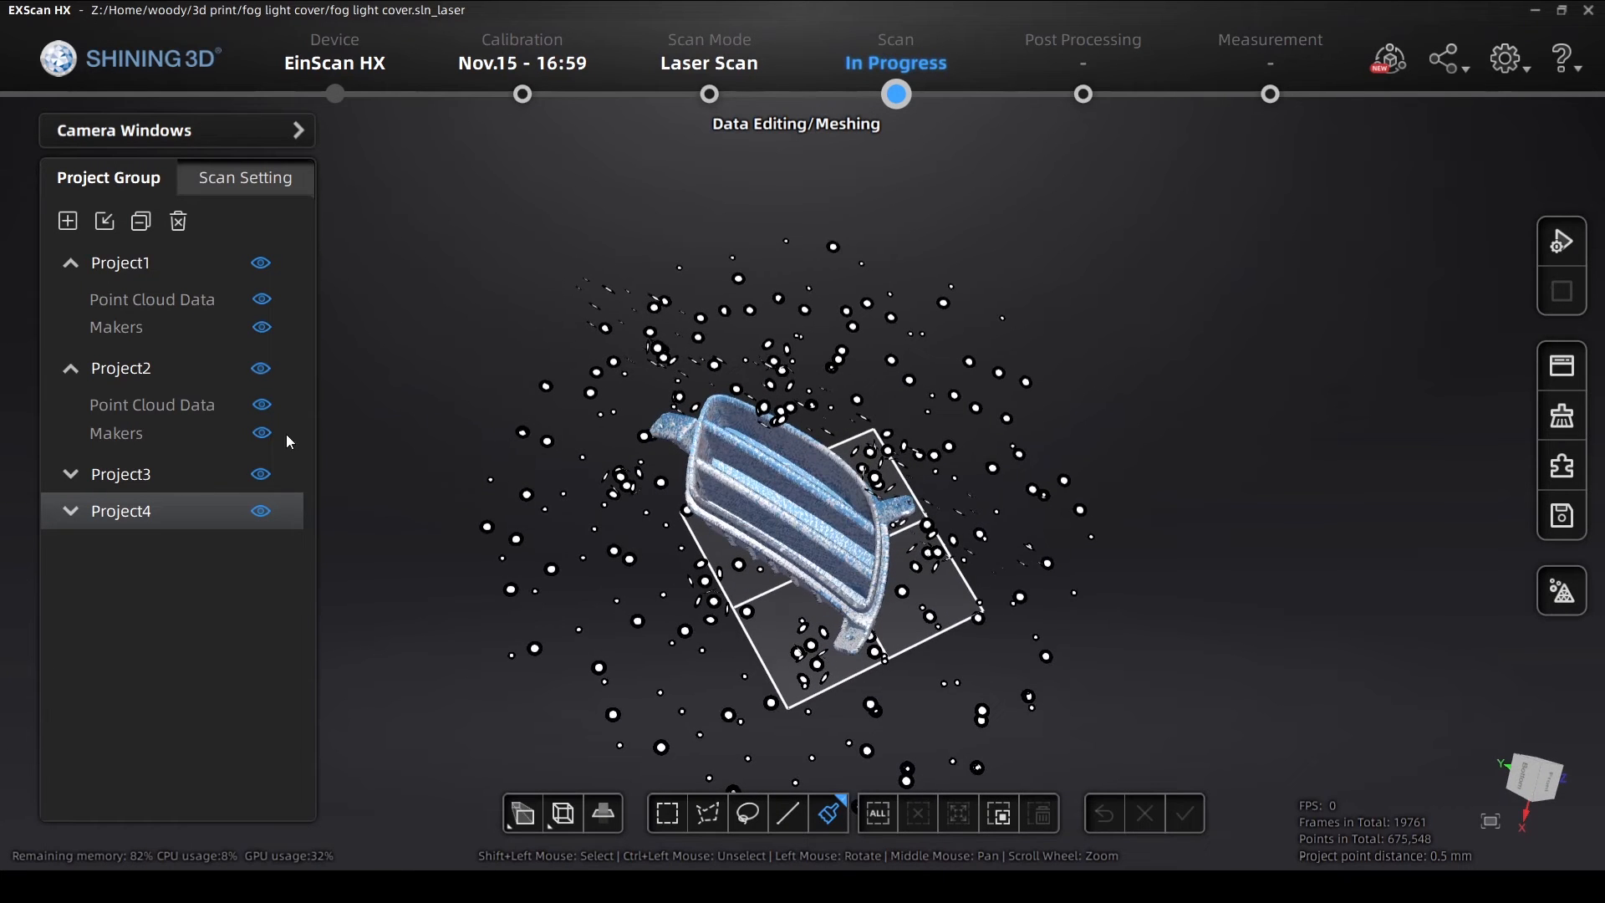
Expand the projects and hide the Makers data of each, leaving only cover point clouds visible
{"action": "left_click", "coordinate": [261, 326]}
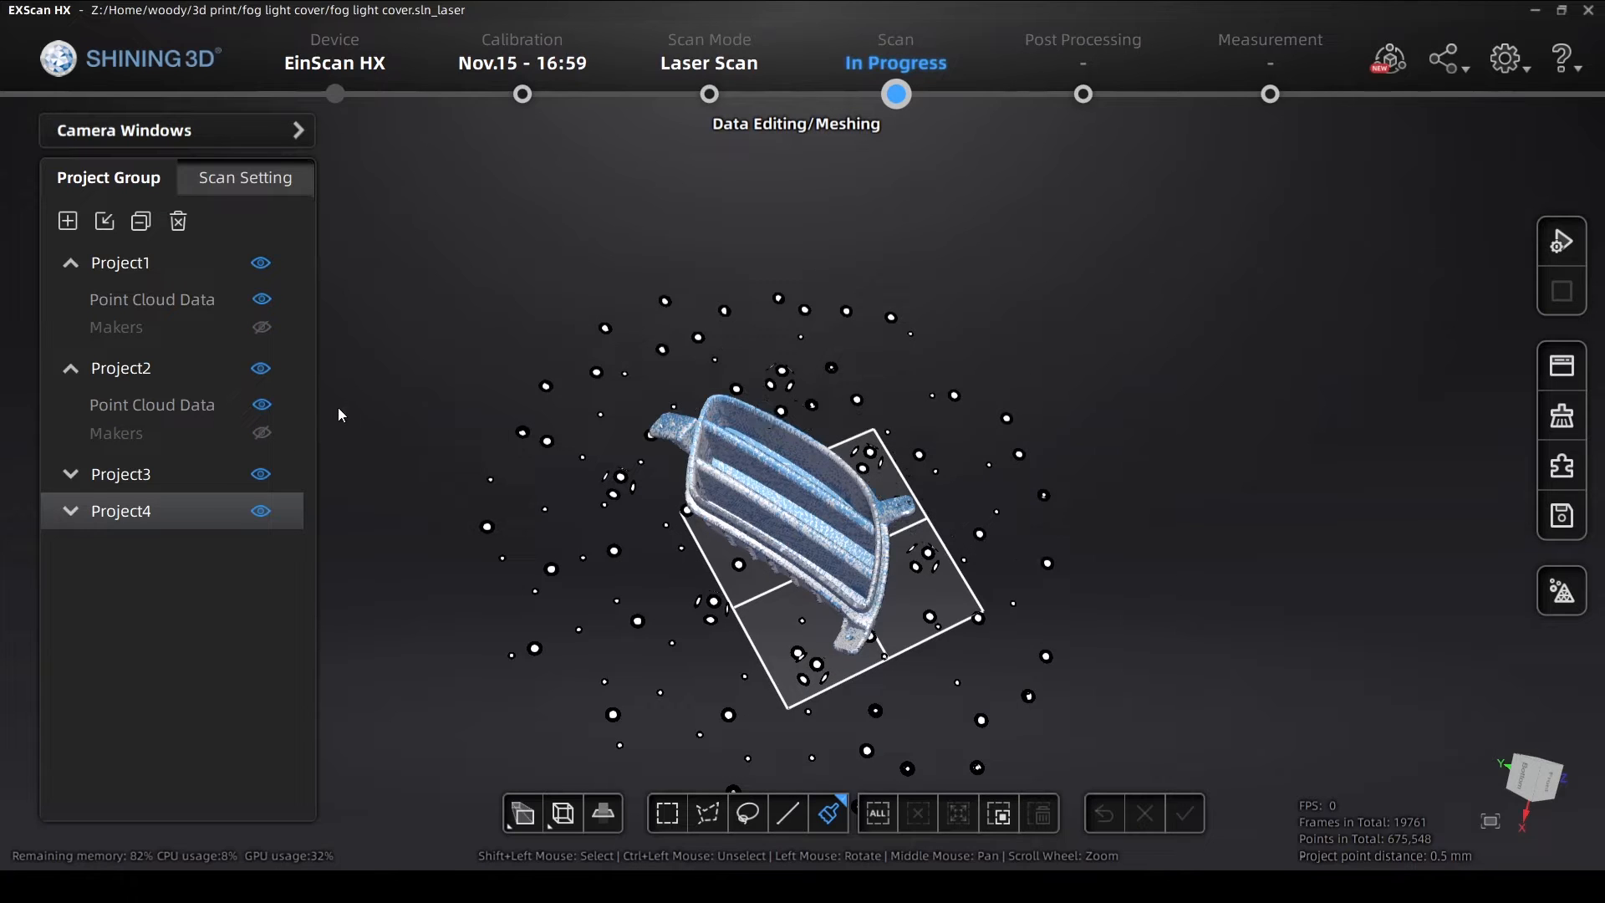
{"action": "left_click", "coordinate": [70, 512]}
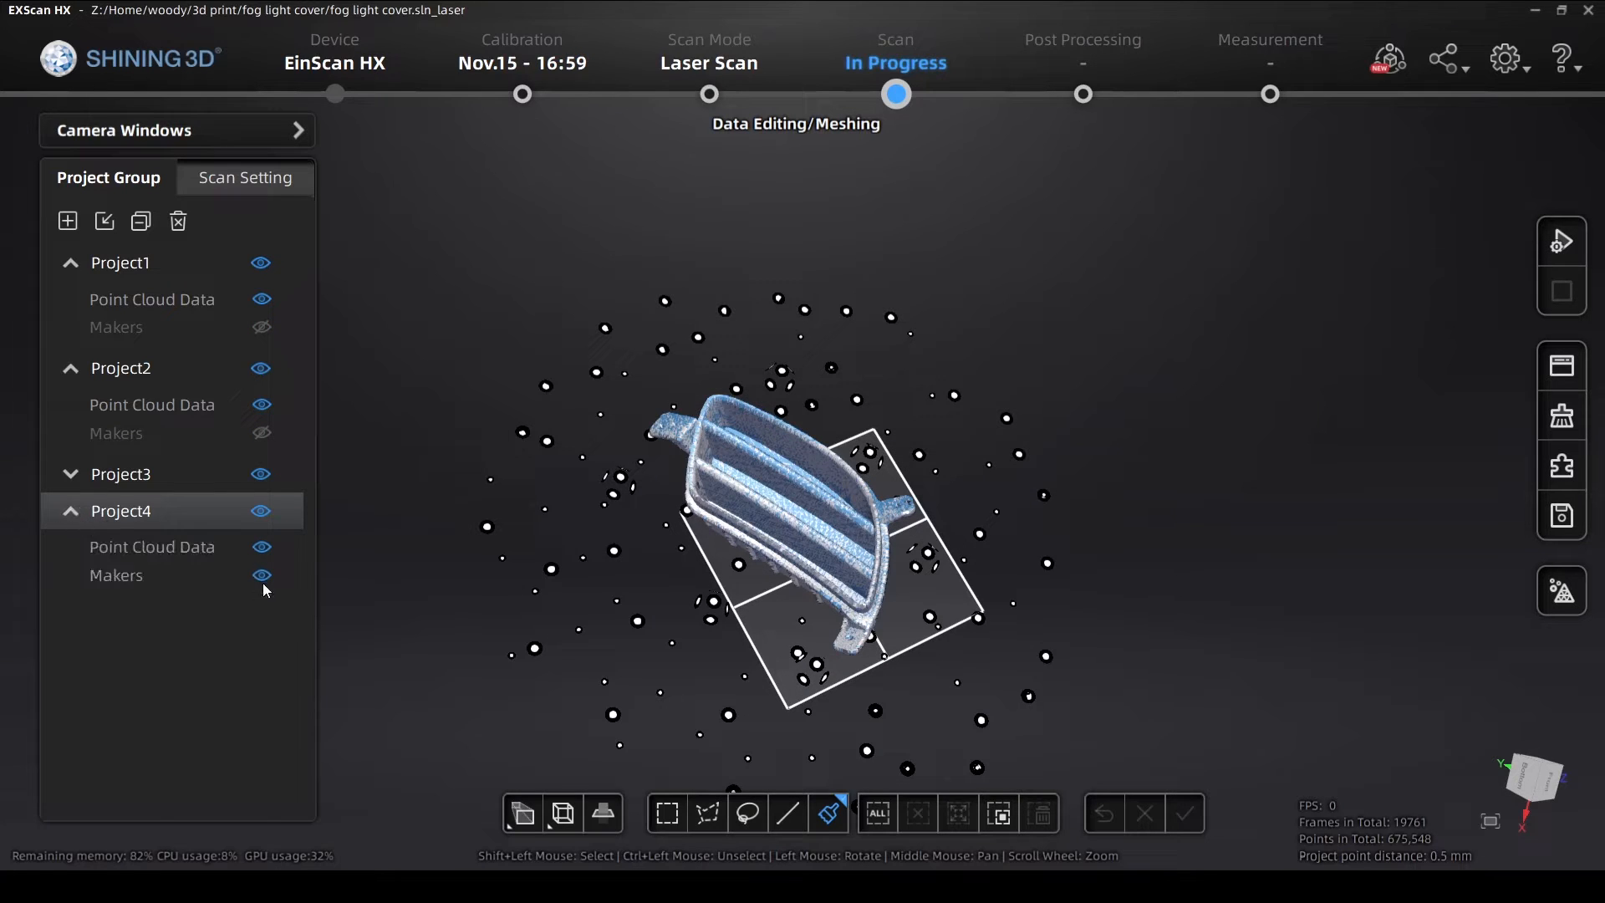
{"action": "left_click", "coordinate": [261, 573]}
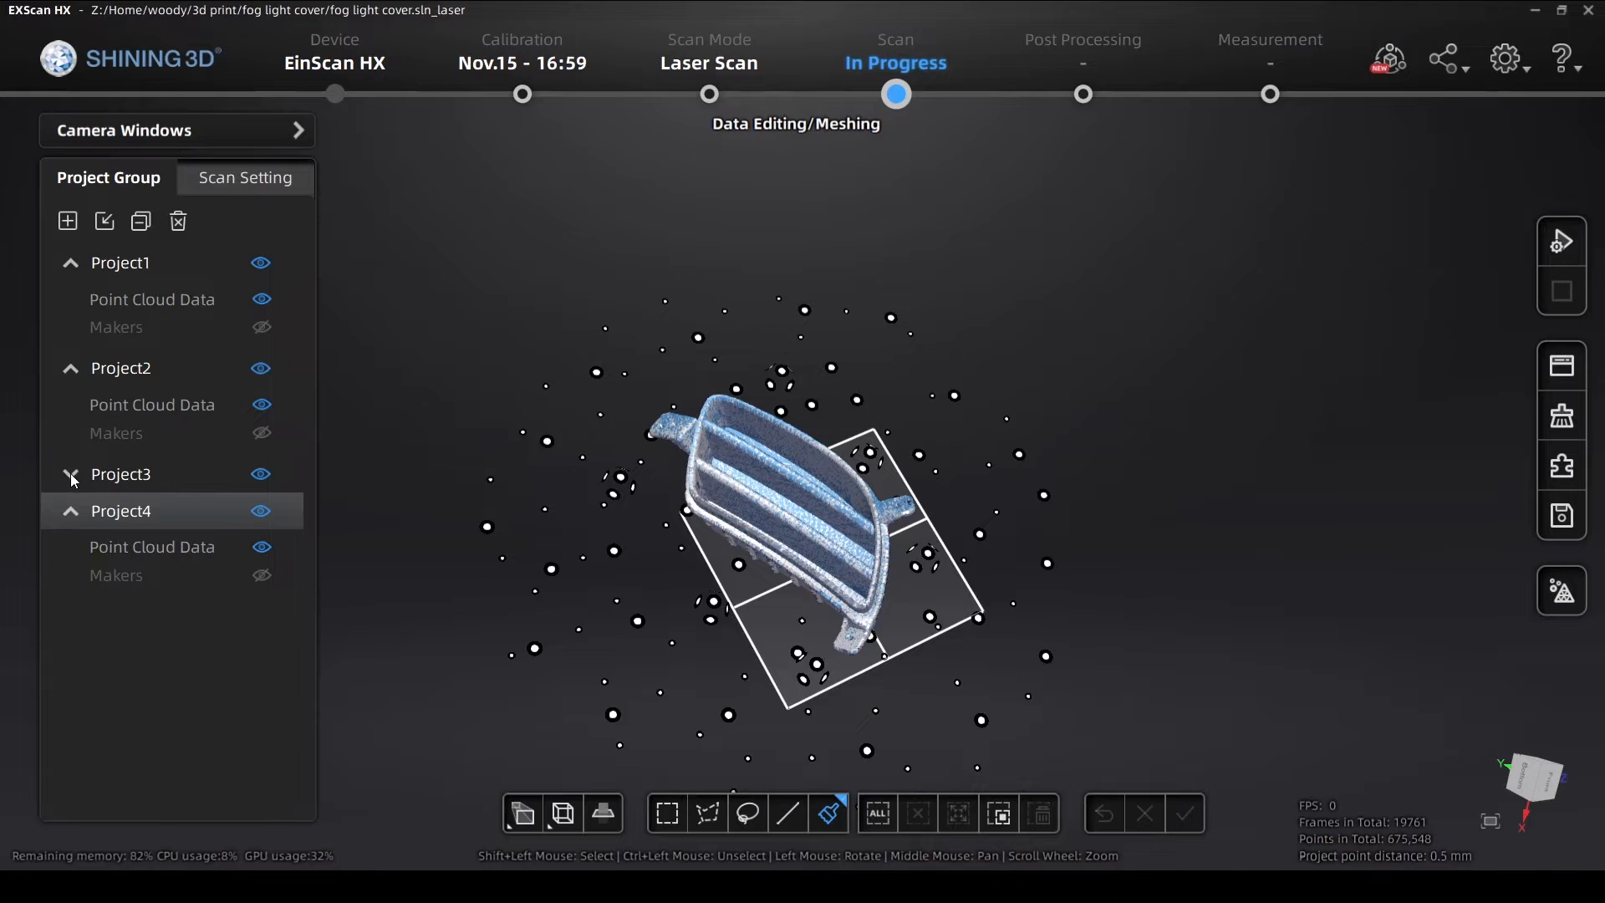
{"action": "left_click", "coordinate": [72, 473]}
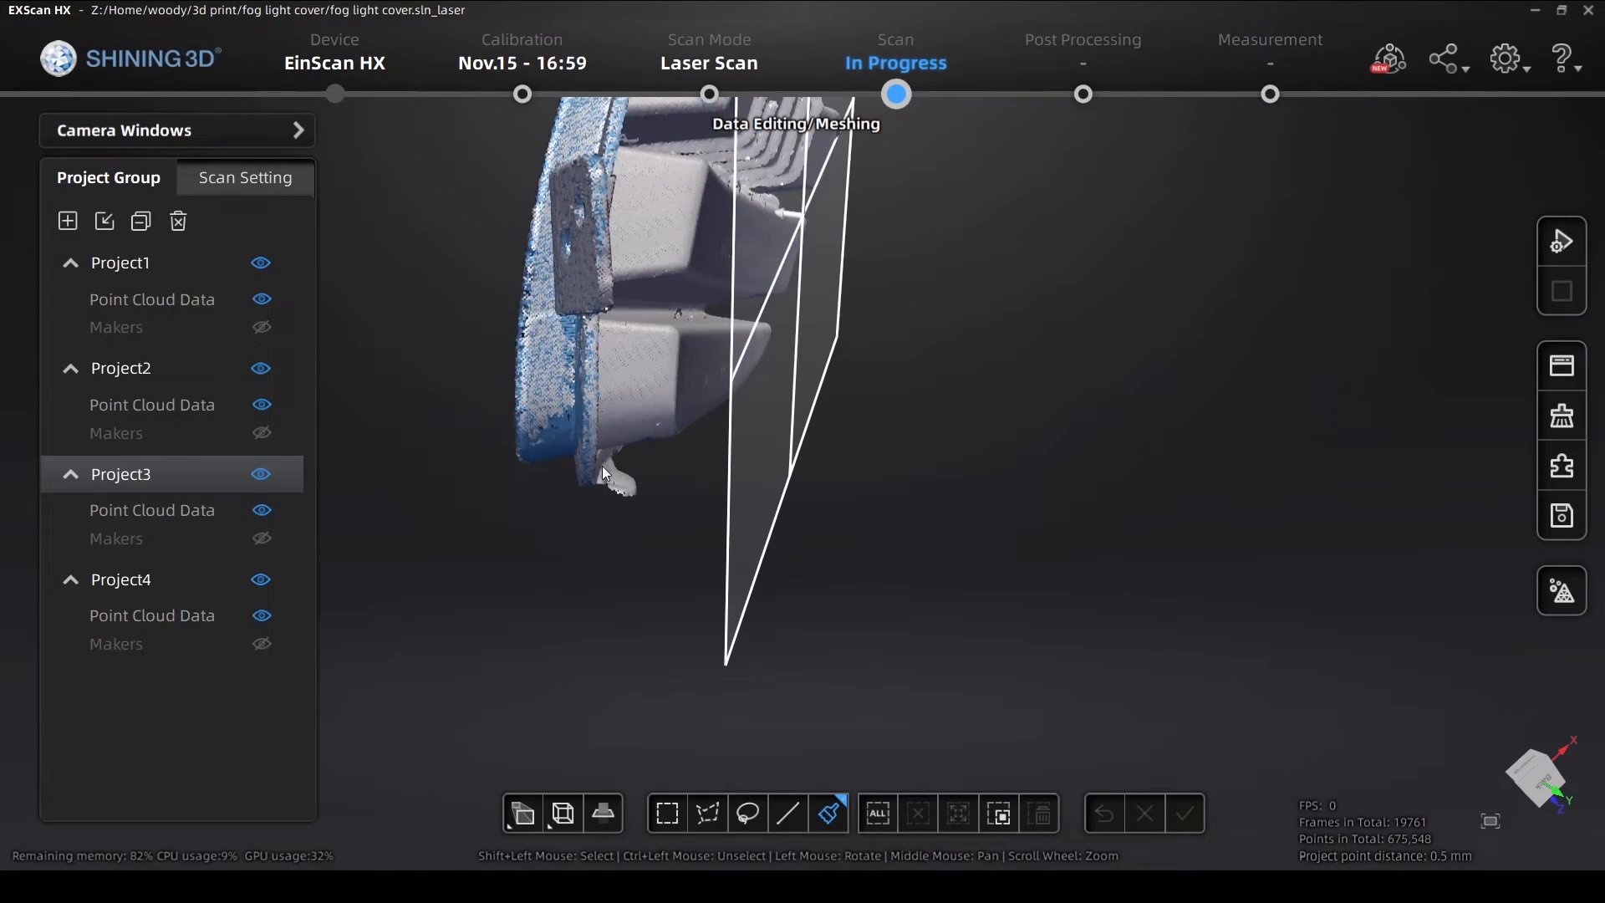
Switch to brush selection and show Project4, Project2 and Project1 again
{"action": "left_click", "coordinate": [748, 814]}
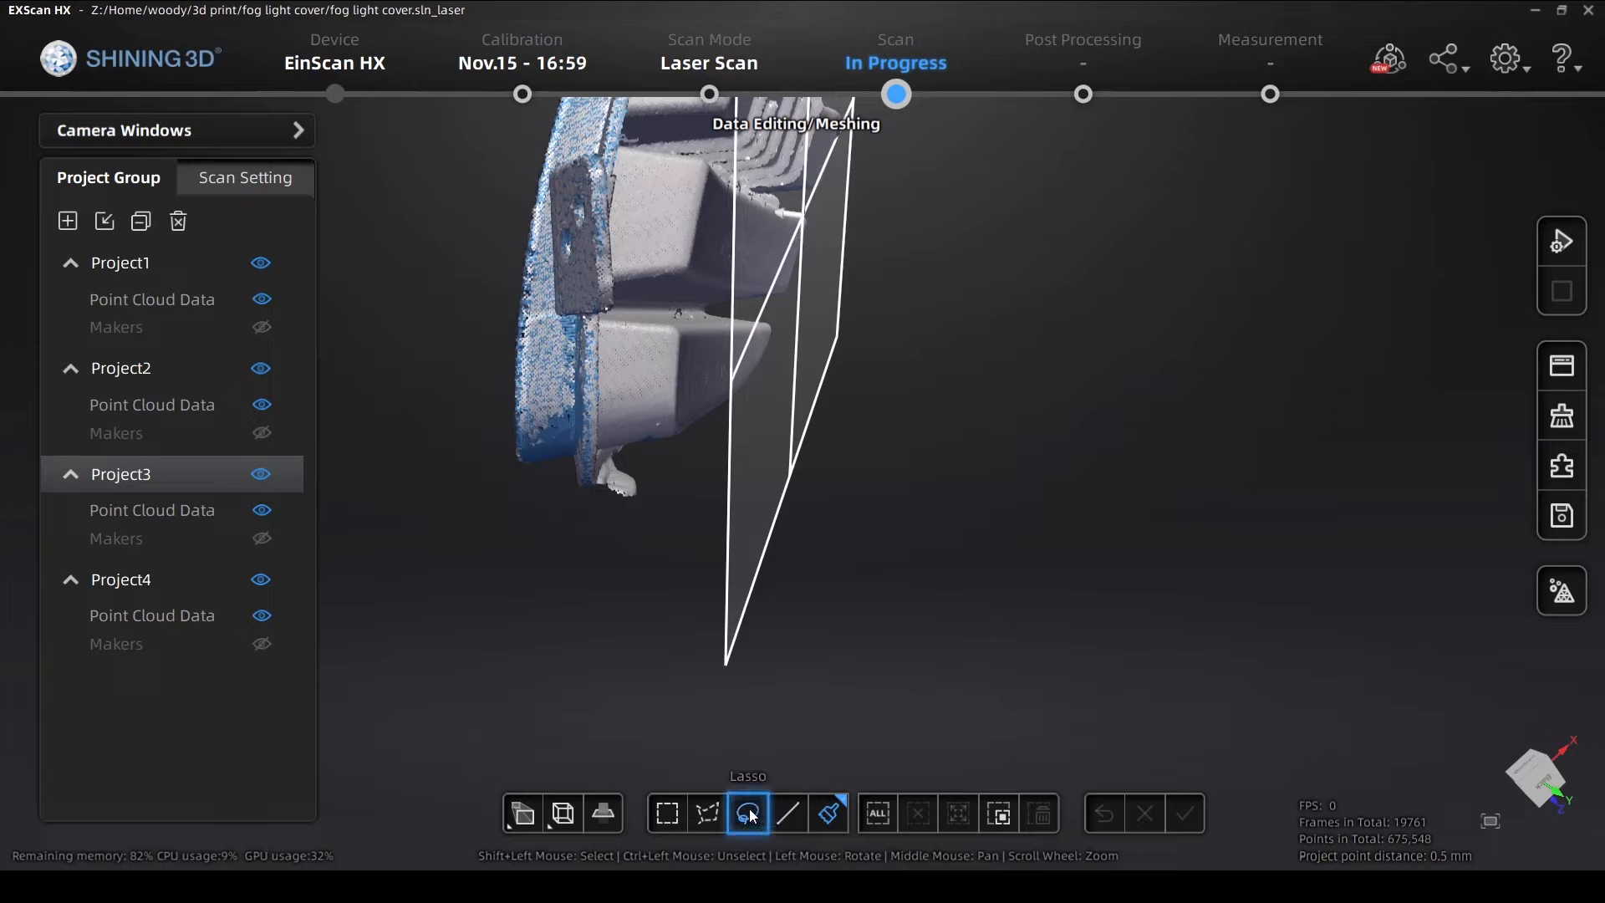
{"action": "left_click", "coordinate": [787, 814]}
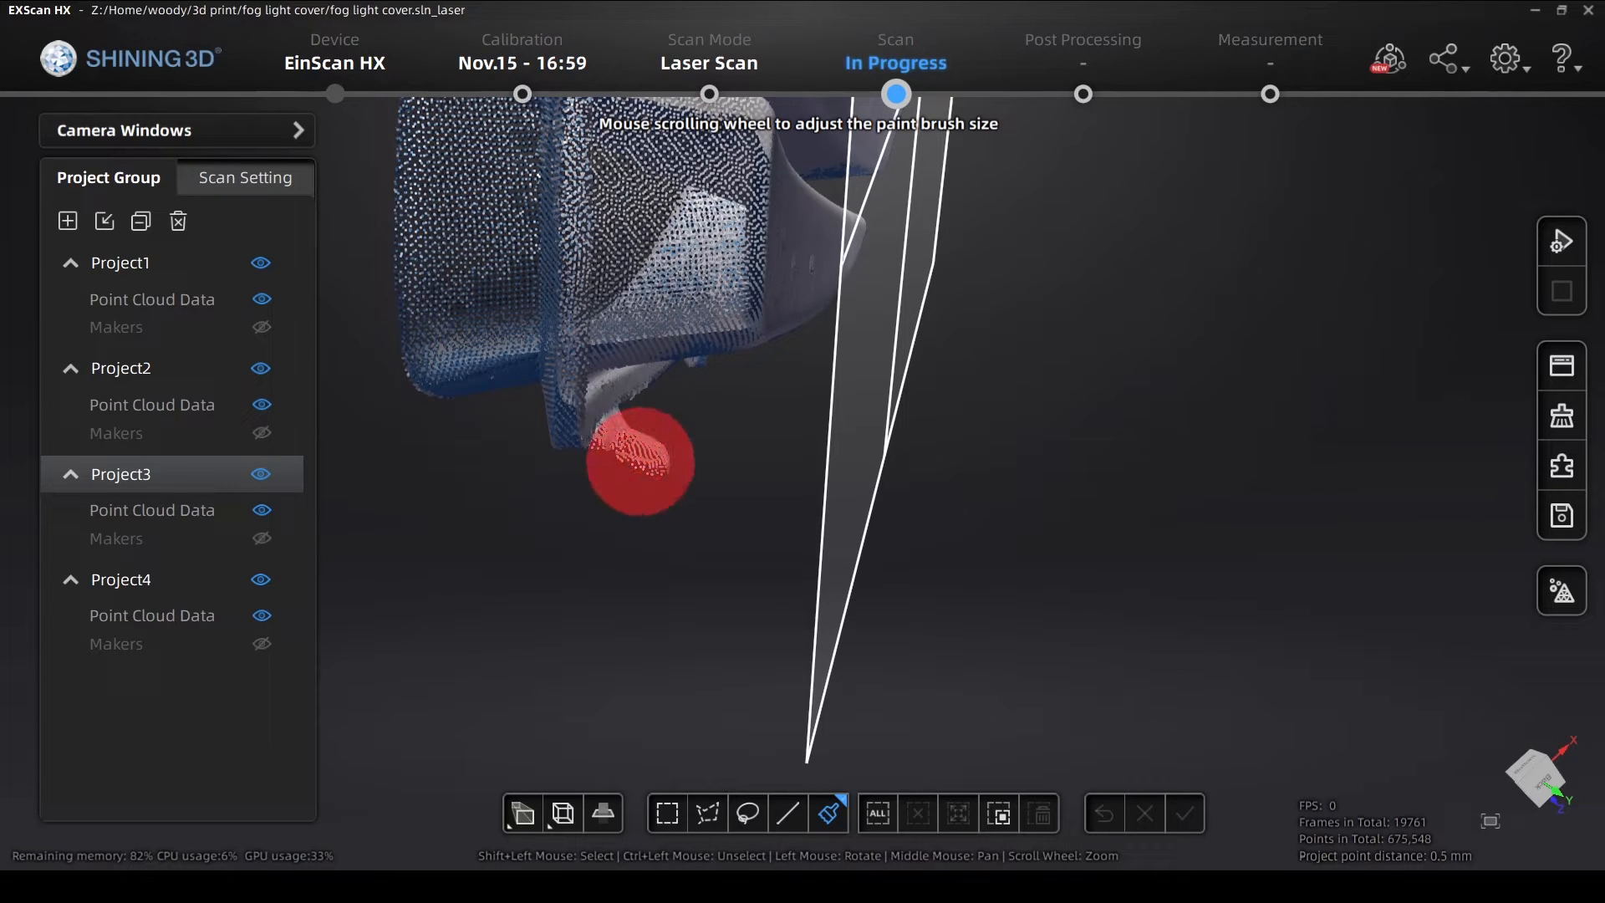
{"action": "mouse_move", "coordinate": [642, 448]}
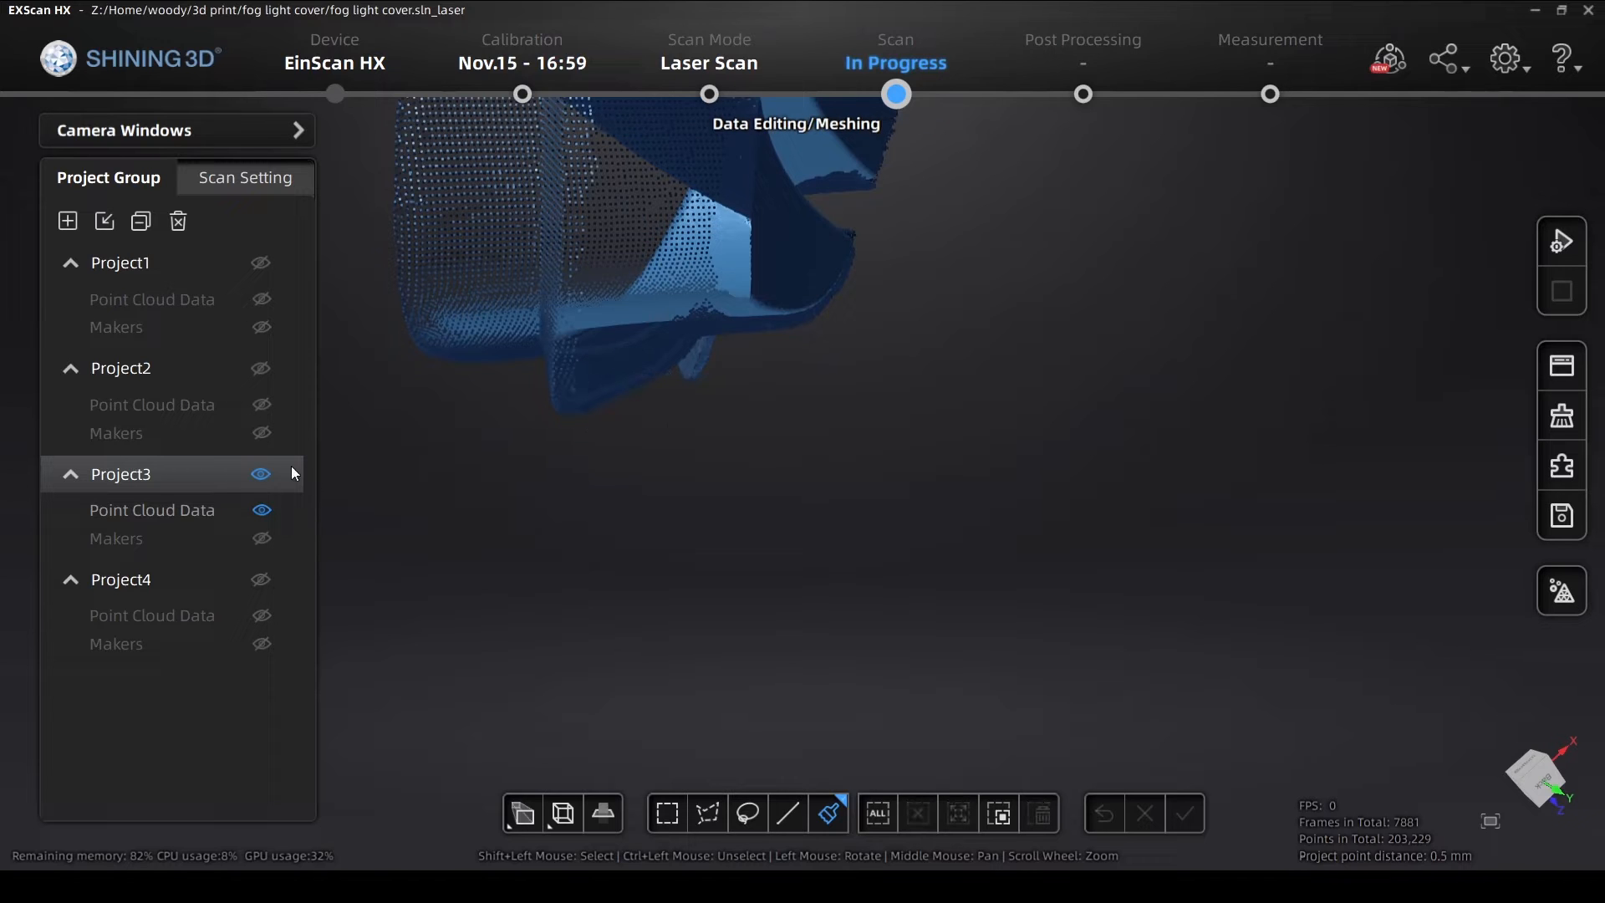
{"action": "left_click", "coordinate": [261, 580]}
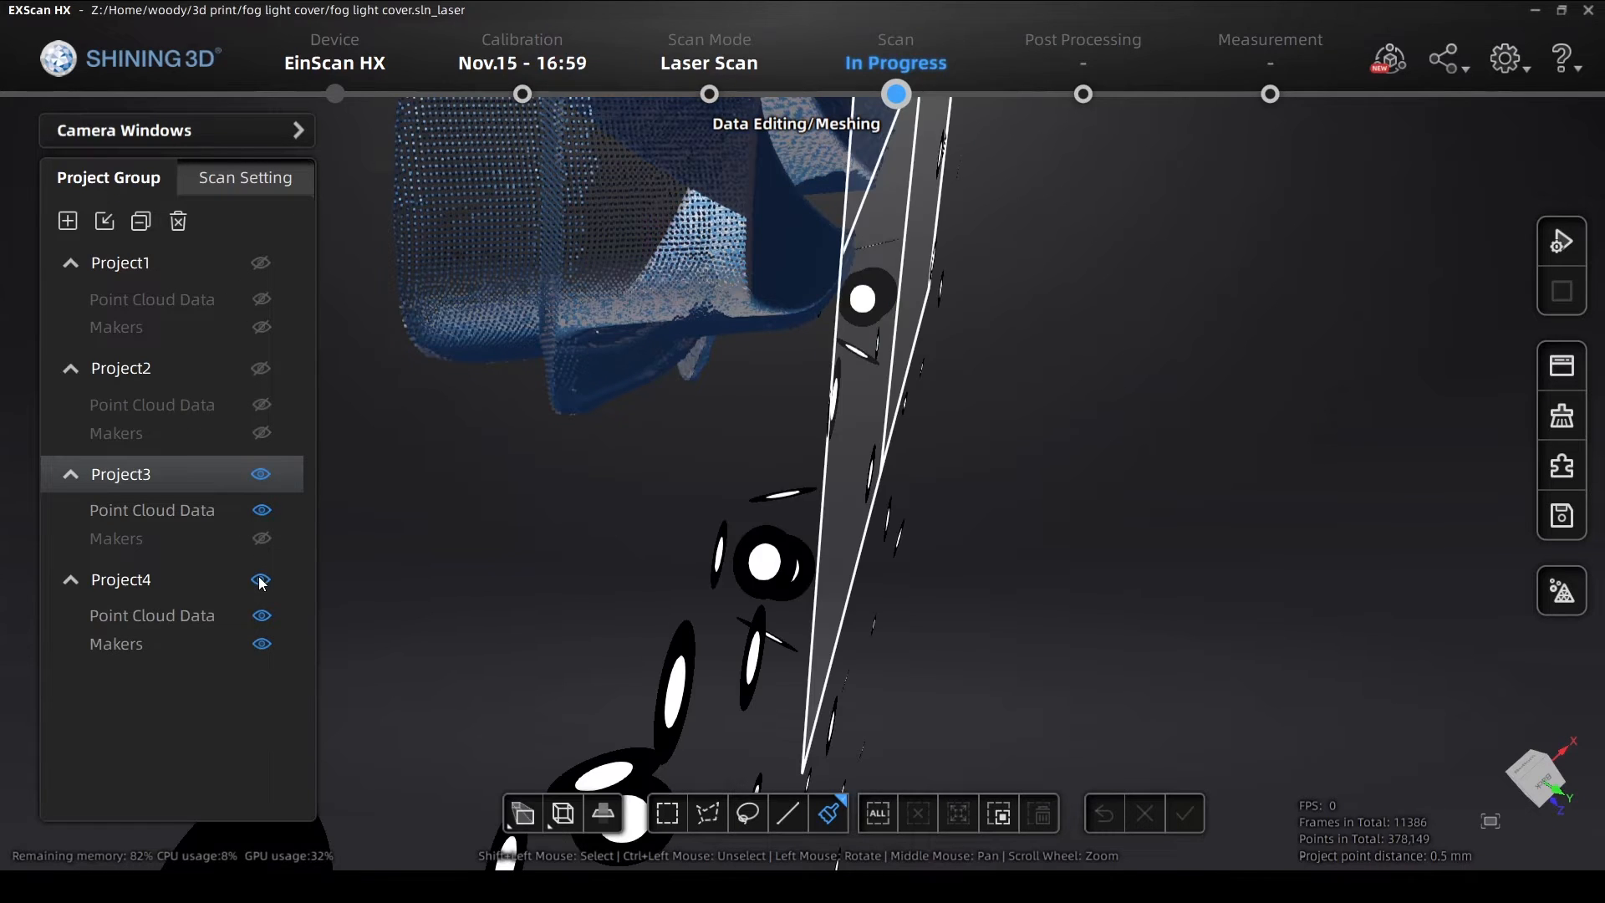
{"action": "left_click", "coordinate": [263, 368]}
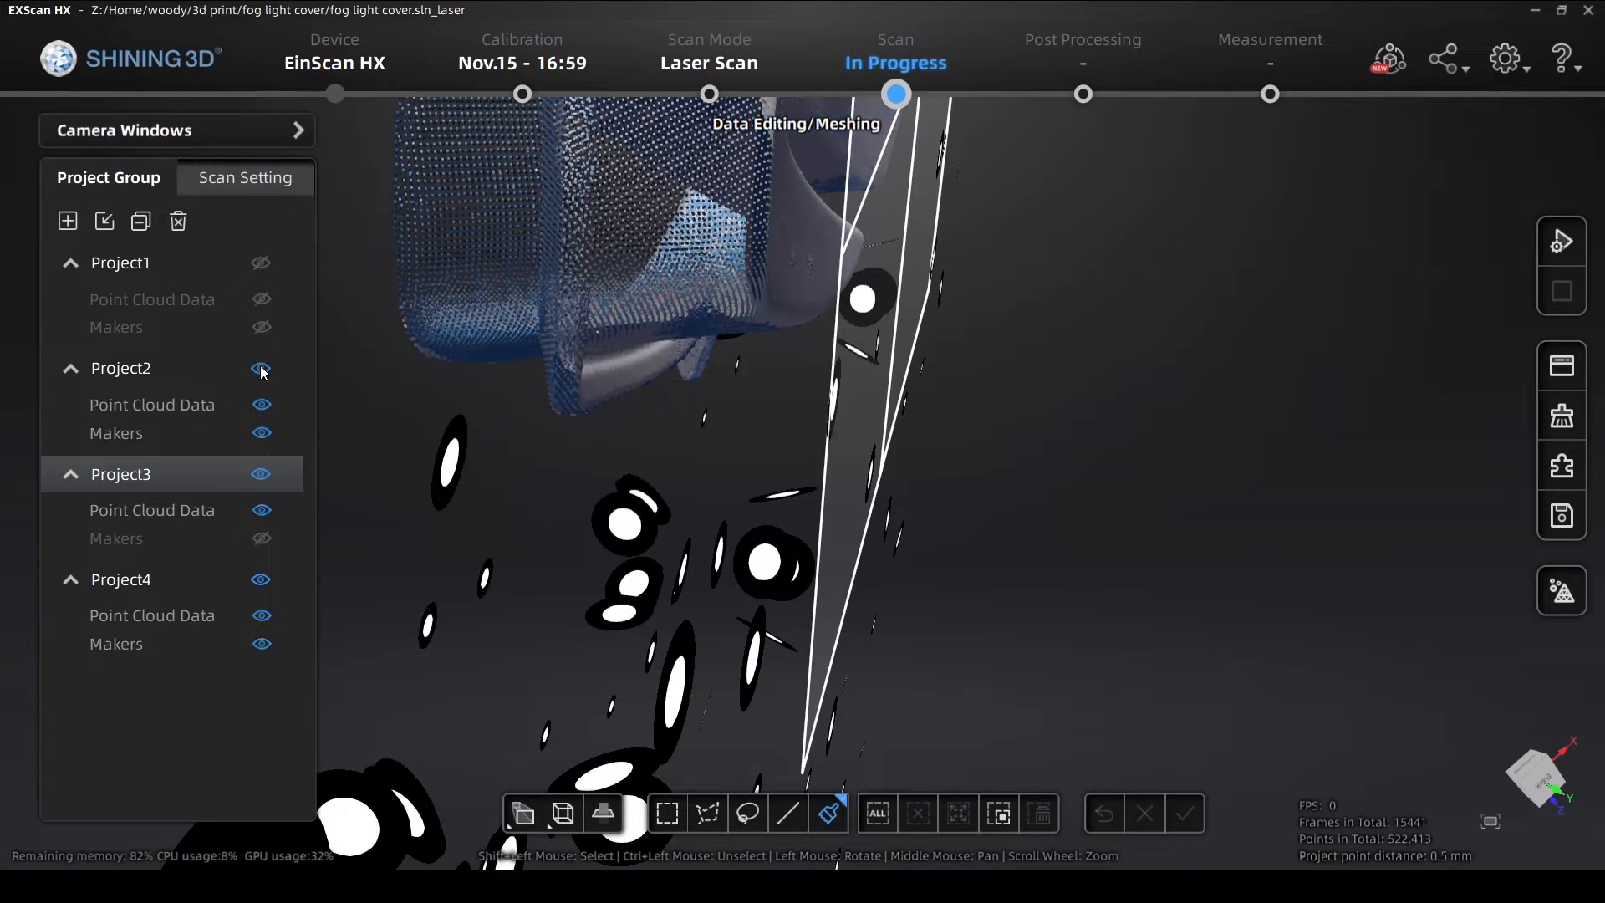
{"action": "left_click", "coordinate": [261, 262]}
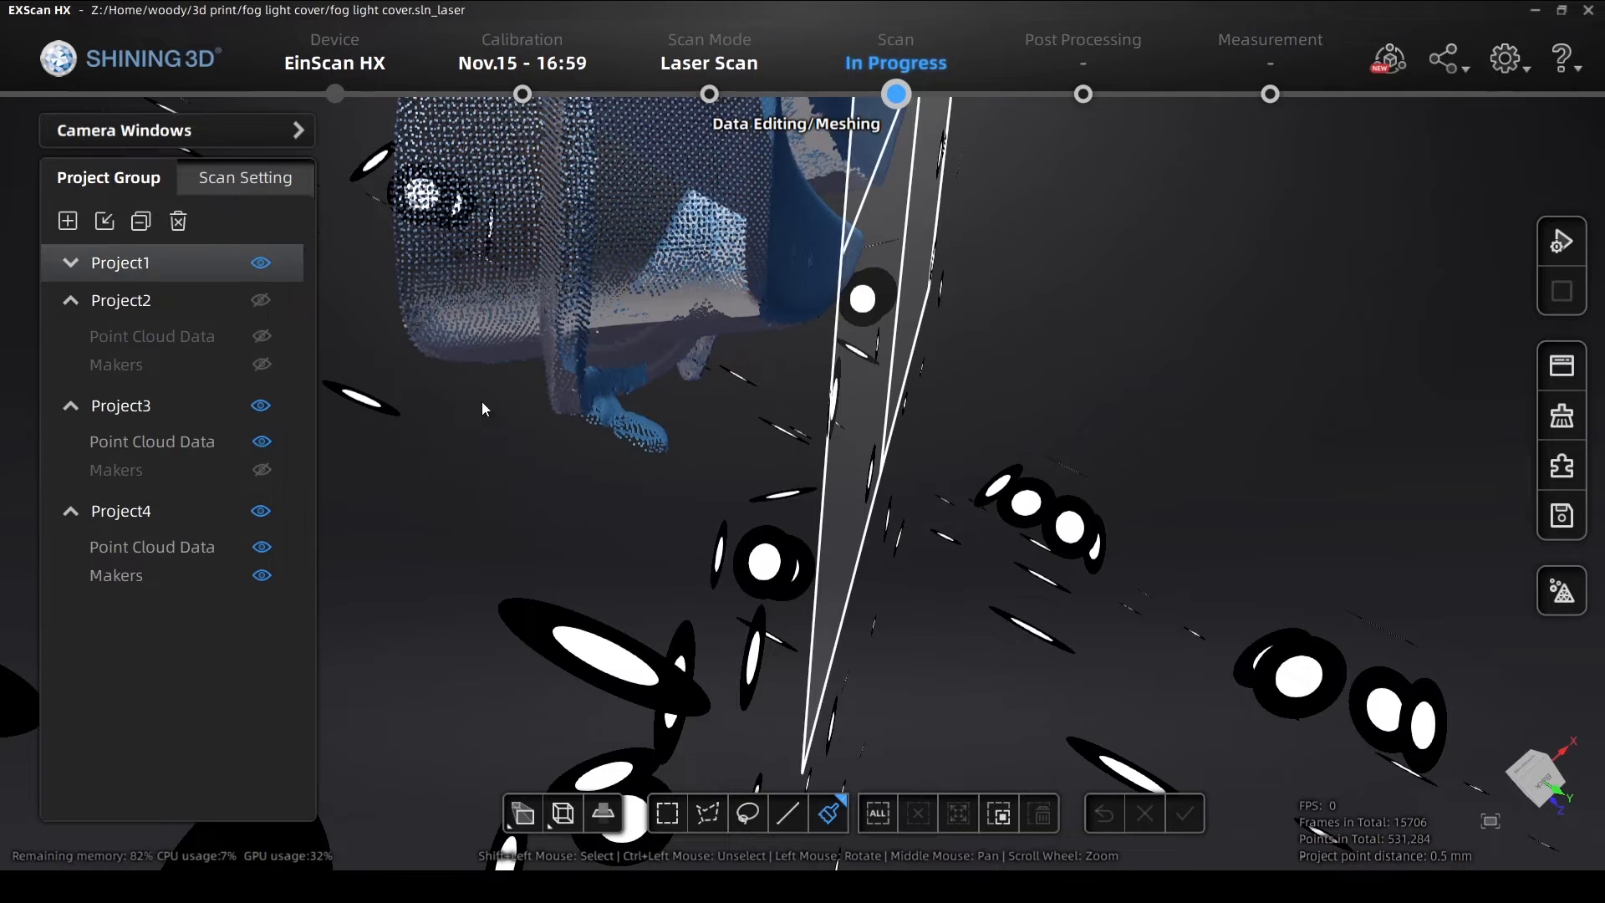
Isolate Project1, brush off its stray overlapping points, and apply the edit
{"action": "left_click", "coordinate": [829, 812]}
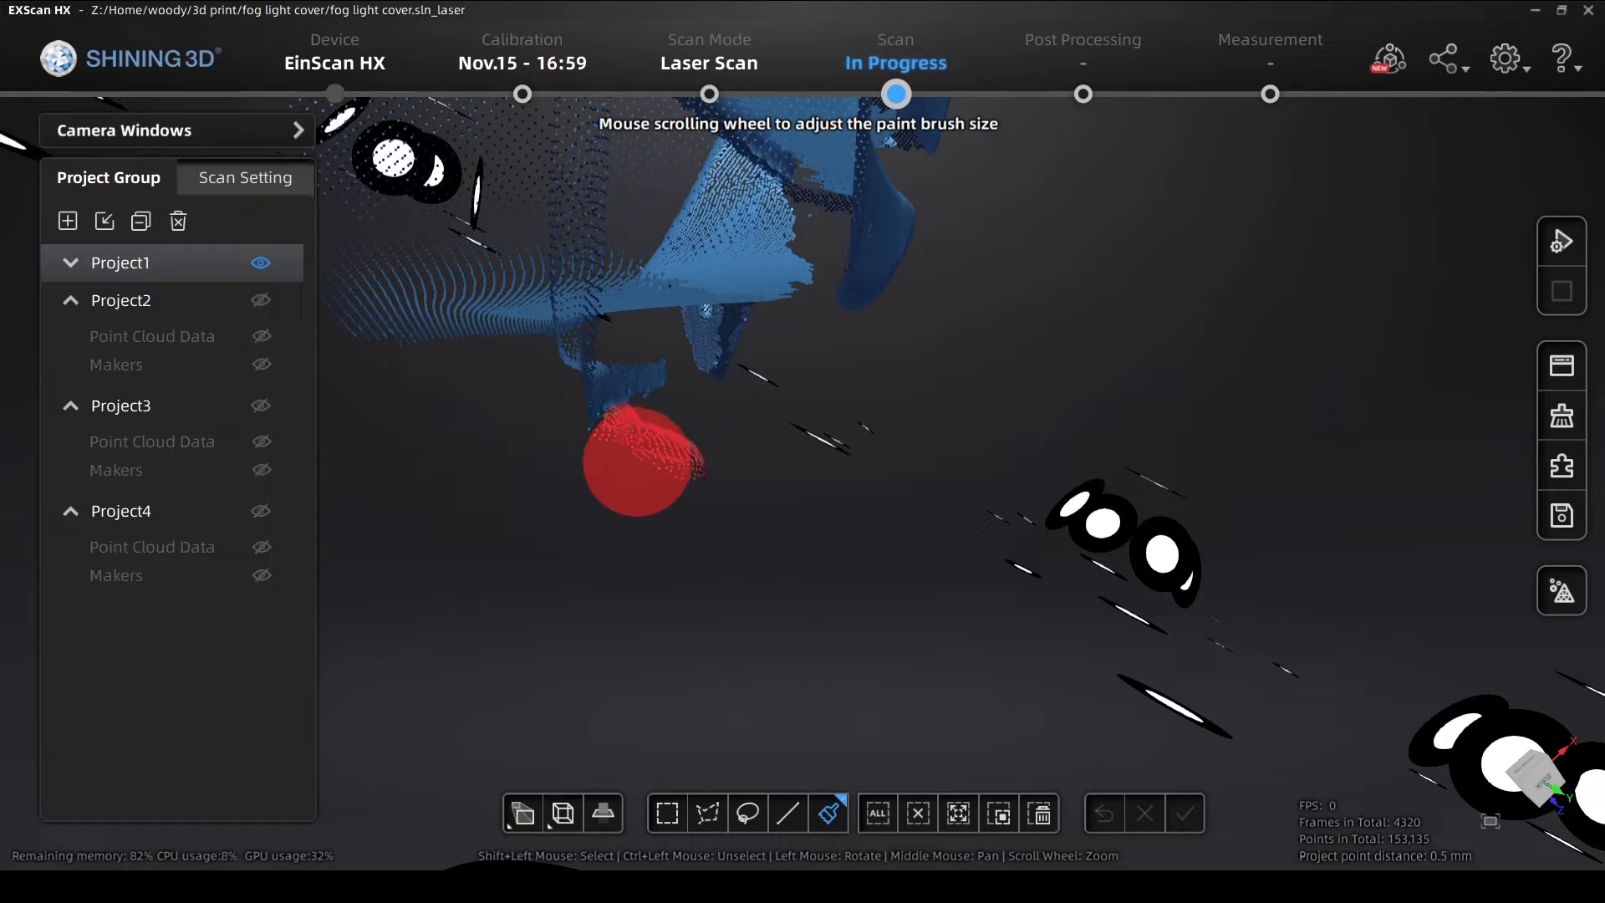
{"action": "mouse_move", "coordinate": [642, 449]}
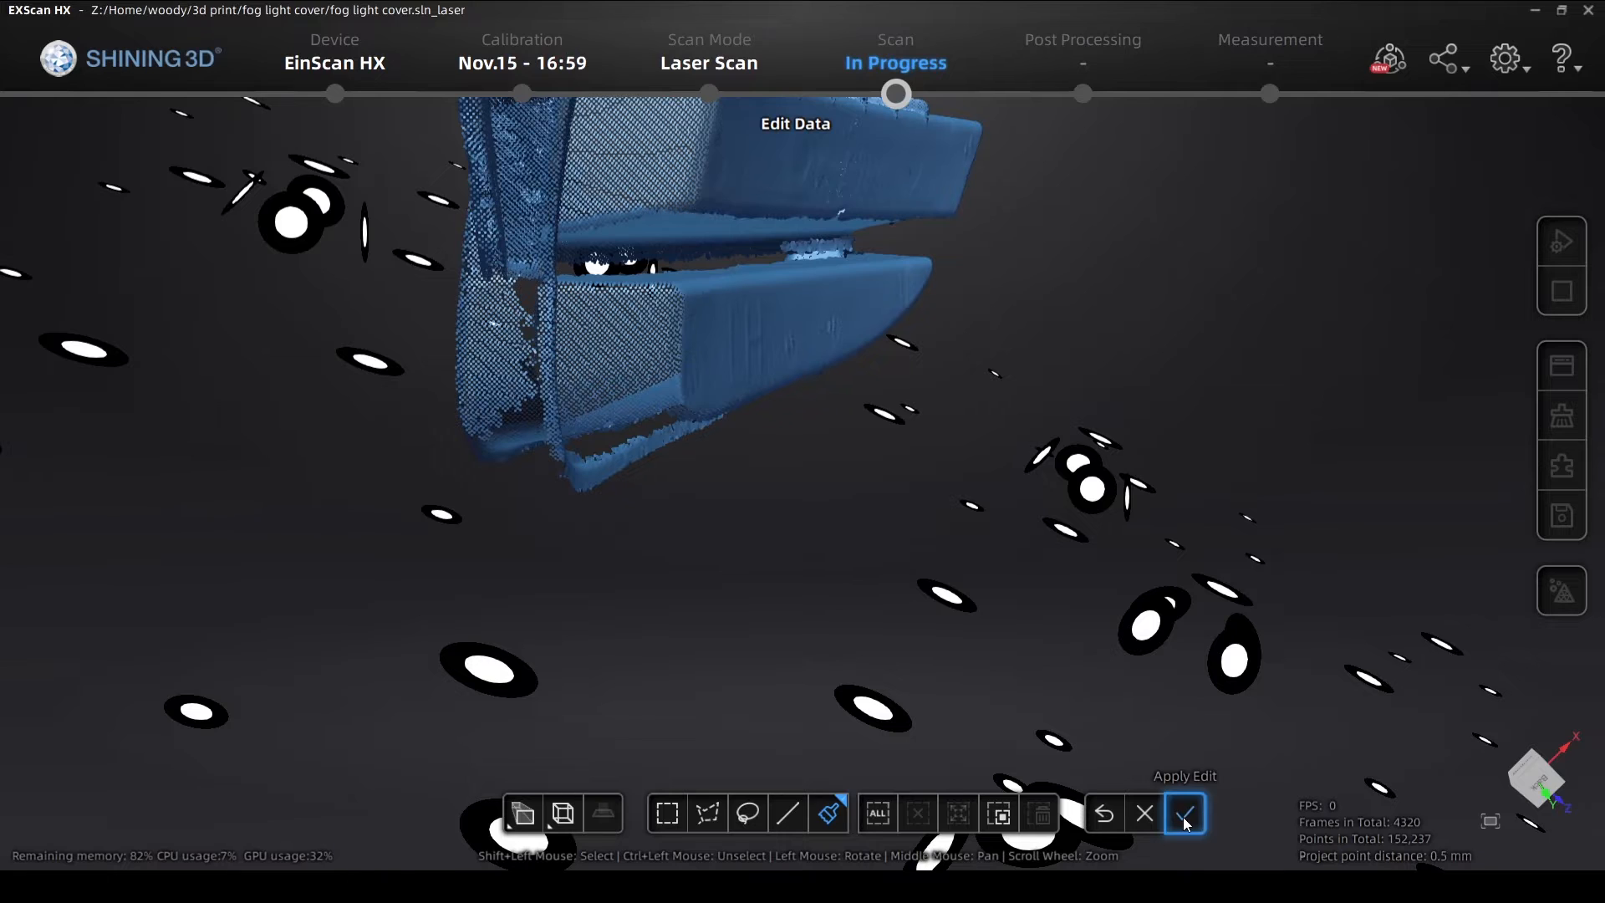
{"action": "left_click", "coordinate": [1183, 814]}
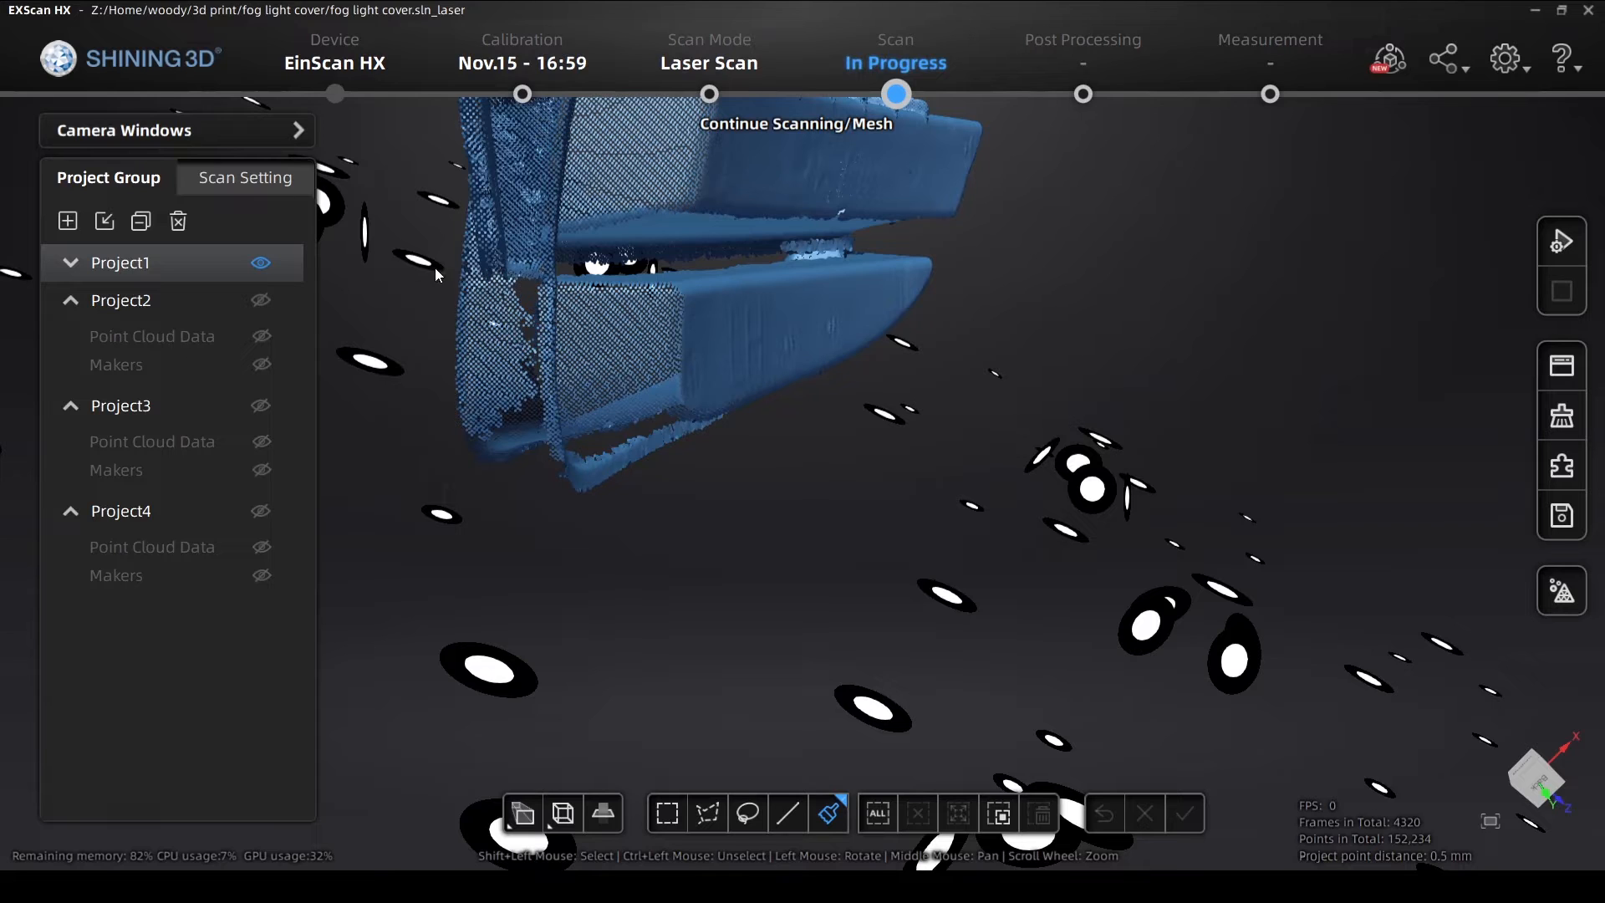
Show Project2, Project3 and Project4 again so all four scans and markers are visible
{"action": "left_click", "coordinate": [261, 299]}
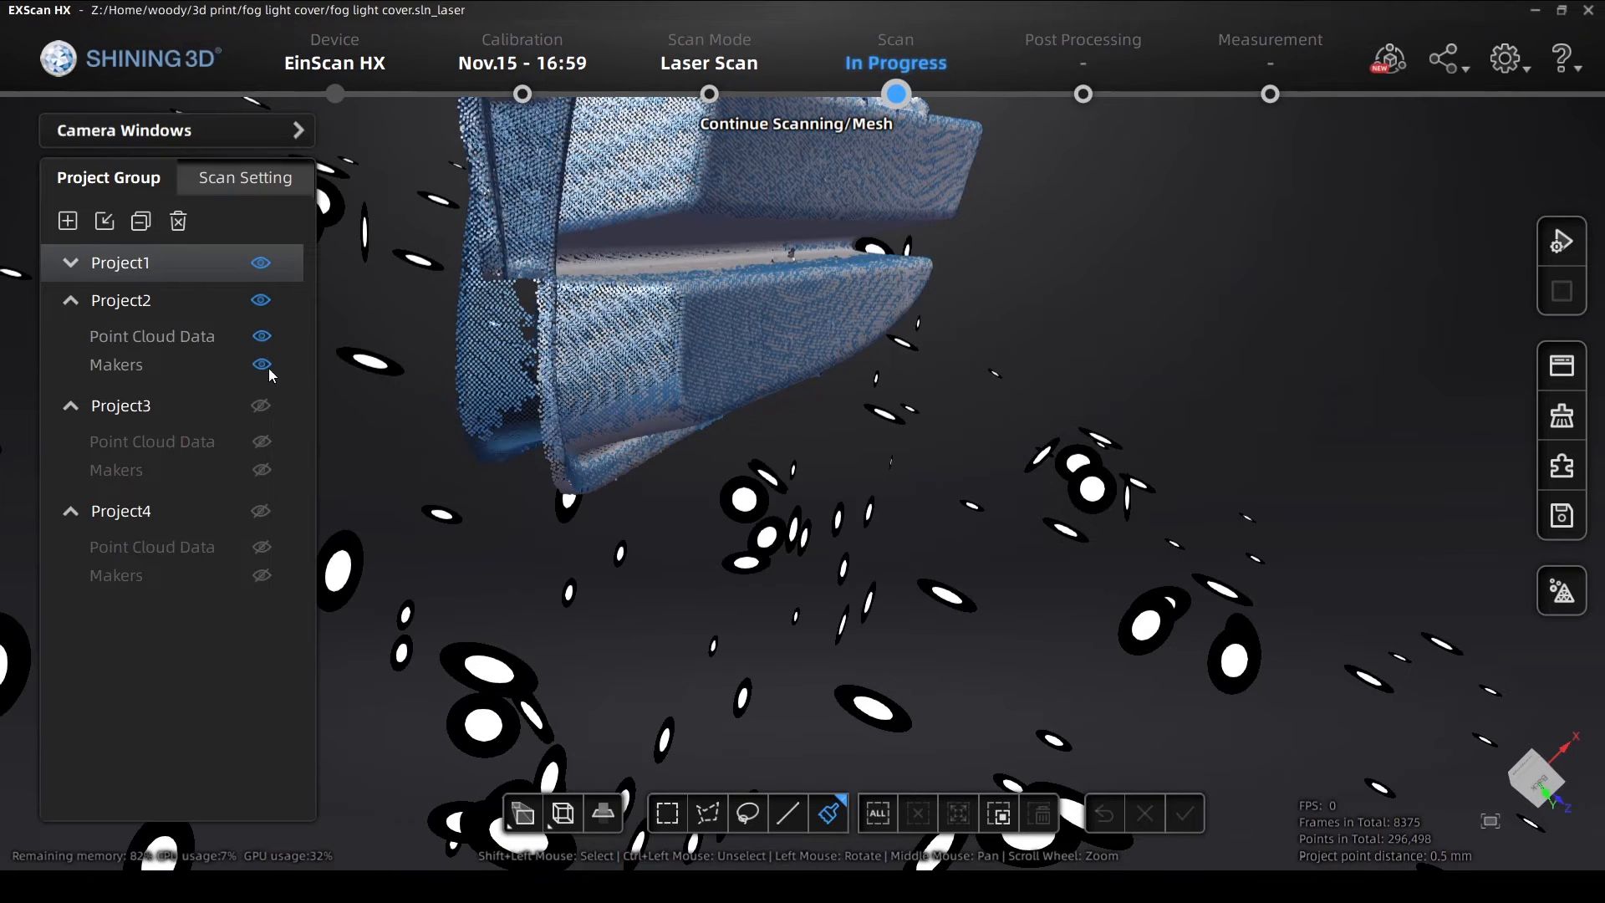
{"action": "left_click", "coordinate": [261, 404]}
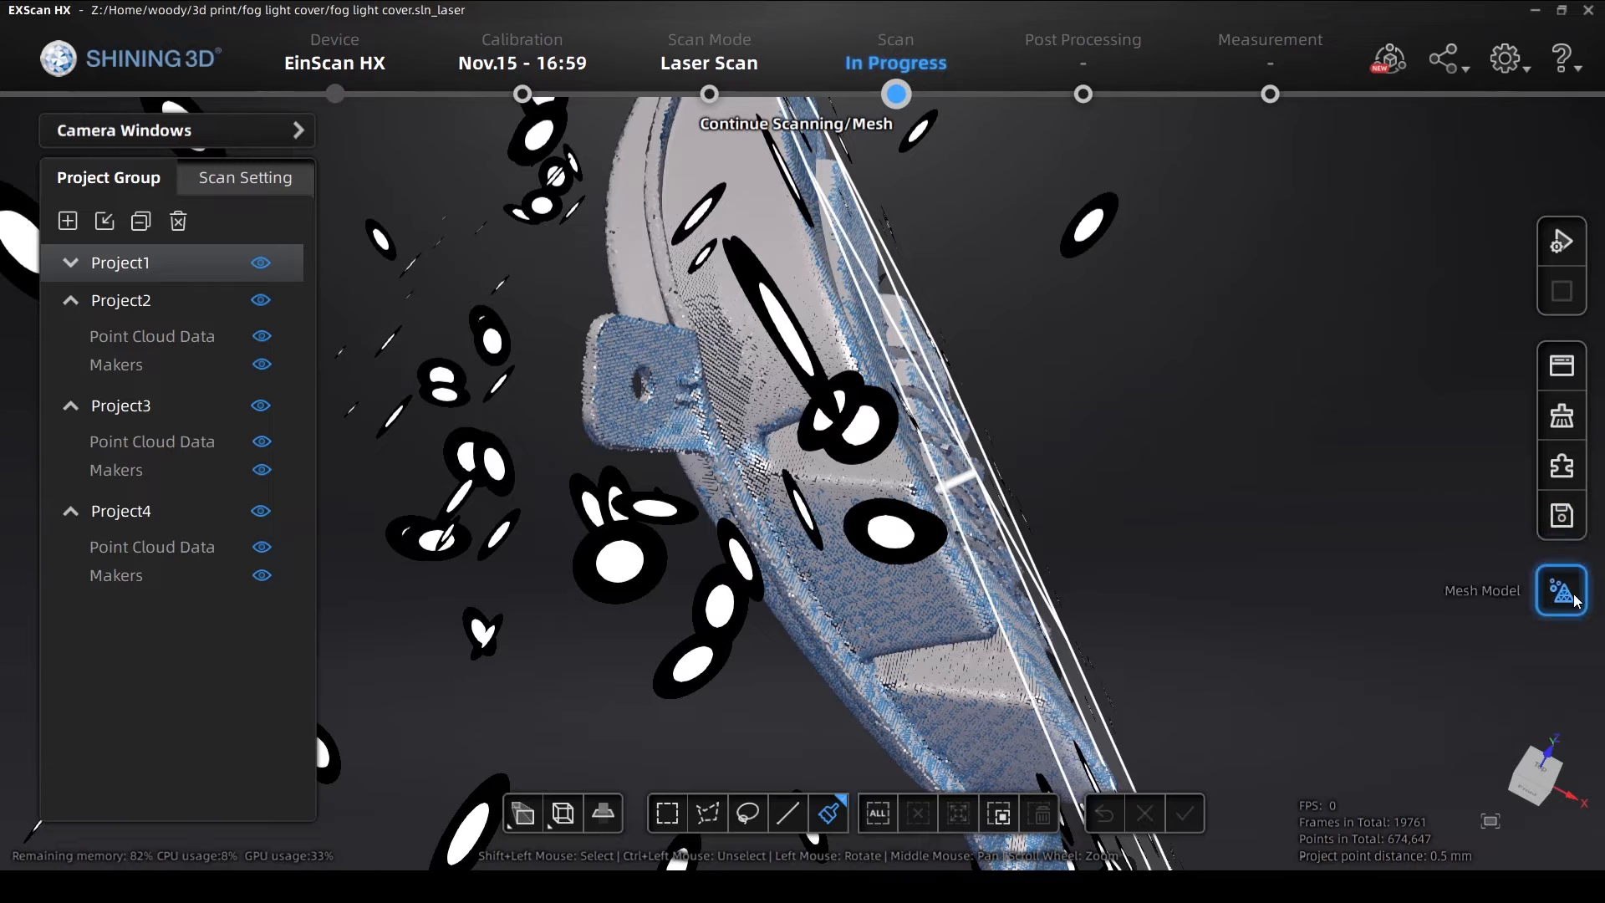
Generate the combined-scan mesh with Max triangles enabled at 10000000
{"action": "left_click", "coordinate": [1560, 590]}
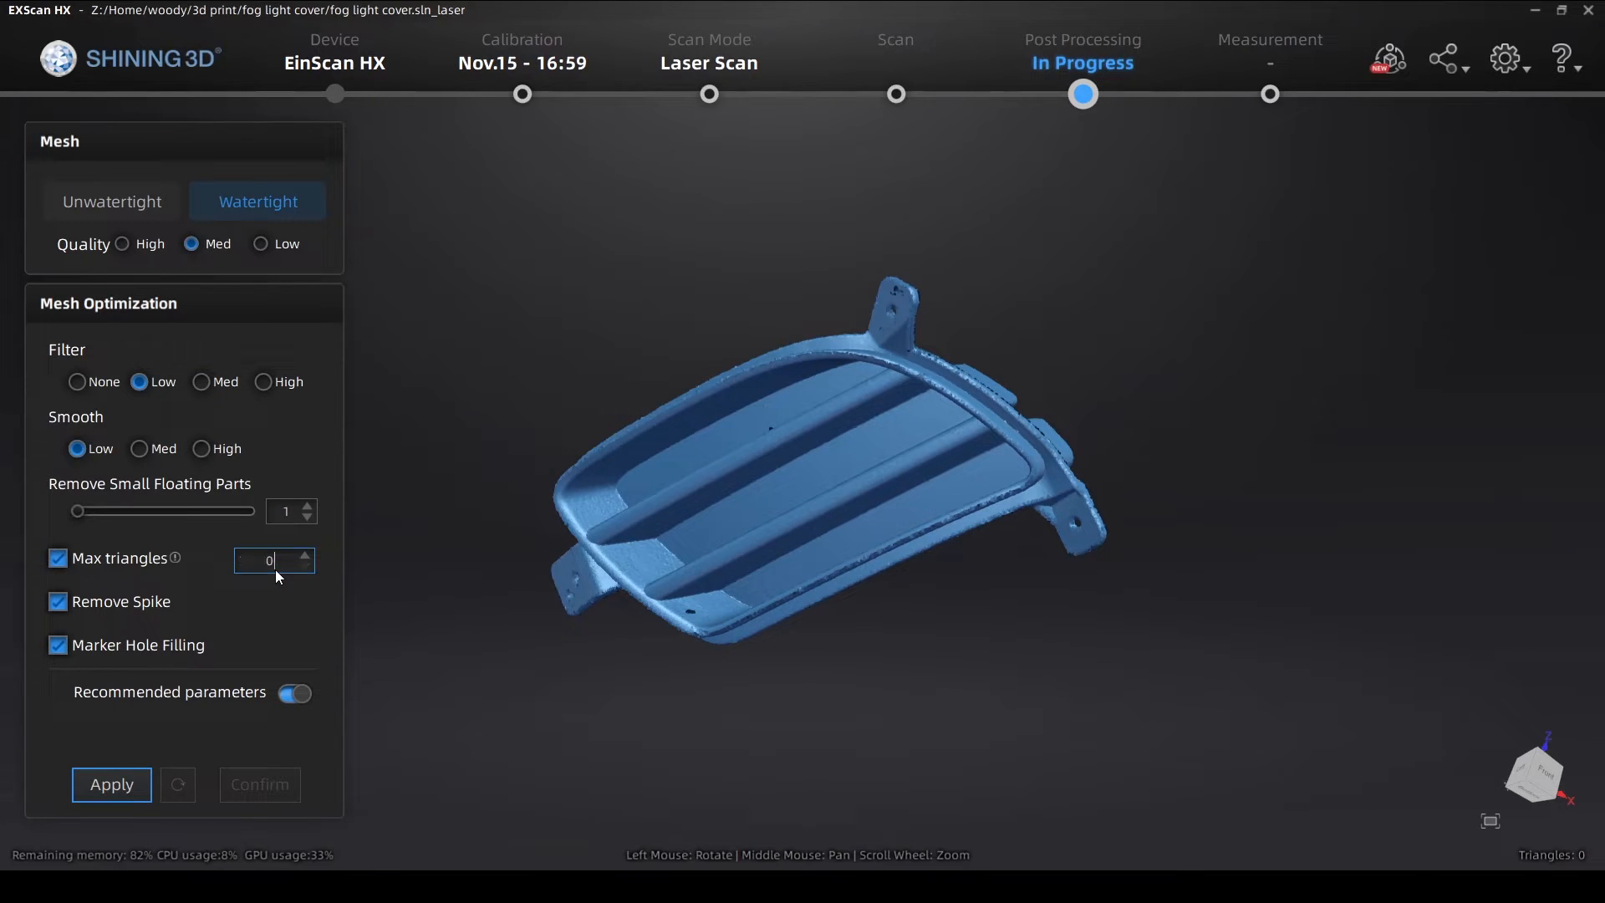
{"action": "type", "text": "1000000"}
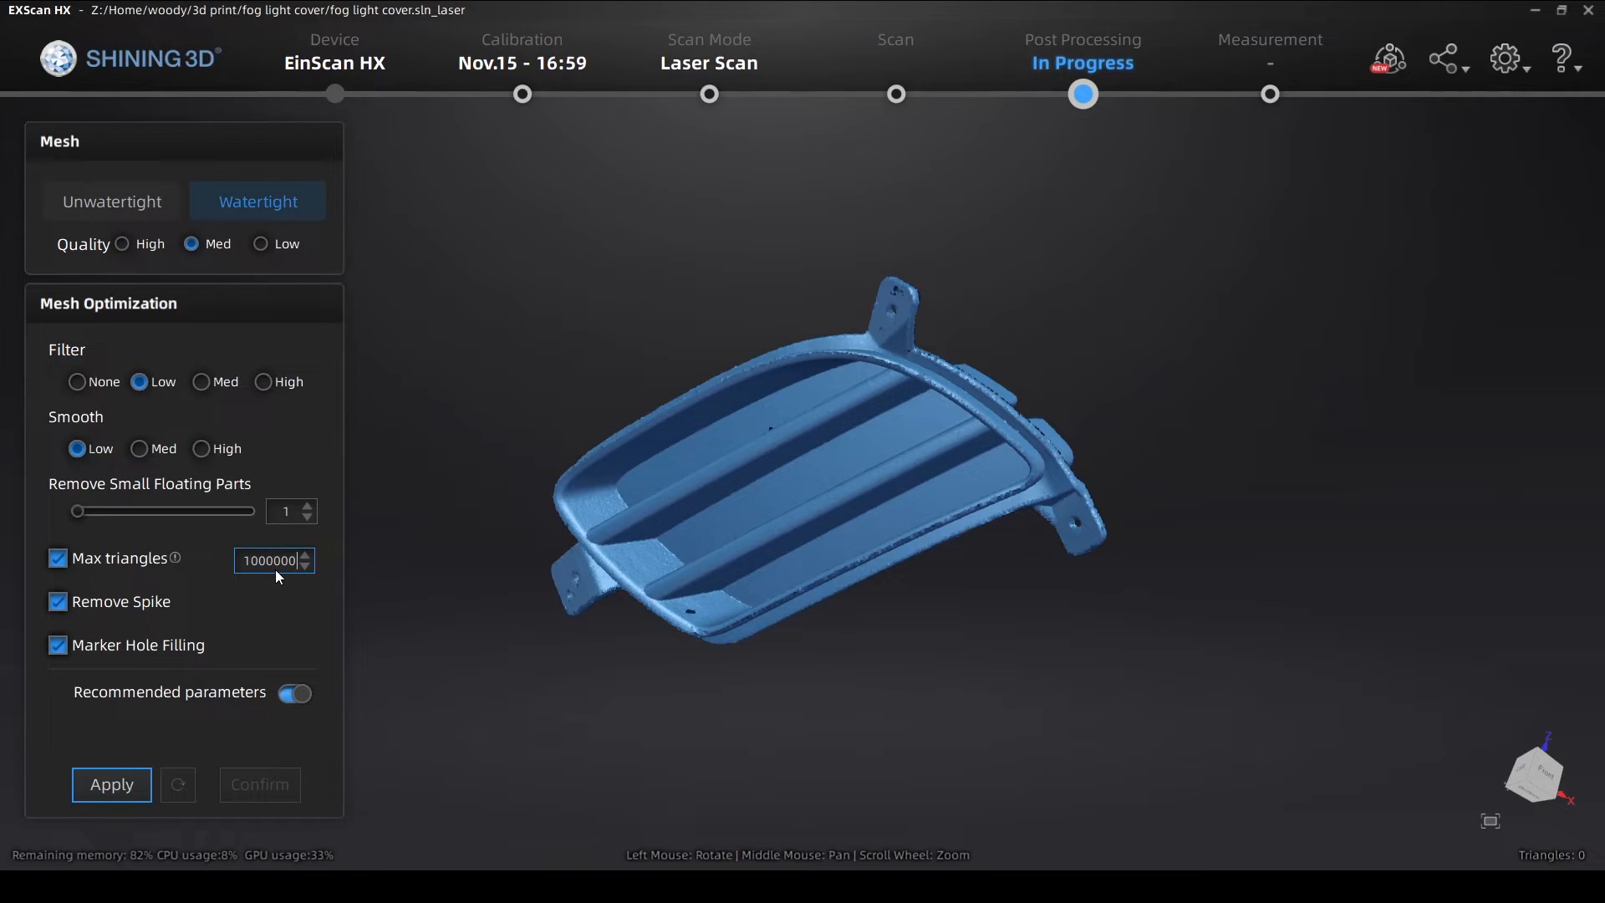
{"action": "left_click", "coordinate": [303, 554]}
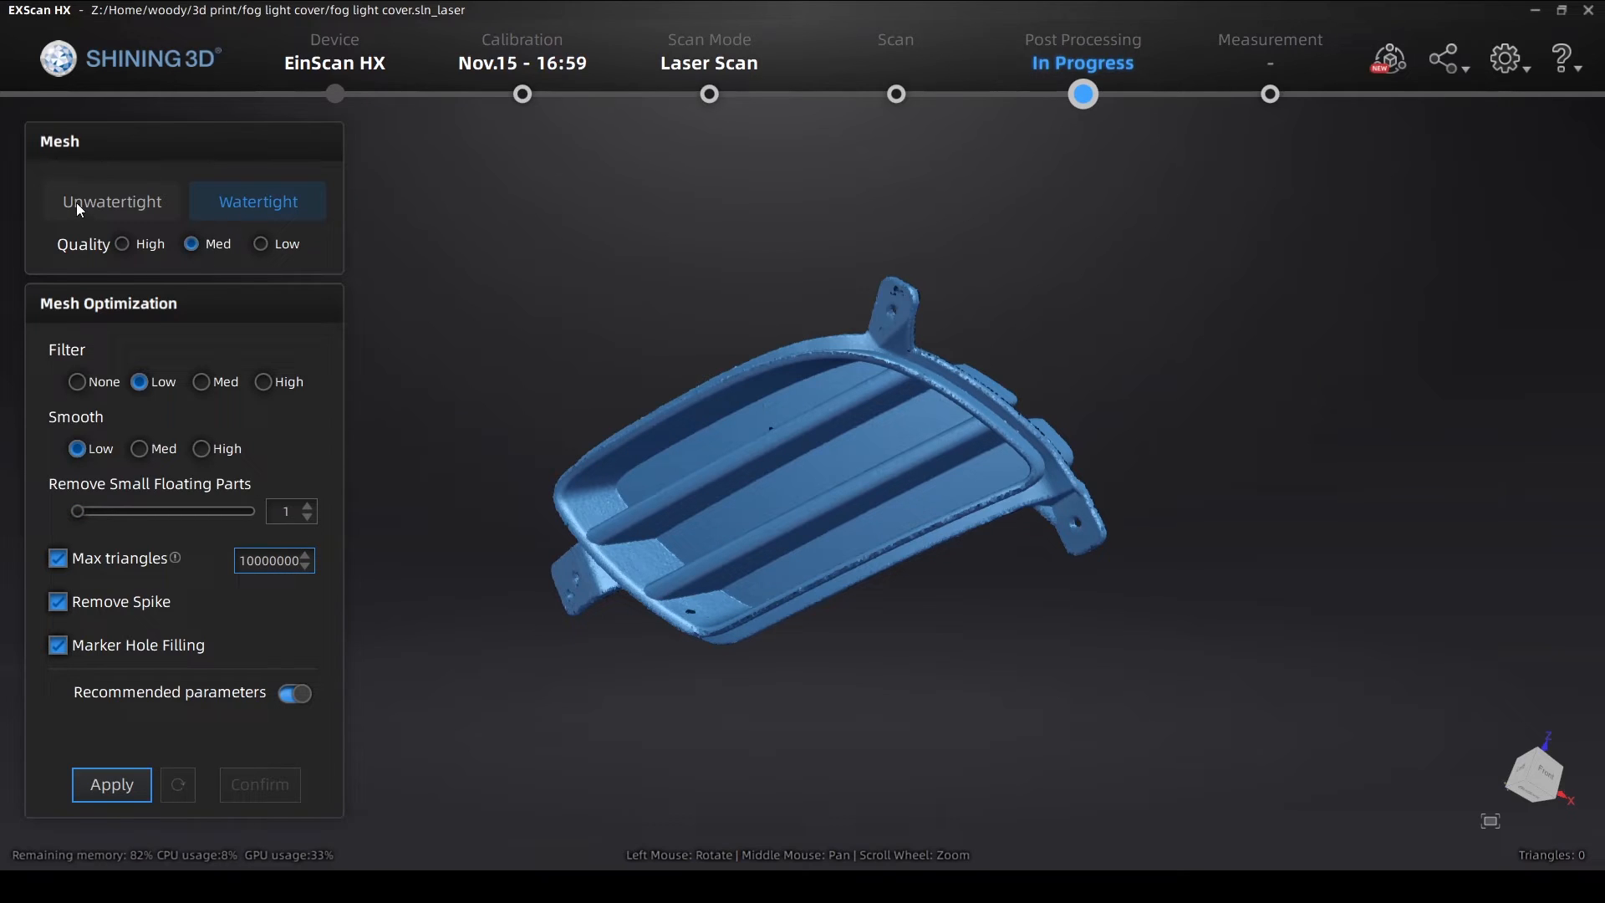
{"action": "mouse_move", "coordinate": [70, 474]}
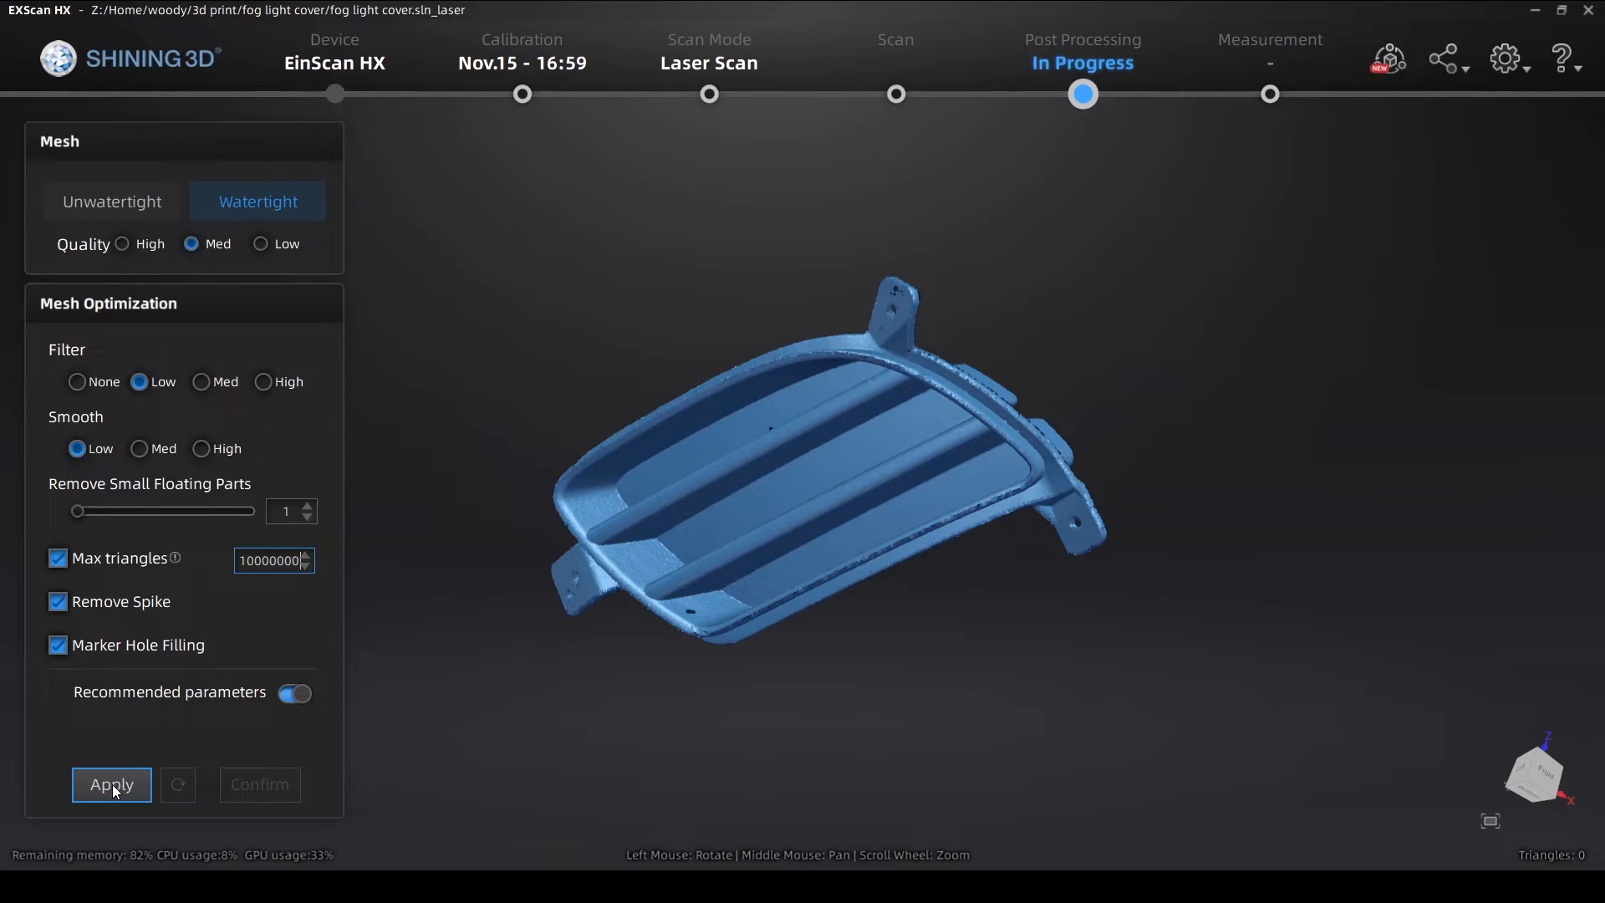
{"action": "left_click", "coordinate": [112, 784]}
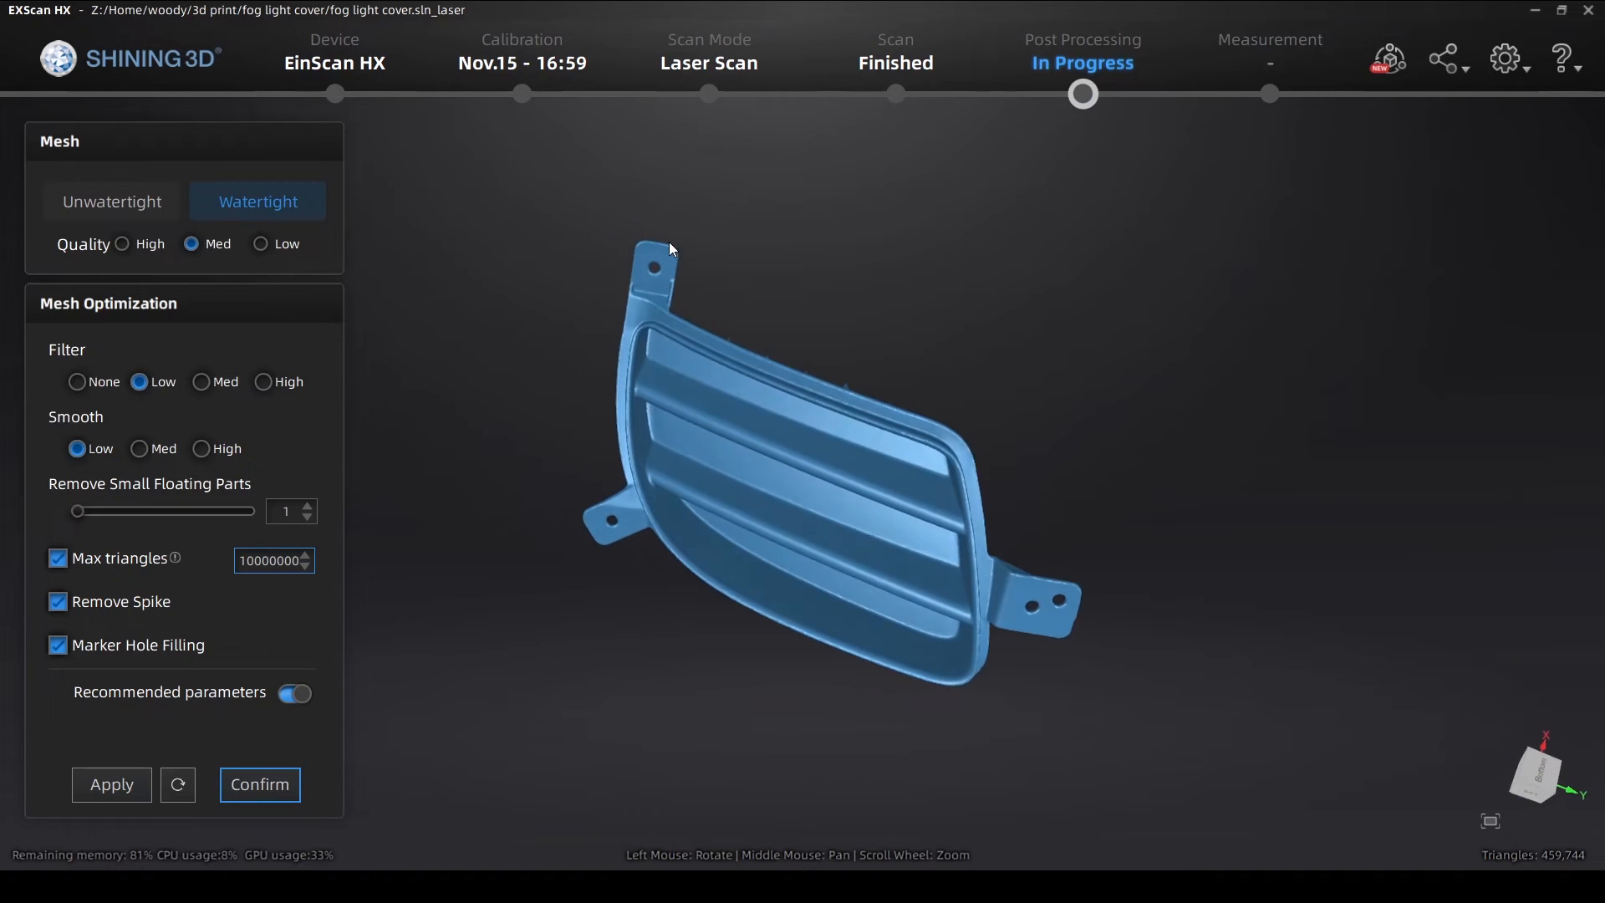
Accept the mesh, then simplify it with the slider at 54 down to about 211,684 triangles
{"action": "left_click", "coordinate": [259, 784]}
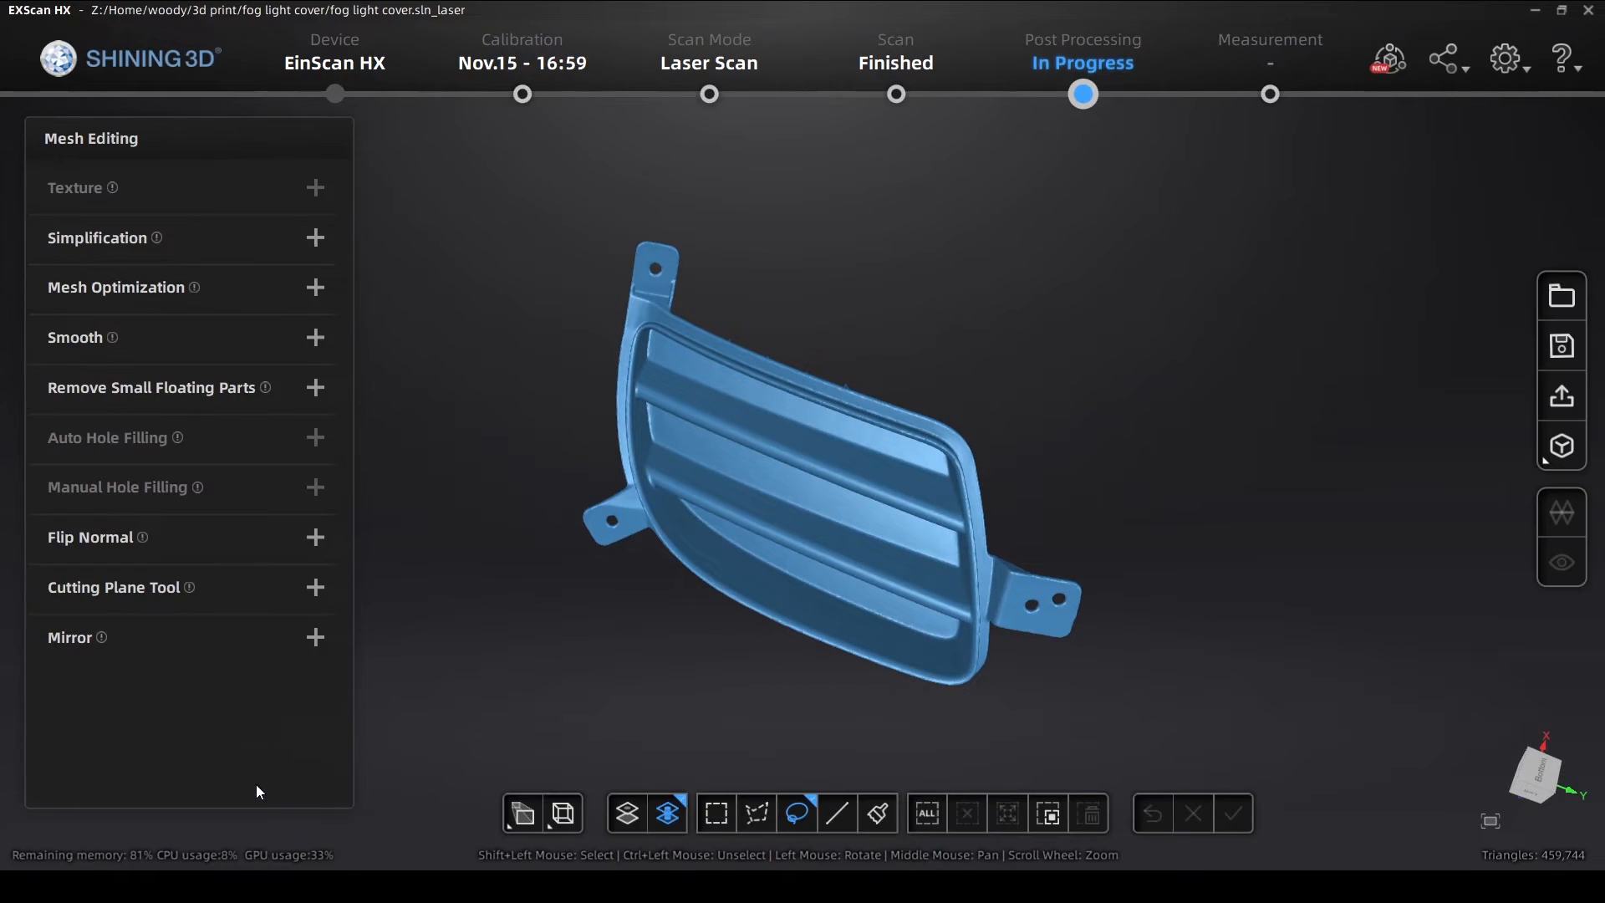
{"action": "mouse_move", "coordinate": [328, 240]}
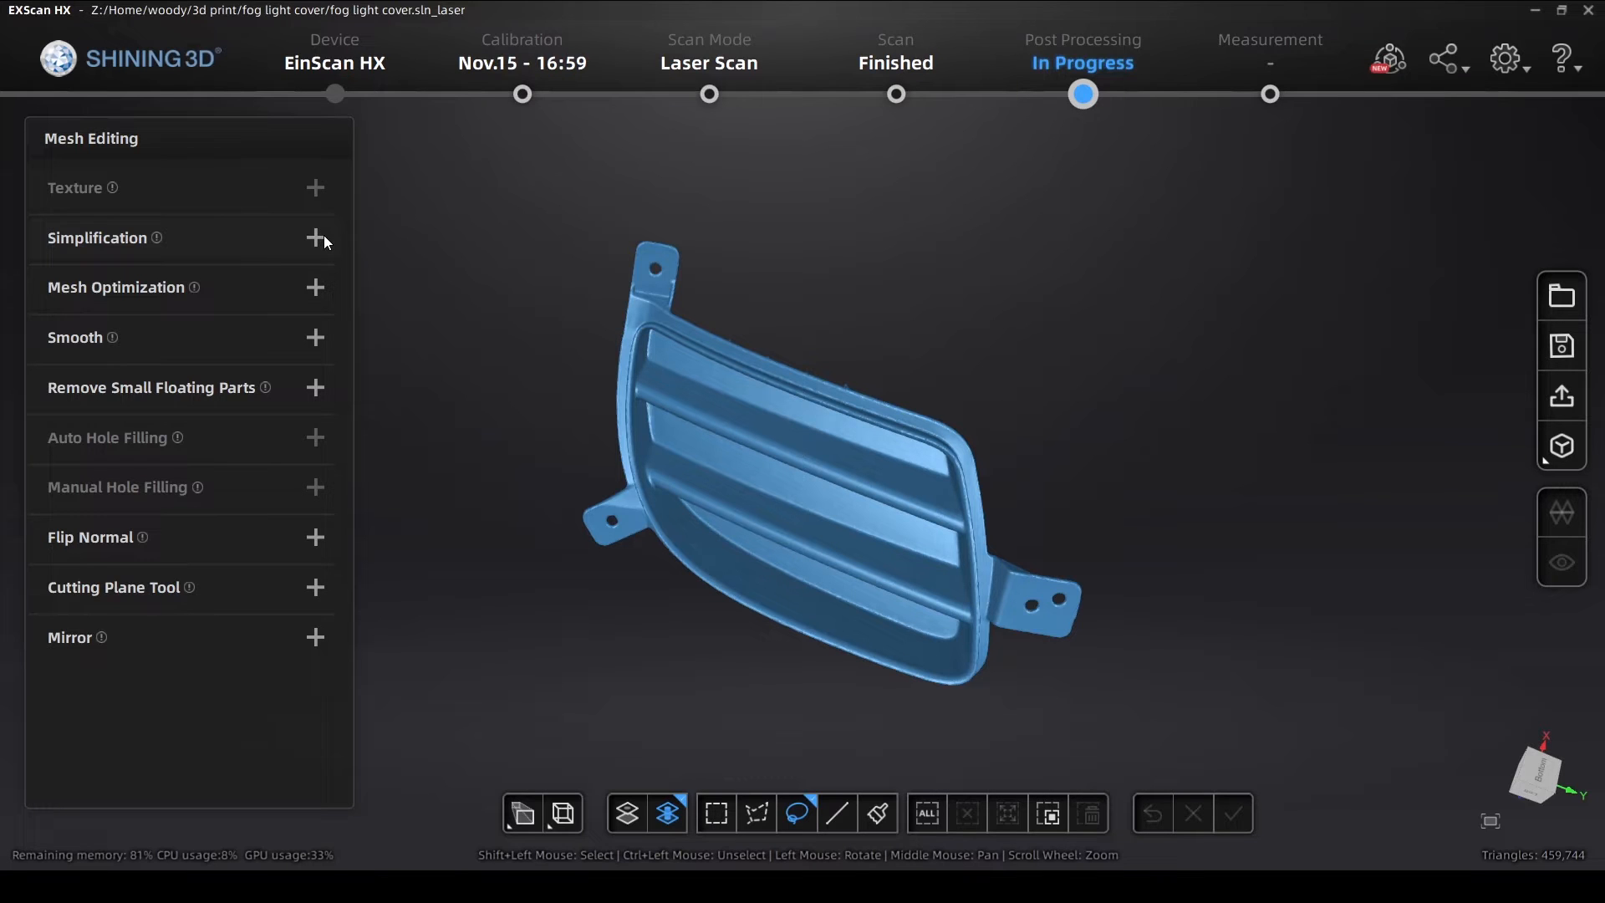
{"action": "left_click", "coordinate": [316, 238]}
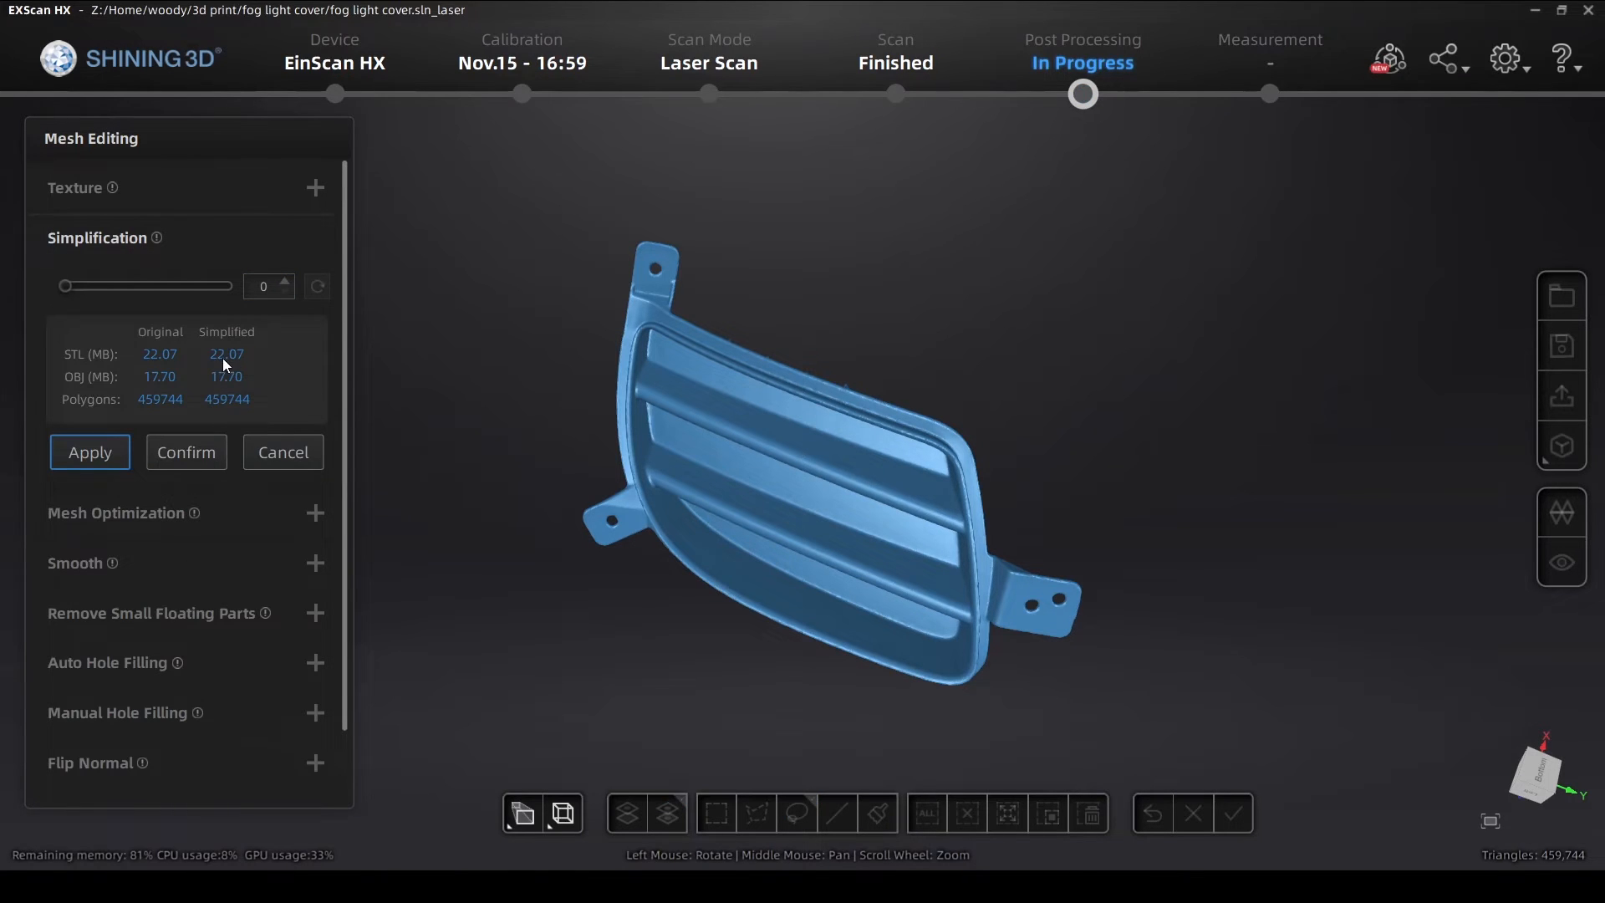
{"action": "left_click_drag", "start_coordinate": [65, 286], "coordinate": [112, 286]}
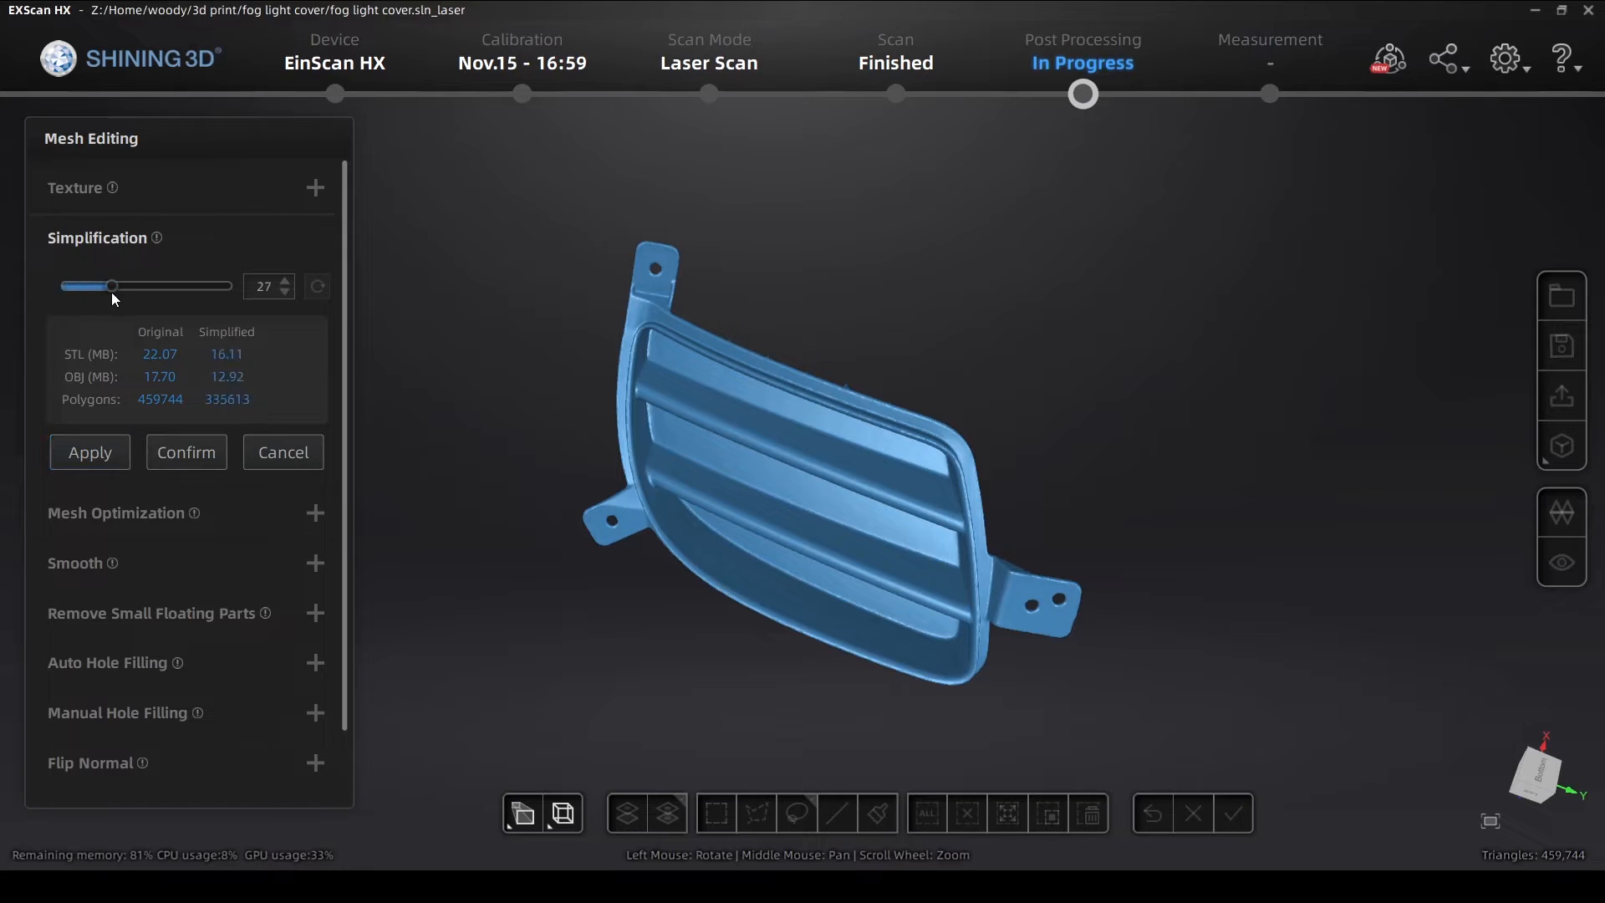
{"action": "left_click_drag", "start_coordinate": [112, 286], "coordinate": [154, 285]}
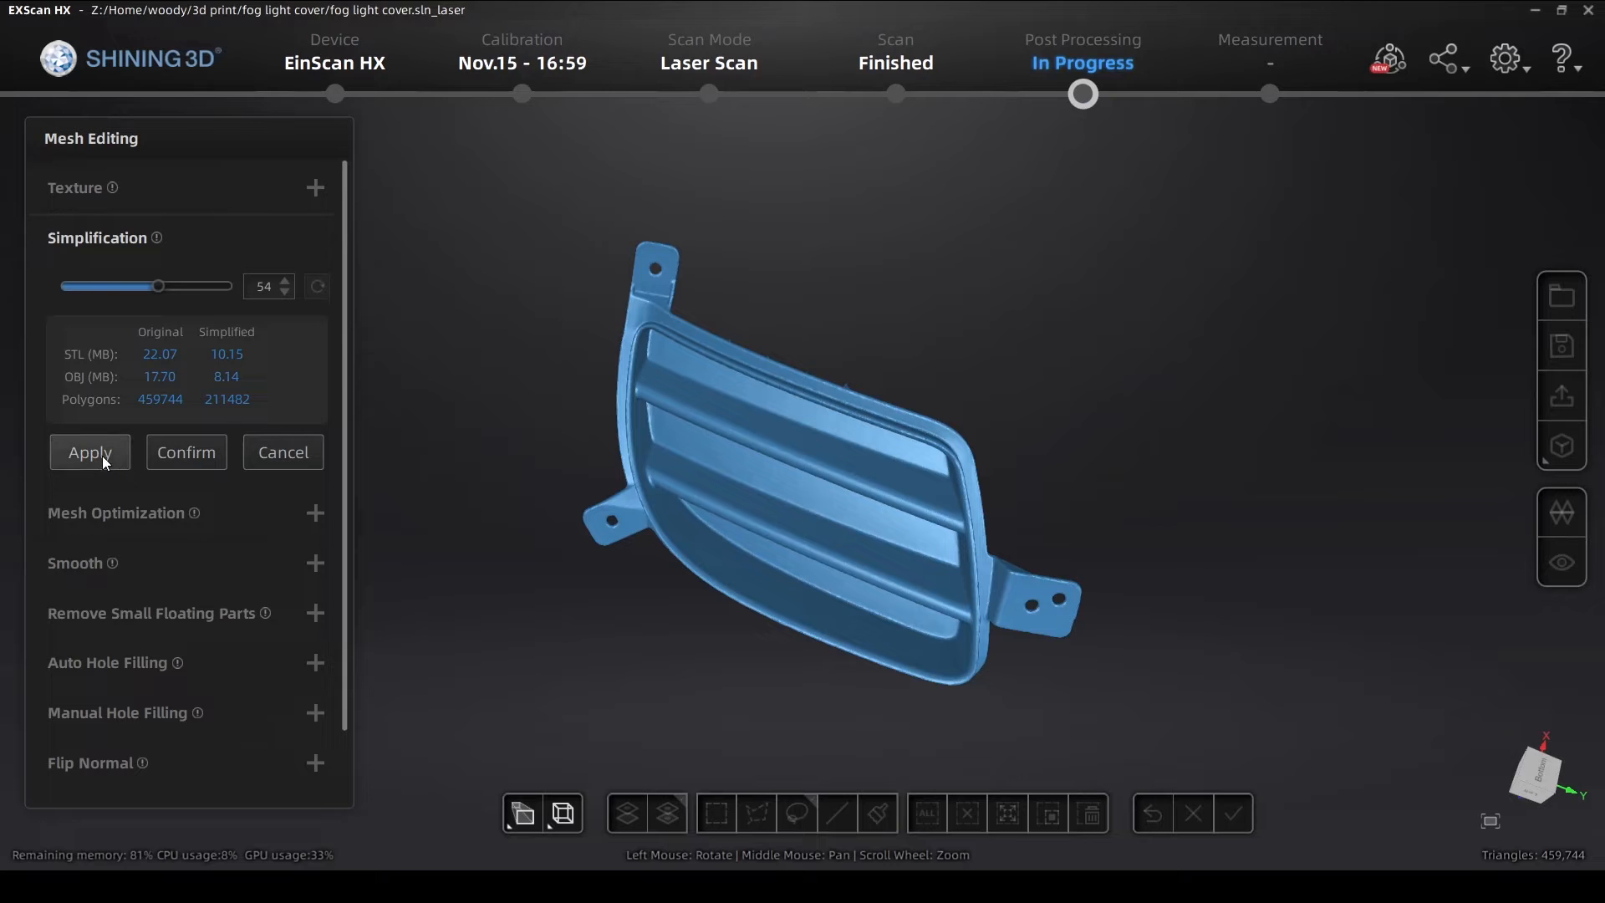
{"action": "left_click", "coordinate": [88, 453]}
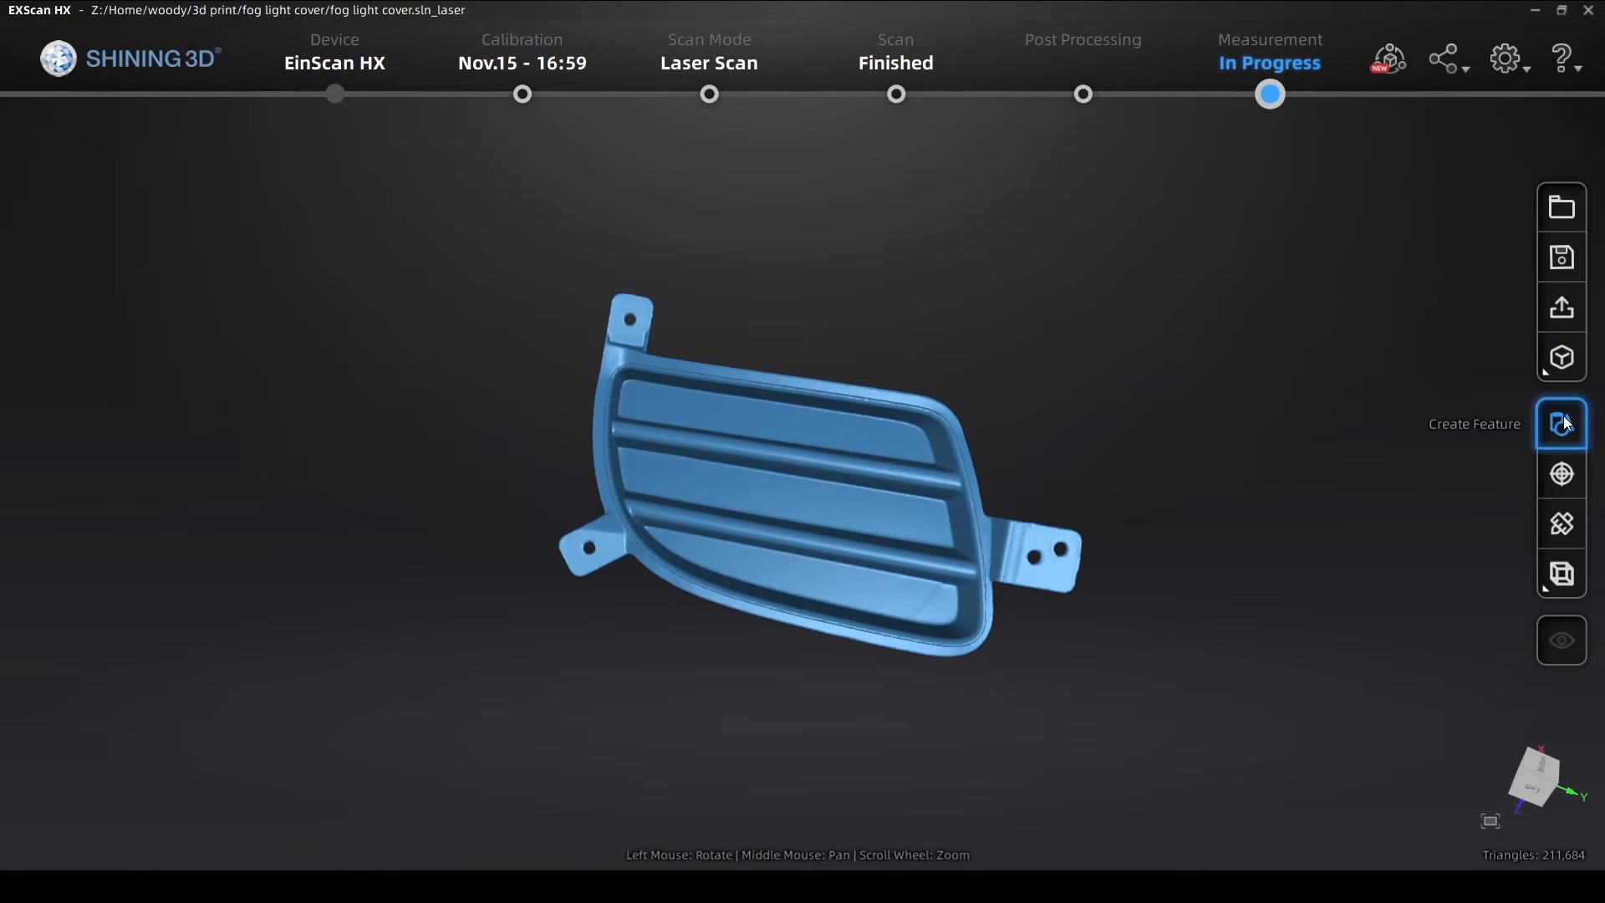
Create best-fit Plane1 and Plane2 from marked flat areas of the cover
{"action": "left_click", "coordinate": [1559, 423]}
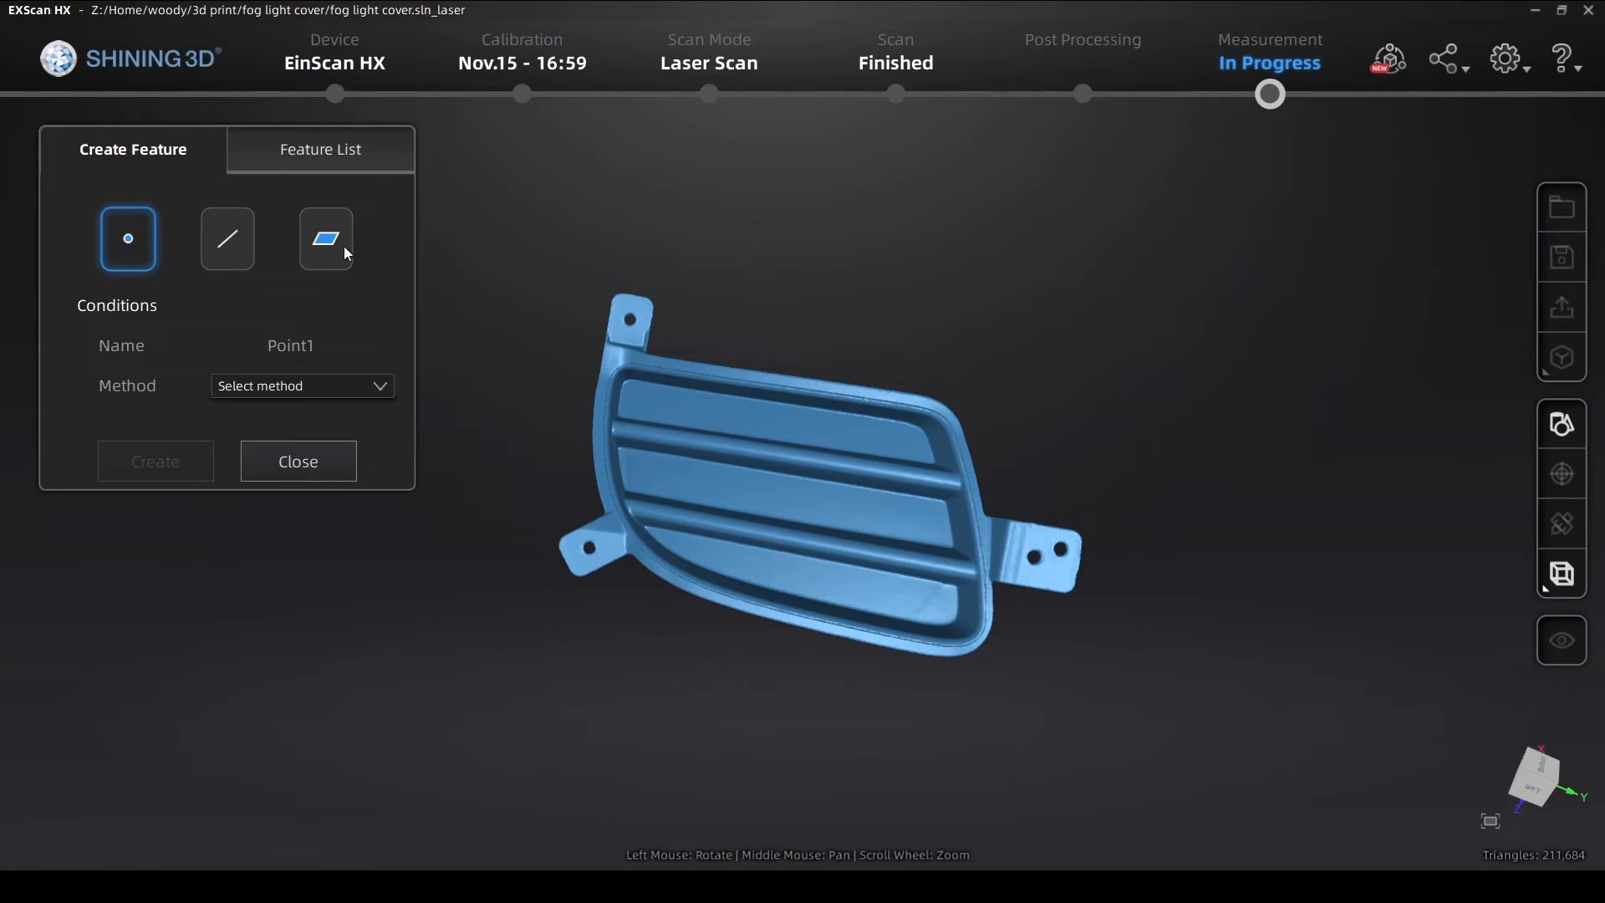
{"action": "left_click", "coordinate": [324, 239]}
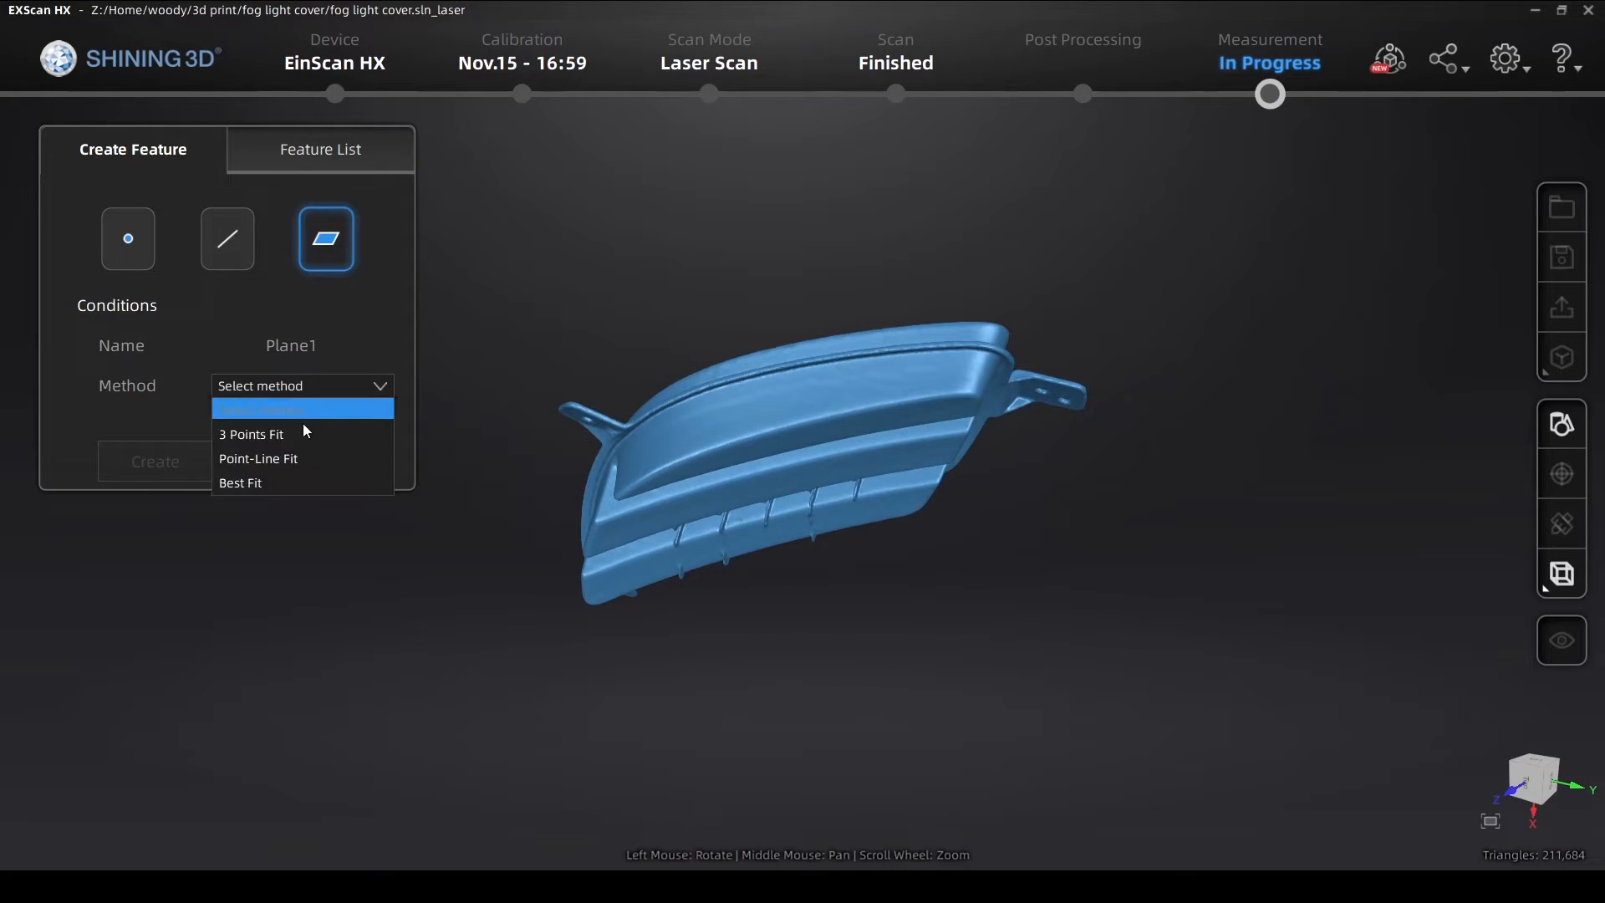
{"action": "mouse_move", "coordinate": [291, 458]}
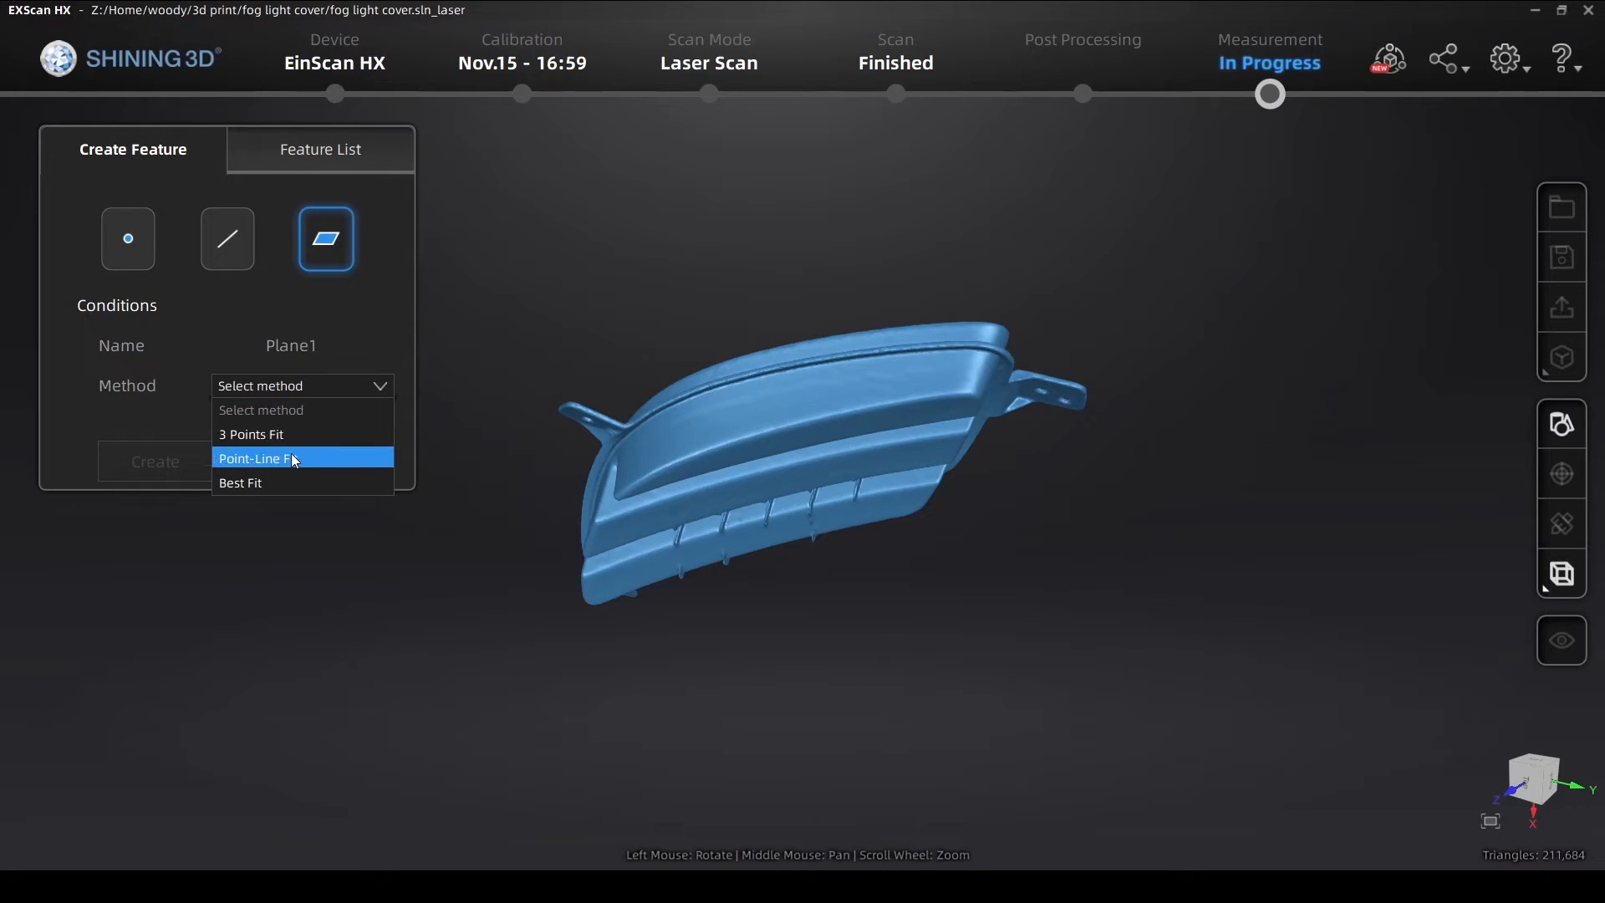
{"action": "mouse_move", "coordinate": [267, 482]}
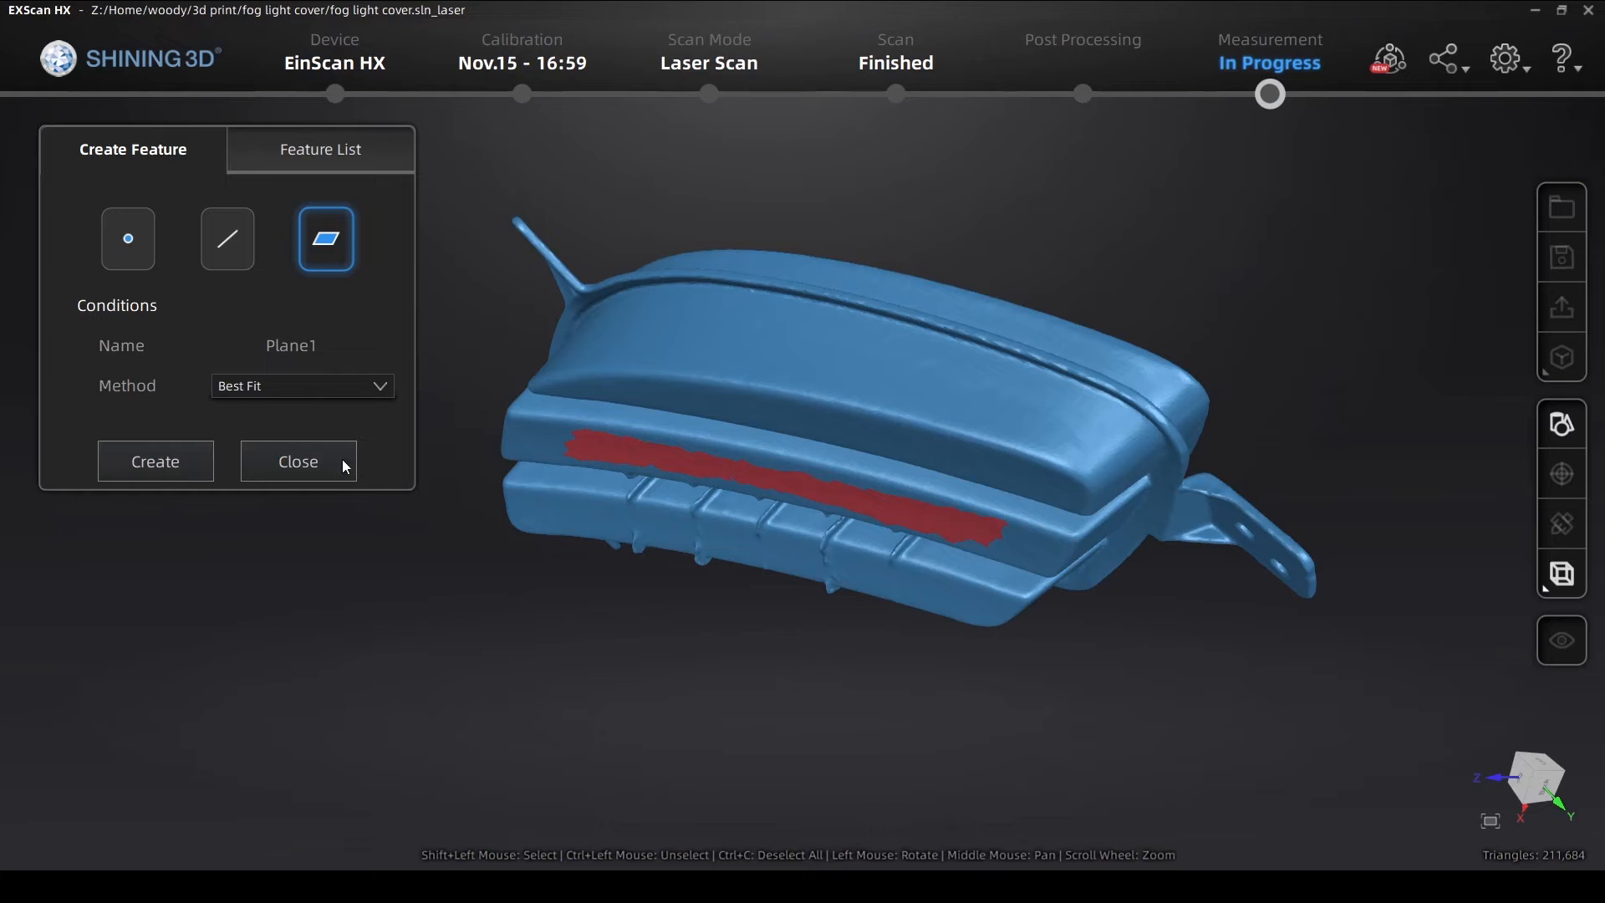
{"action": "left_click", "coordinate": [154, 461]}
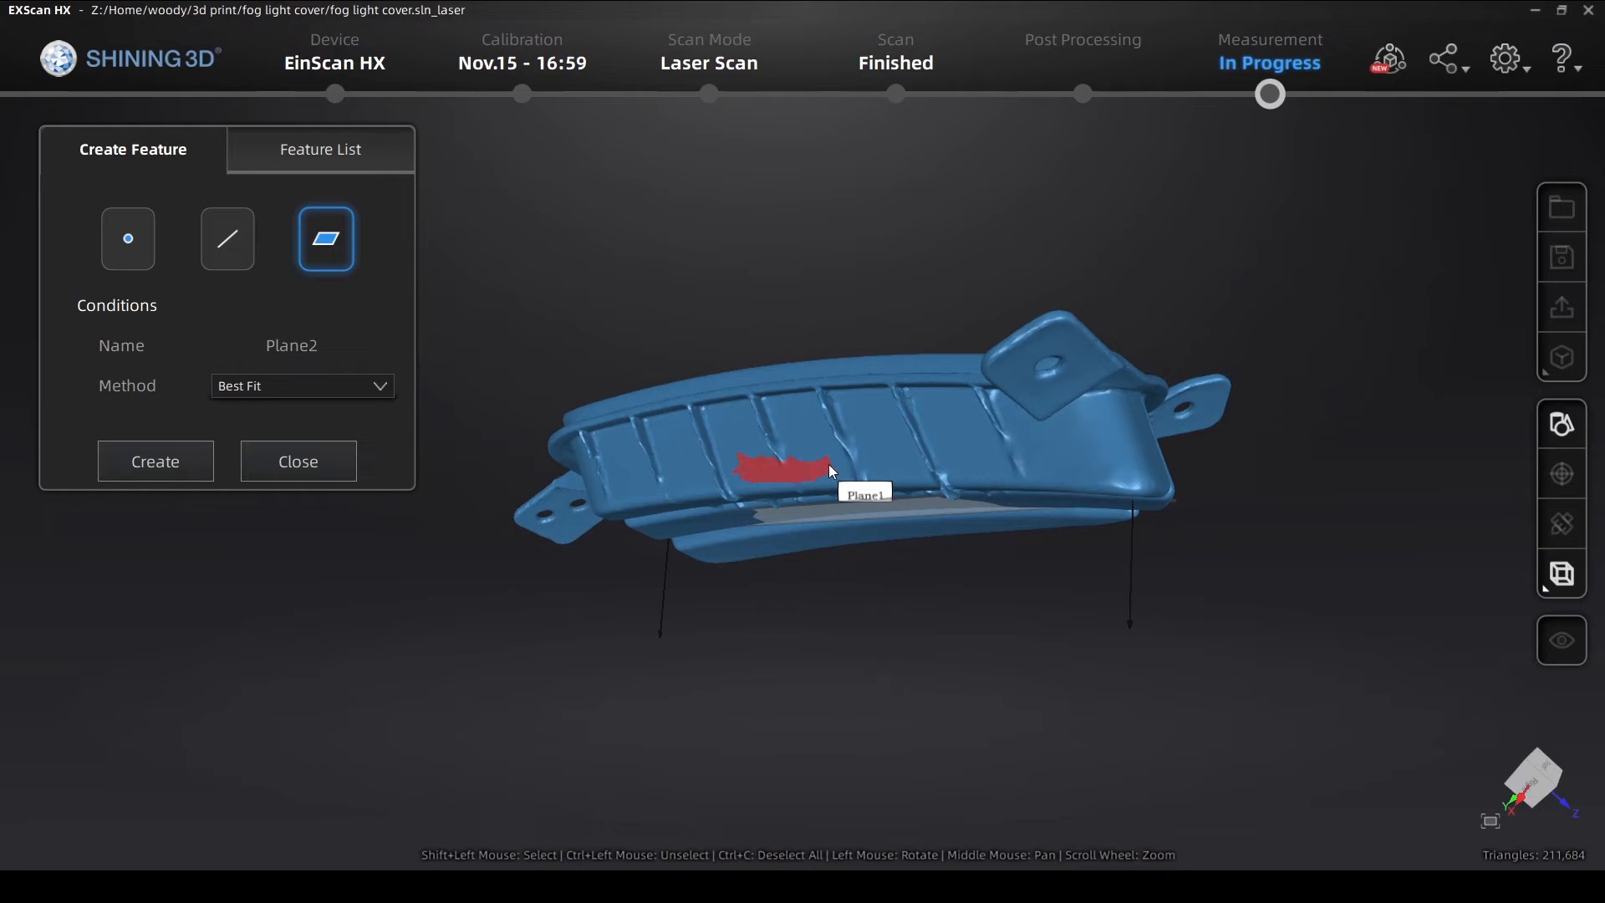
{"action": "left_click", "coordinate": [154, 462]}
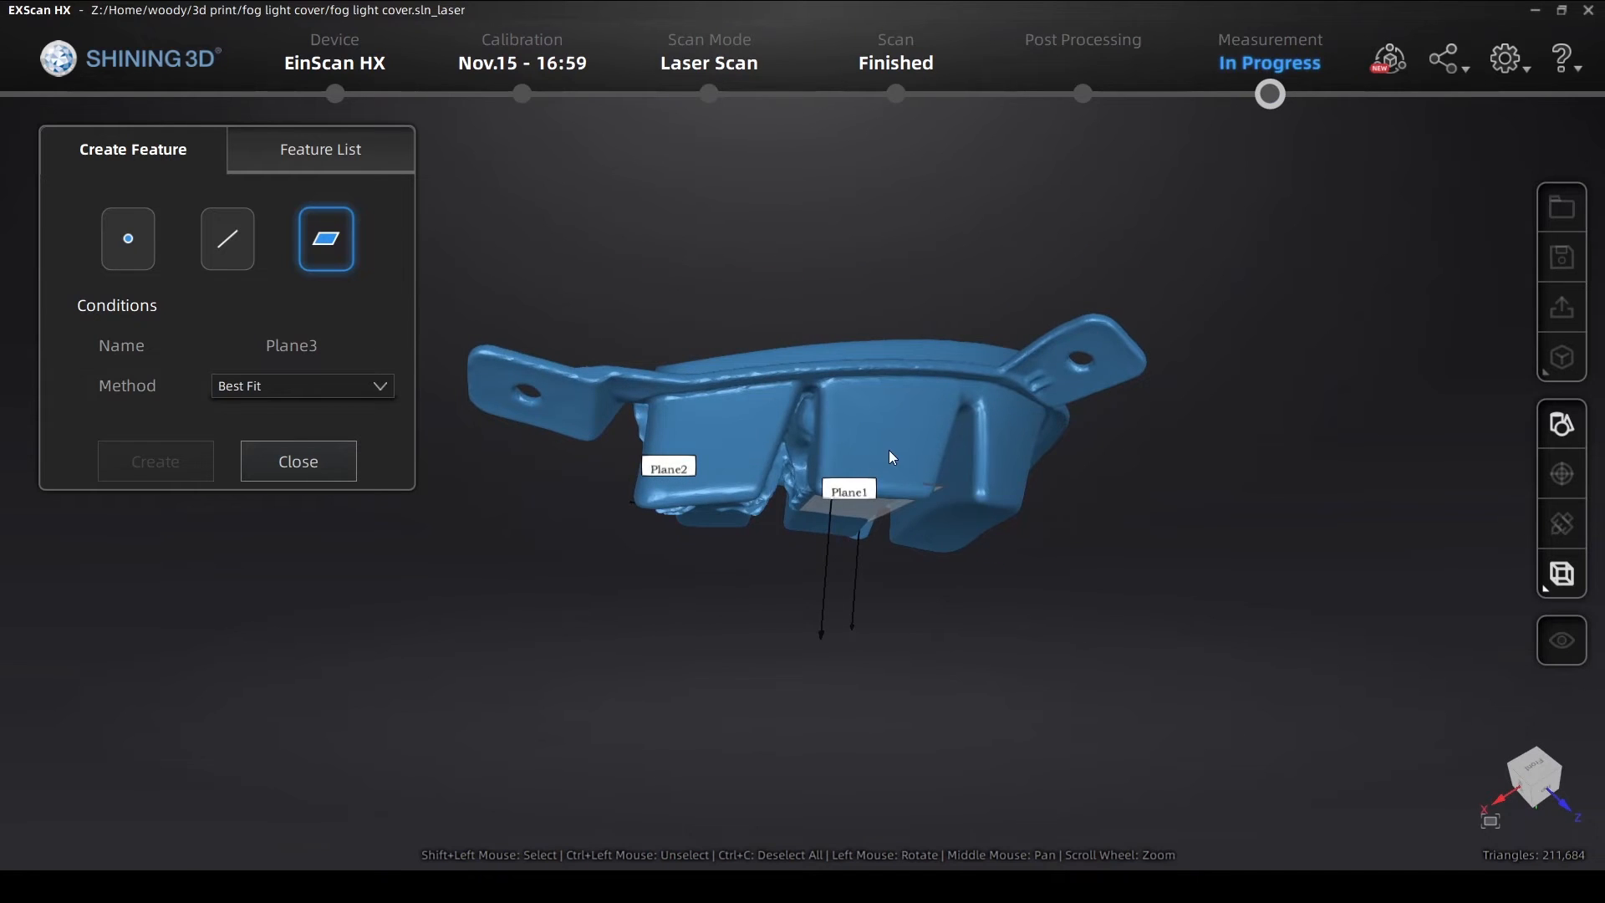
Create line1 as the Plane-Plane intersection of Plane1 and Plane2
{"action": "left_click", "coordinate": [228, 239]}
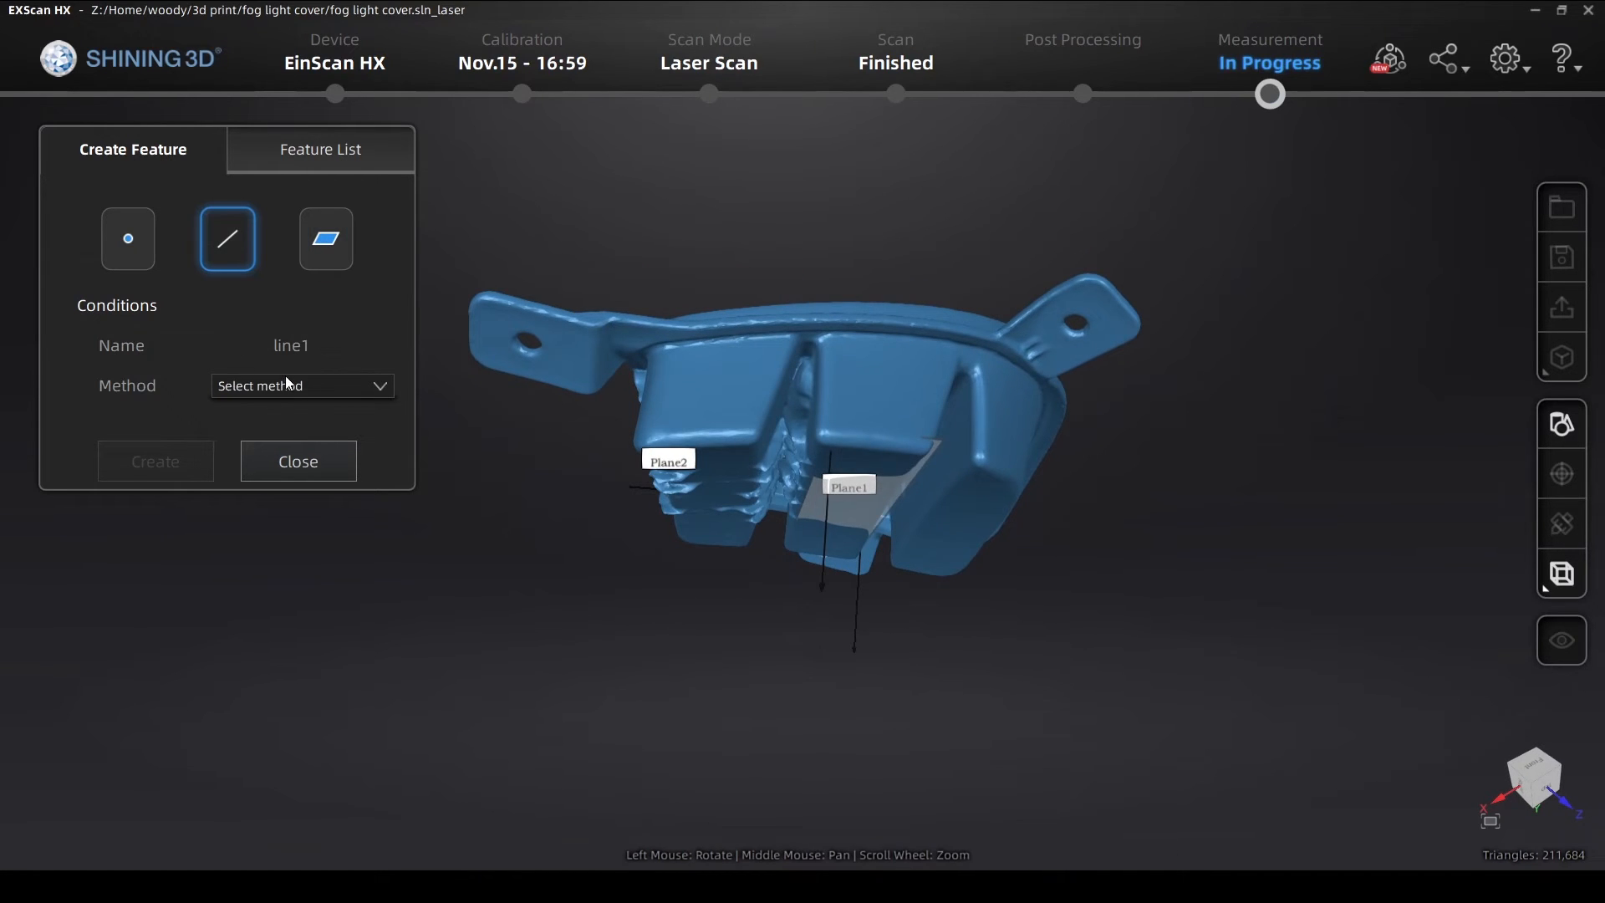
{"action": "left_click", "coordinate": [303, 386]}
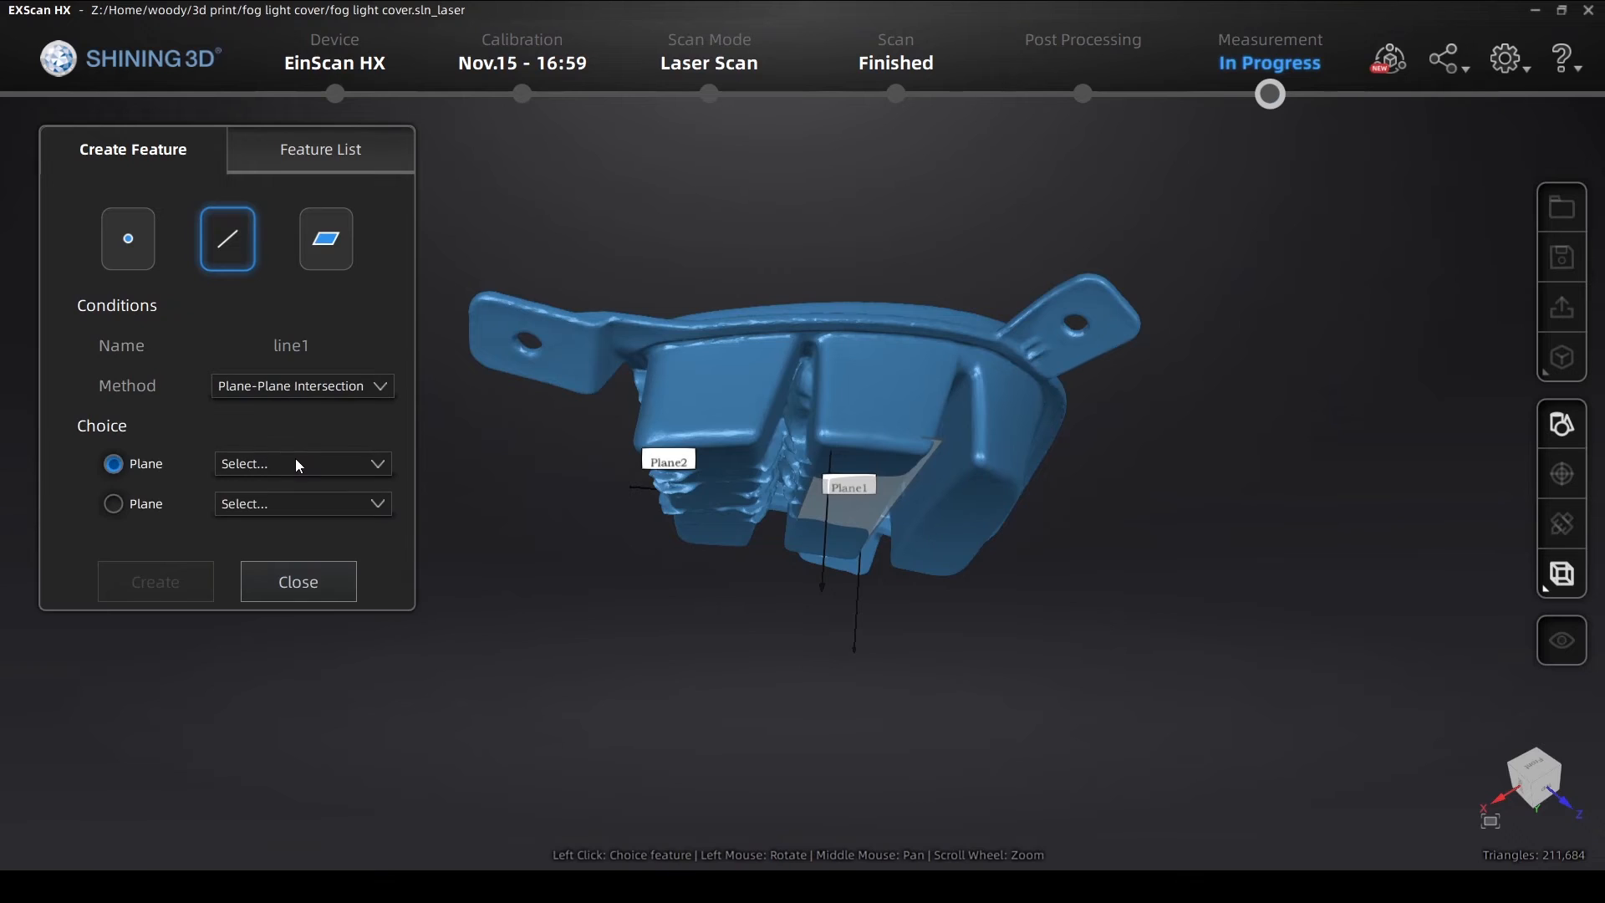
{"action": "left_click", "coordinate": [301, 463]}
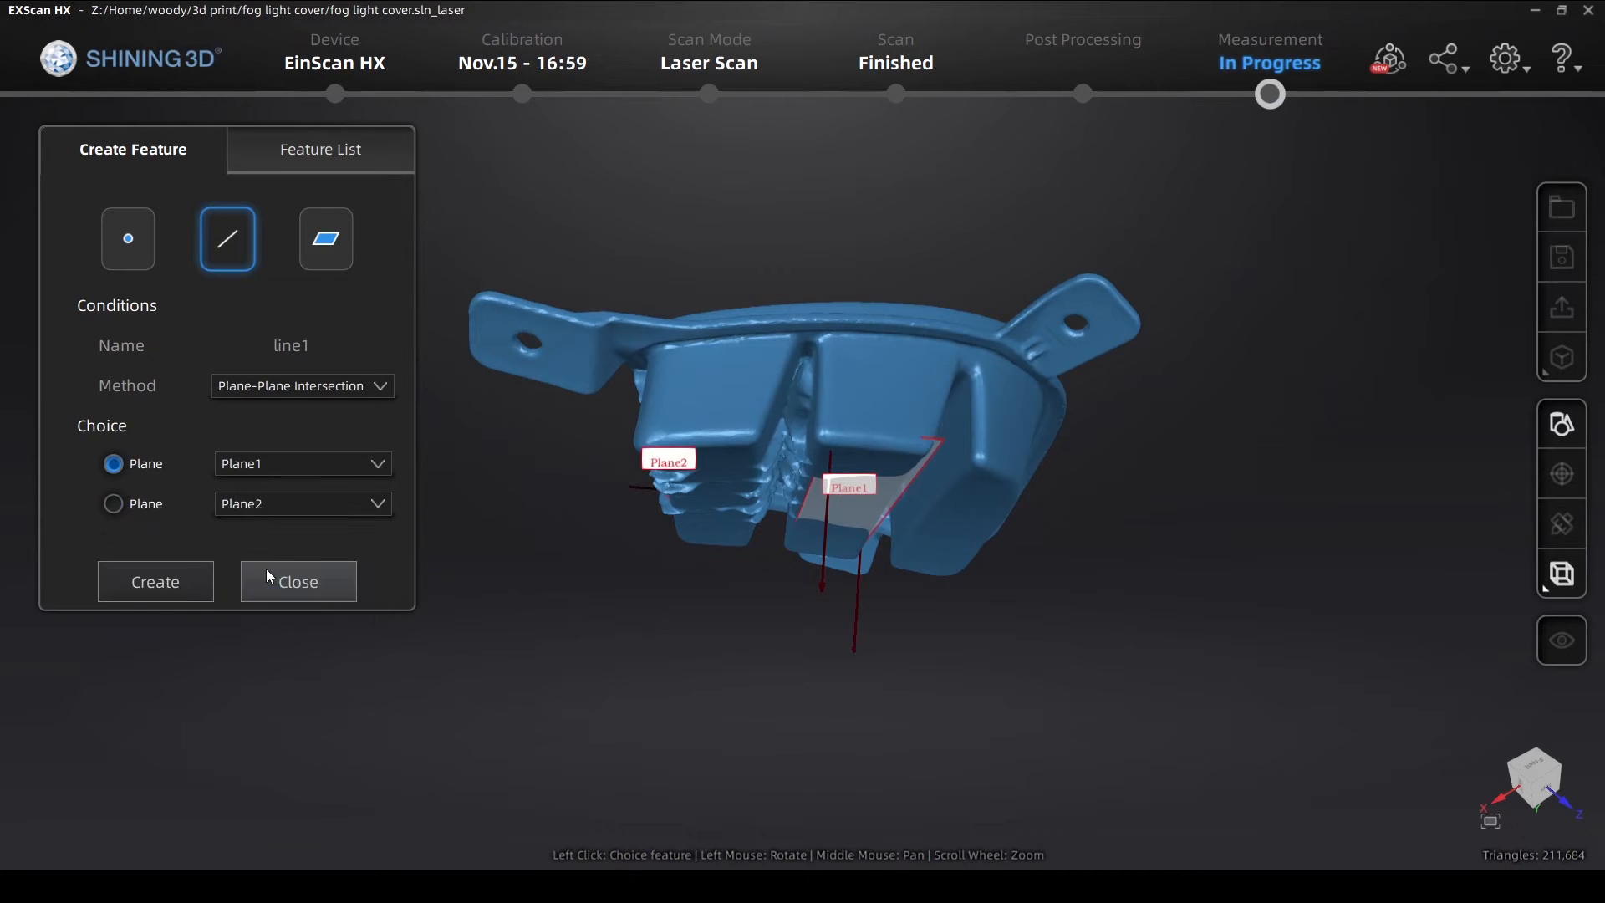
{"action": "left_click", "coordinate": [153, 582]}
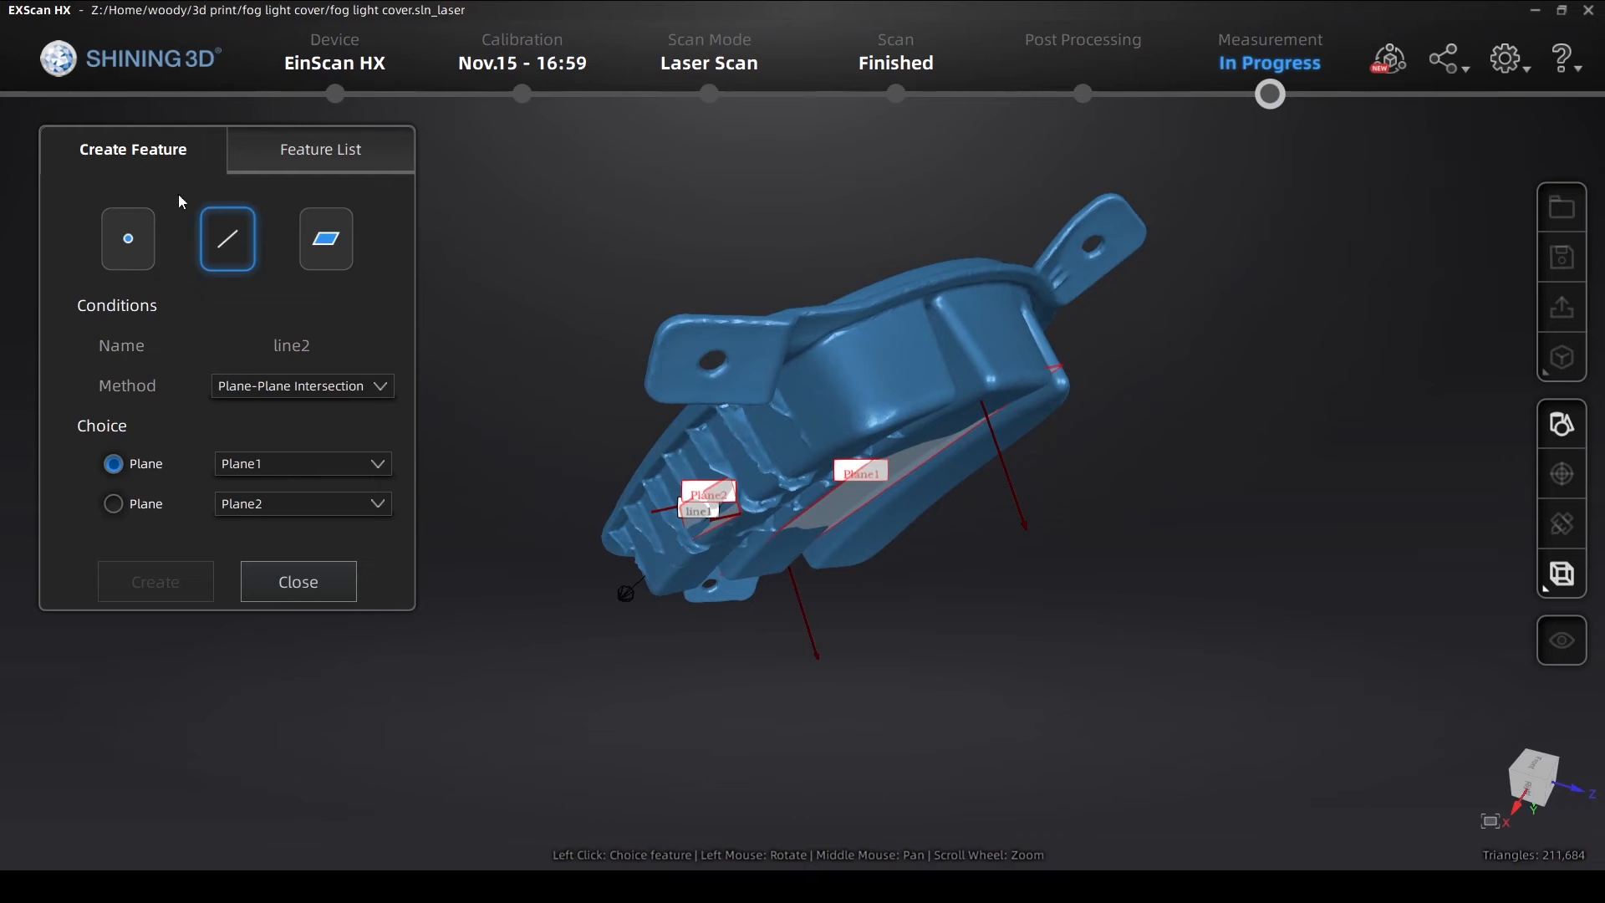
Create Point1 by picking a spot on the cover's upper face
{"action": "left_click", "coordinate": [127, 239]}
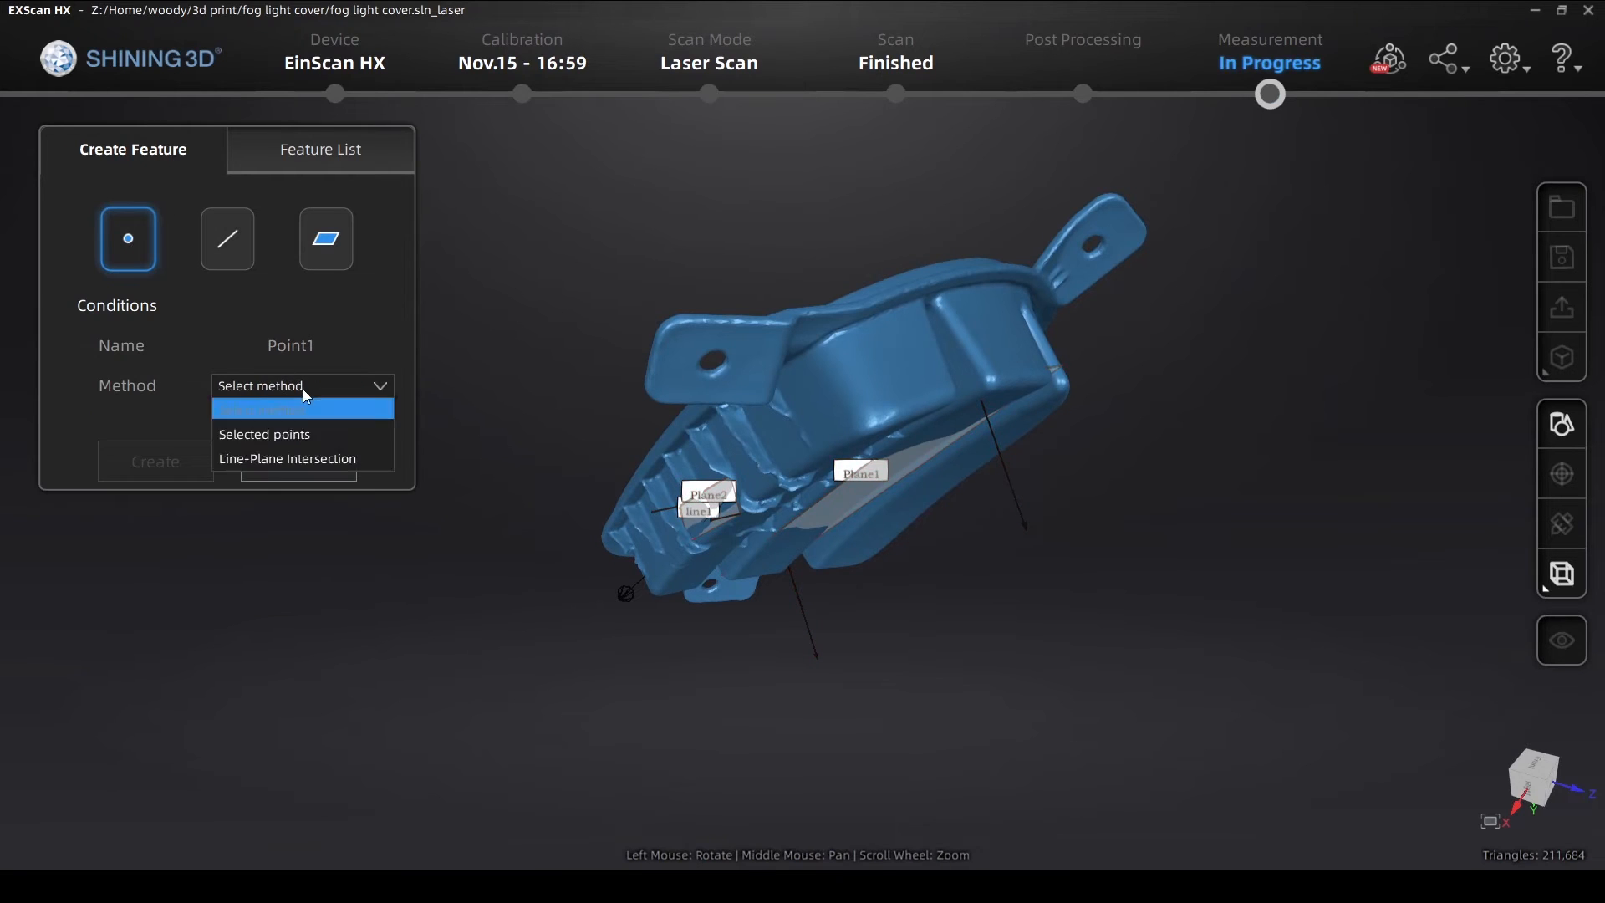
{"action": "mouse_move", "coordinate": [299, 433]}
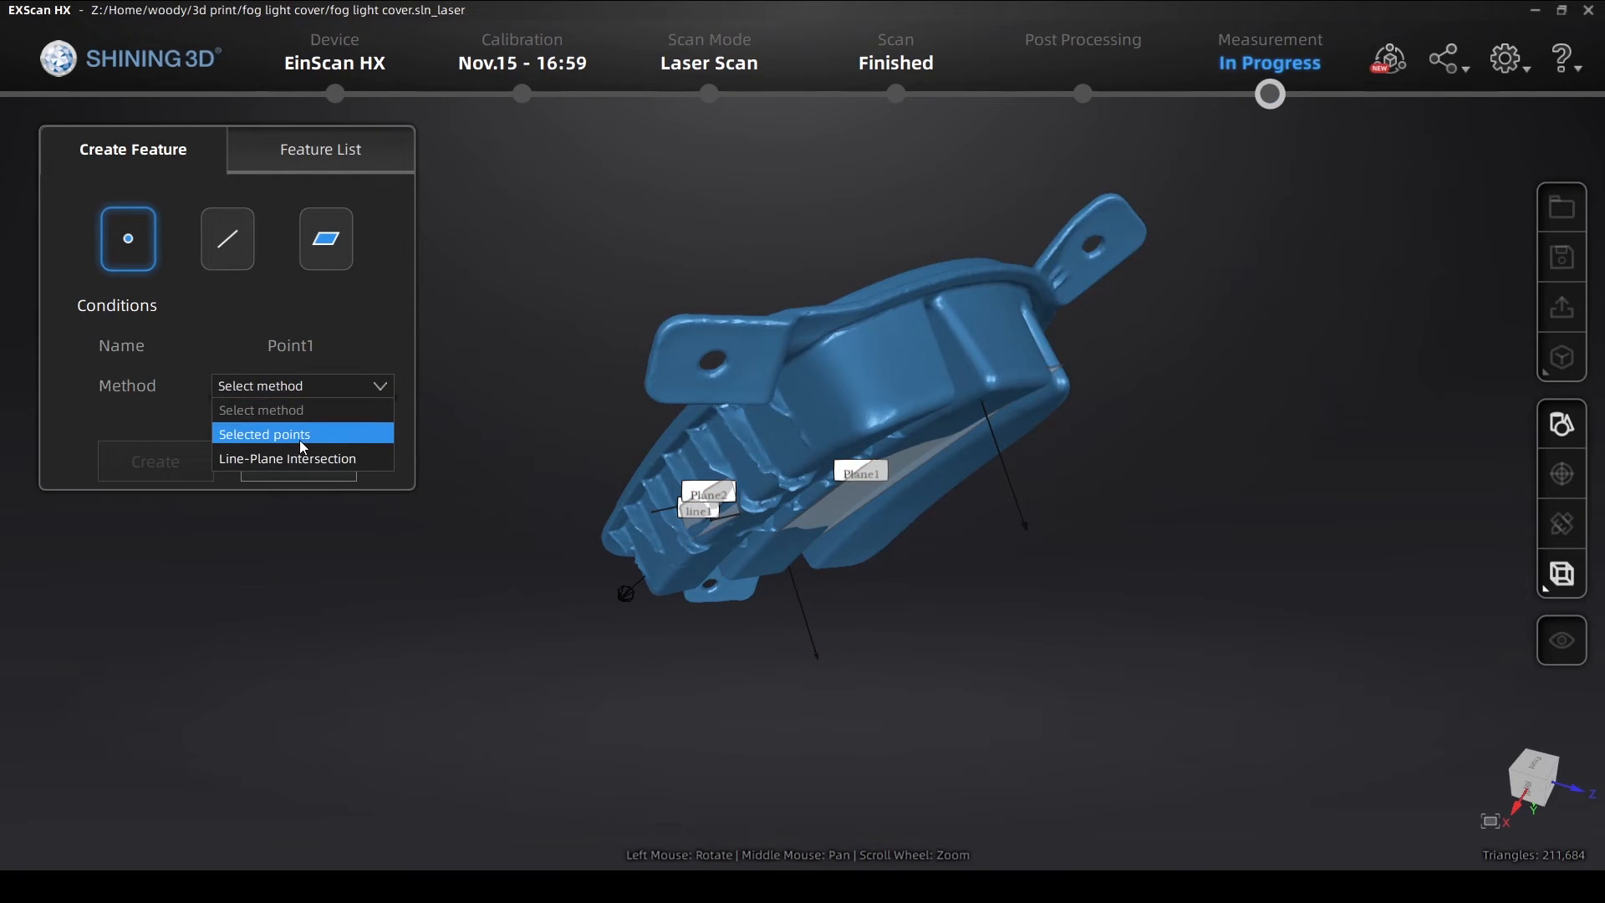
{"action": "left_click", "coordinate": [264, 433]}
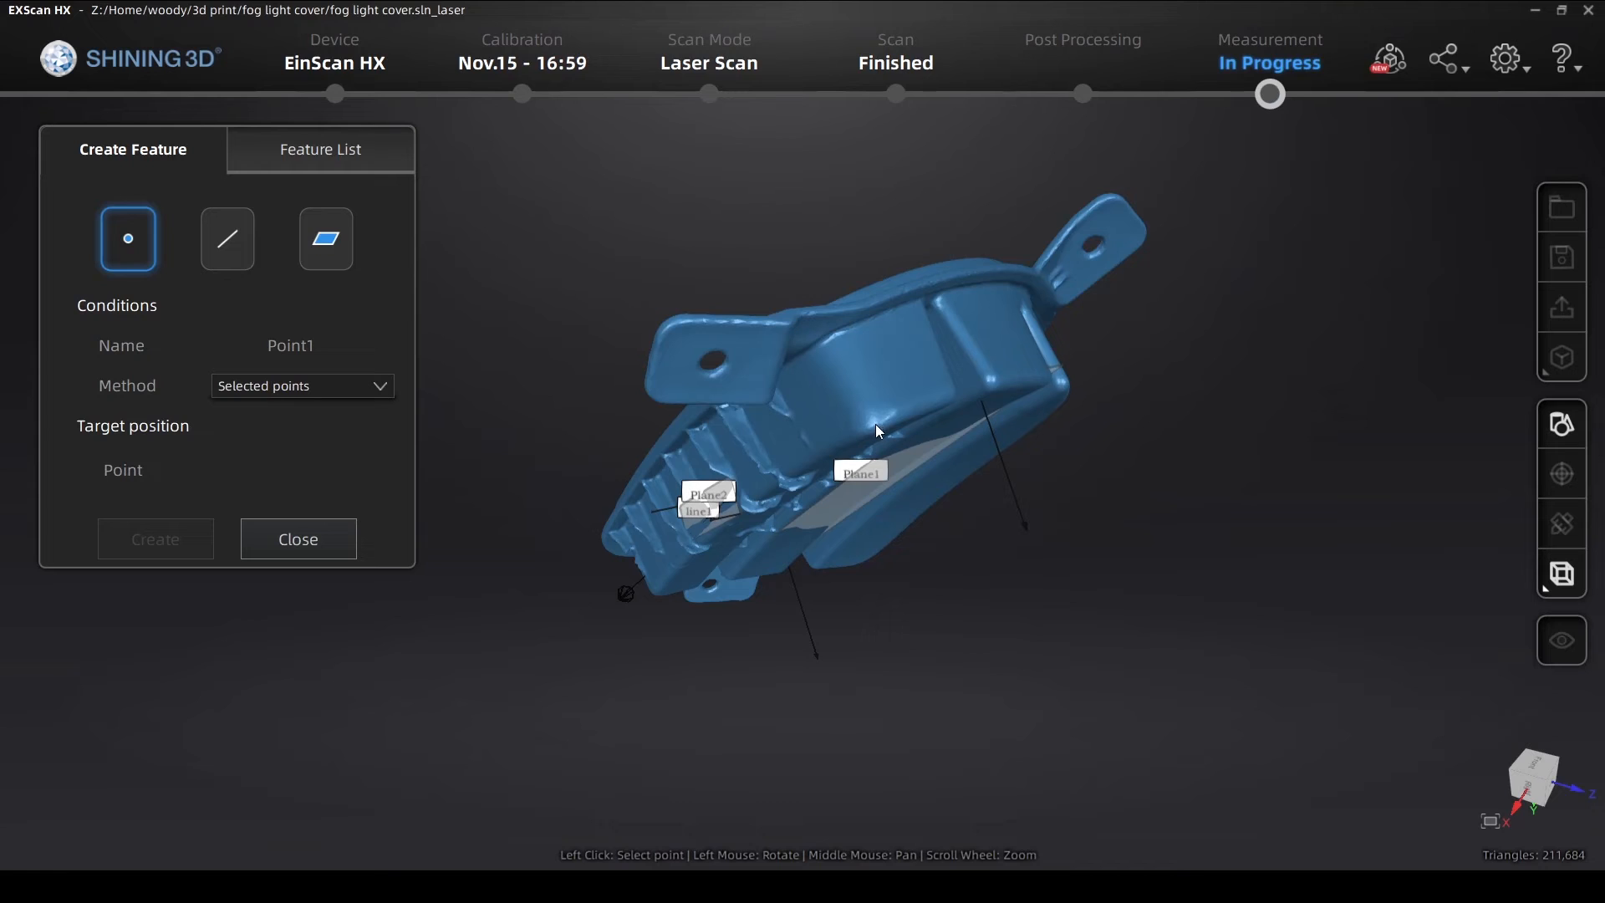
{"action": "left_click", "coordinate": [876, 420]}
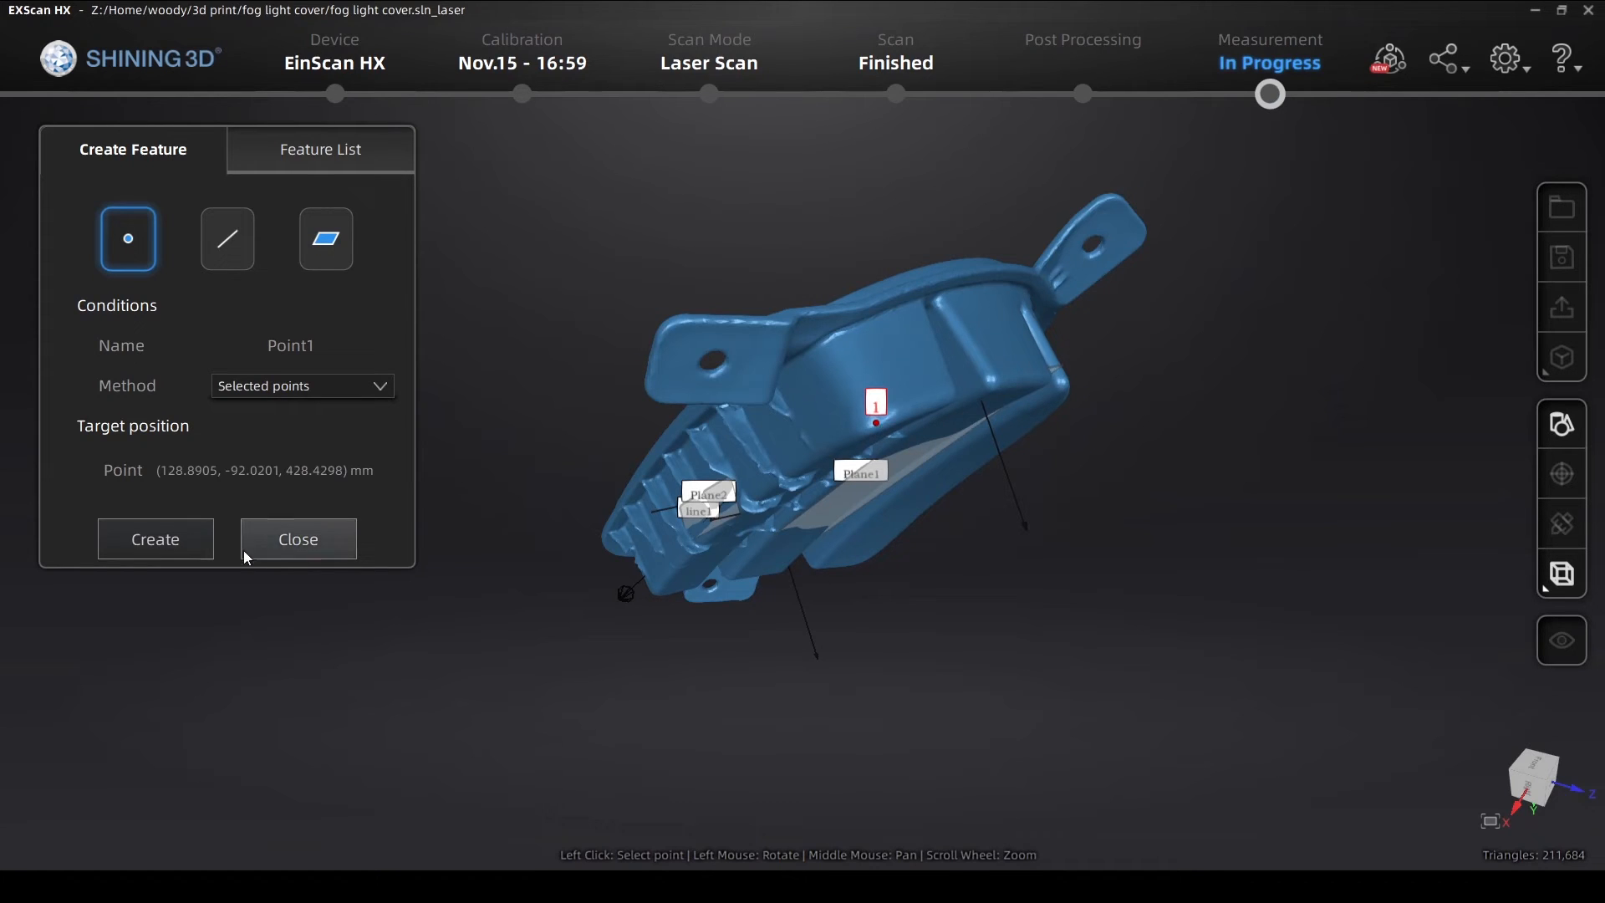
{"action": "left_click", "coordinate": [153, 539]}
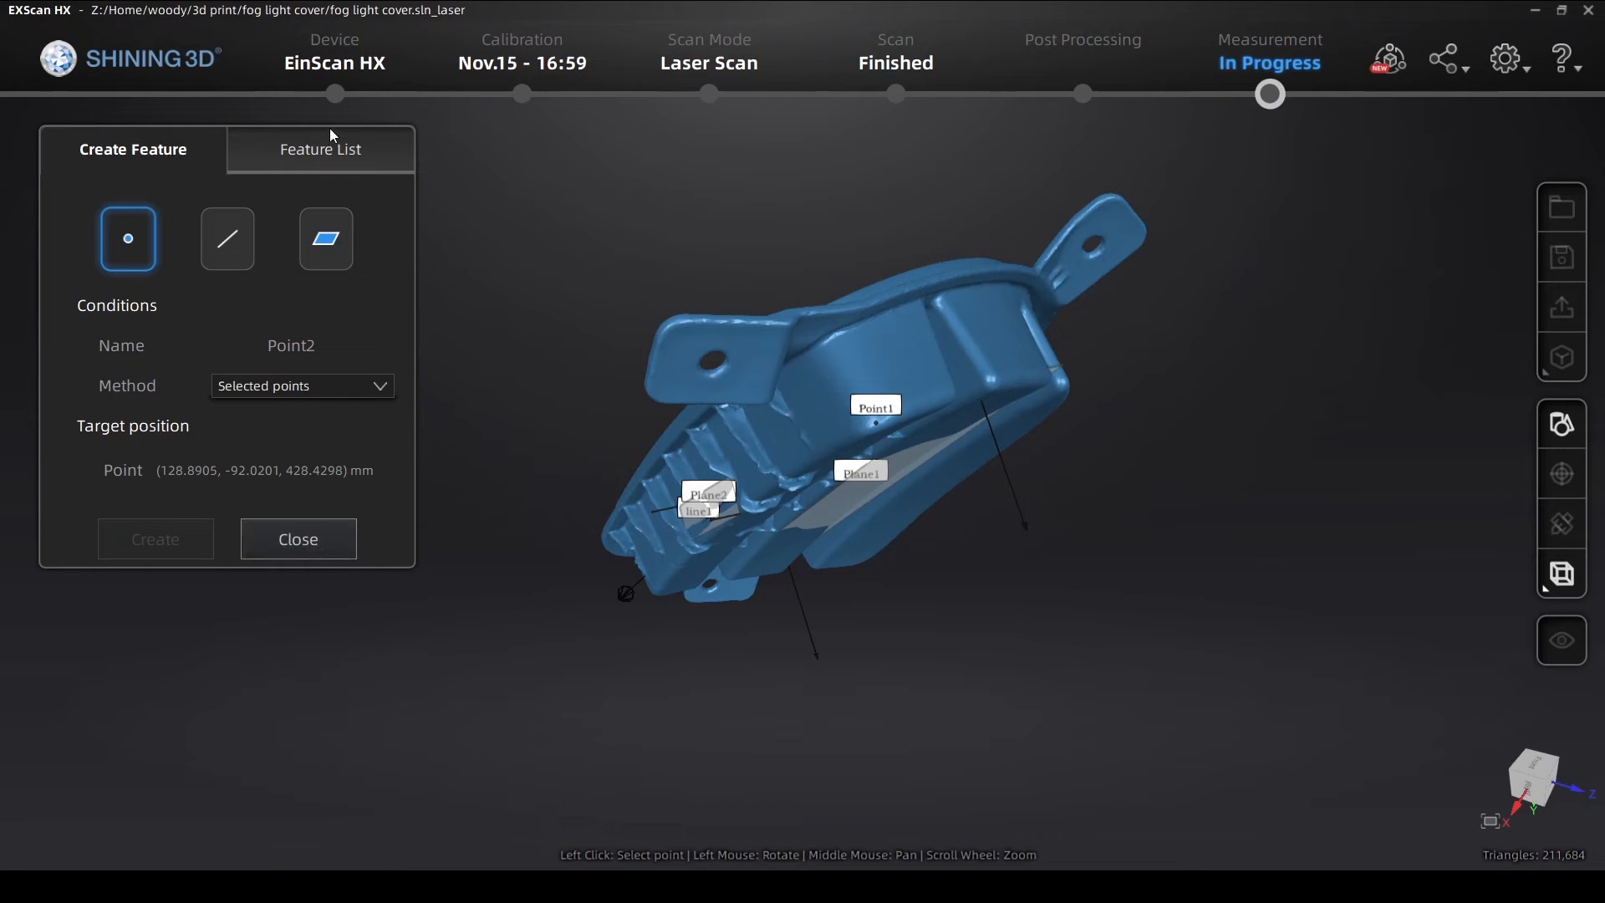
Review the feature list and close feature creation
{"action": "left_click", "coordinate": [319, 148]}
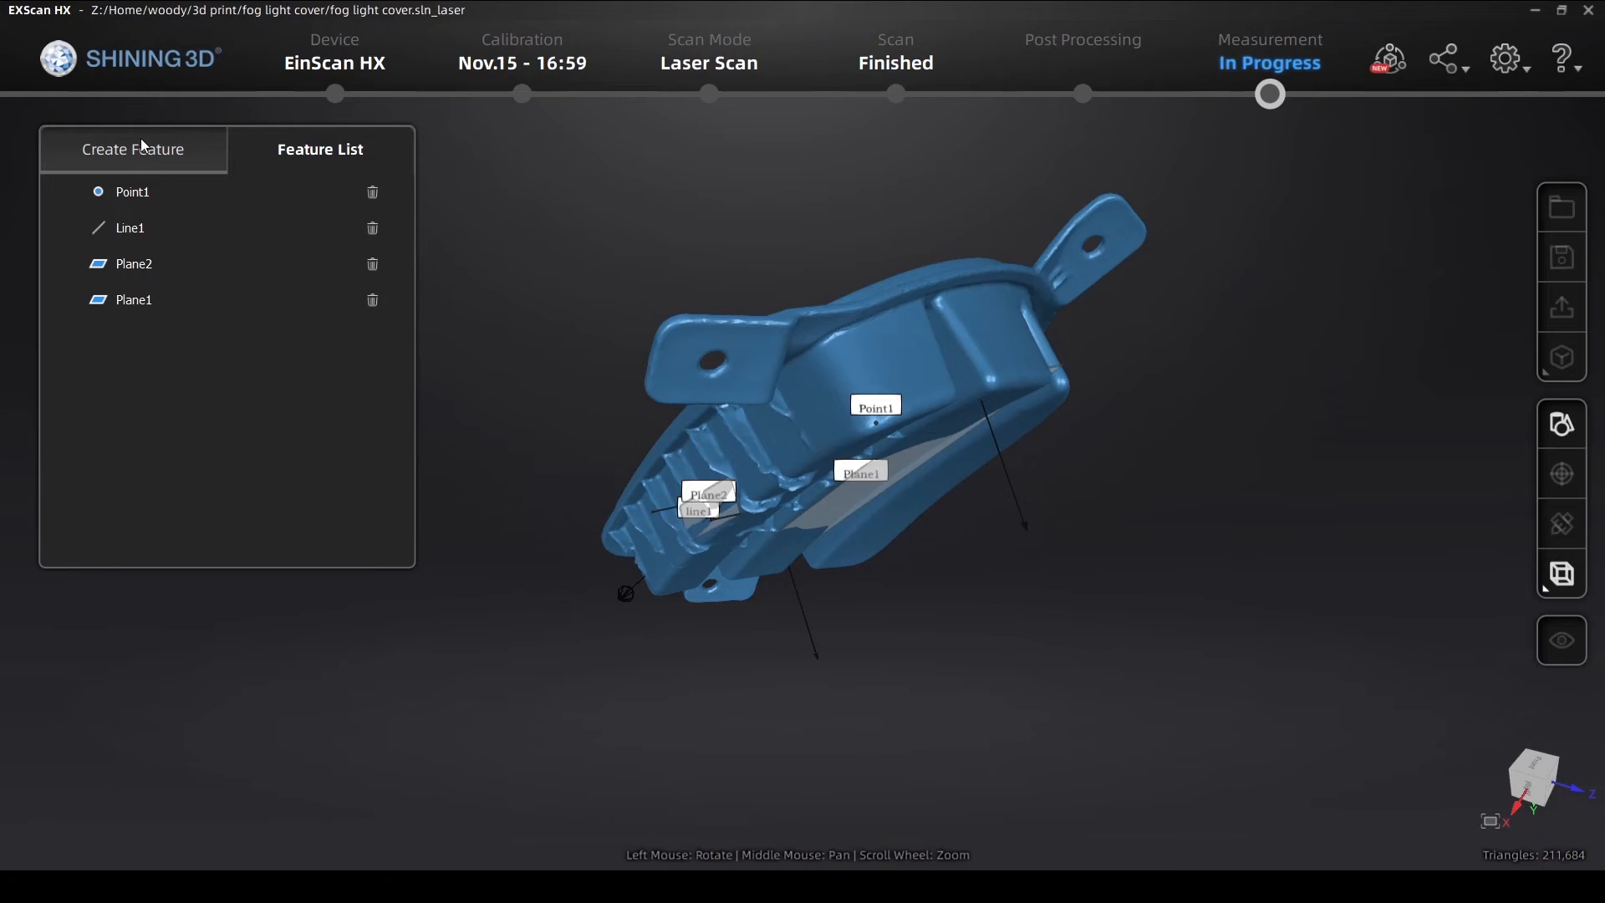
{"action": "left_click", "coordinate": [134, 149]}
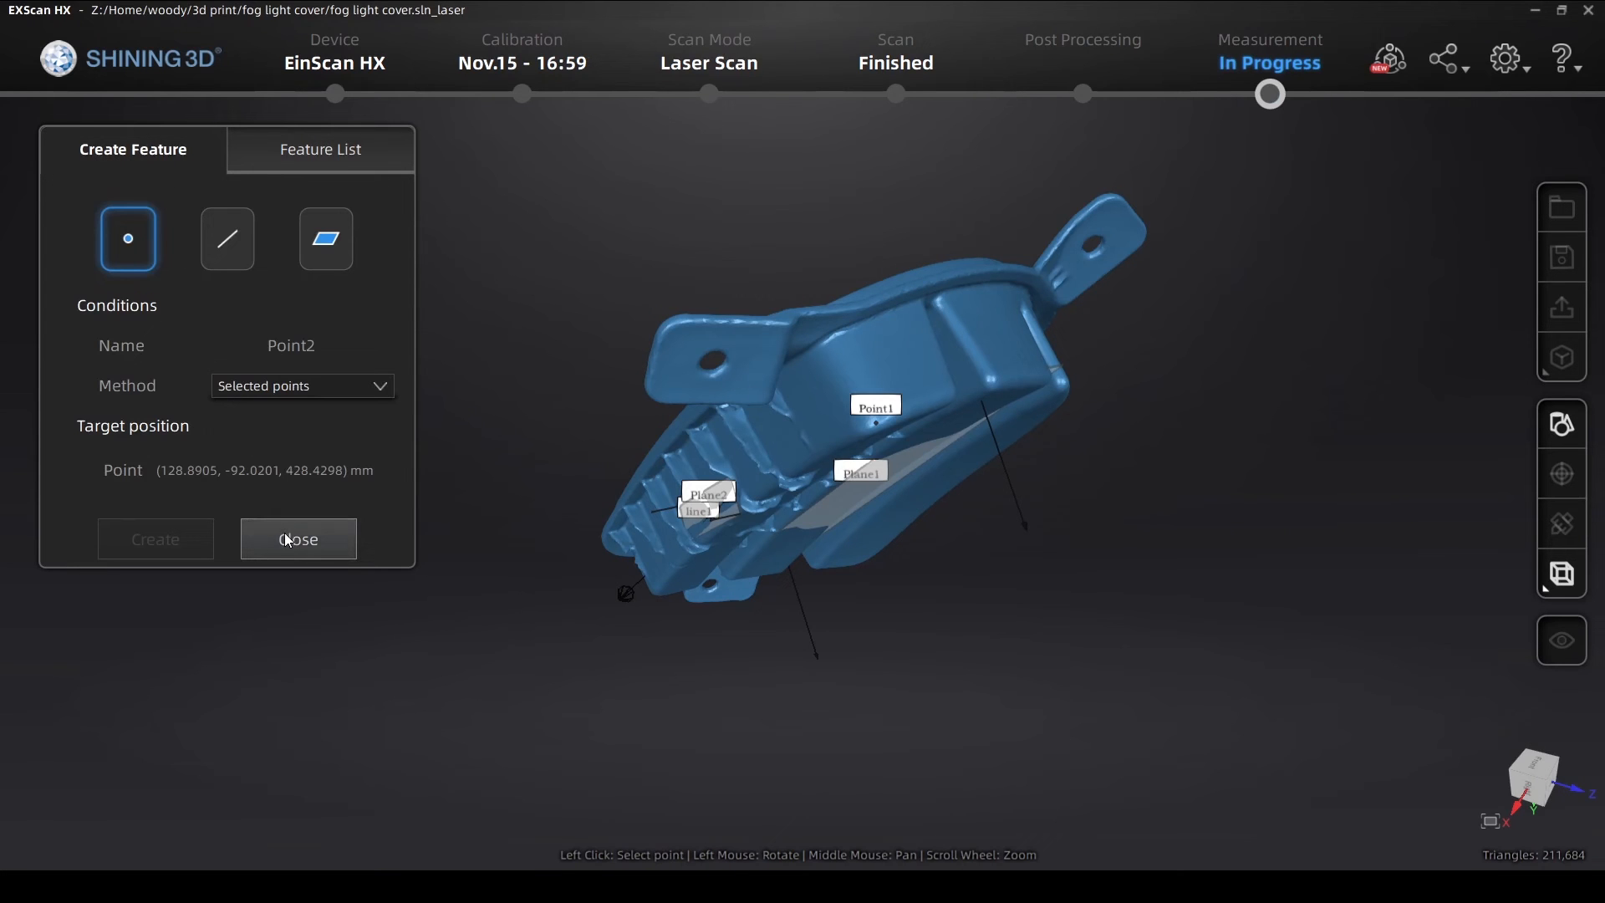
{"action": "left_click", "coordinate": [298, 538]}
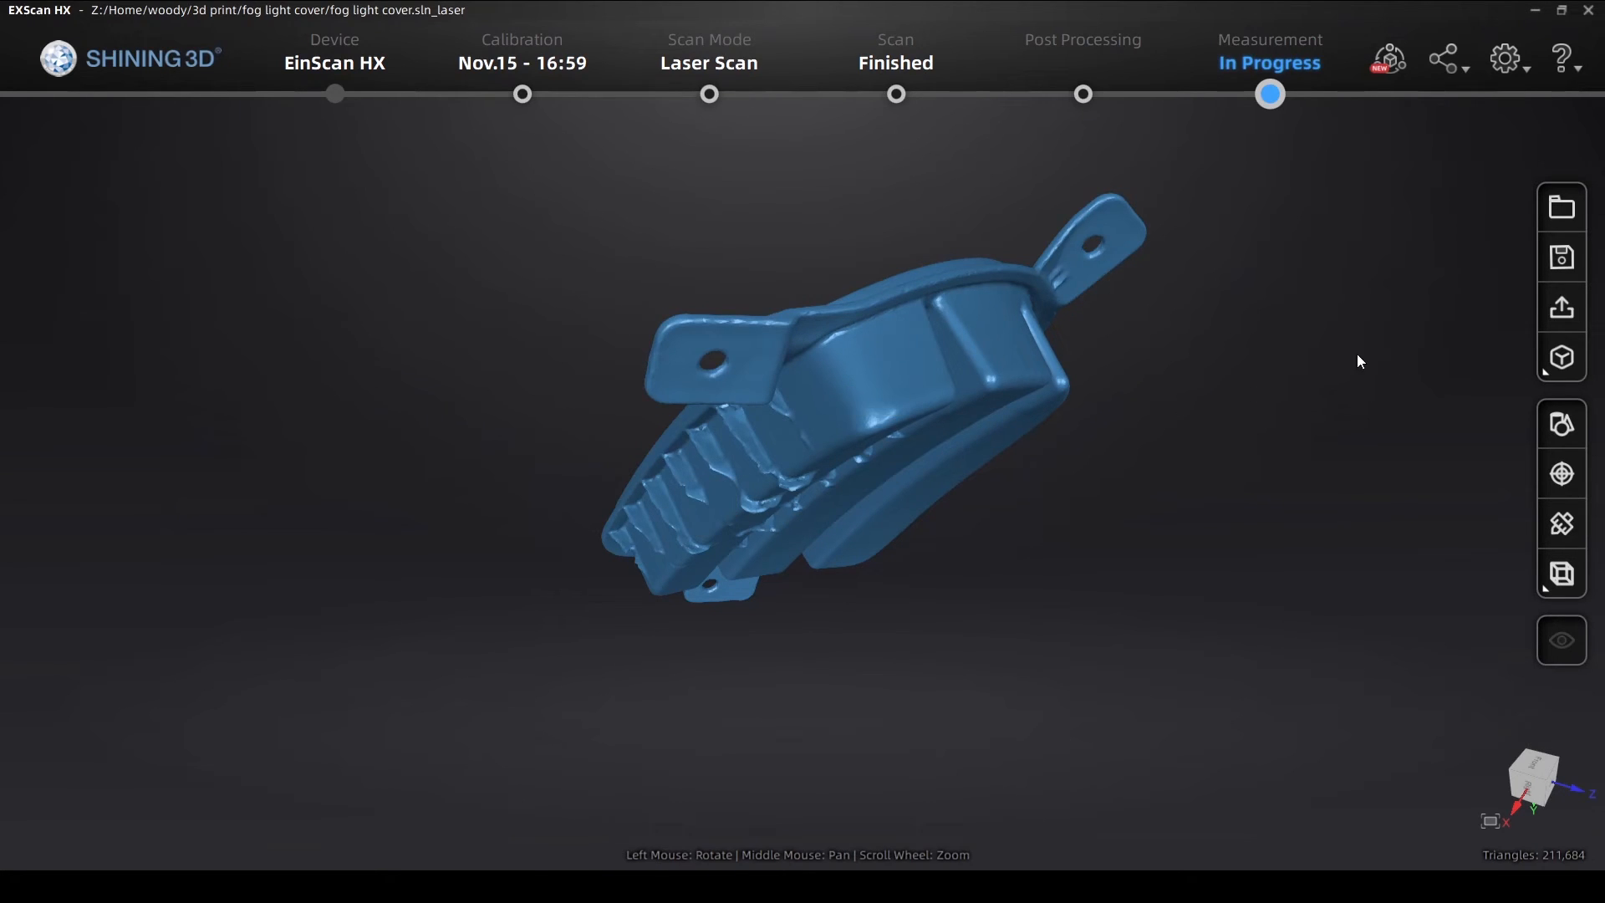
Move the scan with 3-2-1 alignment using Plane1, Line1 and Point1
{"action": "left_click", "coordinate": [1561, 473]}
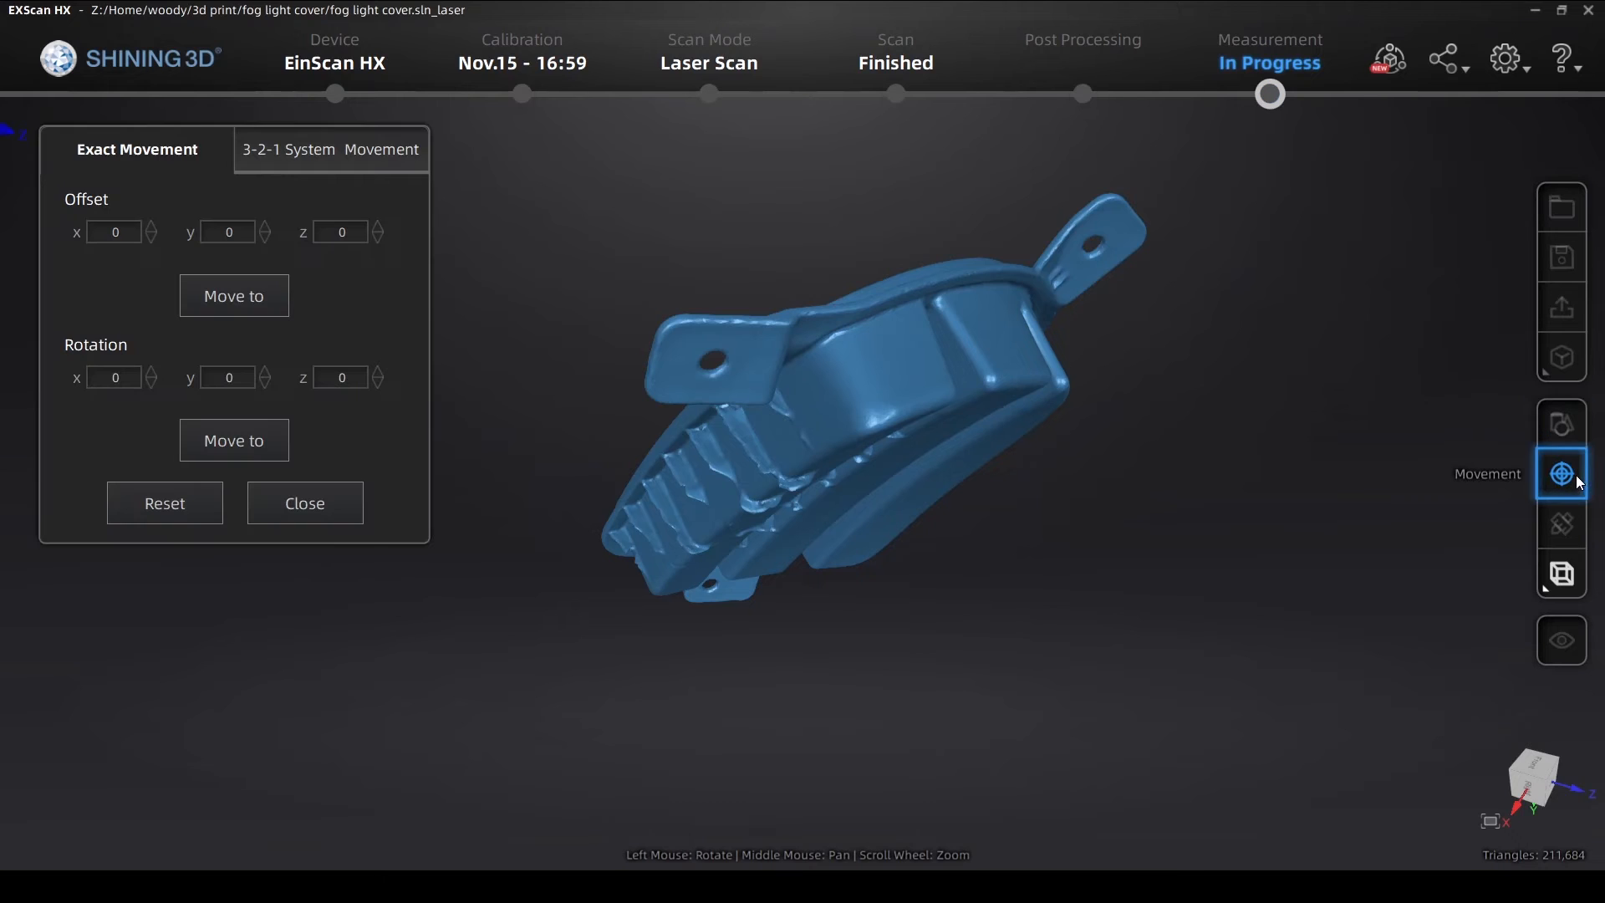
{"action": "left_click", "coordinate": [330, 149]}
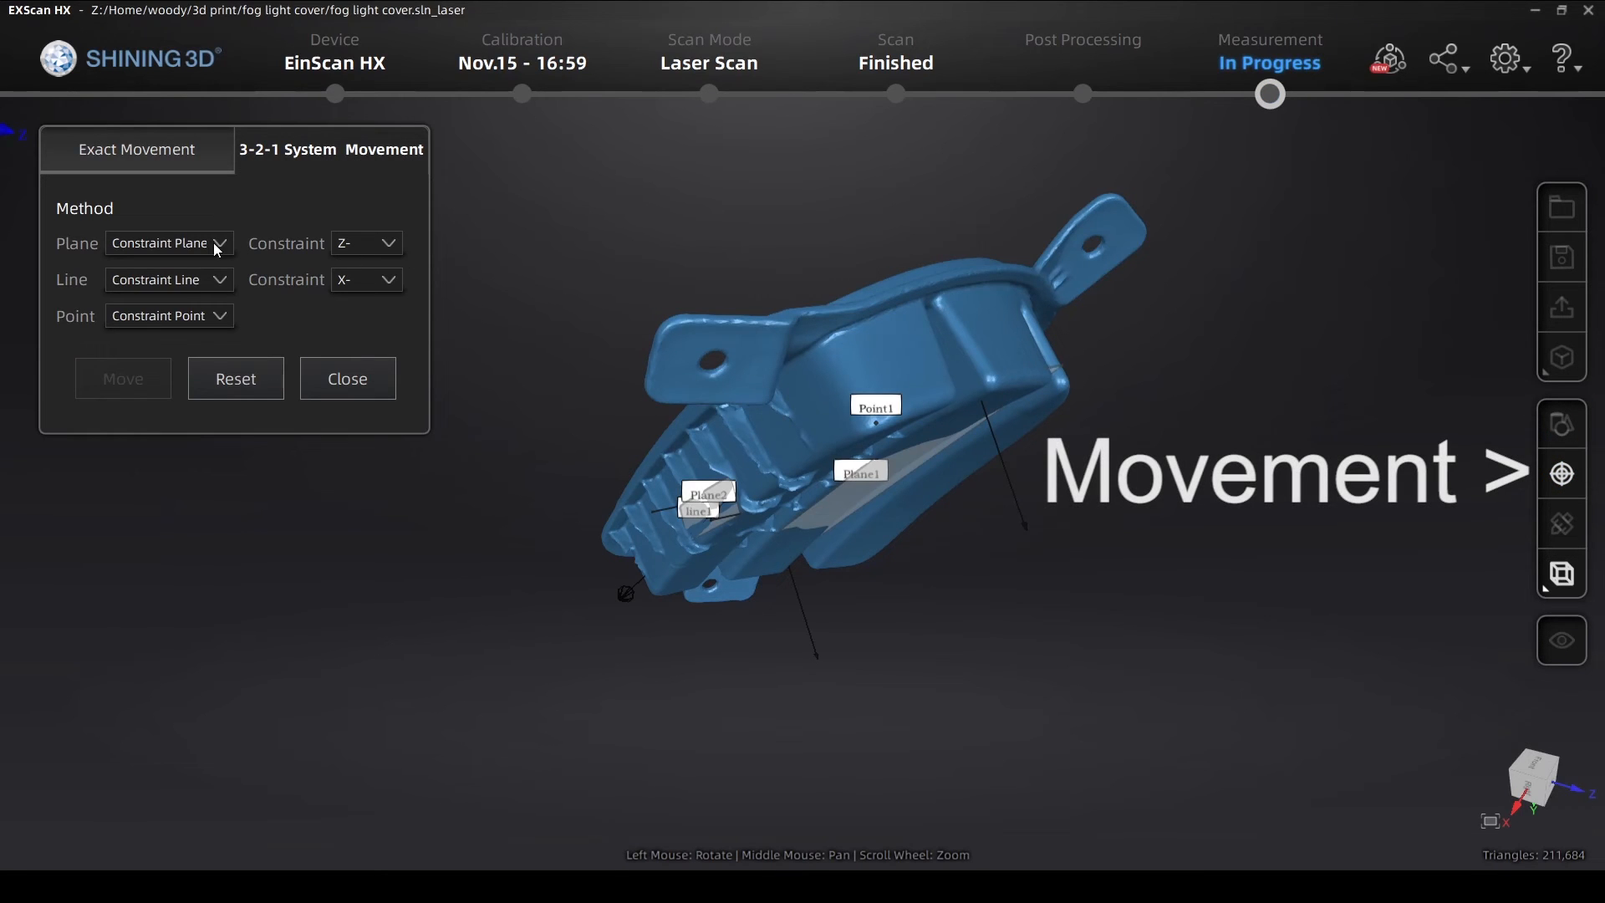
{"action": "left_click", "coordinate": [168, 242]}
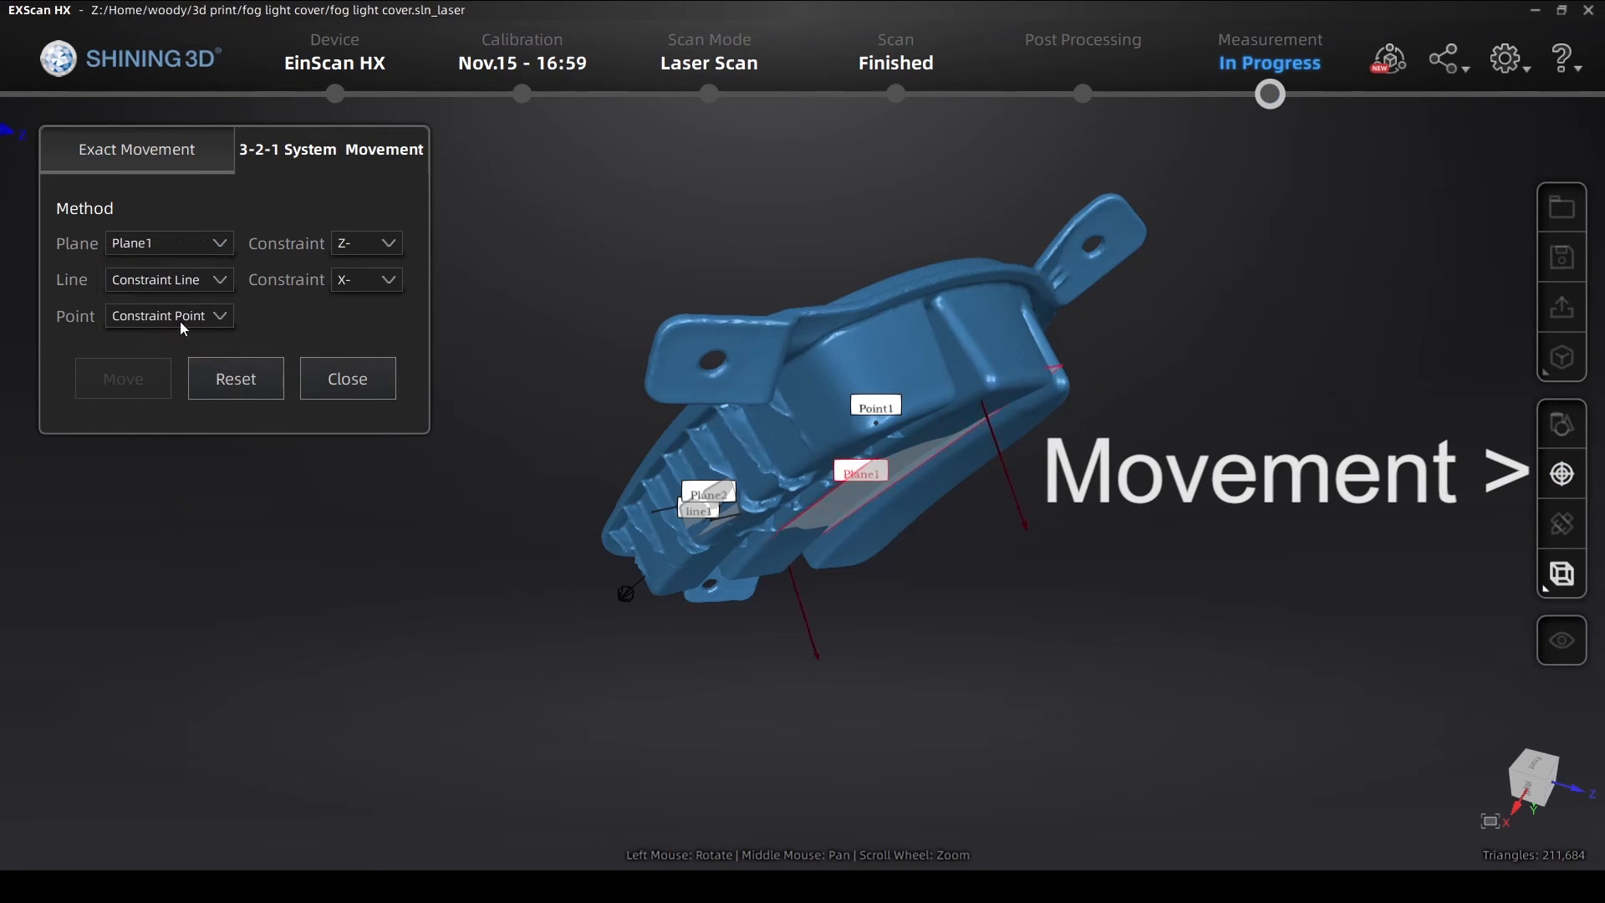
{"action": "left_click", "coordinate": [163, 280]}
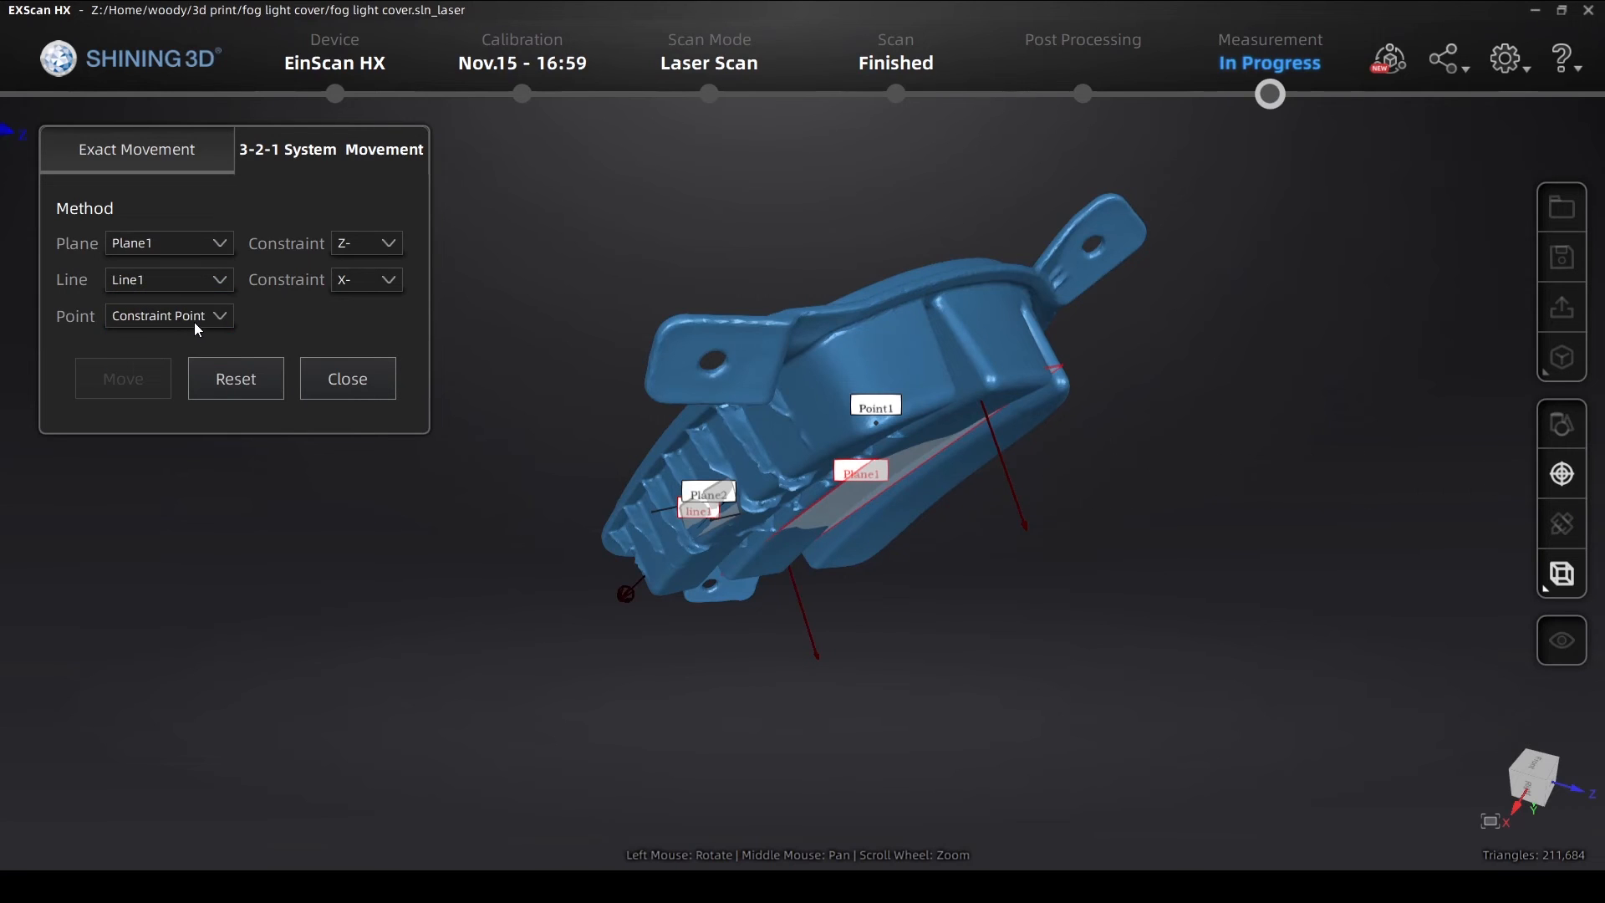
{"action": "left_click", "coordinate": [130, 316]}
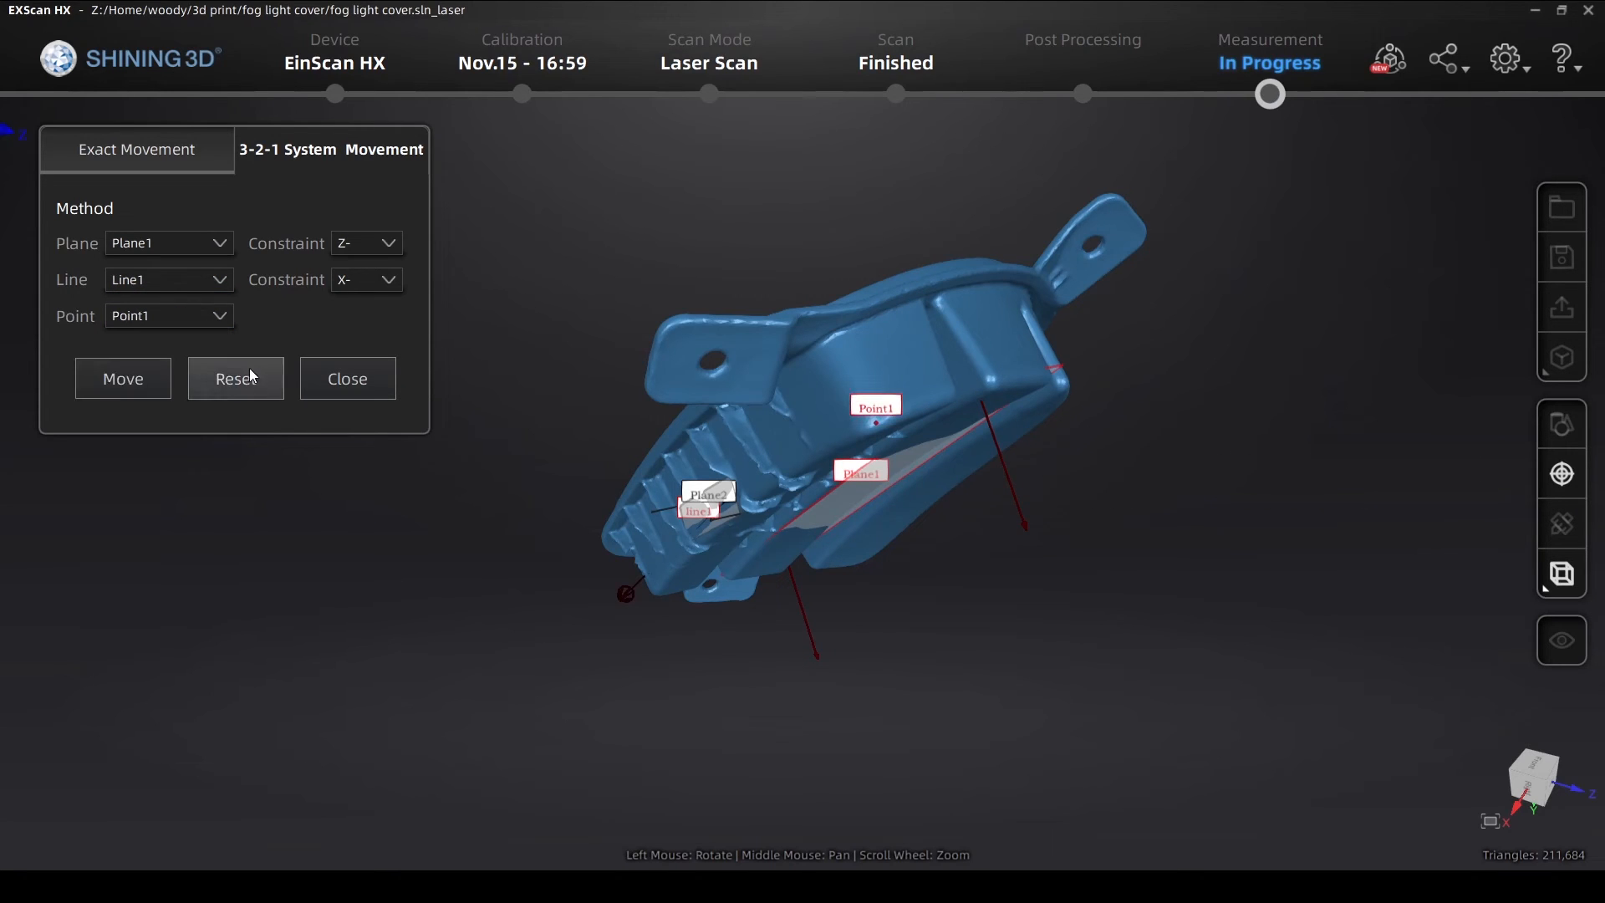
{"action": "left_click", "coordinate": [122, 377]}
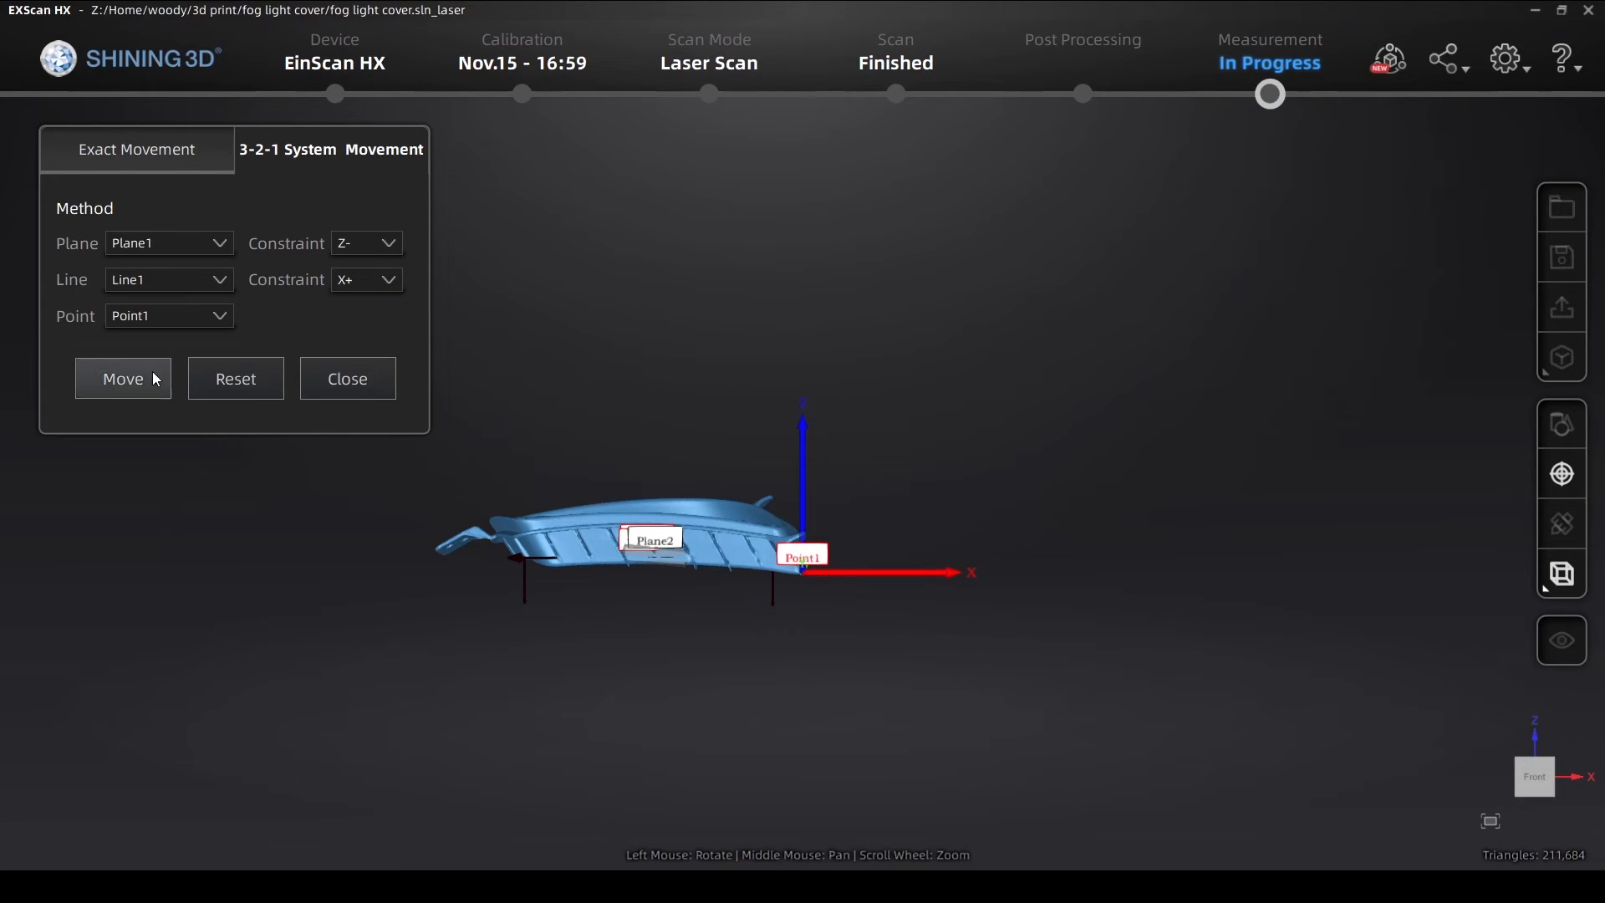
{"action": "left_click", "coordinate": [122, 378]}
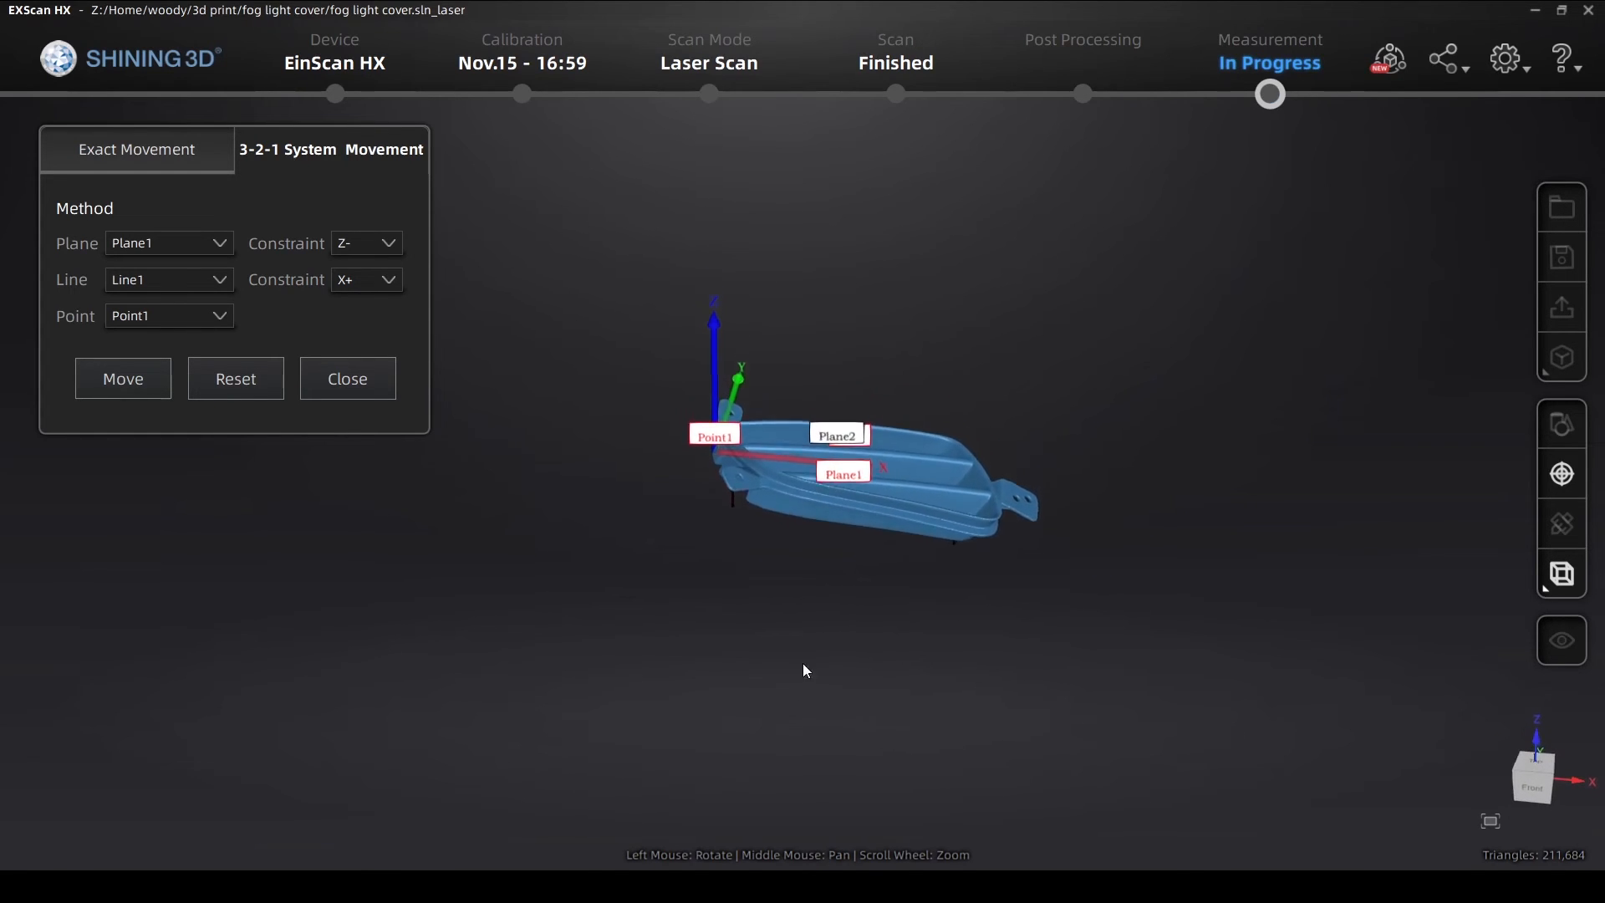
Constrain Line1 to the Y+ axis and re-run the alignment move
{"action": "left_click", "coordinate": [364, 279]}
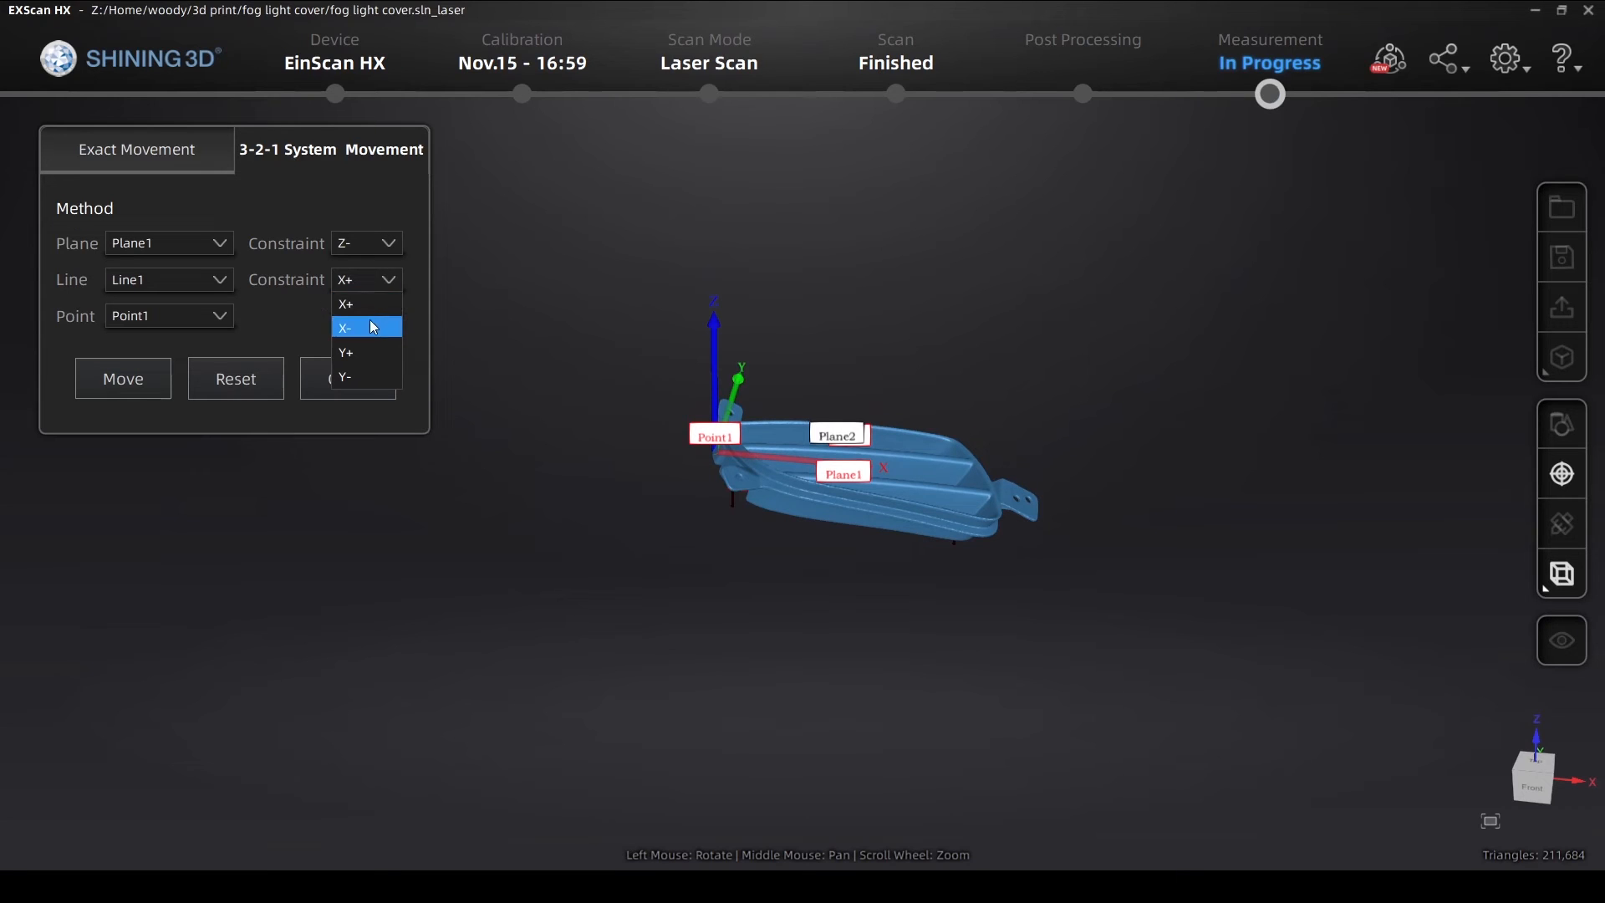
{"action": "left_click", "coordinate": [346, 352]}
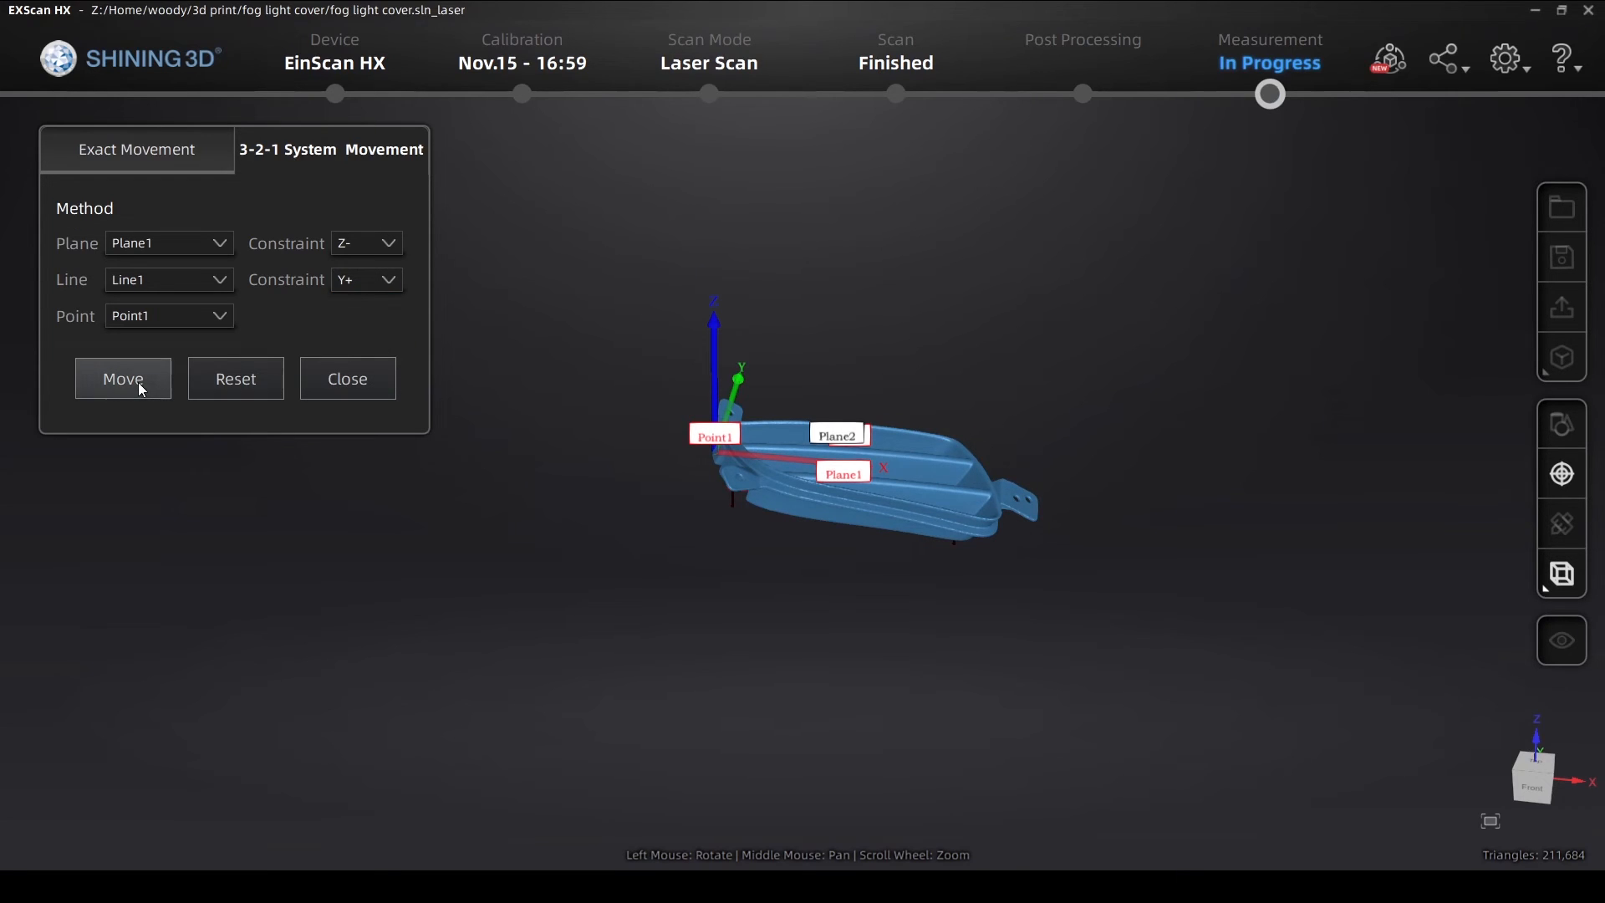
{"action": "left_click", "coordinate": [122, 379]}
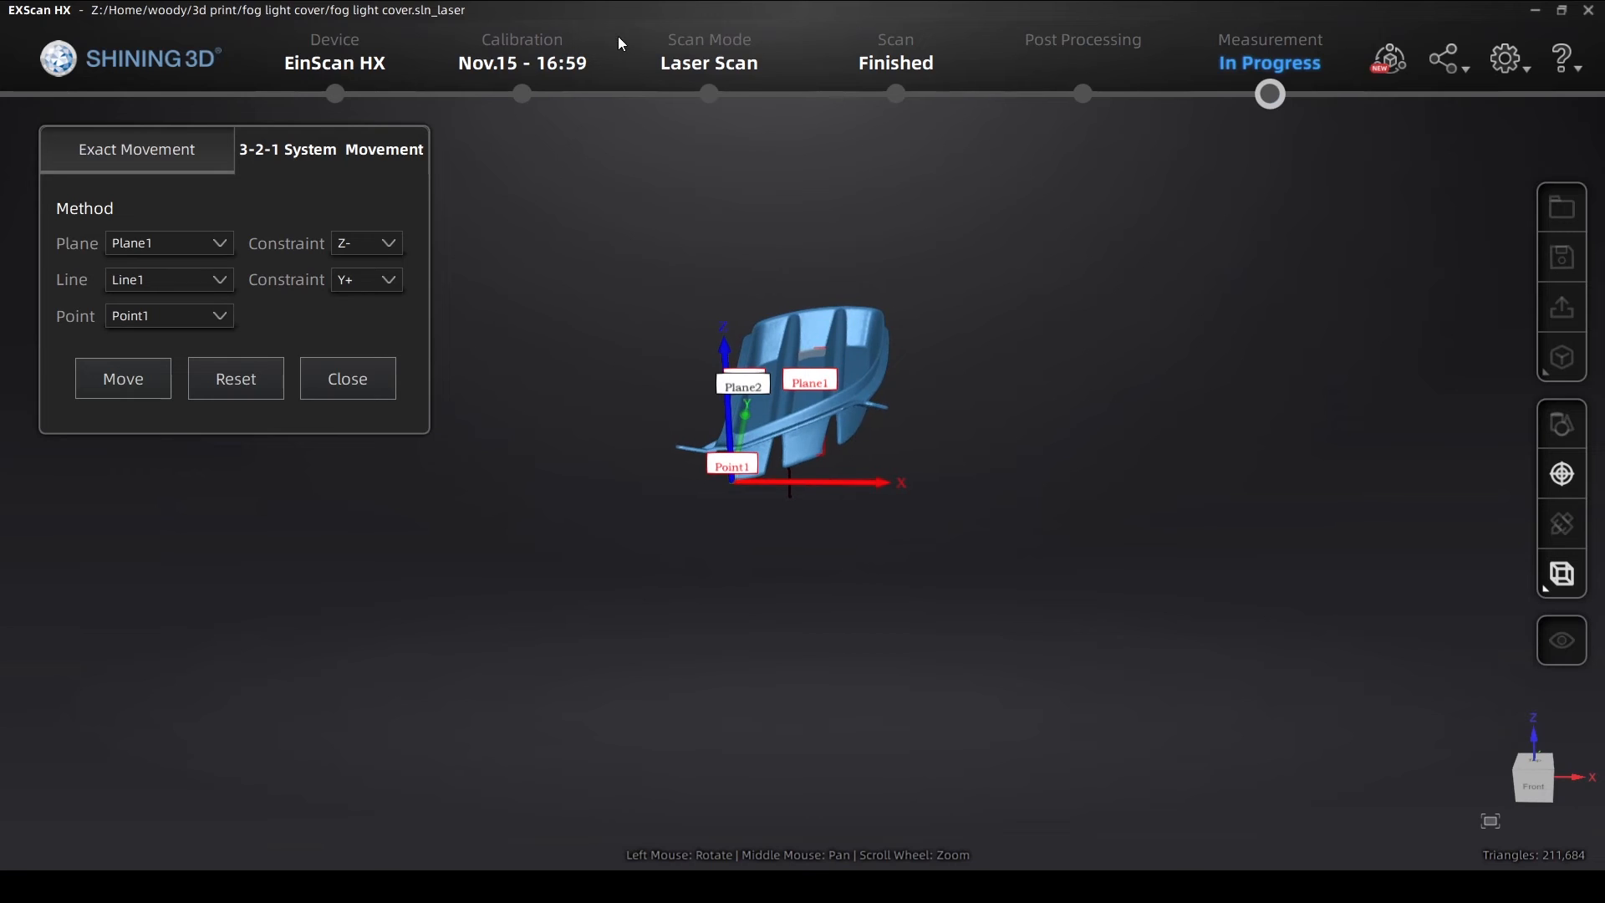
{"action": "mouse_move", "coordinate": [348, 378]}
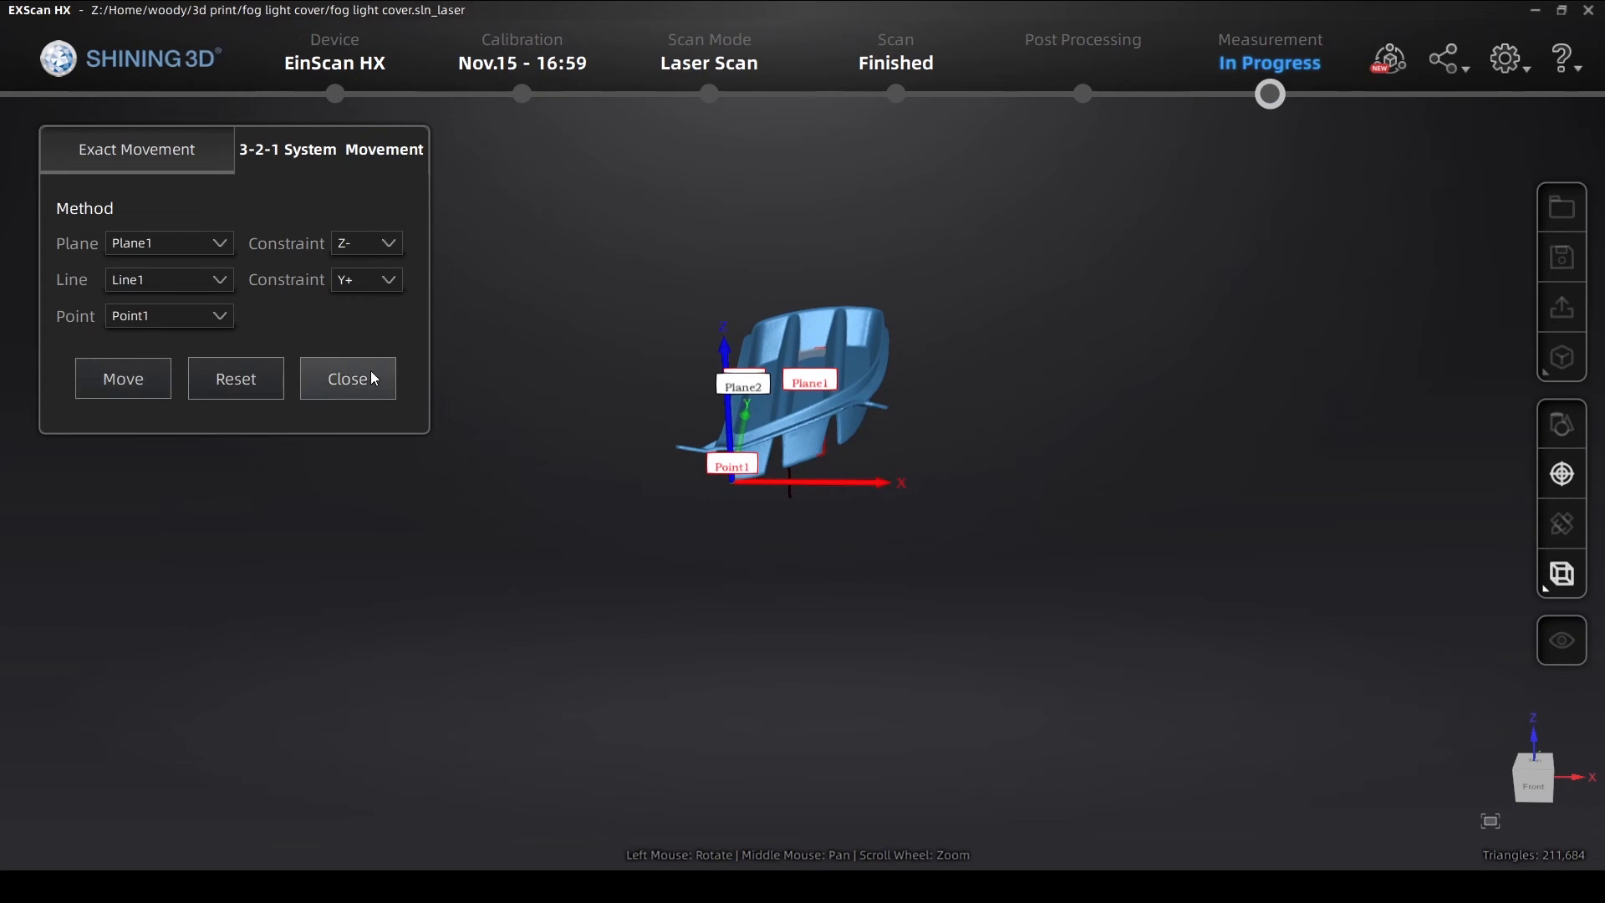
Save the aligned scan as foglightcover.stl in the 3d print folder
{"action": "left_click", "coordinate": [347, 377]}
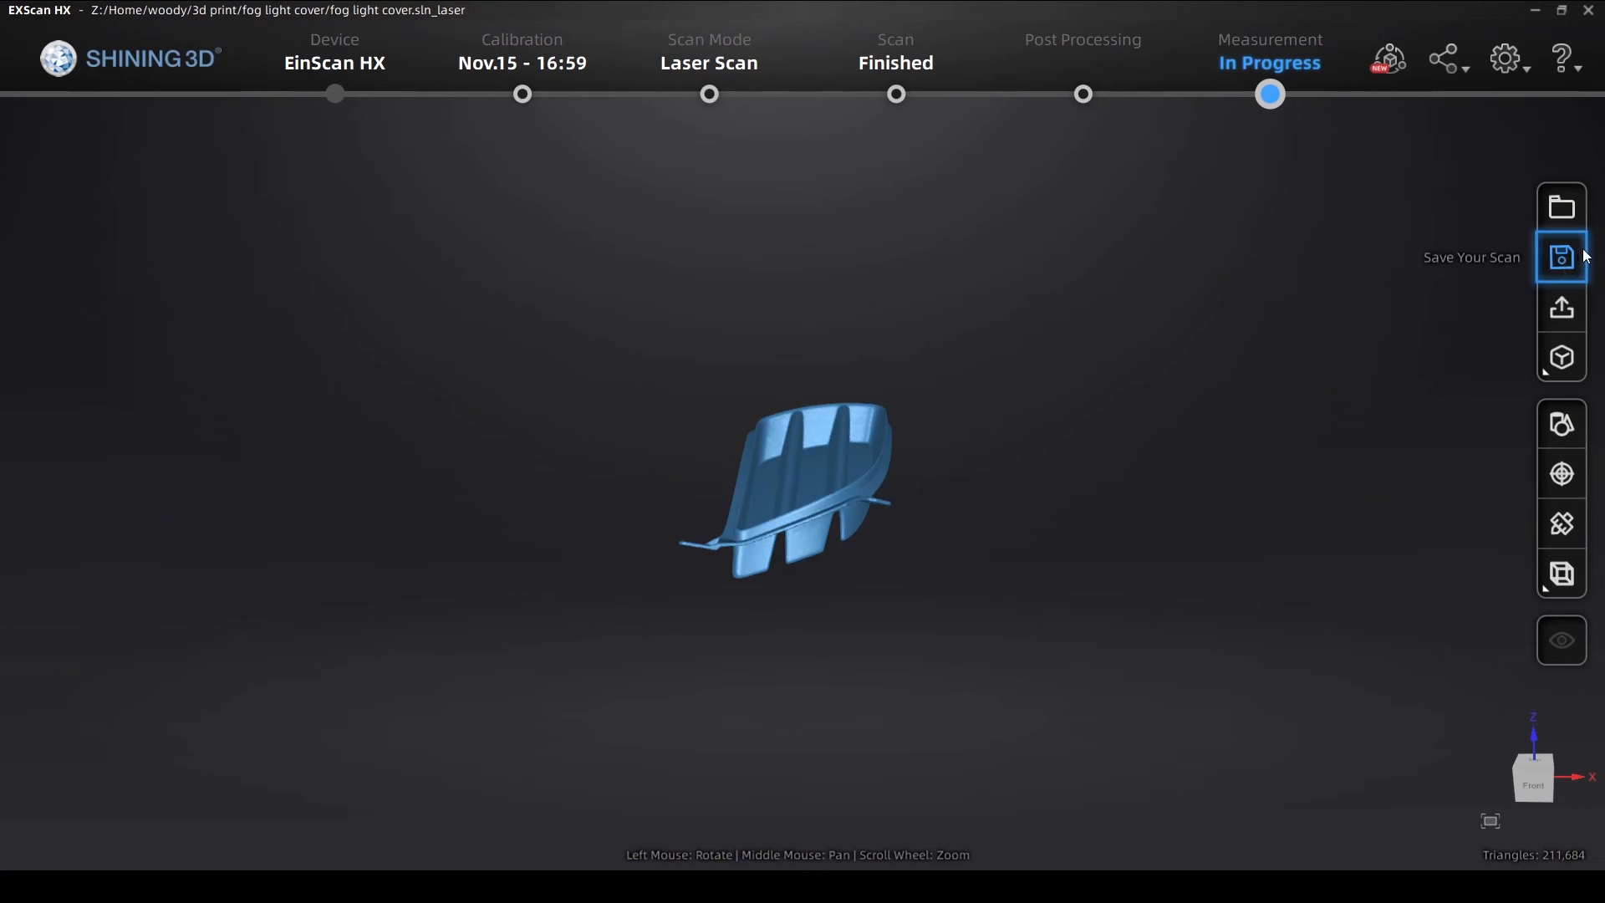
{"action": "left_click", "coordinate": [1560, 257]}
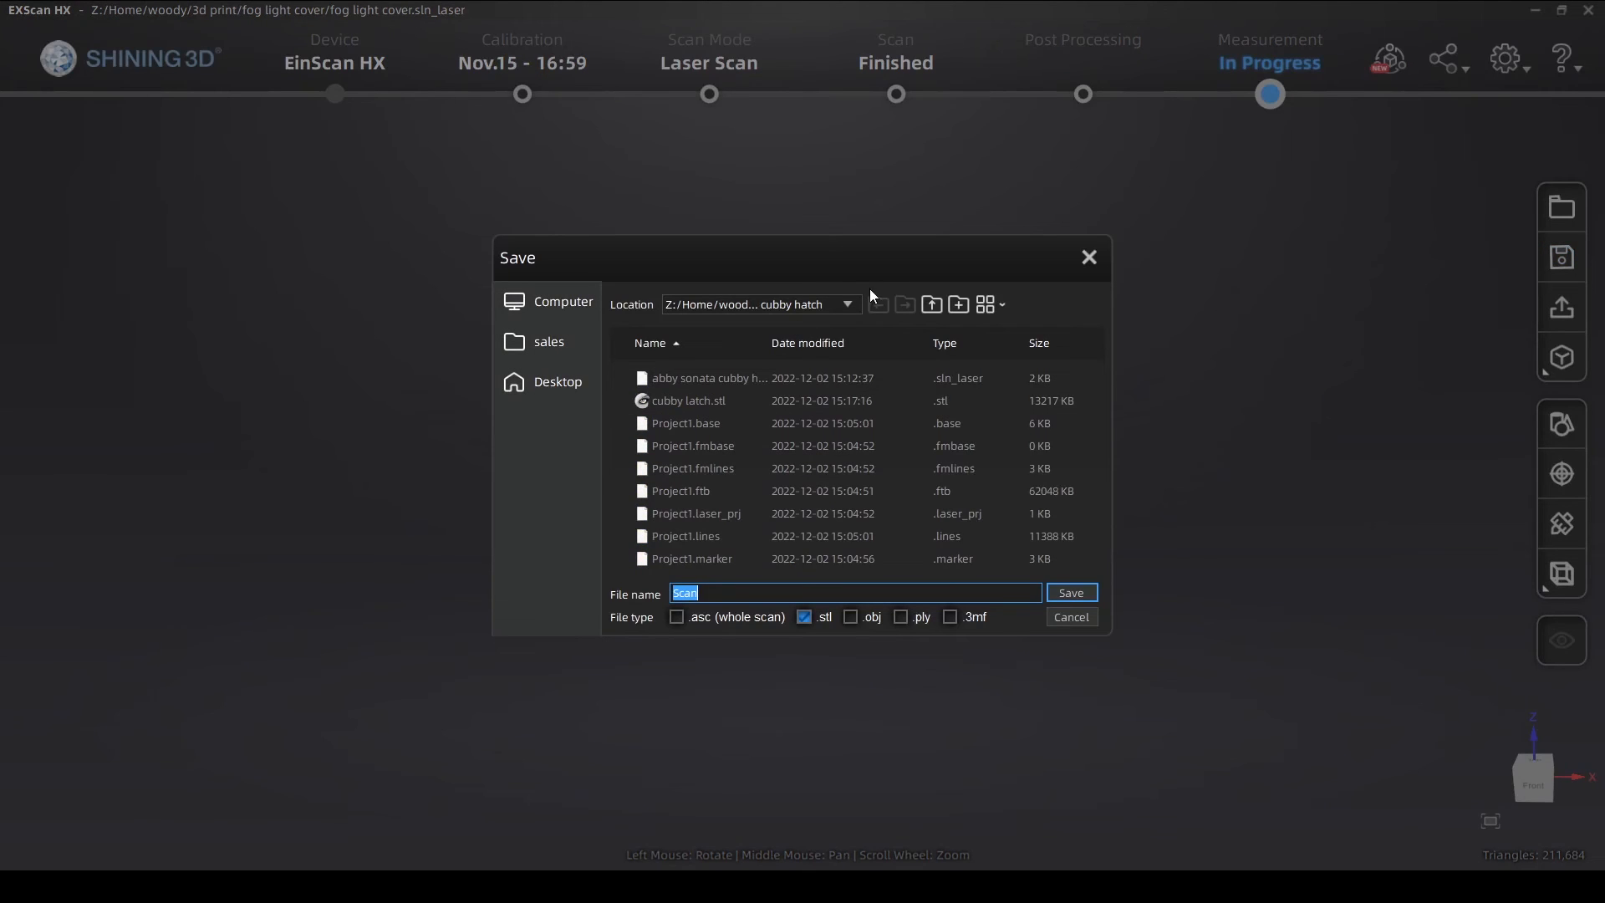
{"action": "mouse_move", "coordinate": [864, 297]}
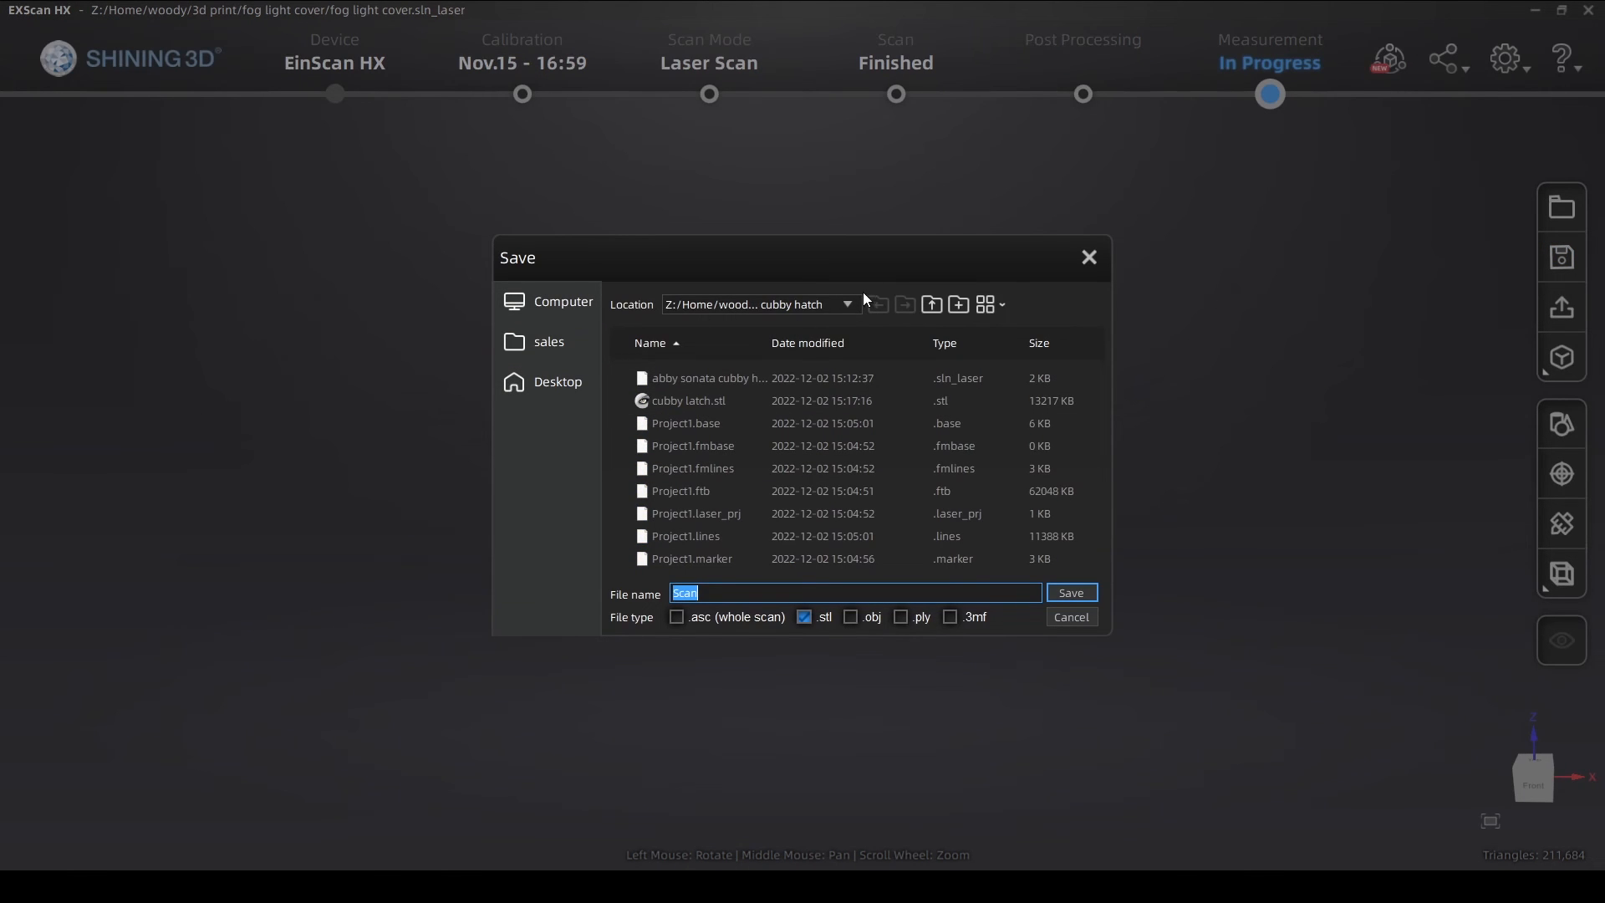
{"action": "mouse_move", "coordinate": [931, 304]}
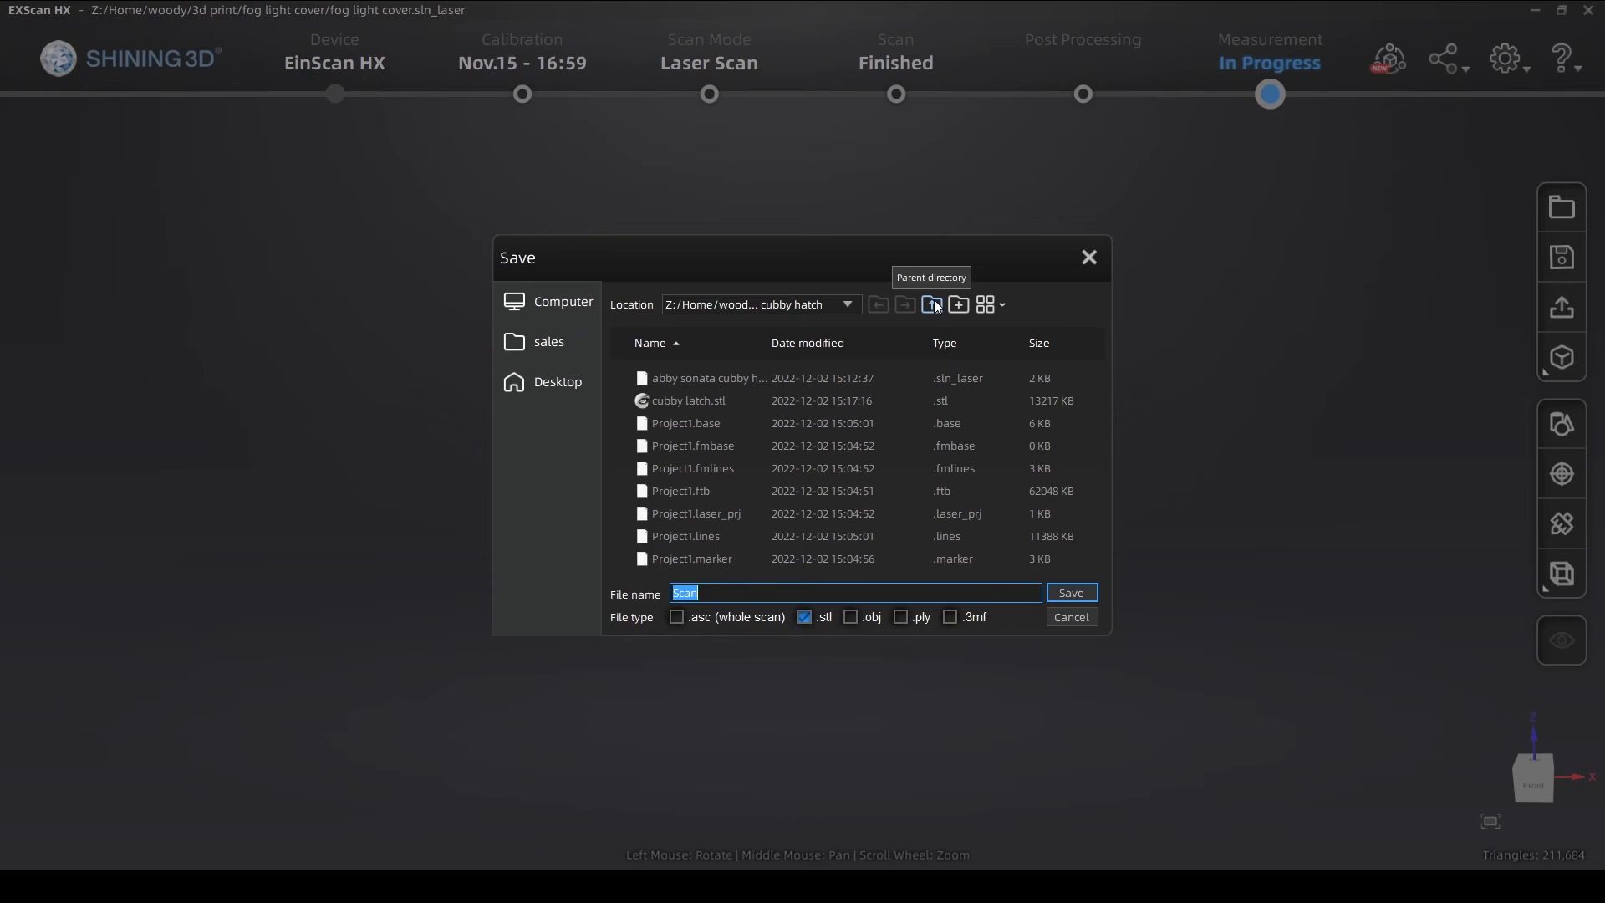
{"action": "left_click", "coordinate": [931, 304]}
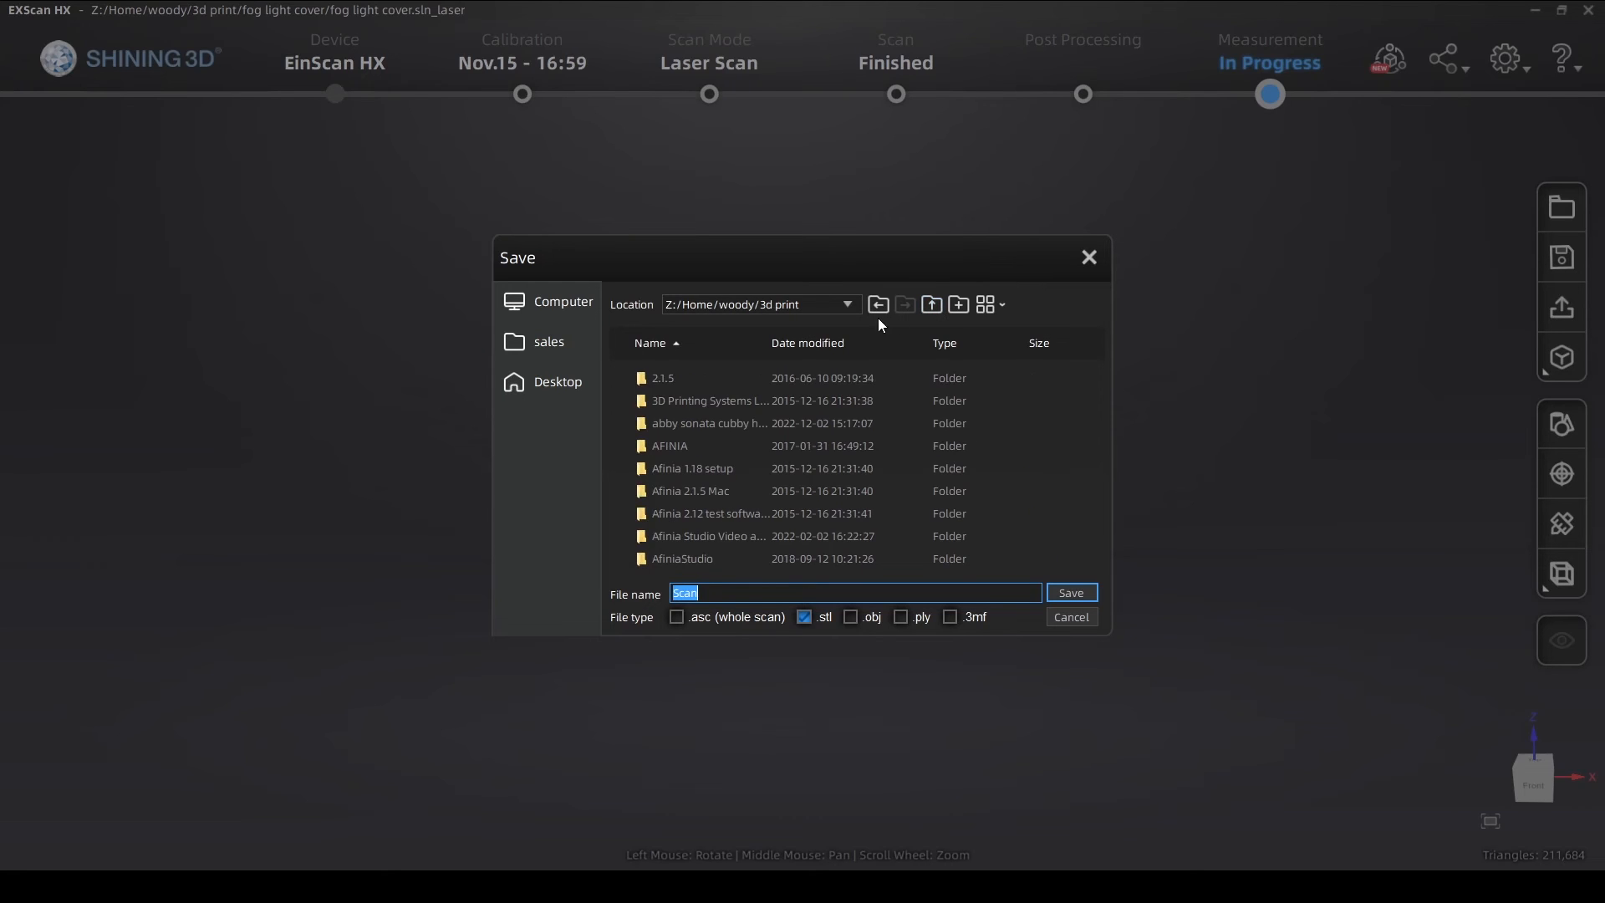
{"action": "mouse_move", "coordinate": [831, 336]}
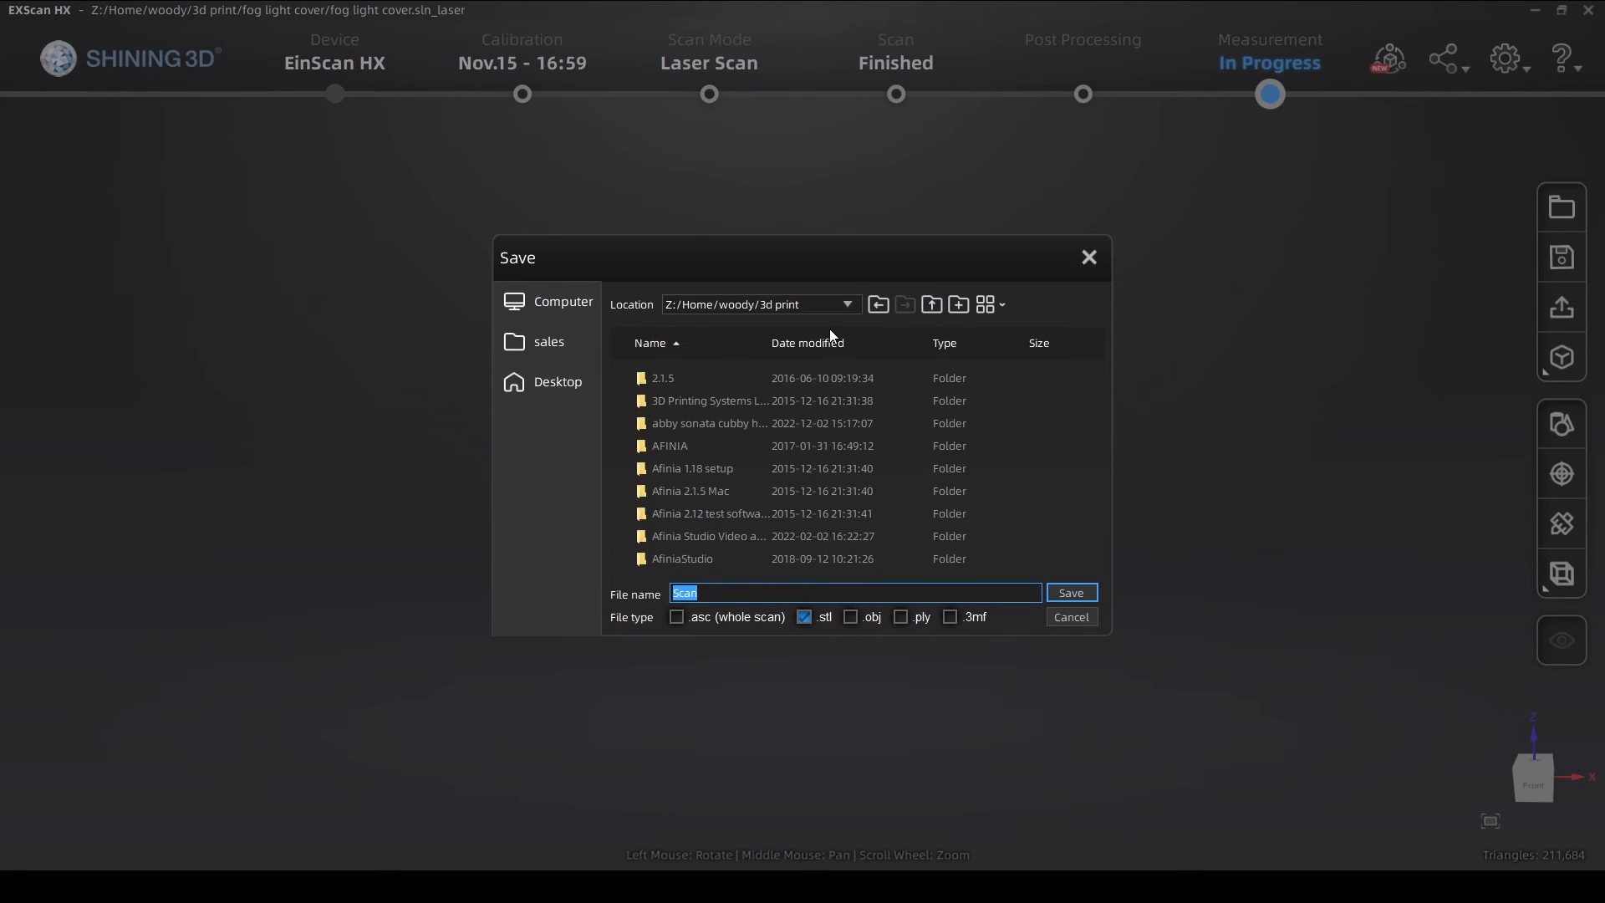
{"action": "left_click", "coordinate": [737, 535]}
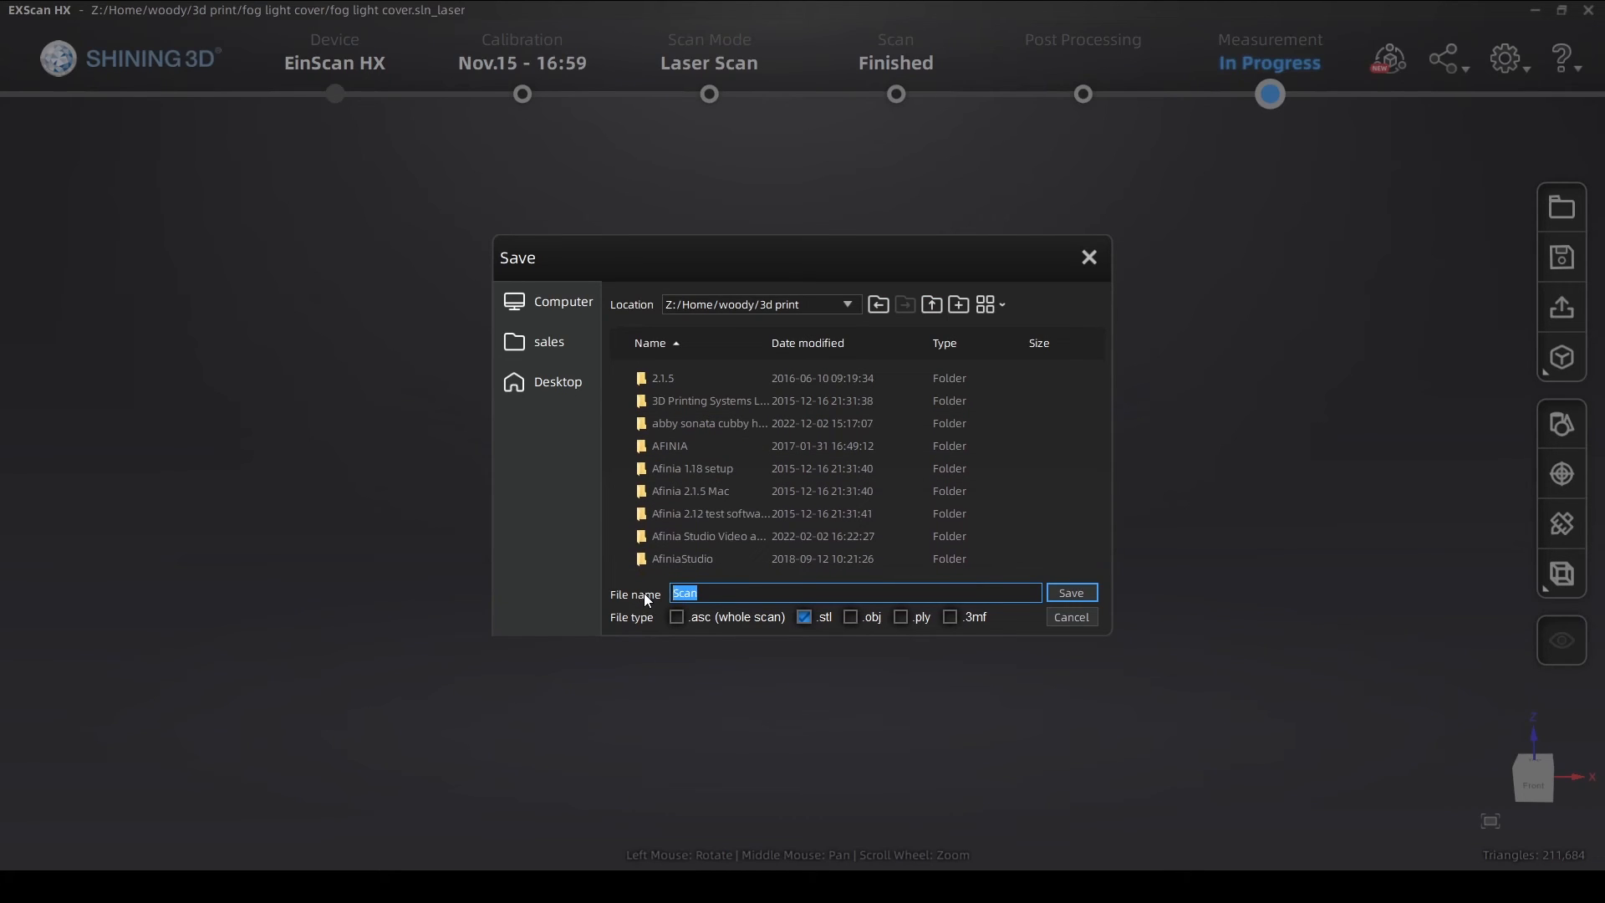
{"action": "type", "text": "foglight"}
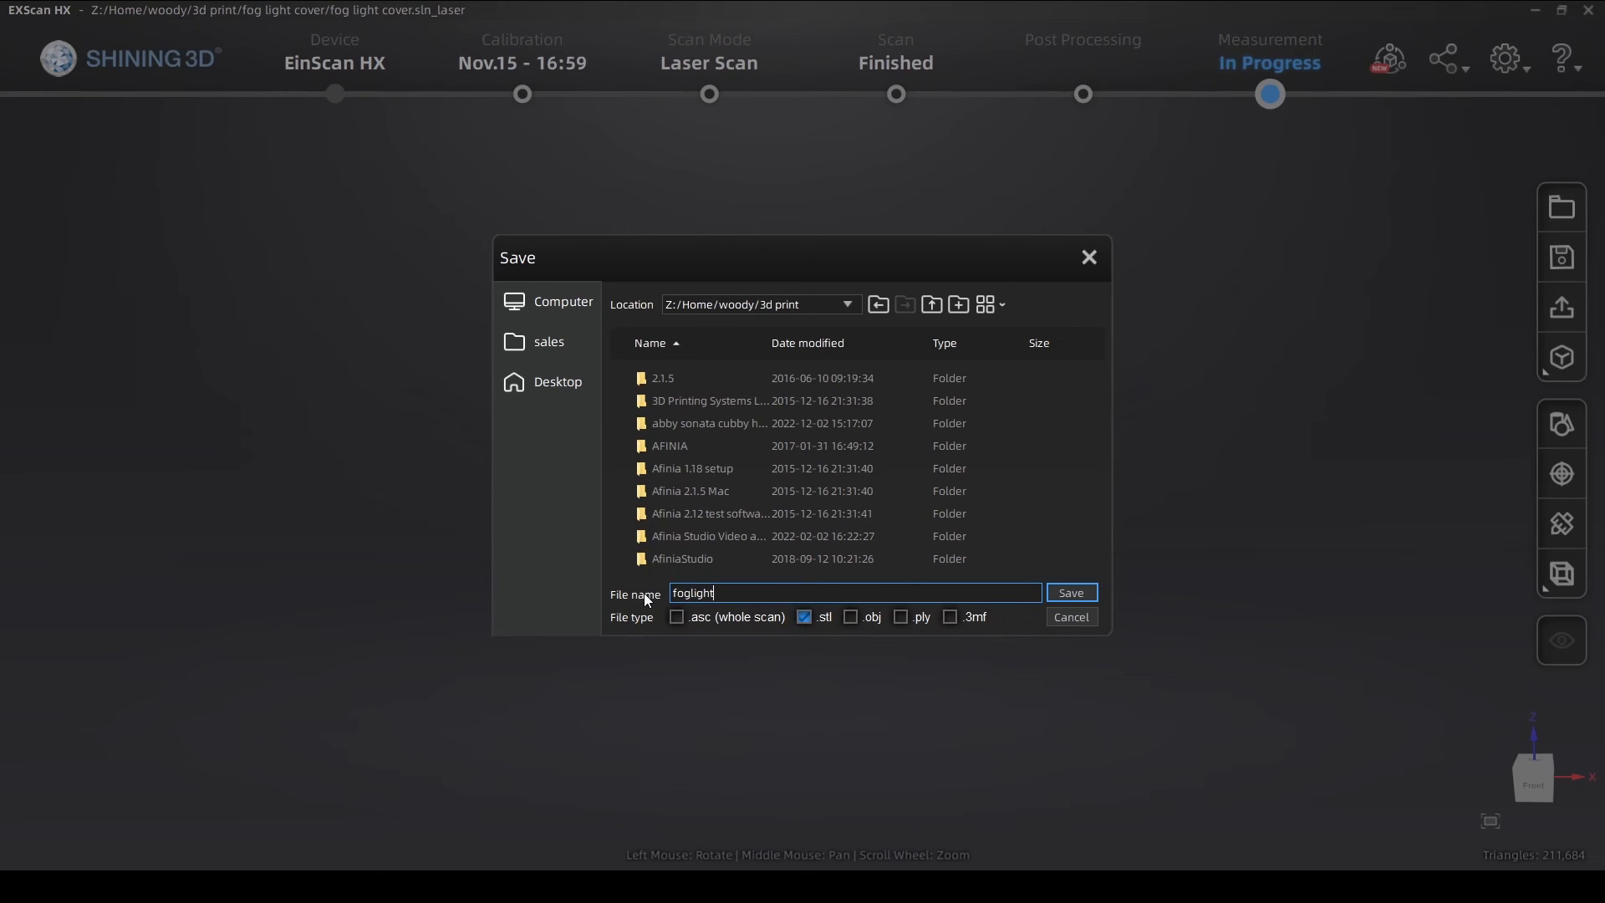
{"action": "type", "text": "cover"}
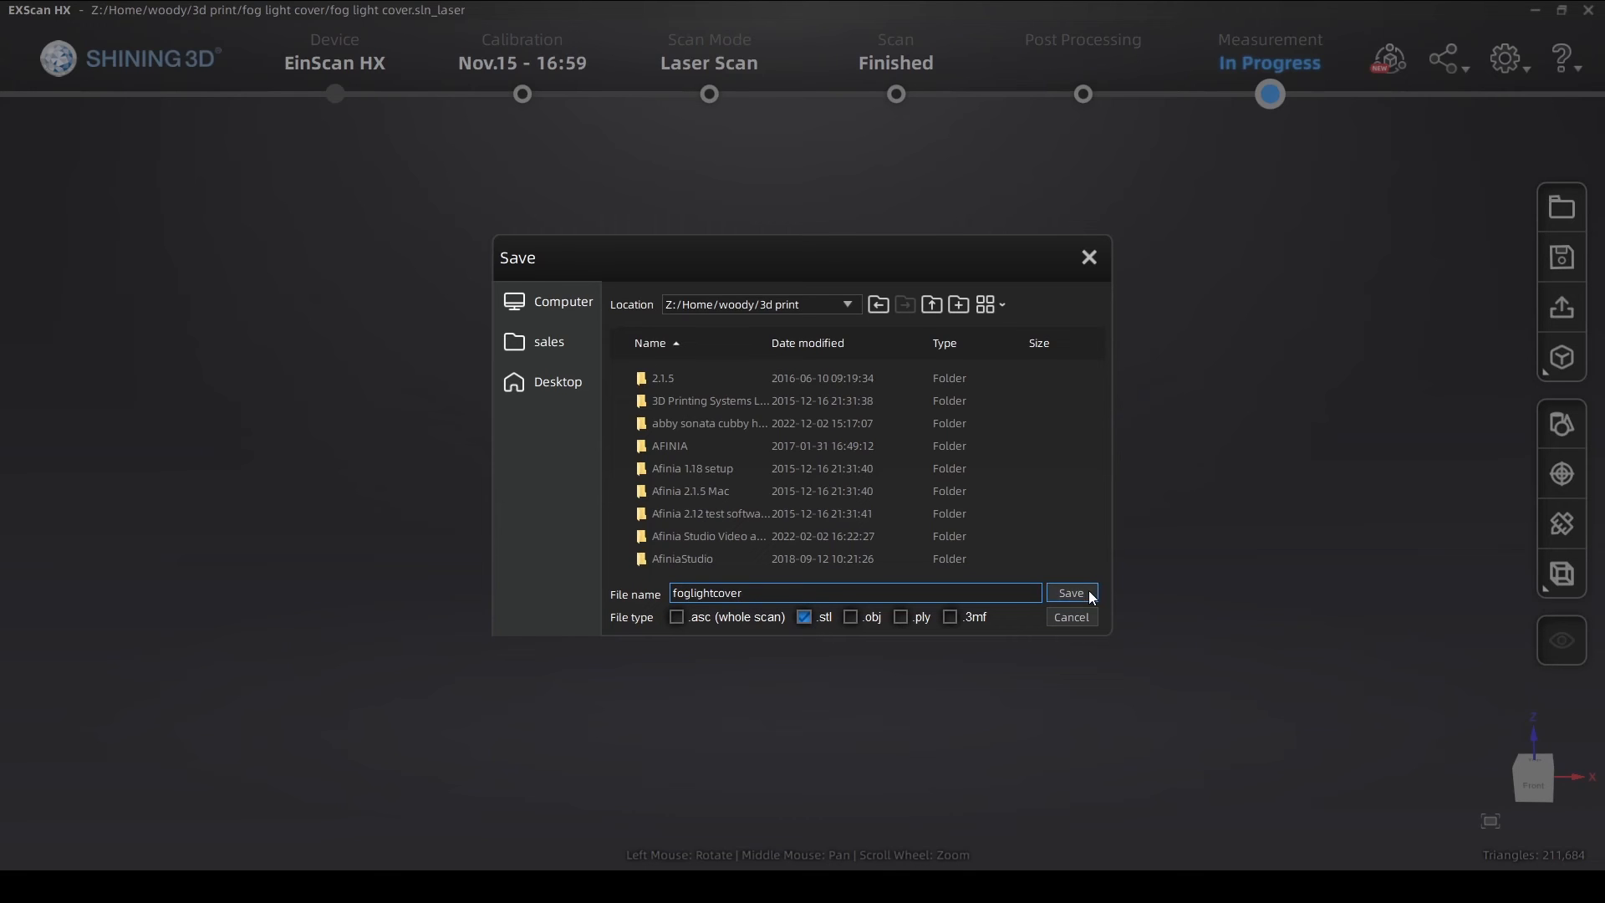
{"action": "left_click", "coordinate": [1068, 592]}
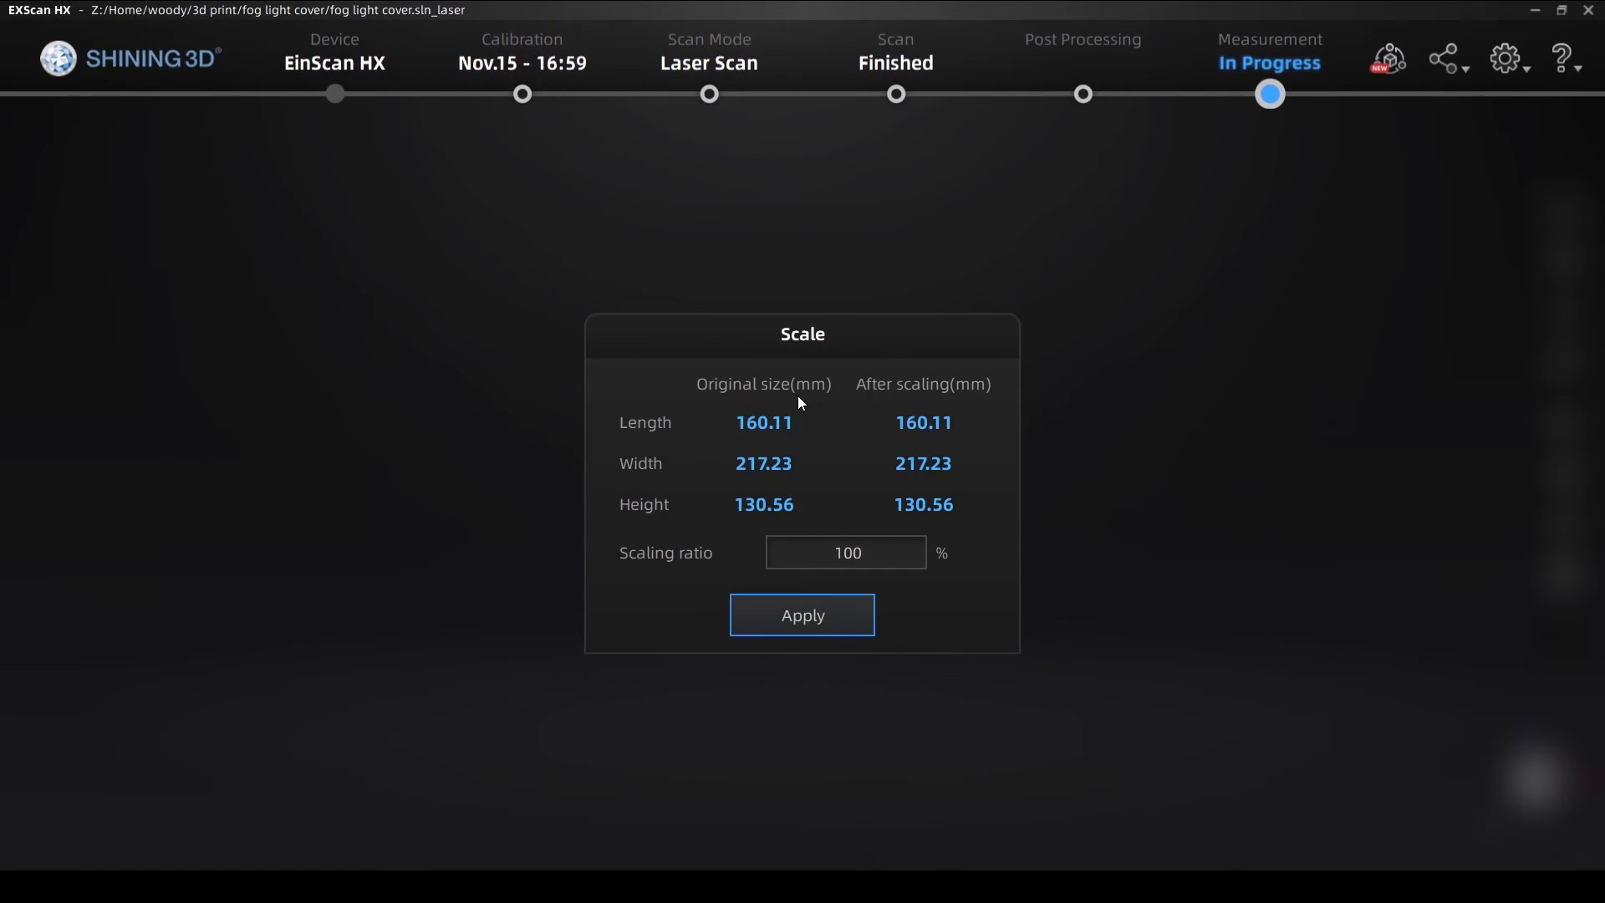
Apply the scale at 100% to keep the scan at original size
{"action": "left_click", "coordinate": [801, 614]}
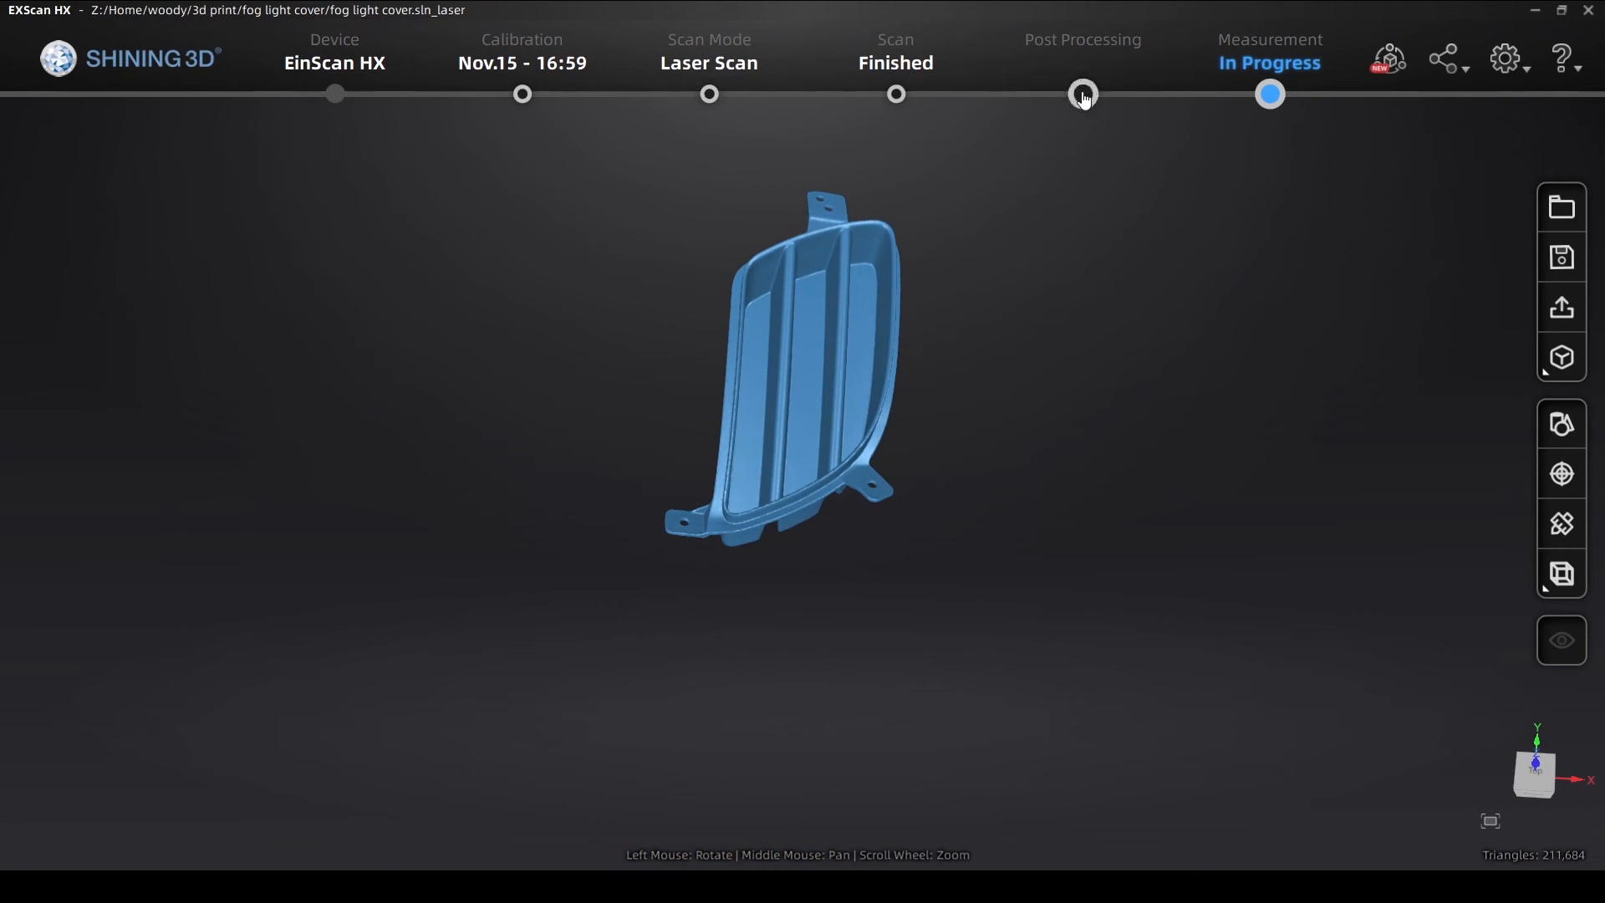
Switch to Post Processing and bring up the Mirror tool in Mesh Editing
{"action": "left_click", "coordinate": [1082, 94]}
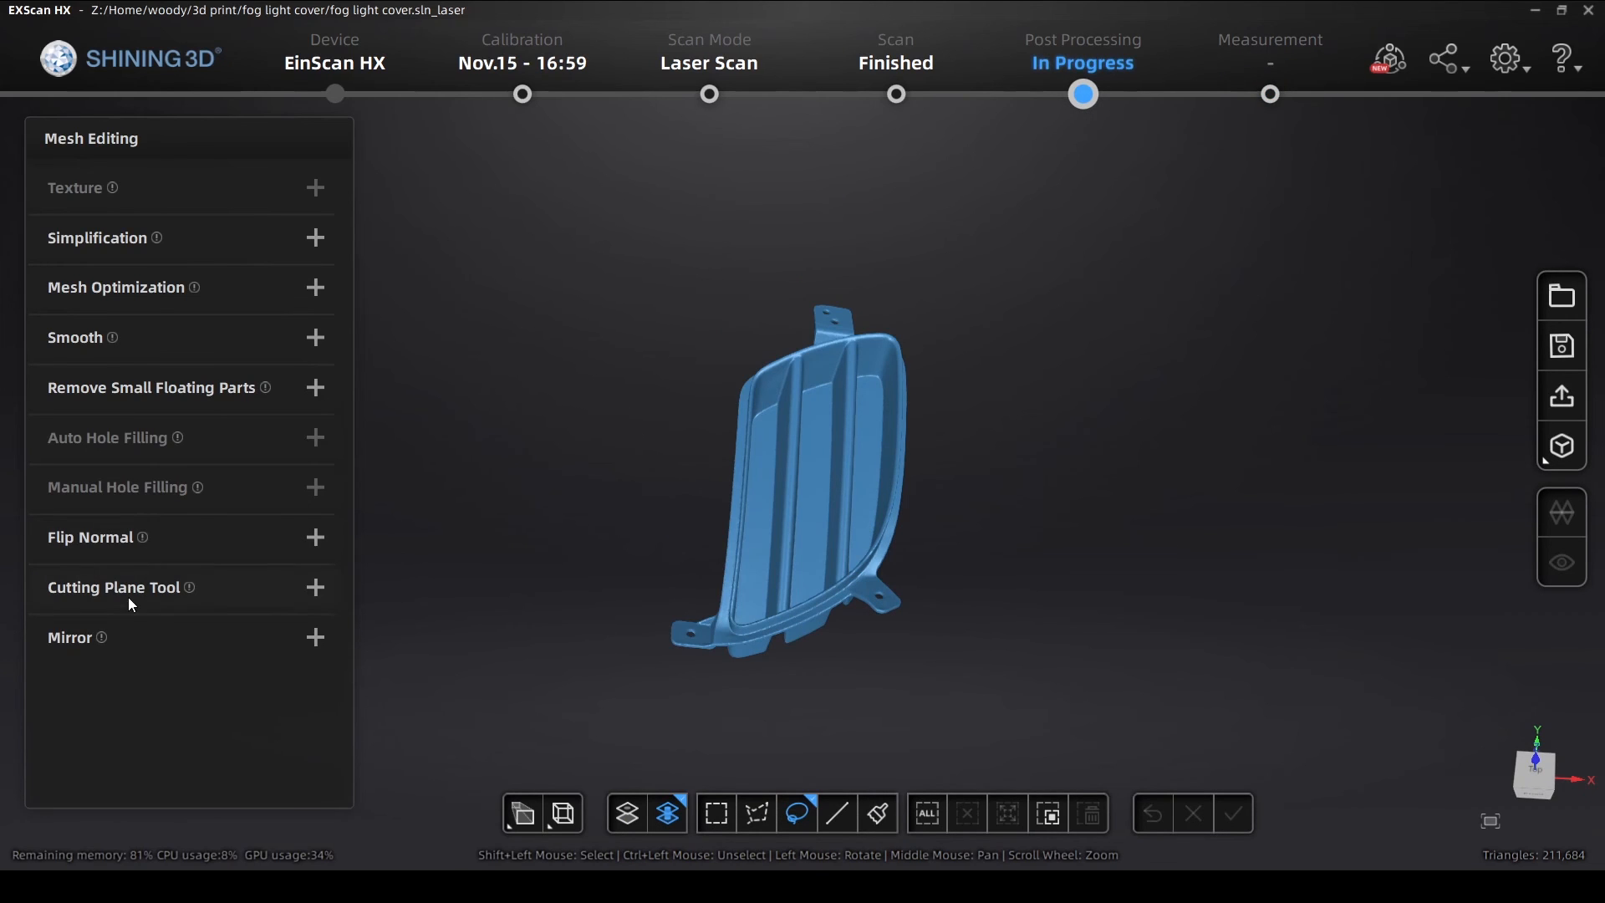
{"action": "mouse_move", "coordinate": [321, 641]}
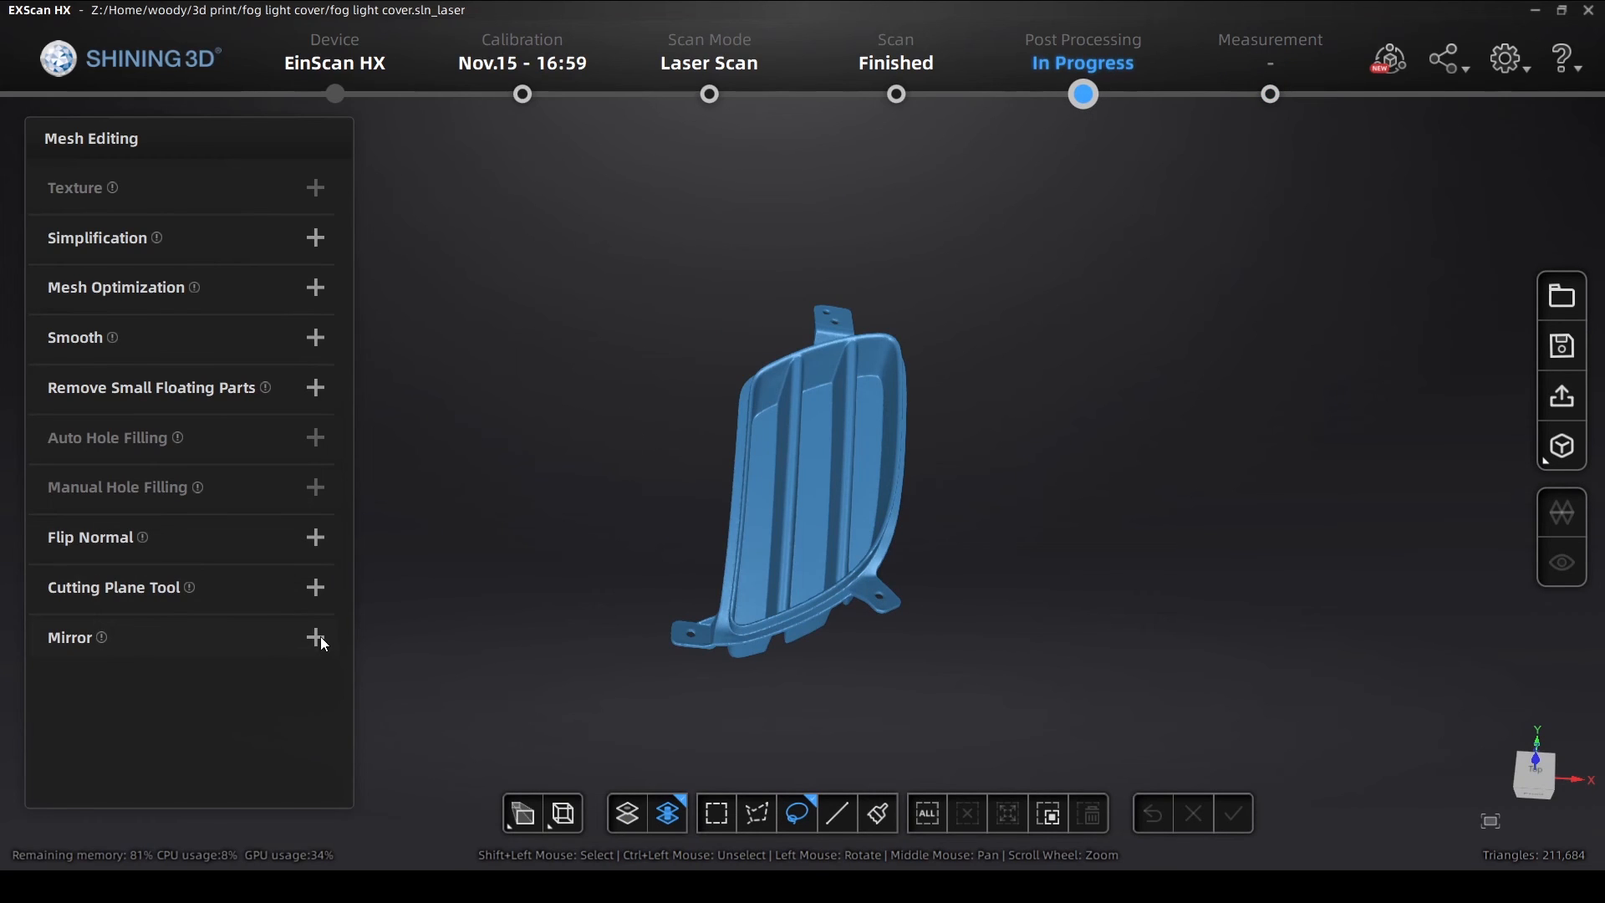
{"action": "left_click", "coordinate": [316, 637]}
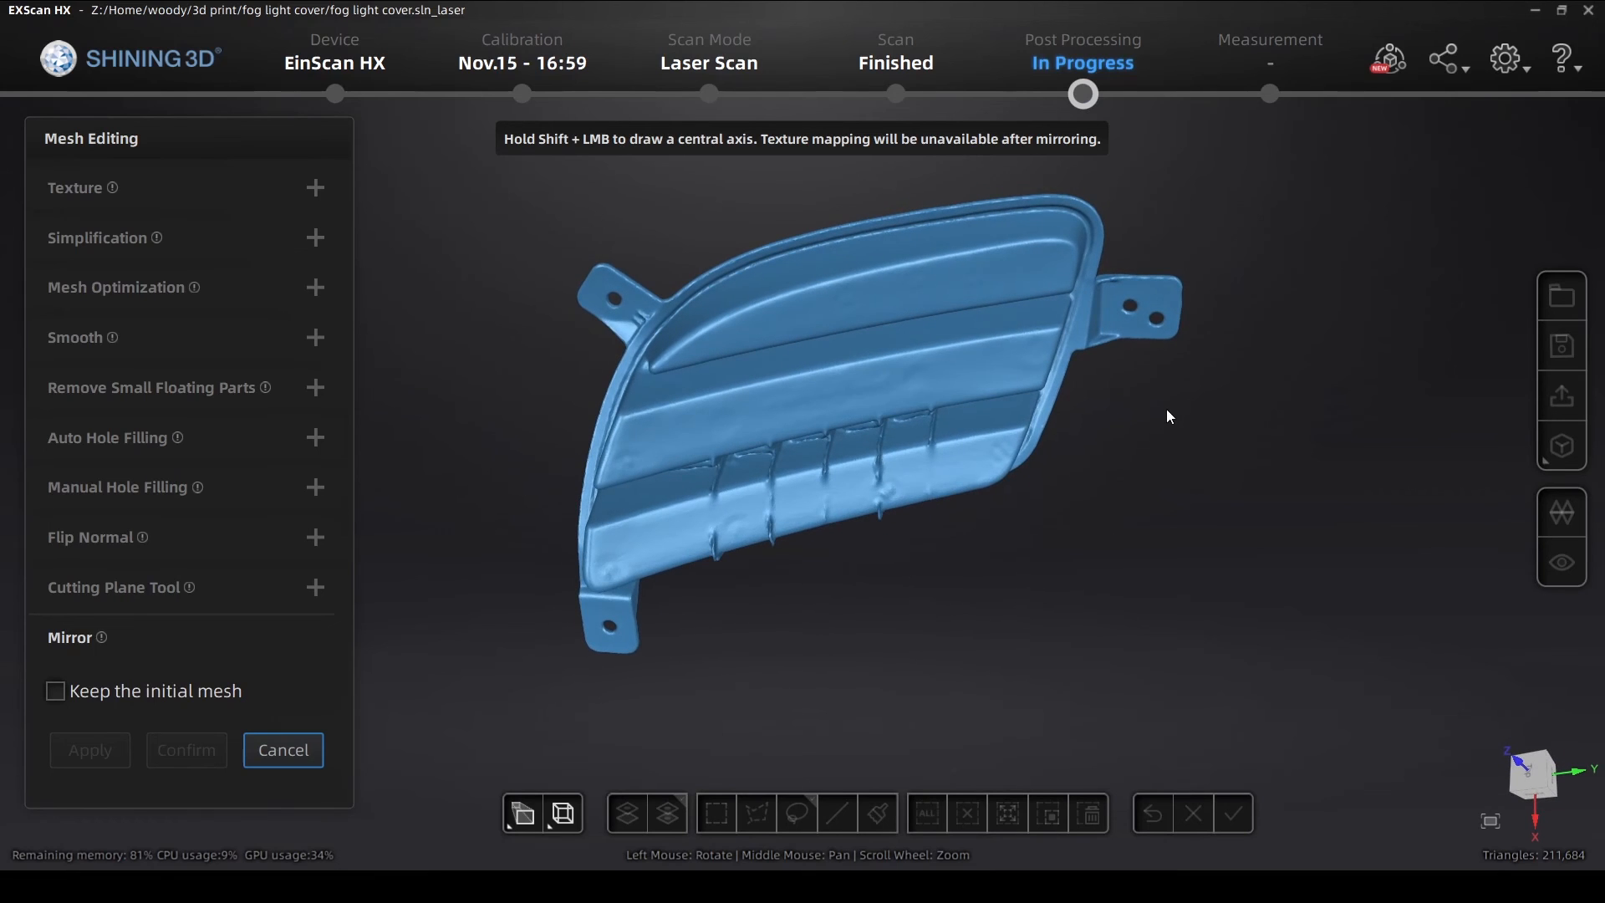
{"action": "mouse_move", "coordinate": [53, 698]}
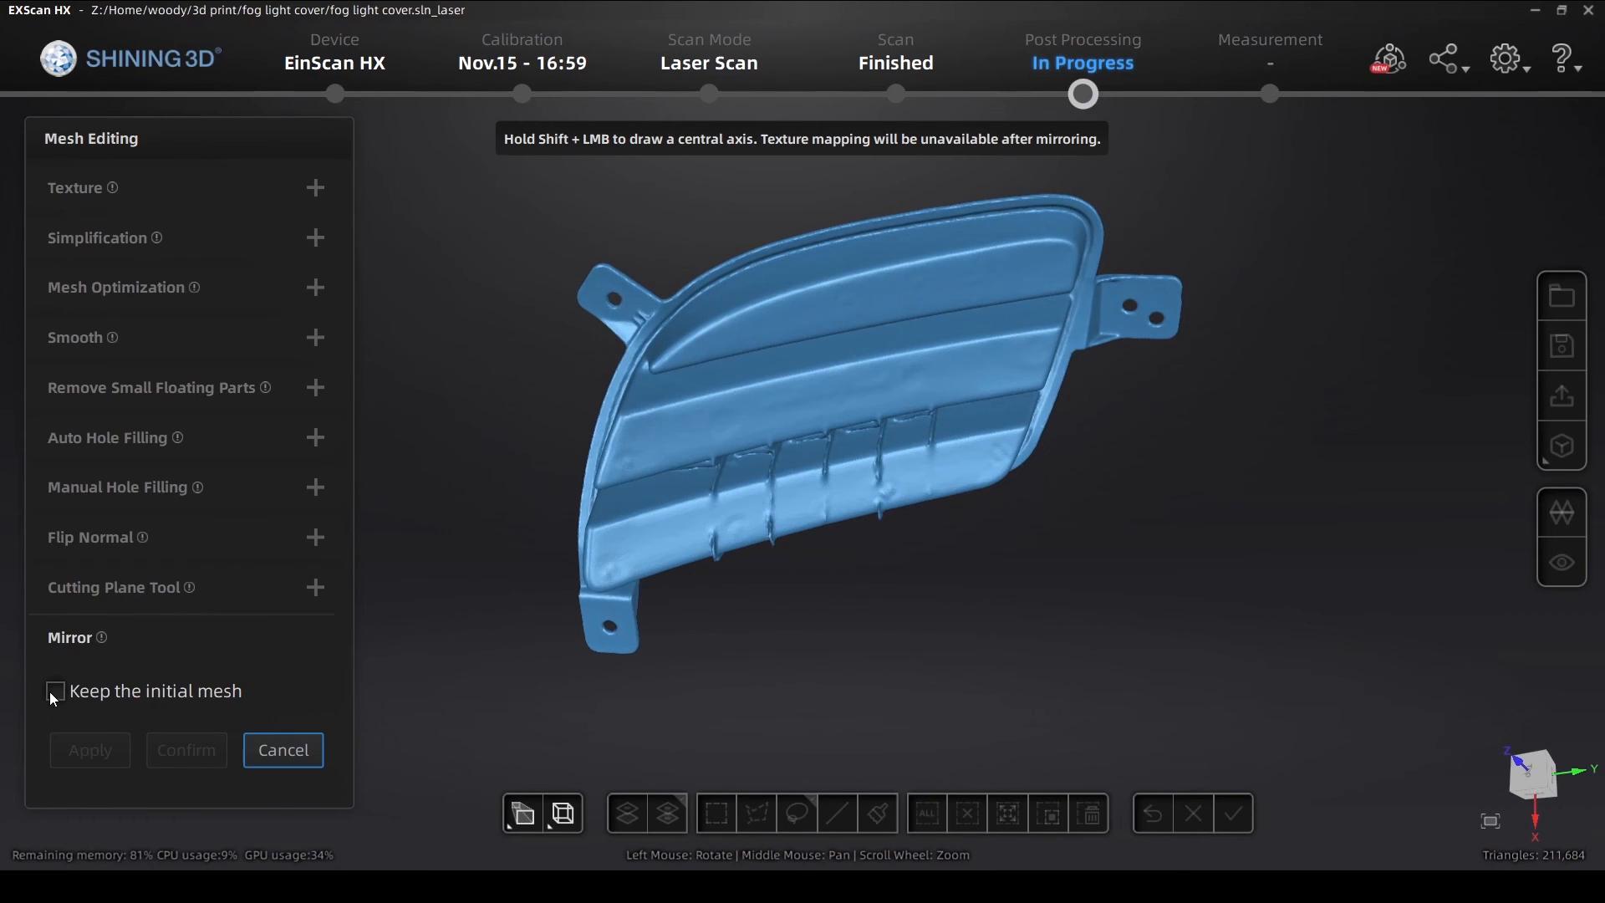
Mirror the cover across the drawn central axis without keeping the initial mesh, and confirm
{"action": "left_click", "coordinate": [56, 690]}
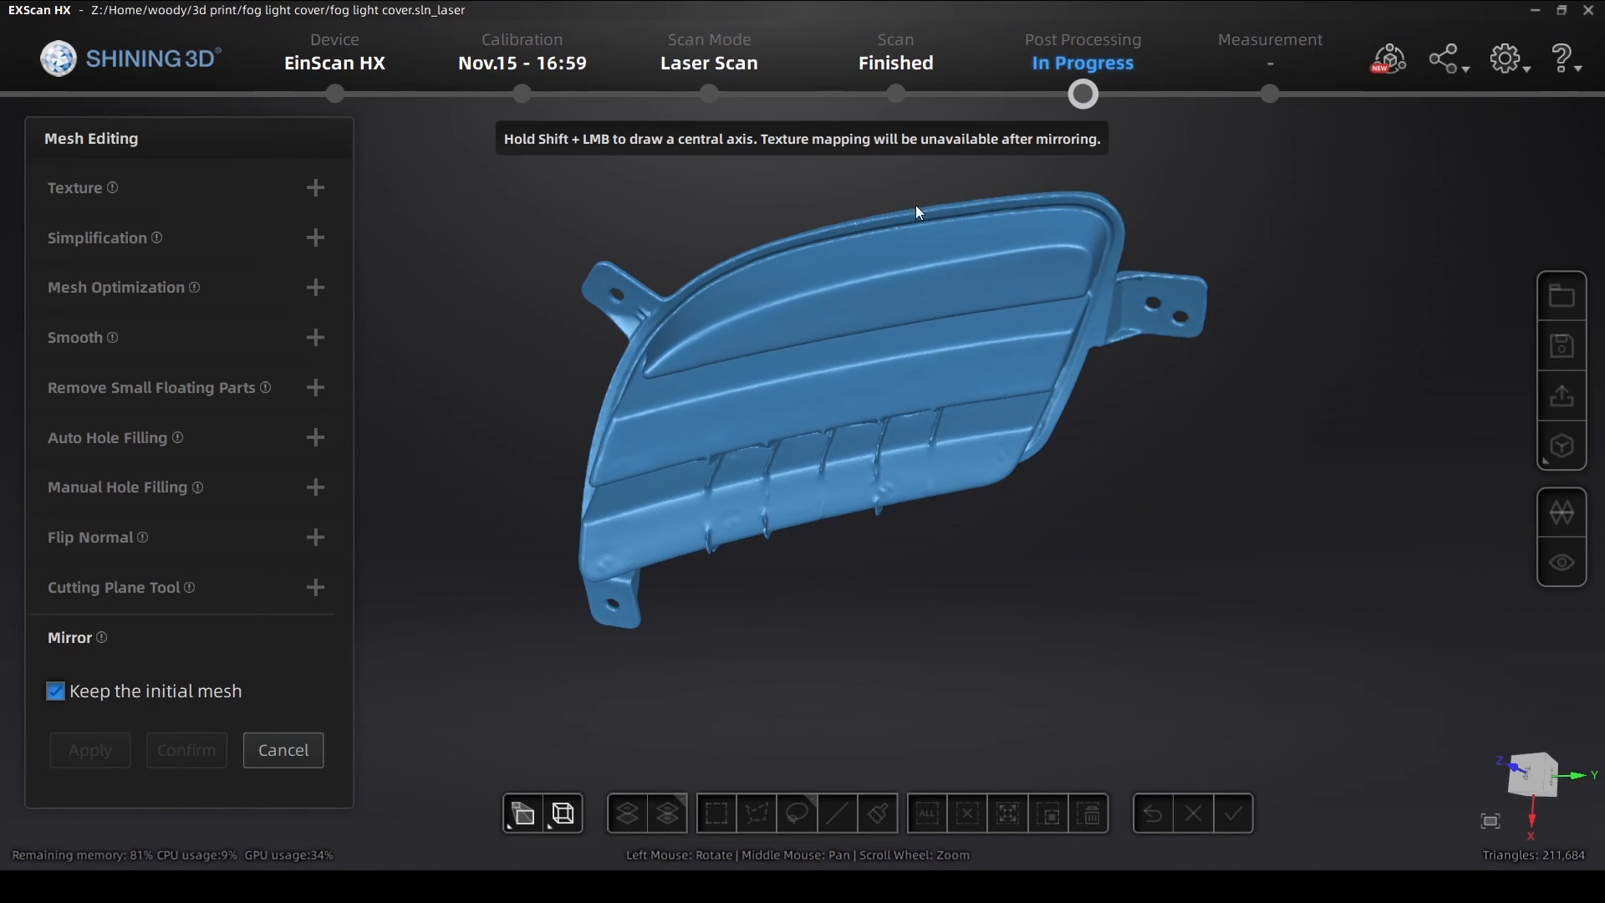
{"action": "mouse_move", "coordinate": [921, 215]}
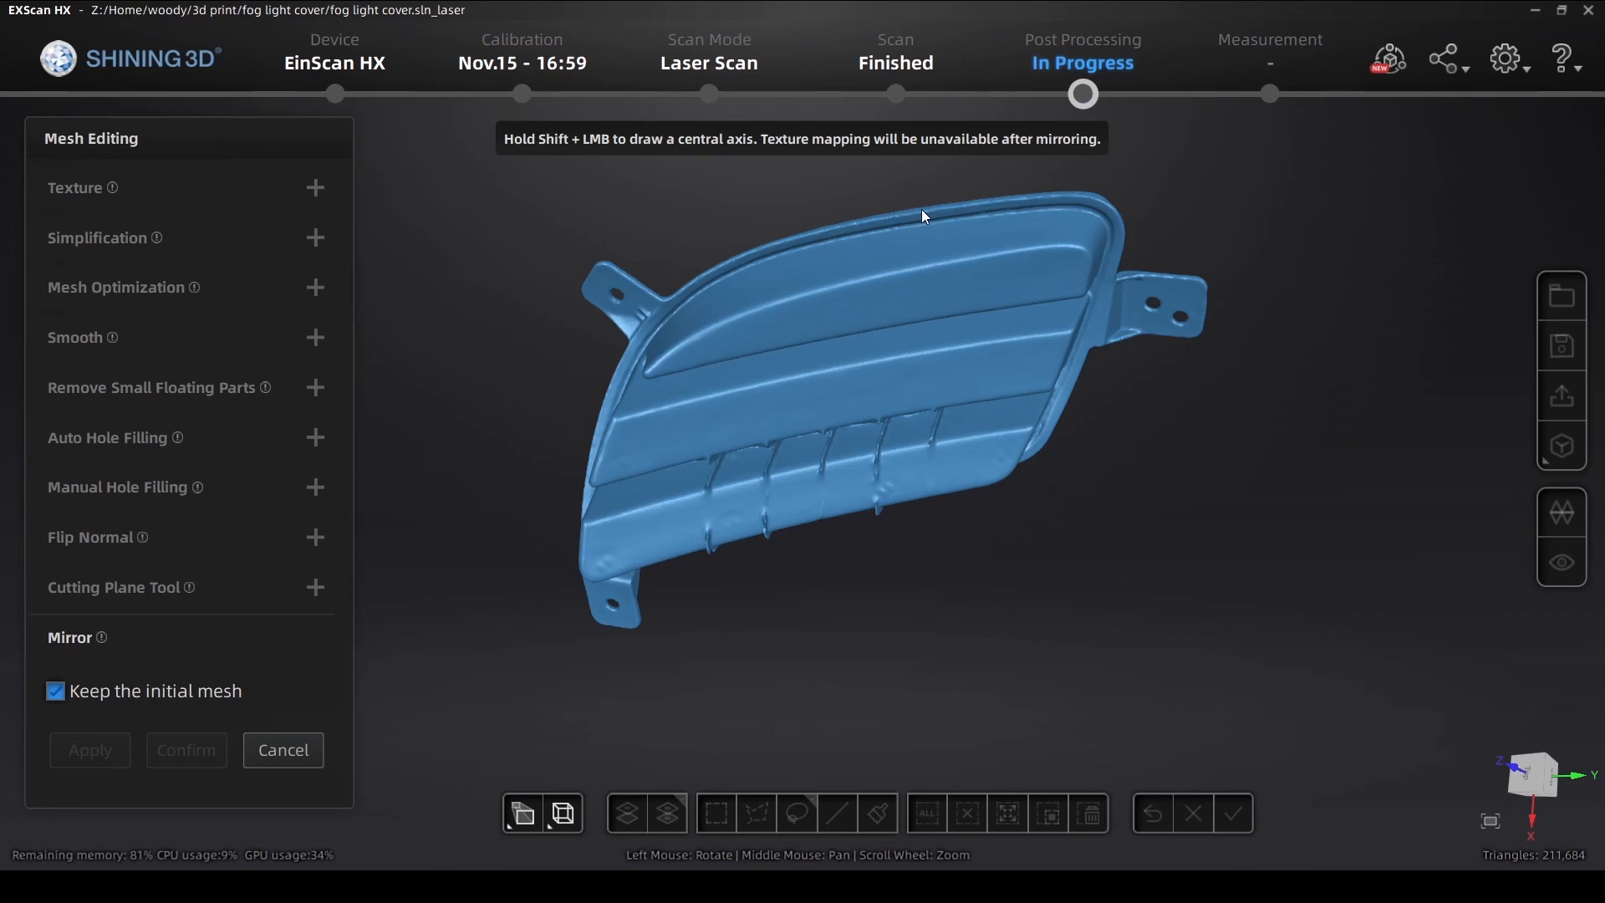
{"action": "mouse_move", "coordinate": [874, 237]}
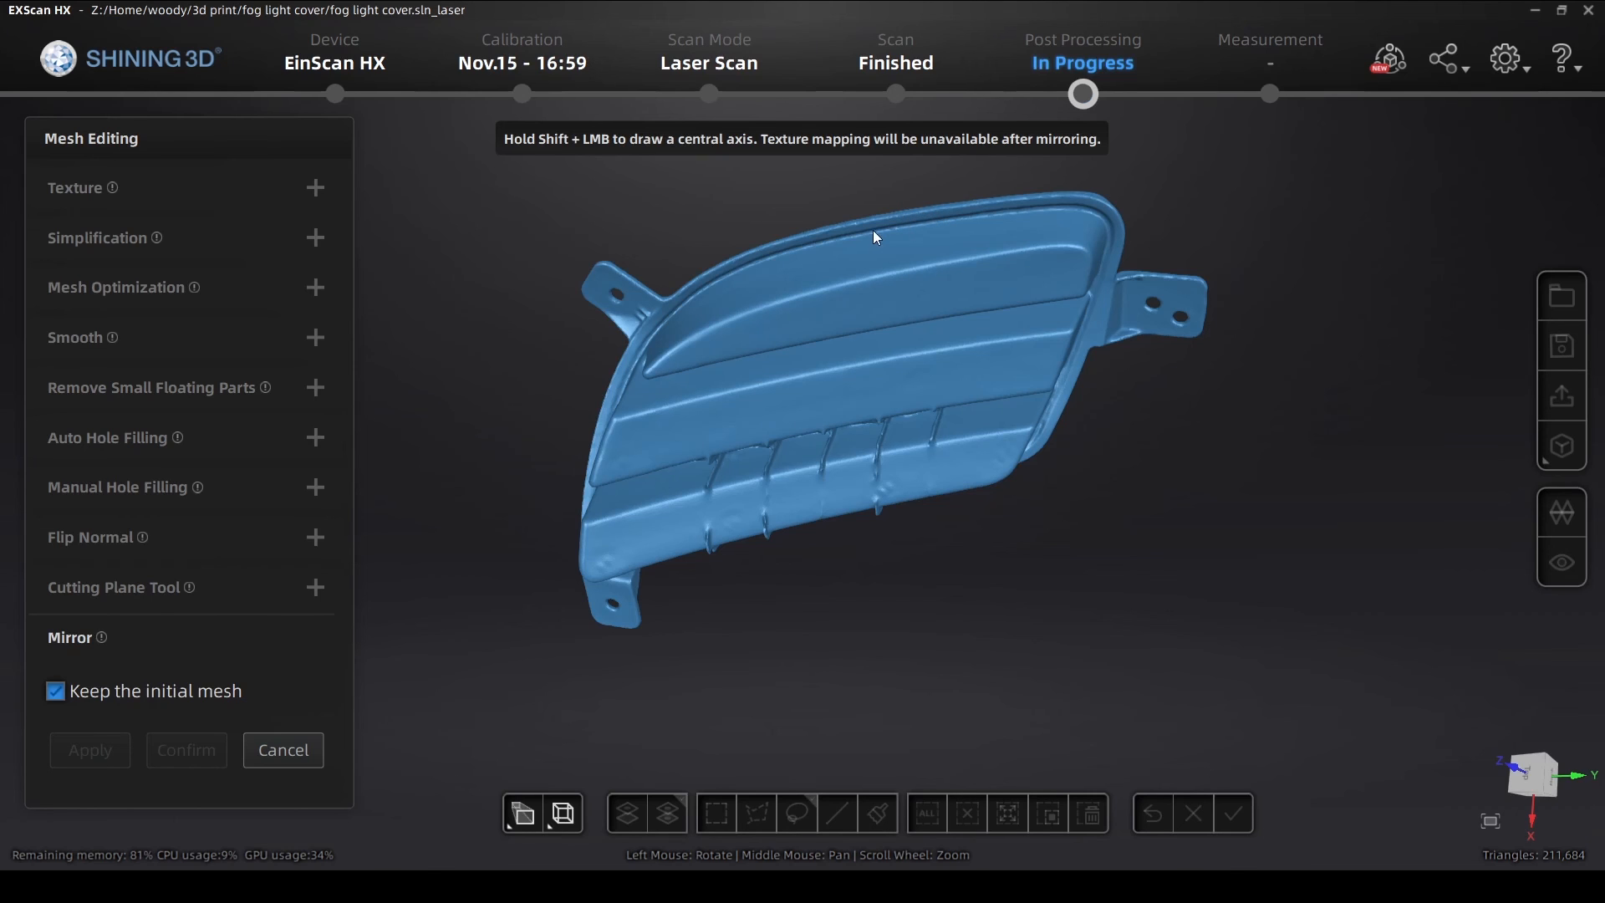
{"action": "mouse_move", "coordinate": [862, 176]}
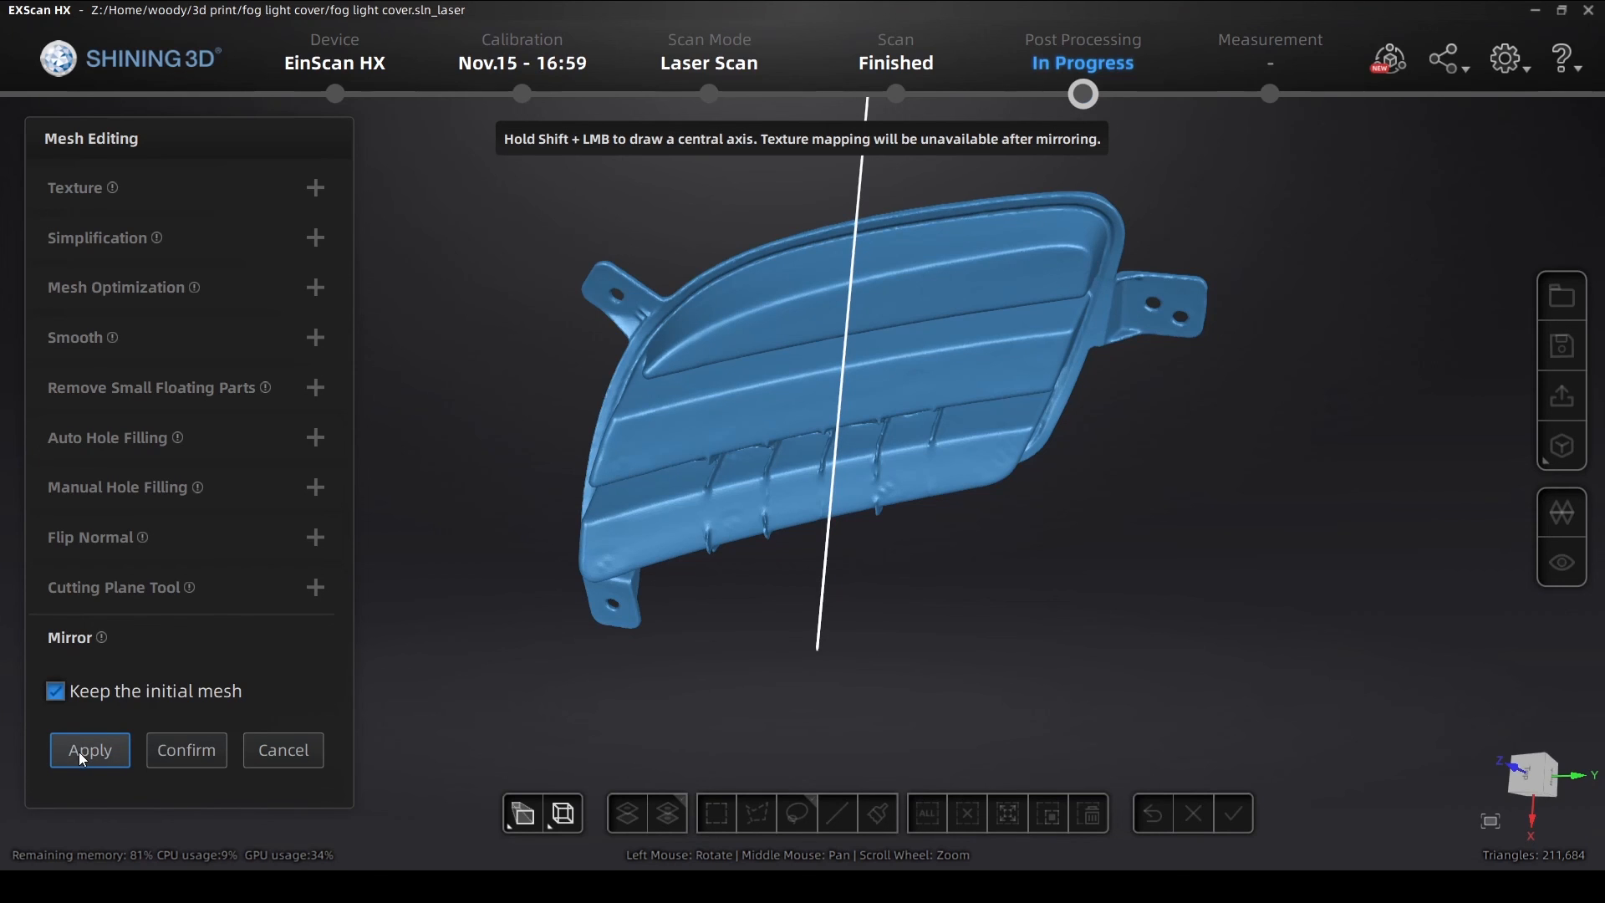
{"action": "left_click", "coordinate": [89, 748]}
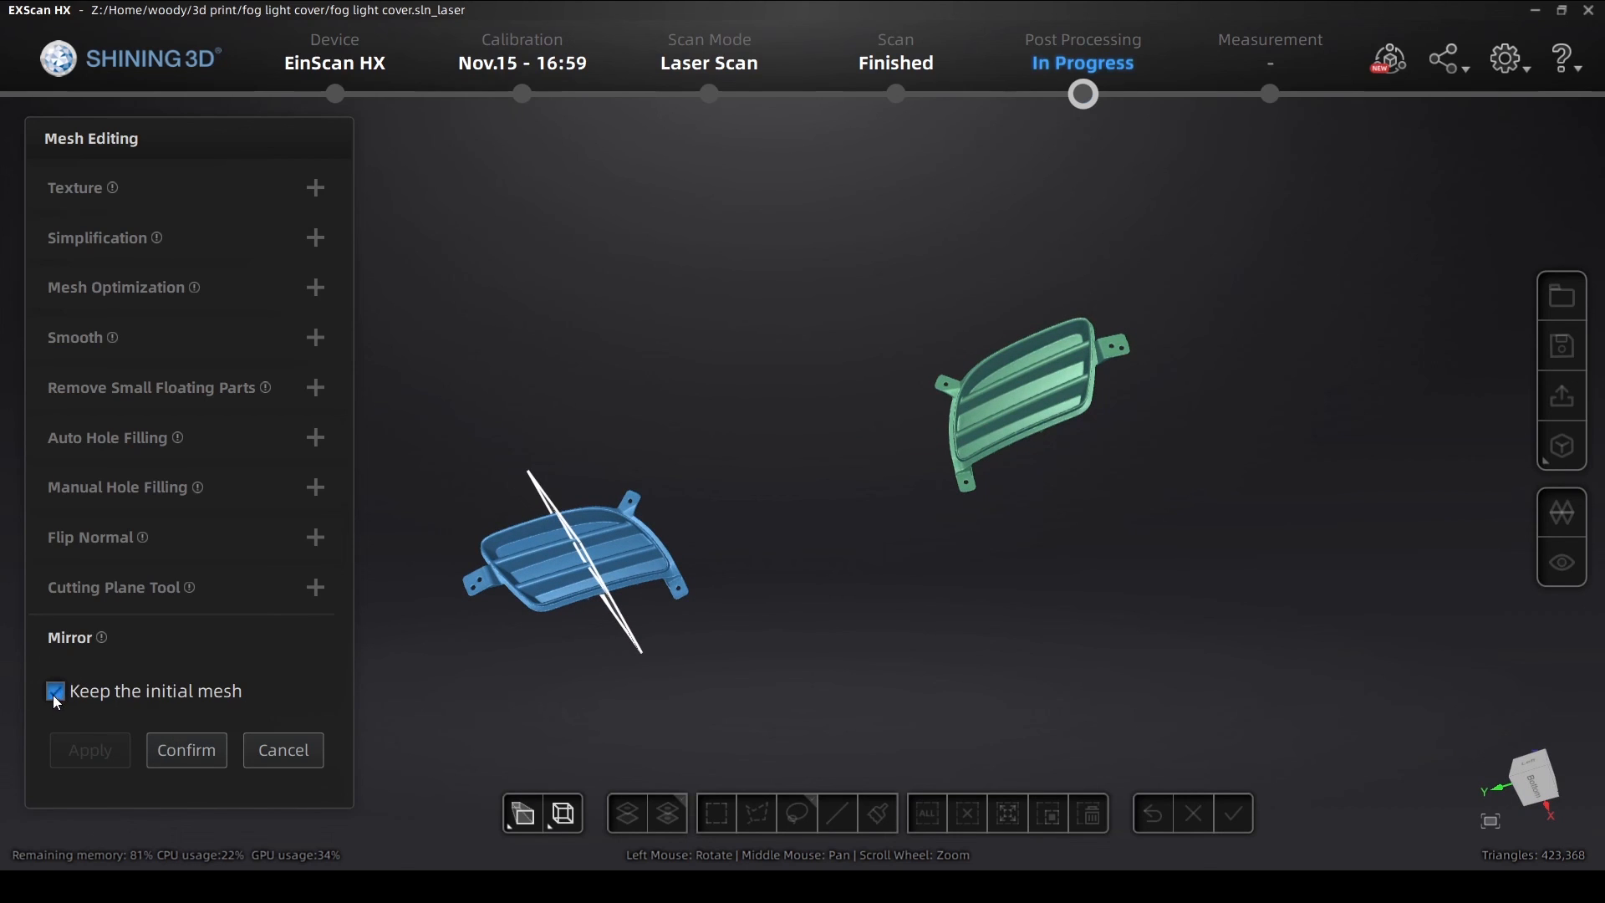
{"action": "left_click", "coordinate": [56, 690]}
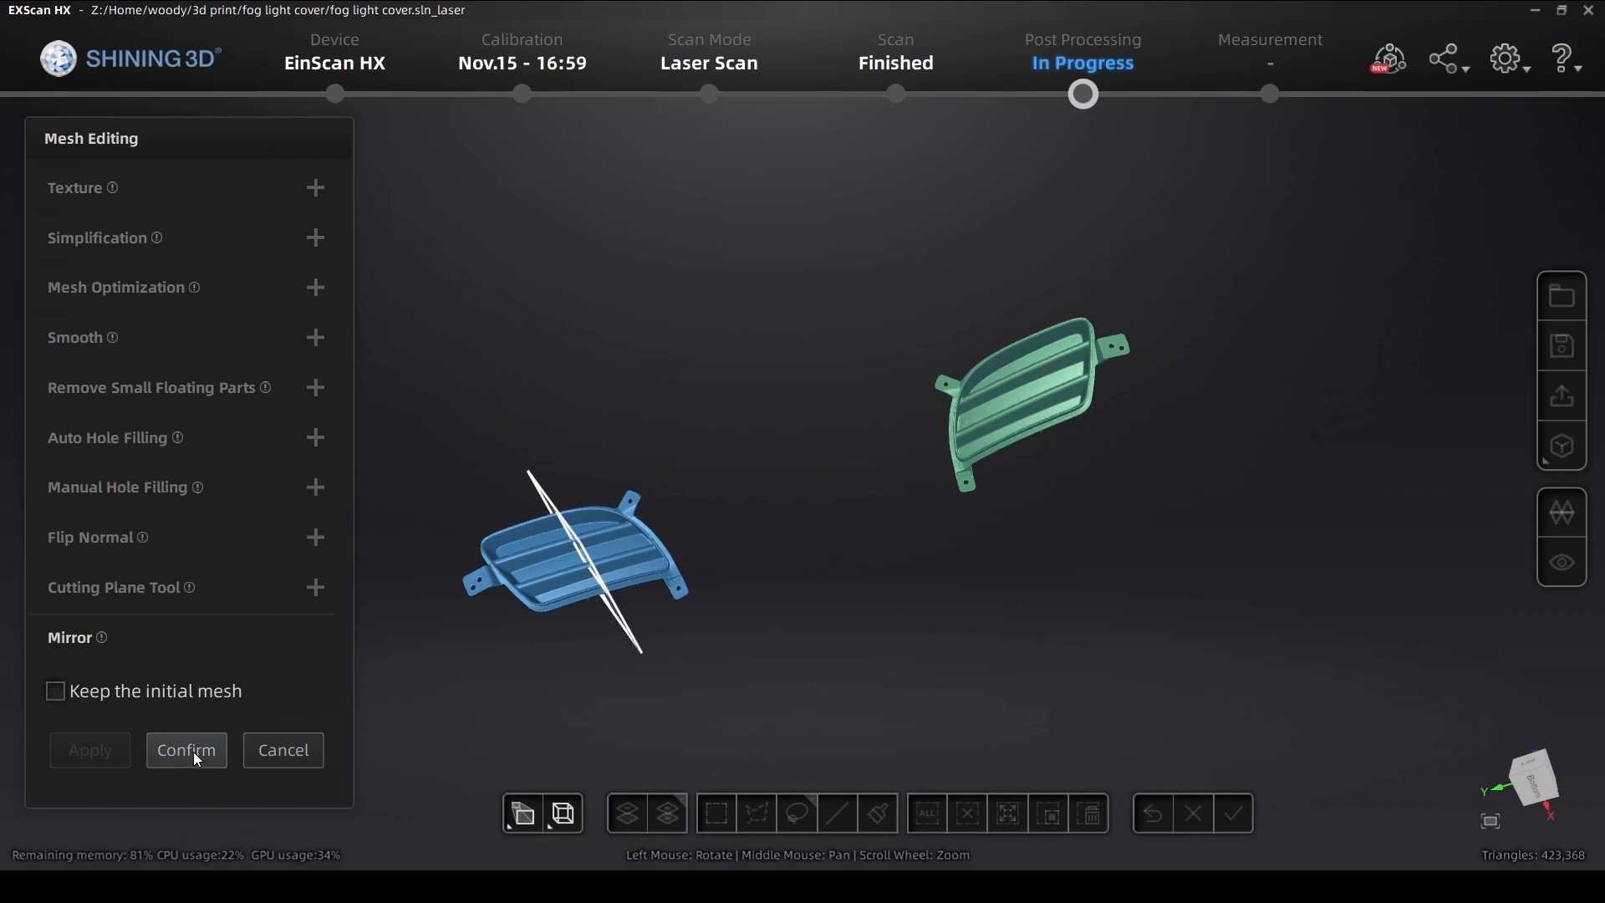
{"action": "left_click", "coordinate": [186, 749]}
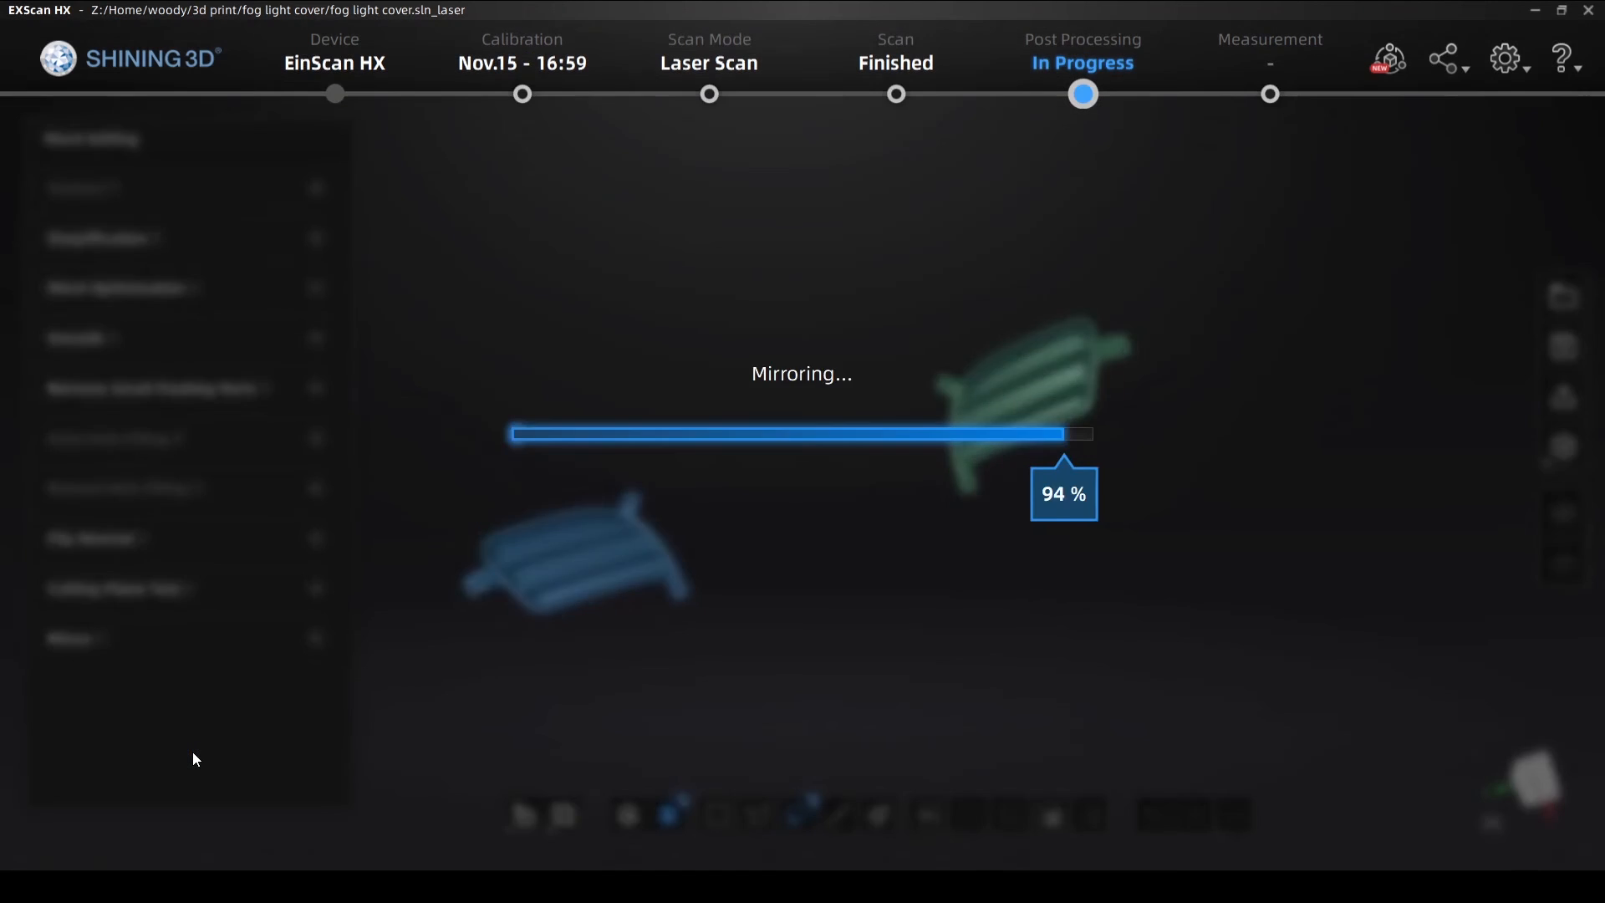